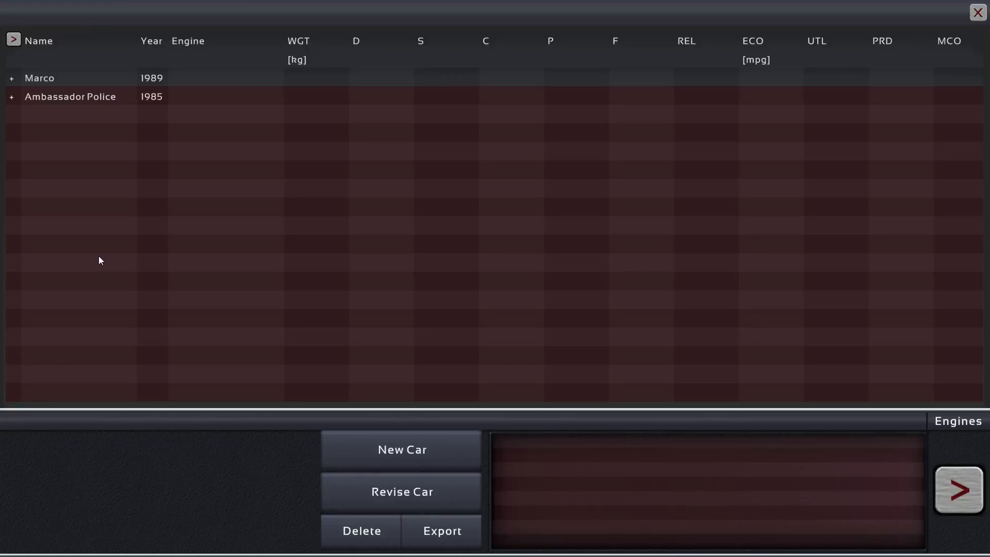
mouse_move(83, 276)
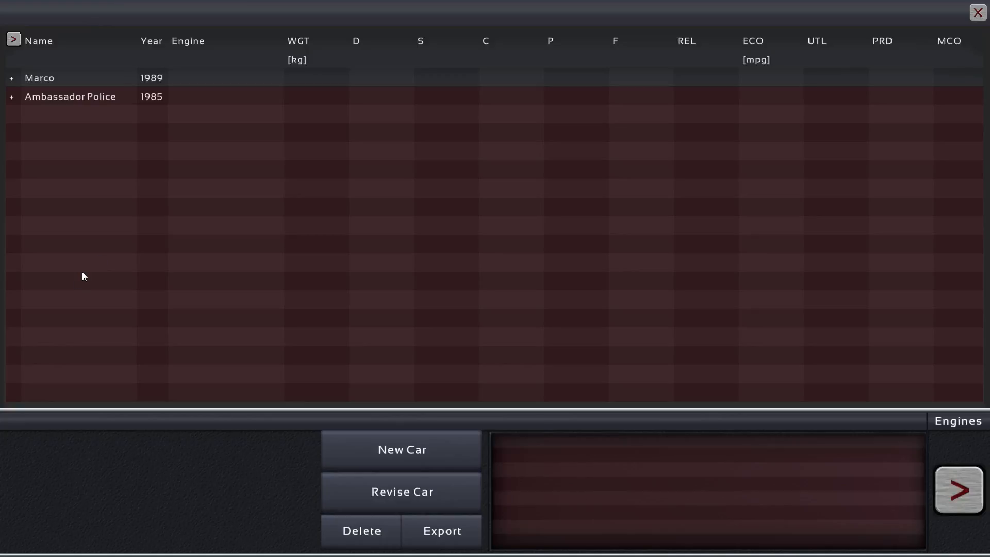
- Start a new car design from the car manager, entering the body designer
click(69, 96)
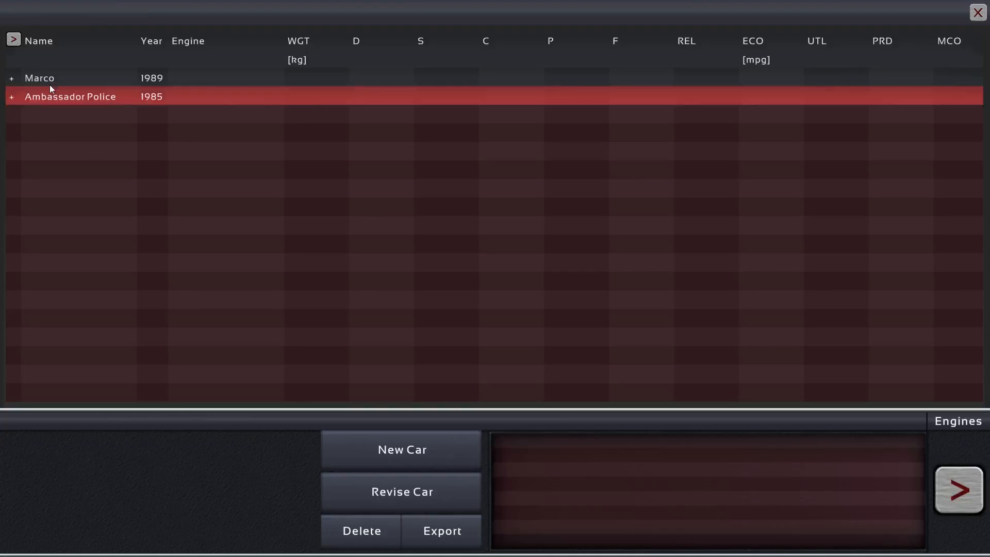
click(10, 77)
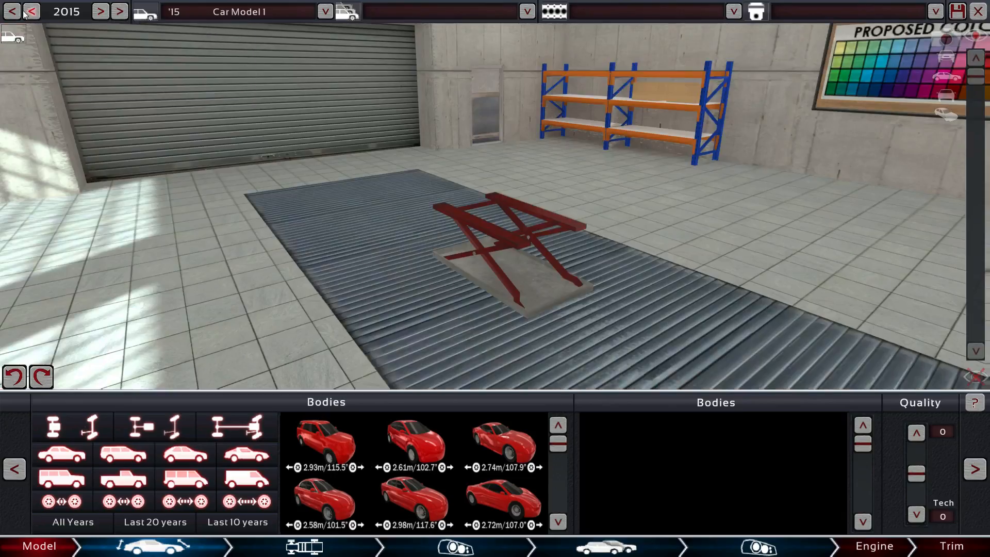
- Roll the model year back to 1991 and name the model 'Vine'
click(31, 11)
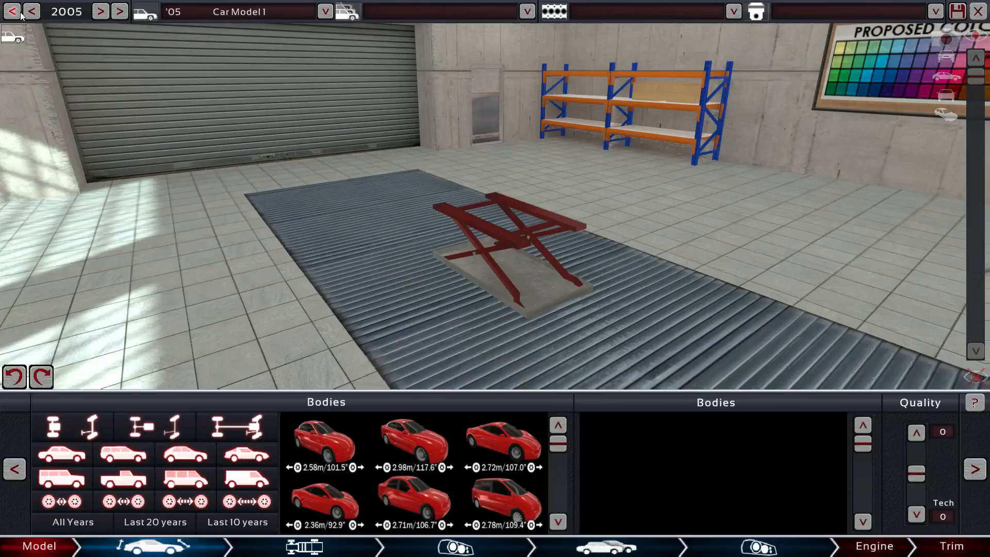
click(31, 11)
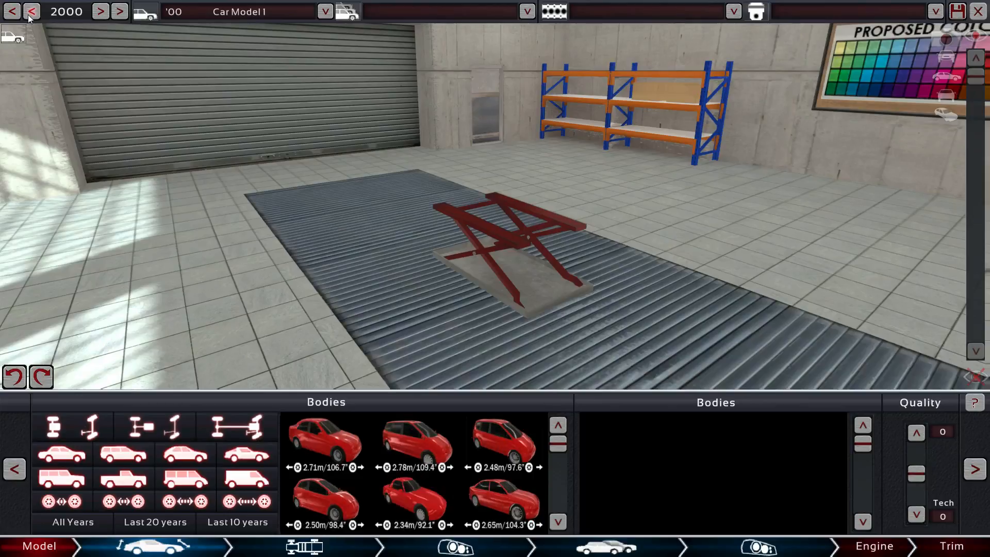
click(31, 12)
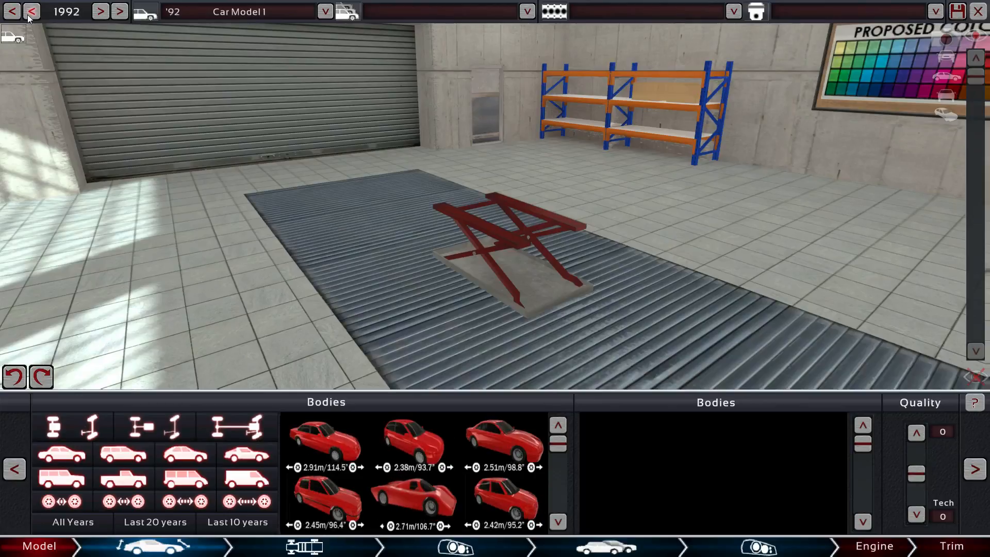
click(31, 10)
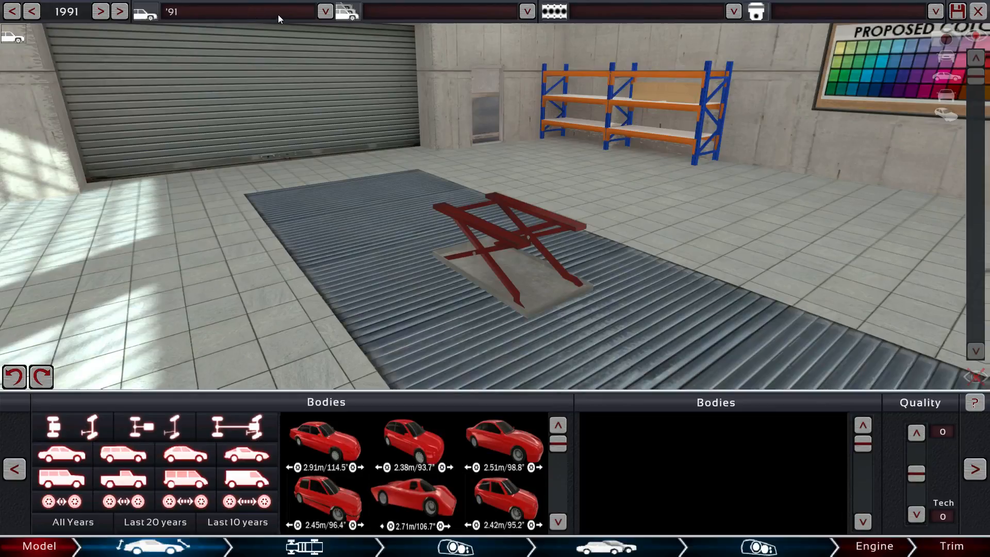
text(Vine)
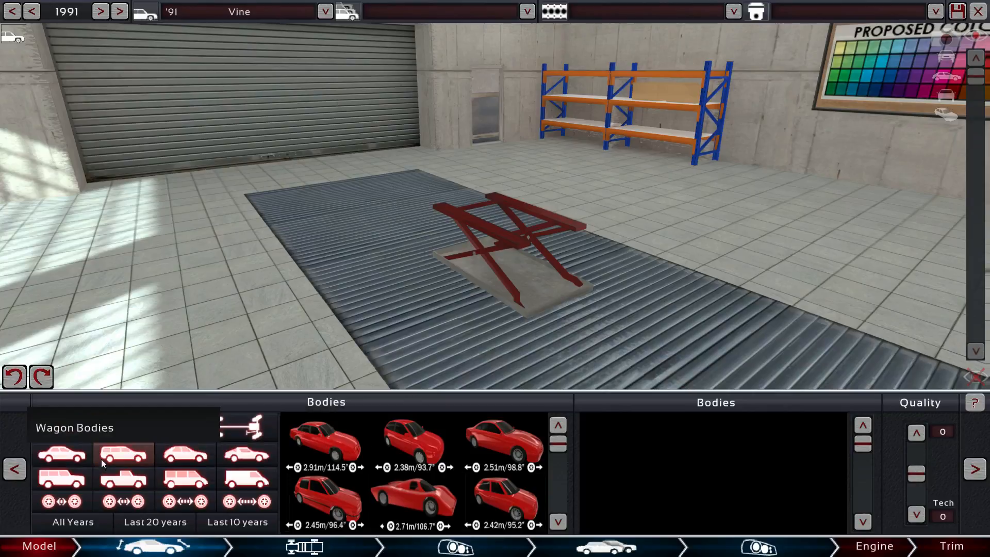
- Browse body categories and choose the smallest three-door hatchback body, moving on to chassis
click(246, 454)
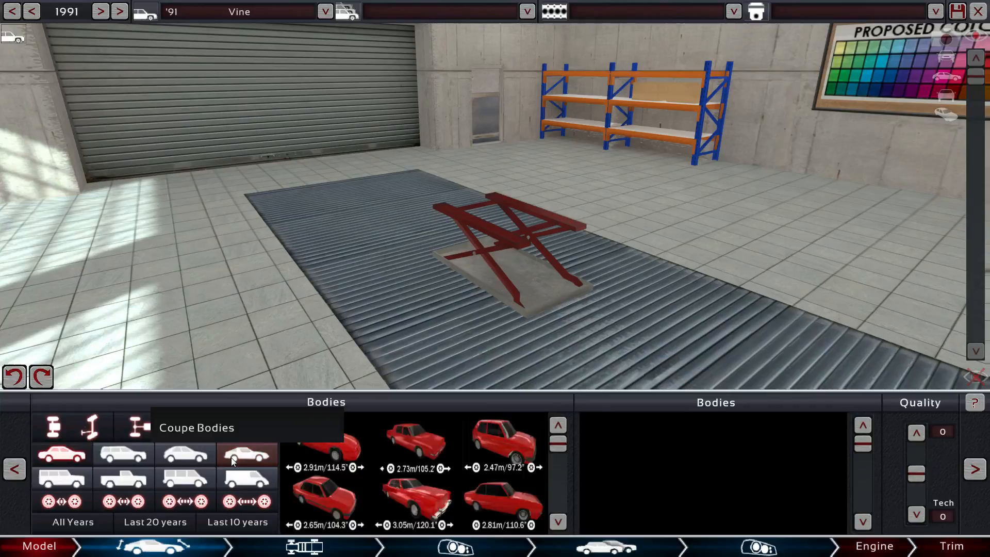
click(247, 454)
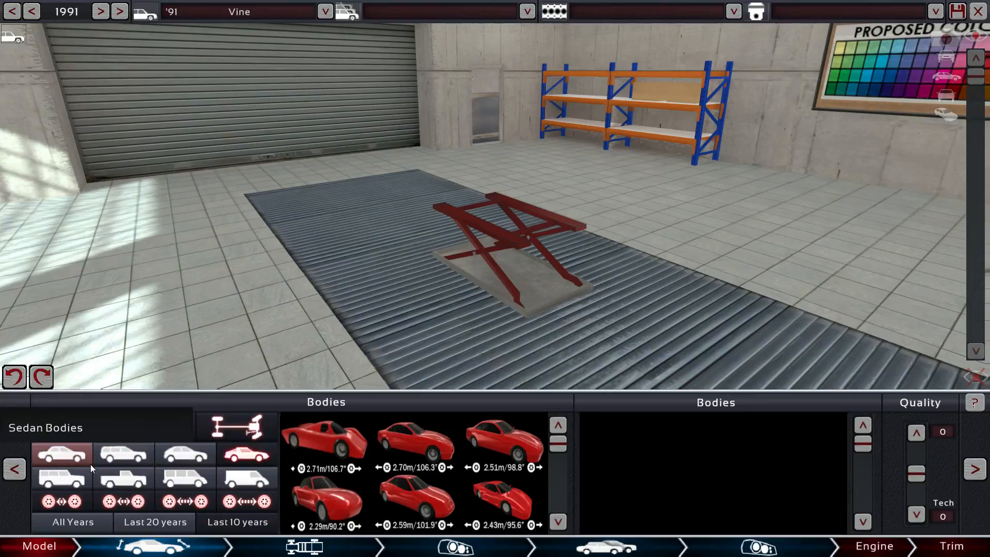
click(123, 454)
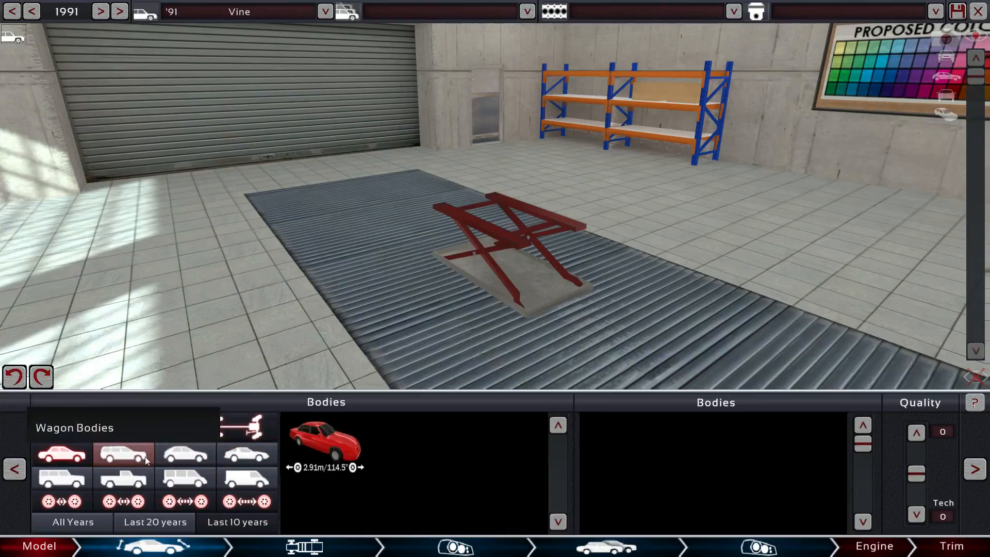
click(124, 453)
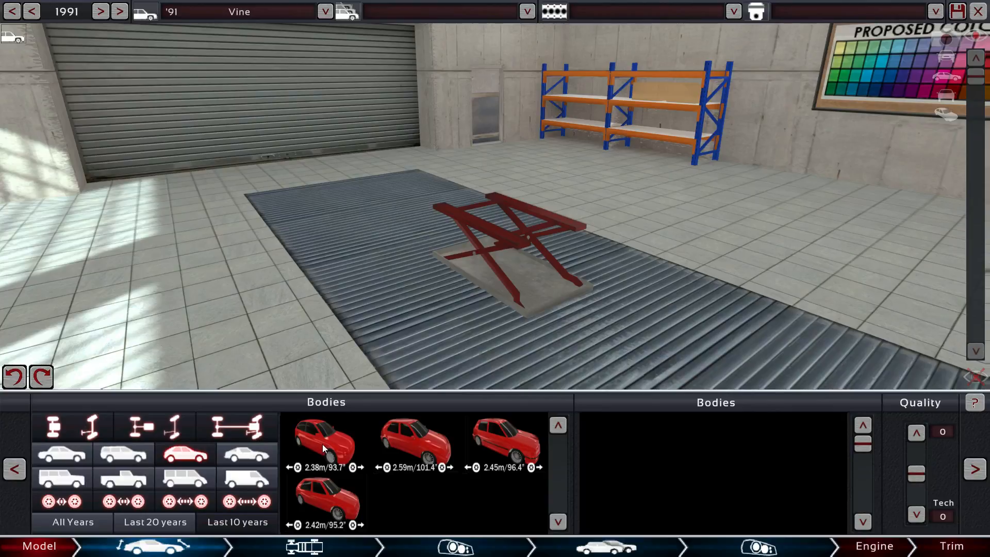
click(325, 443)
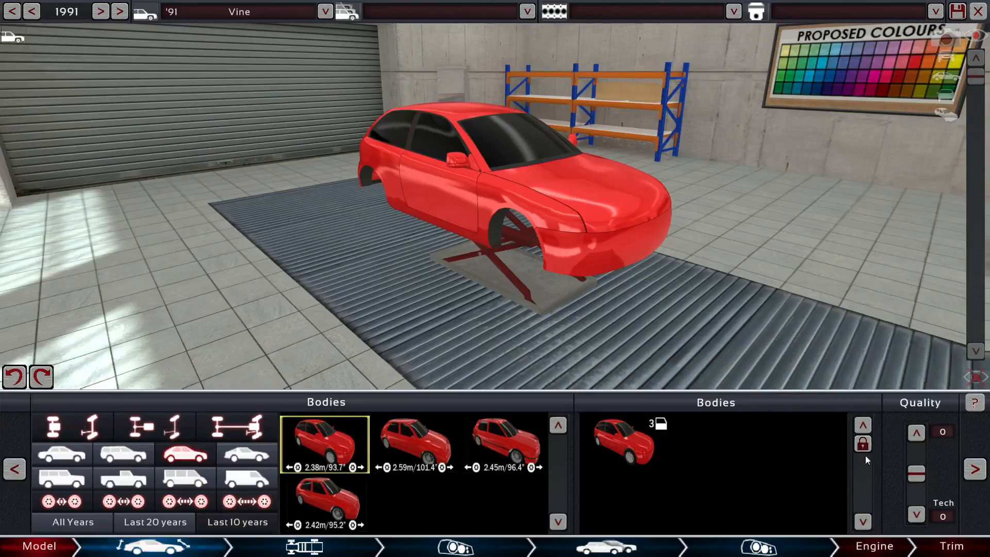
click(975, 469)
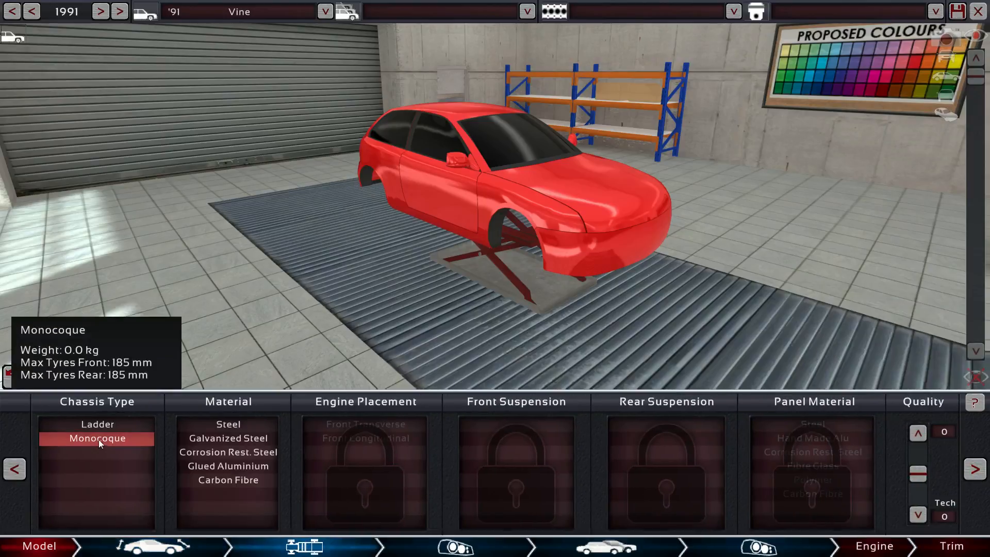
- Choose a corrosion-resistant steel monocoque, front transverse engine and MacPherson strut front suspension
click(228, 466)
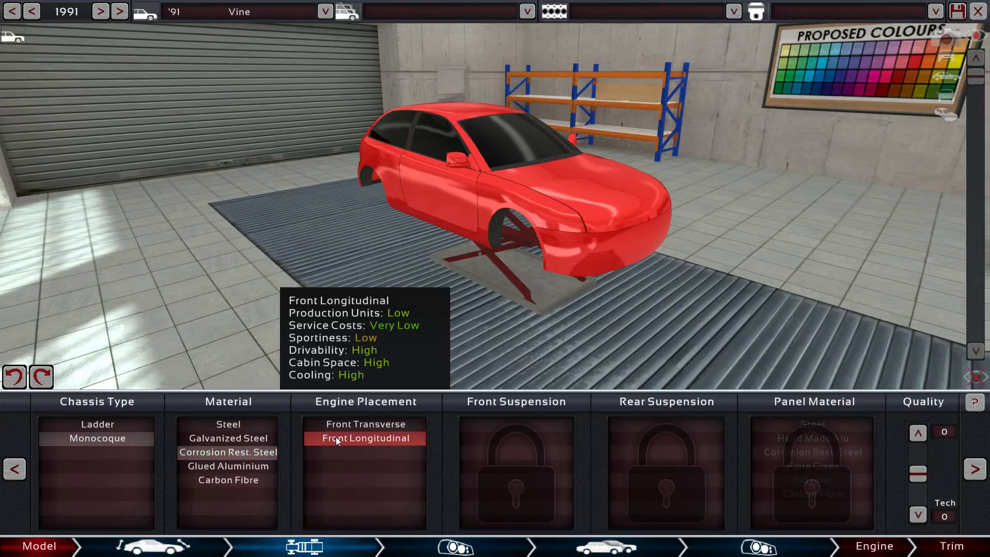
click(364, 424)
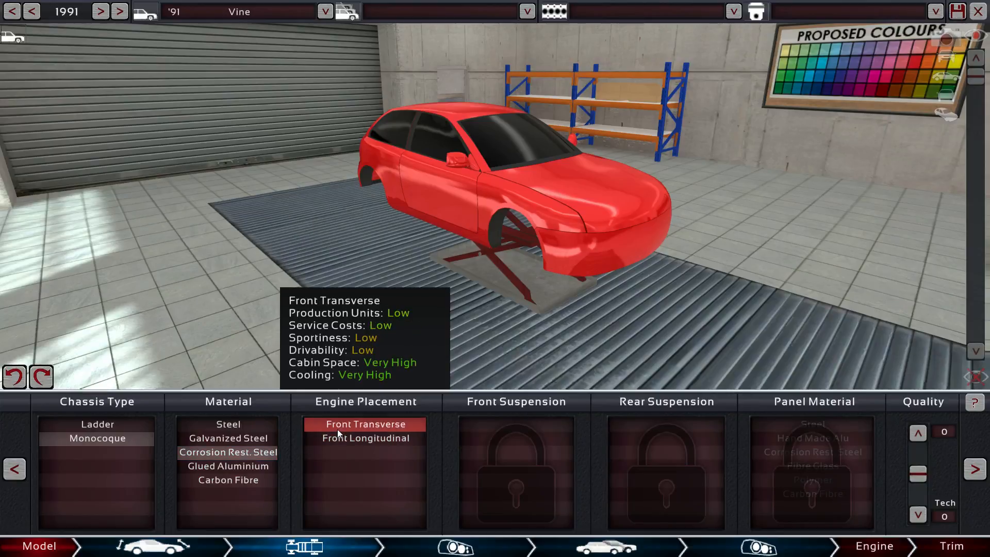
click(365, 424)
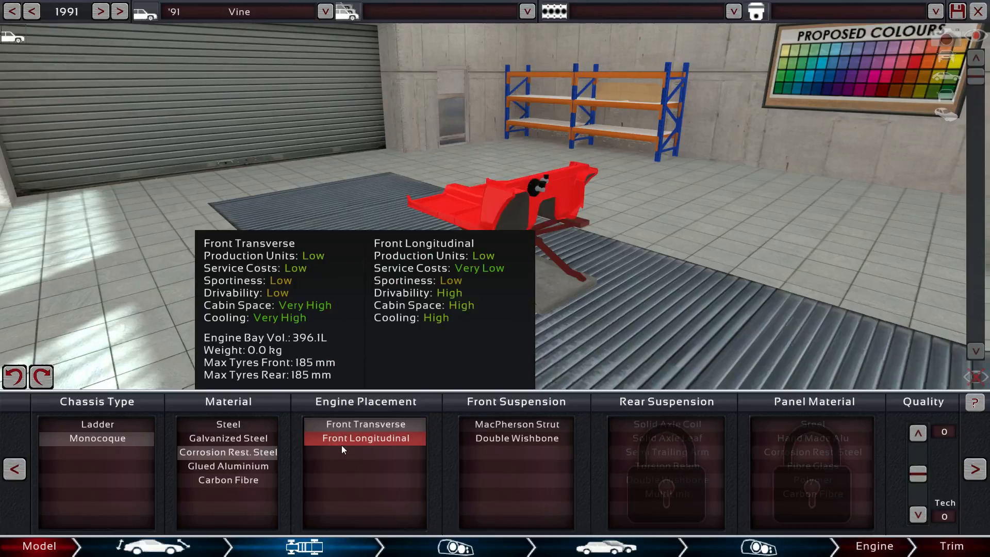
click(365, 437)
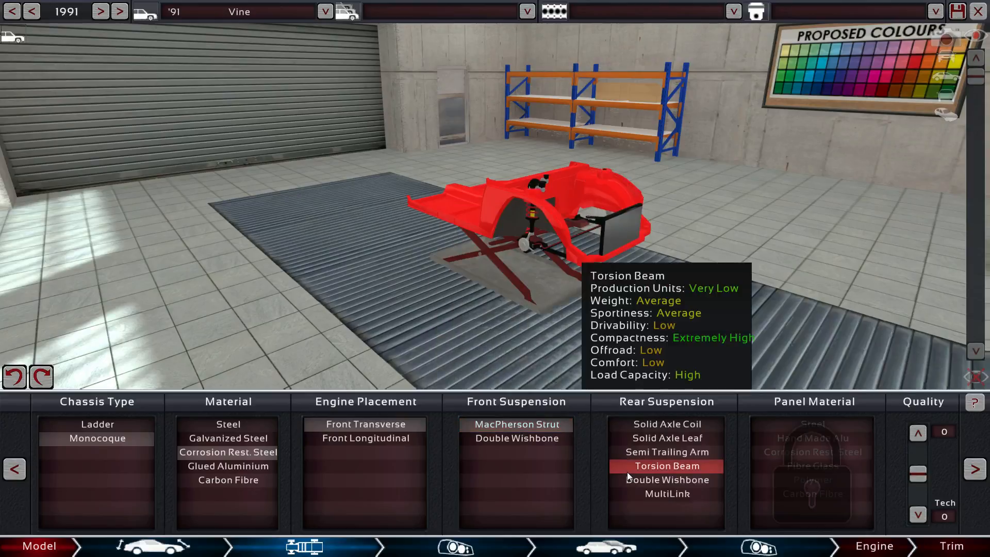
- Compare torsion beam with double wishbone rear suspension and settle on torsion beam
click(666, 494)
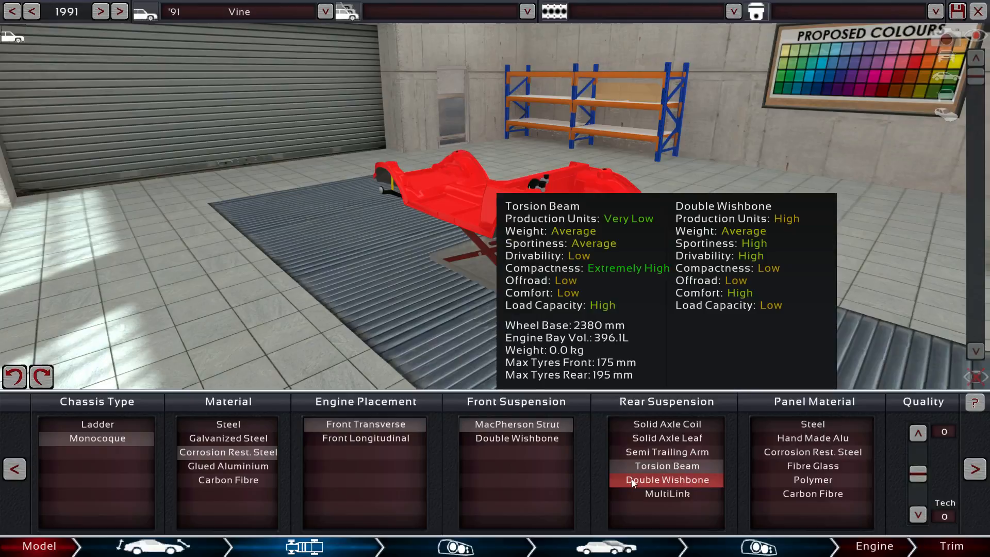
click(667, 480)
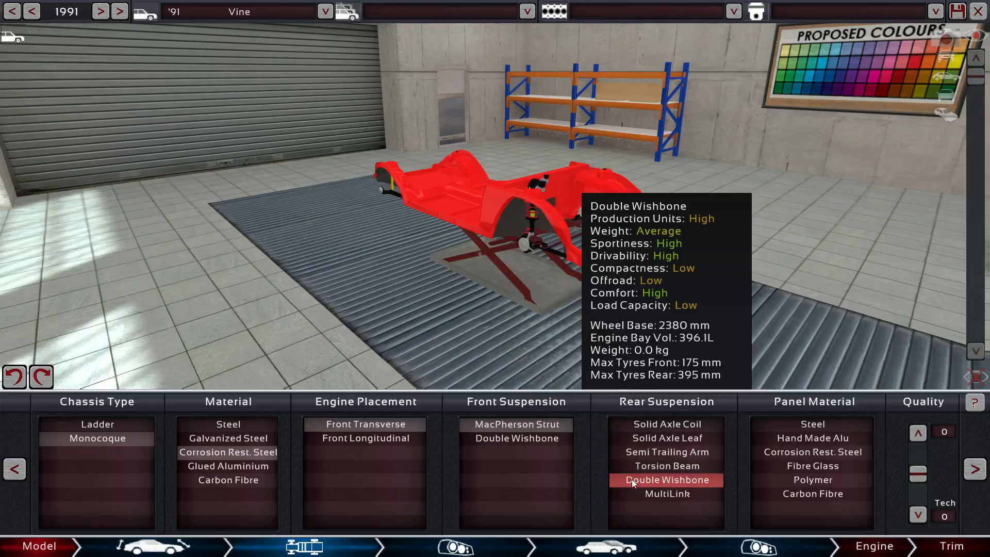
click(666, 480)
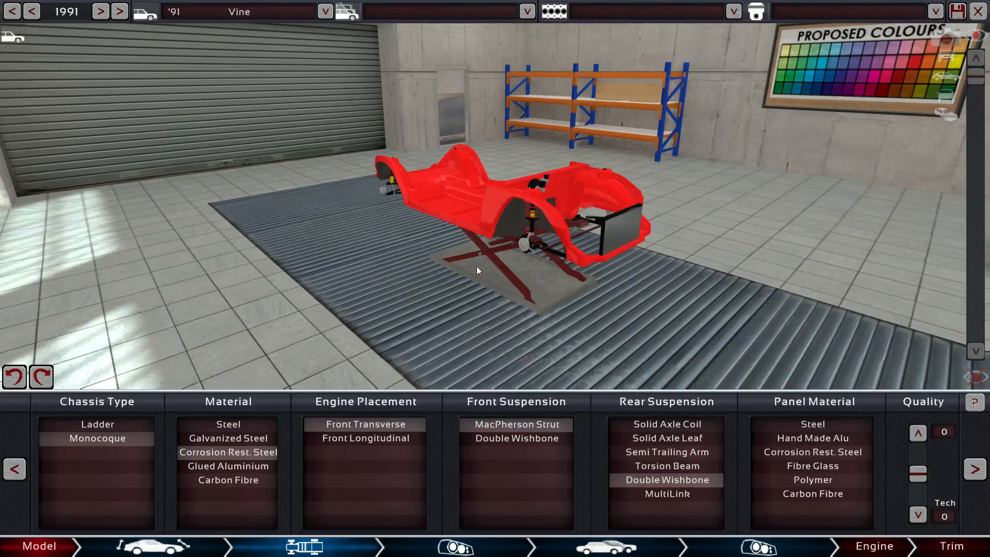
click(666, 465)
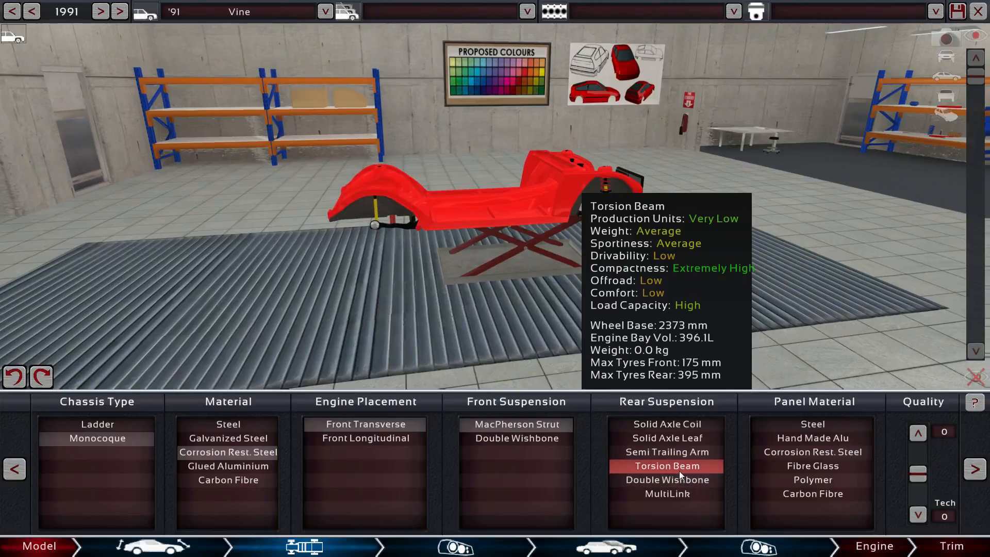
mouse_move(667, 479)
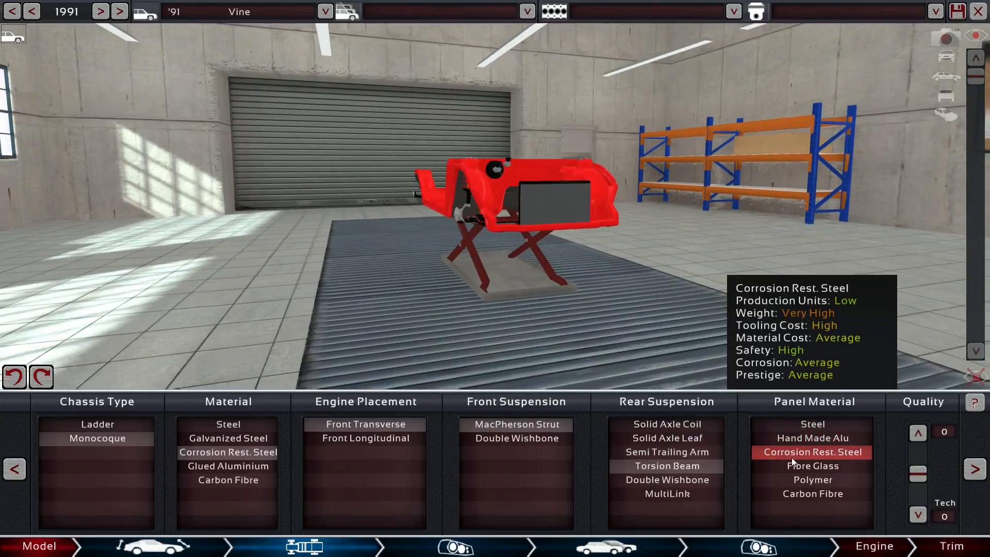
- Compare polymer and fibreglass panels before settling on corrosion-resistant steel body panels
click(812, 480)
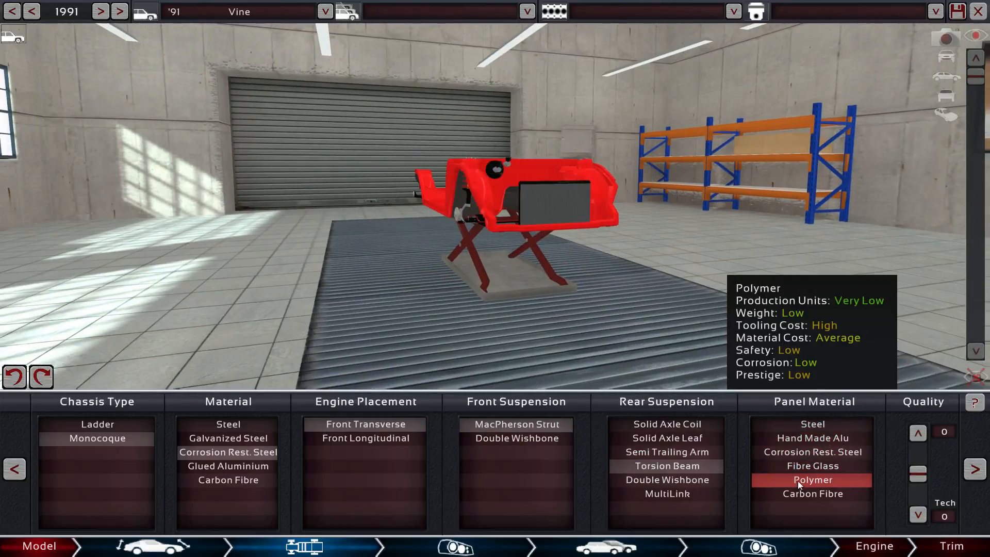
click(813, 451)
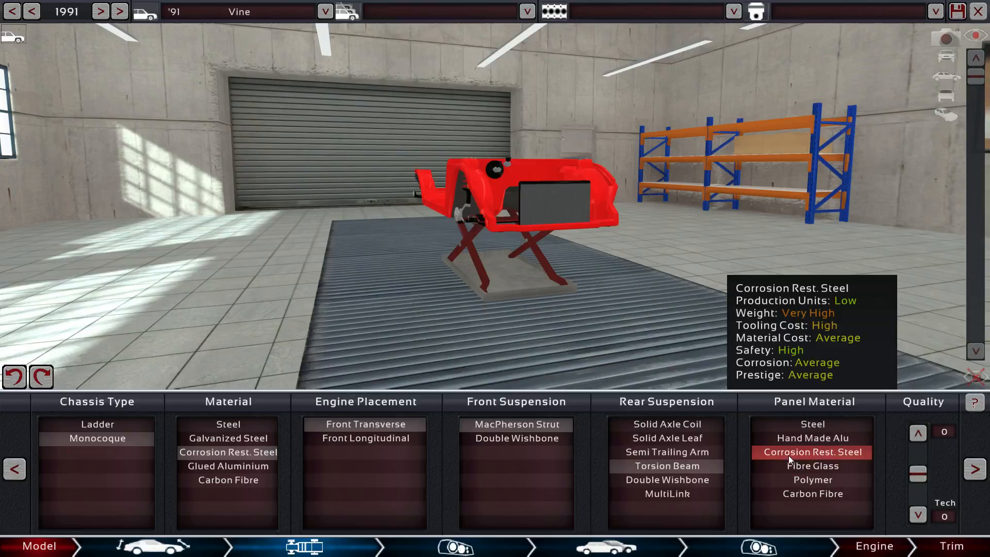
click(813, 466)
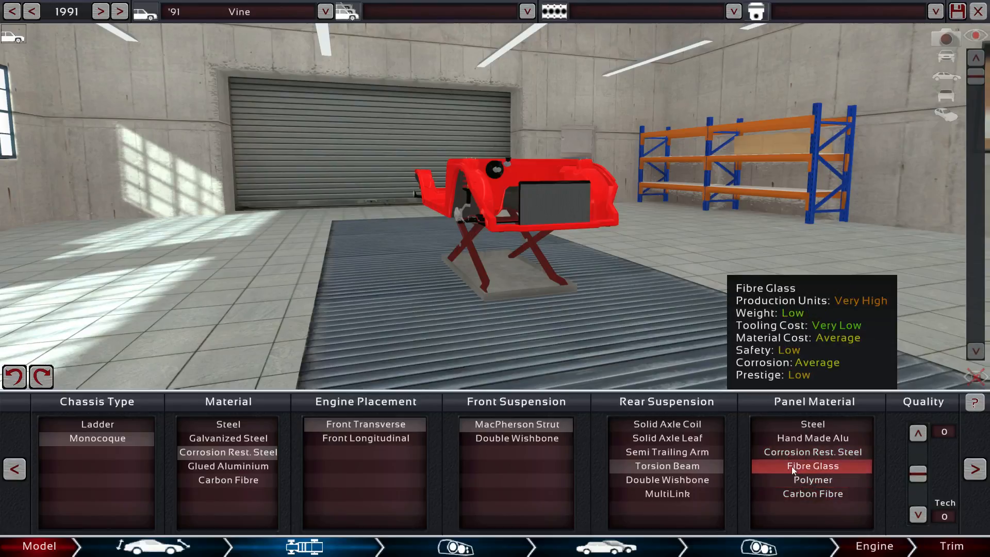
mouse_move(795, 480)
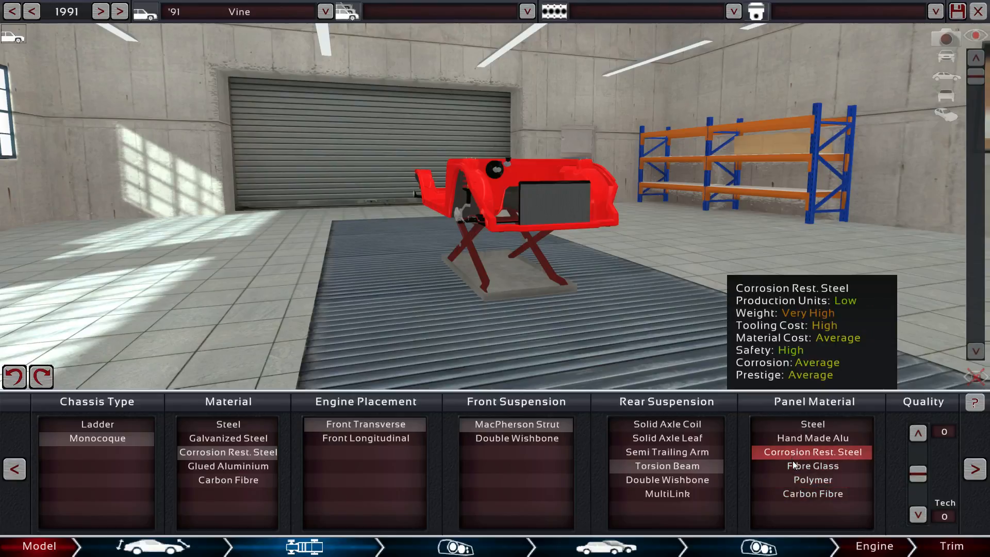
click(813, 493)
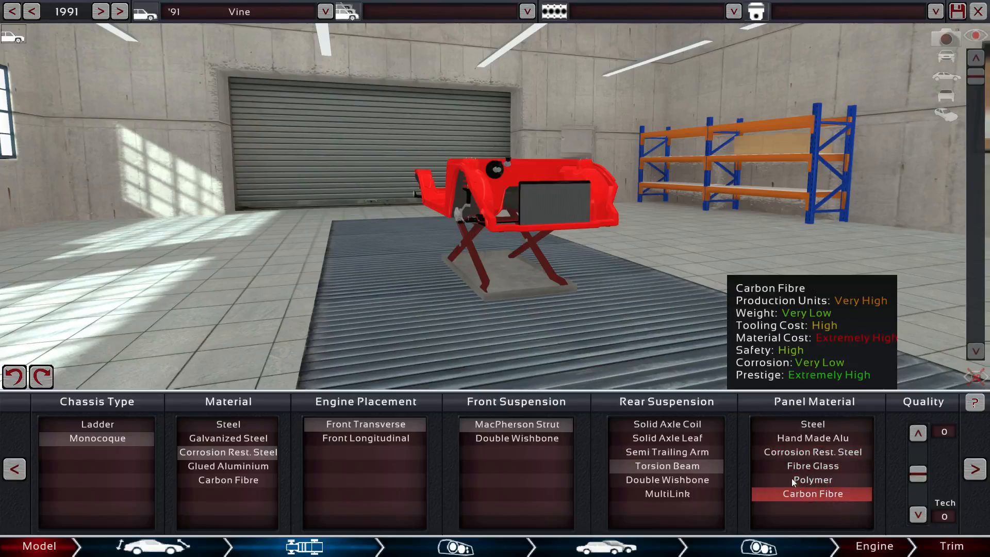
click(812, 480)
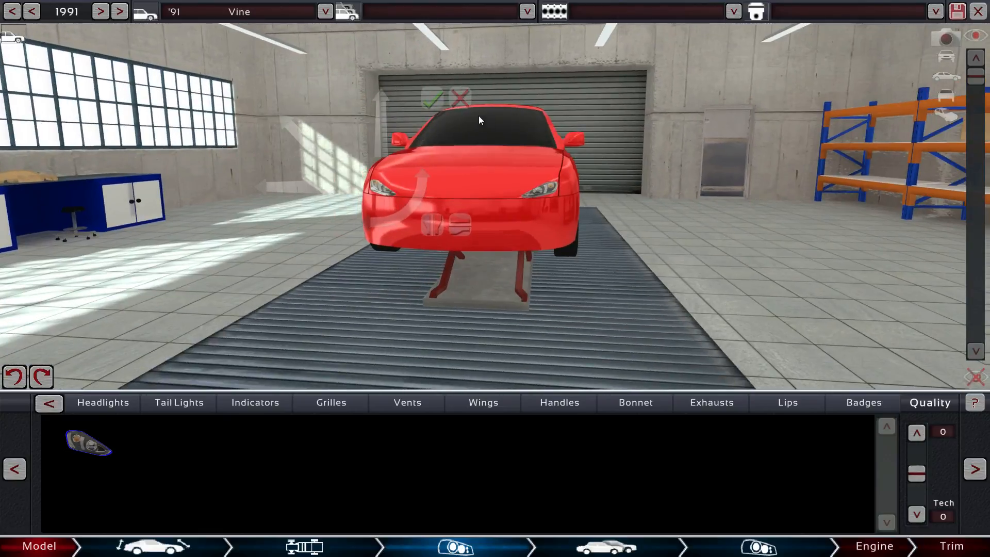
- Discard the fixture being placed and adjust the camera onto the car
click(432, 100)
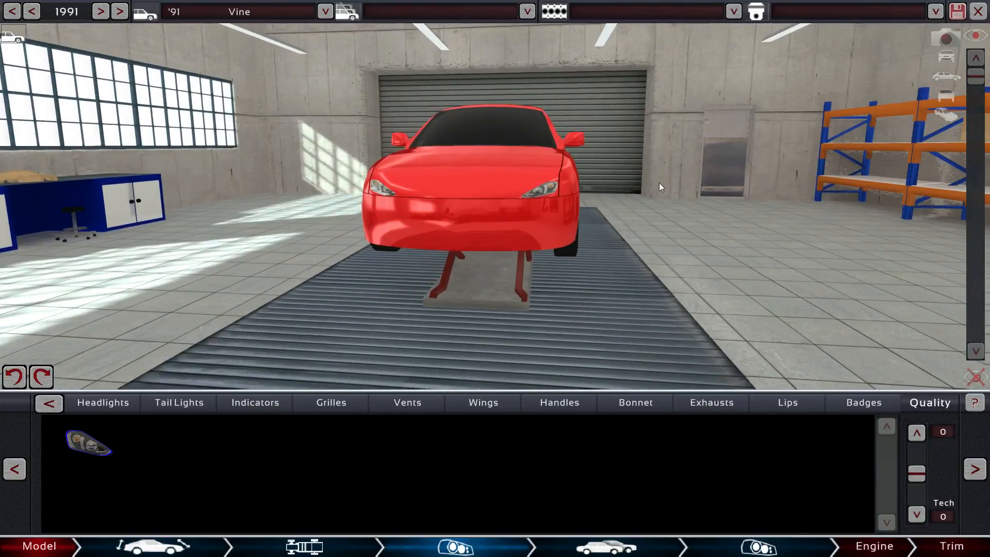
click(178, 402)
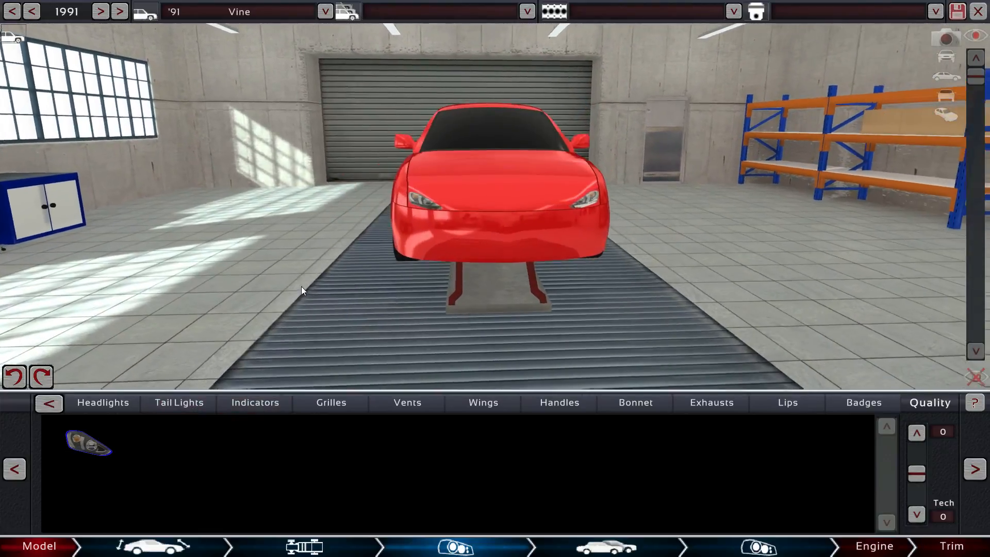
click(178, 402)
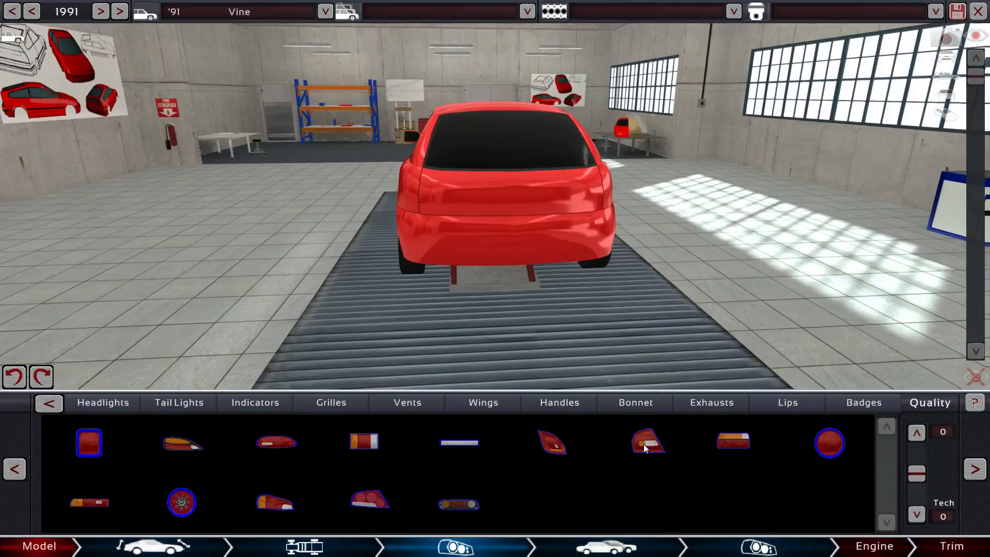
- Fit a pair of tail lights onto the rear corners and confirm their placement
click(648, 442)
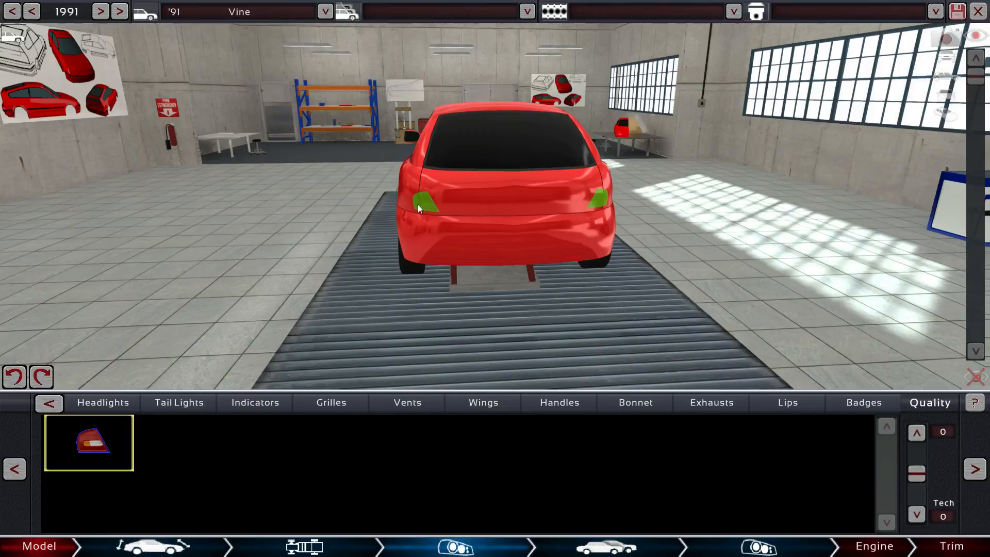
click(420, 206)
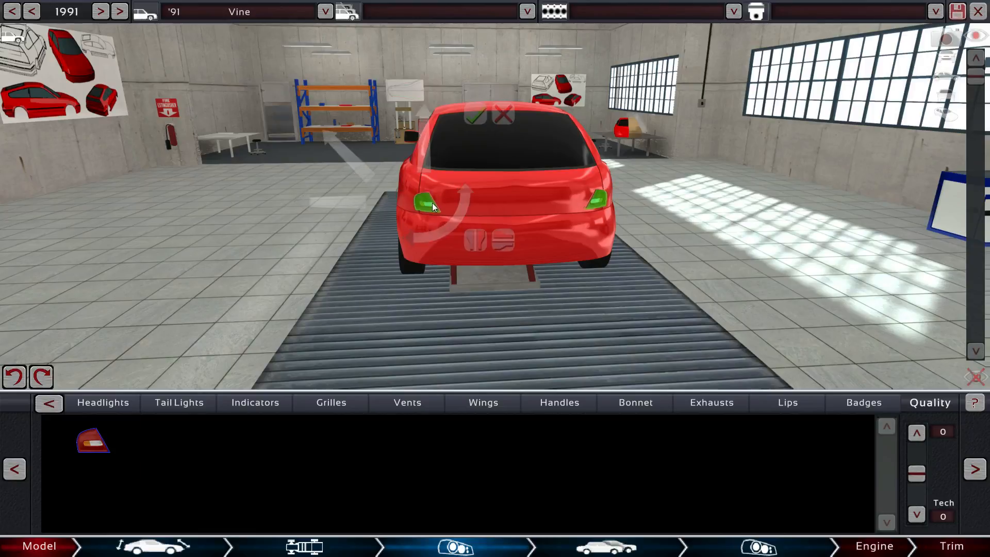
click(426, 204)
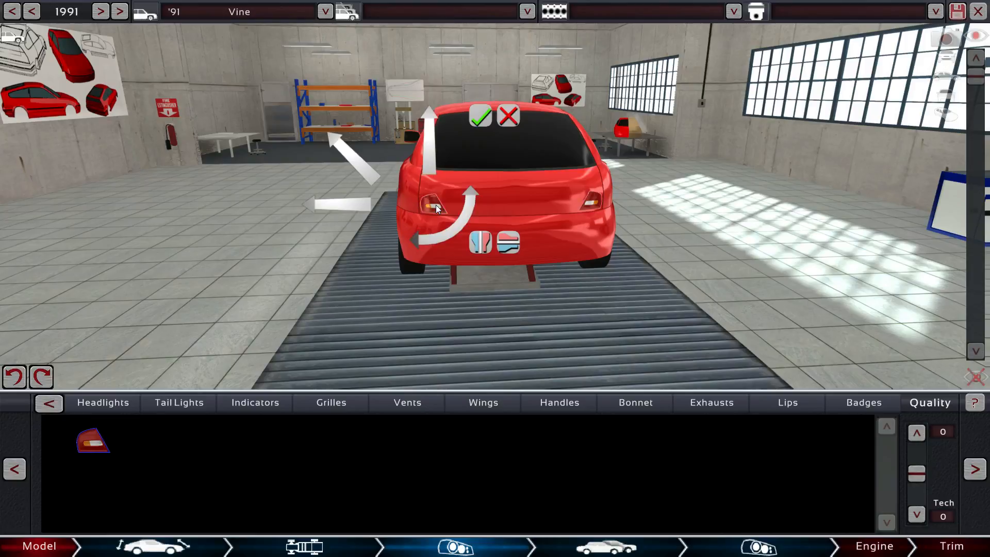
click(479, 118)
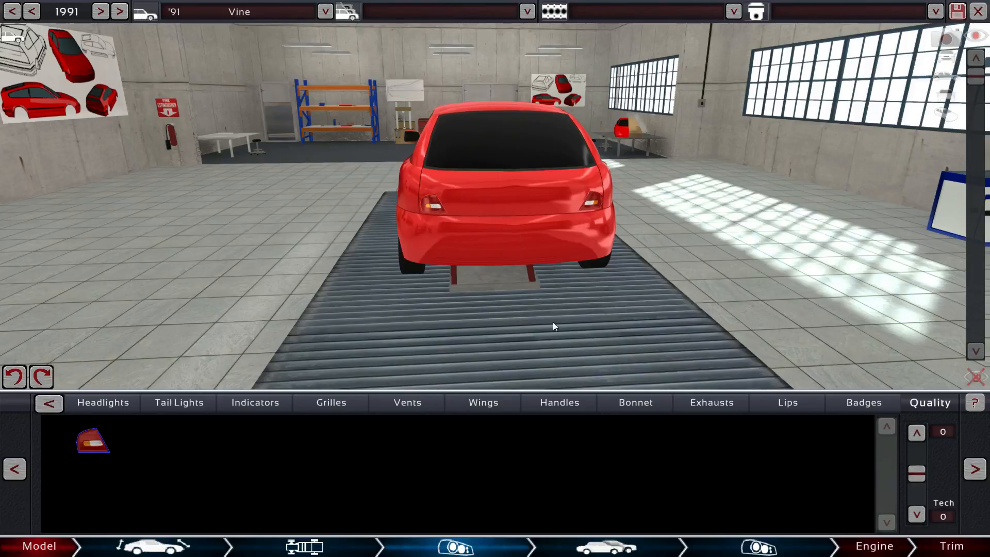
click(255, 402)
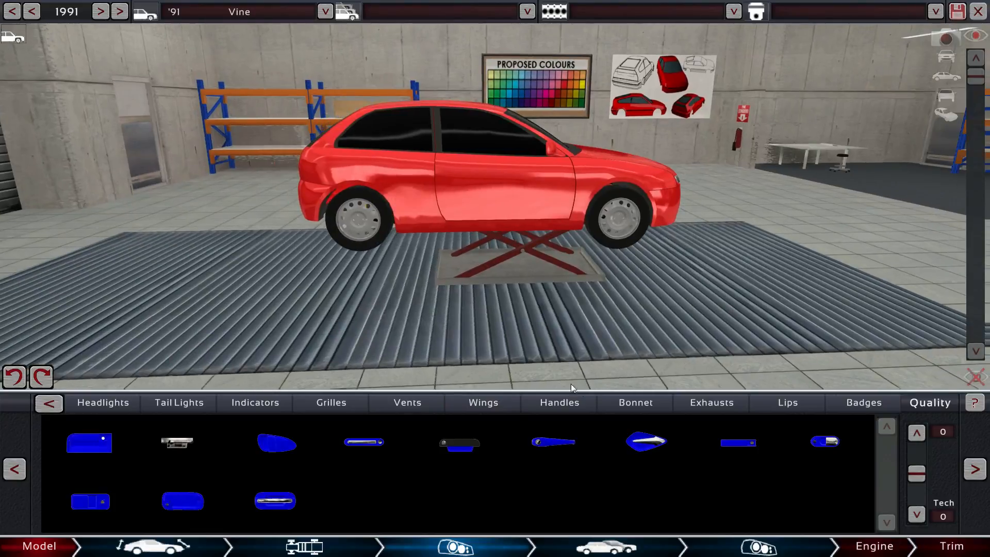
- Bring up the door handle fixture designs for the hatchback
click(711, 402)
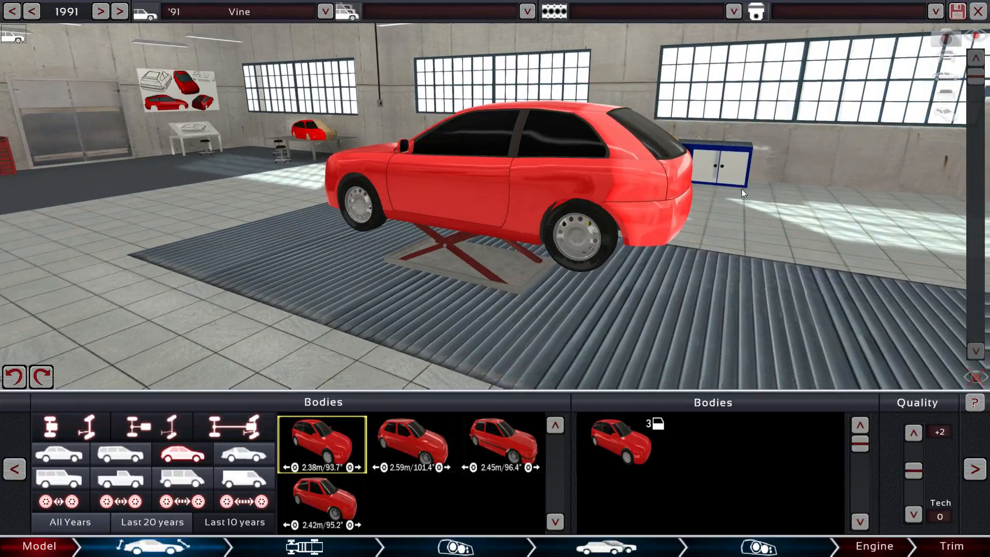
- Orbit the three-door hatchback to inspect its side and front
drag(742, 193, 687, 342)
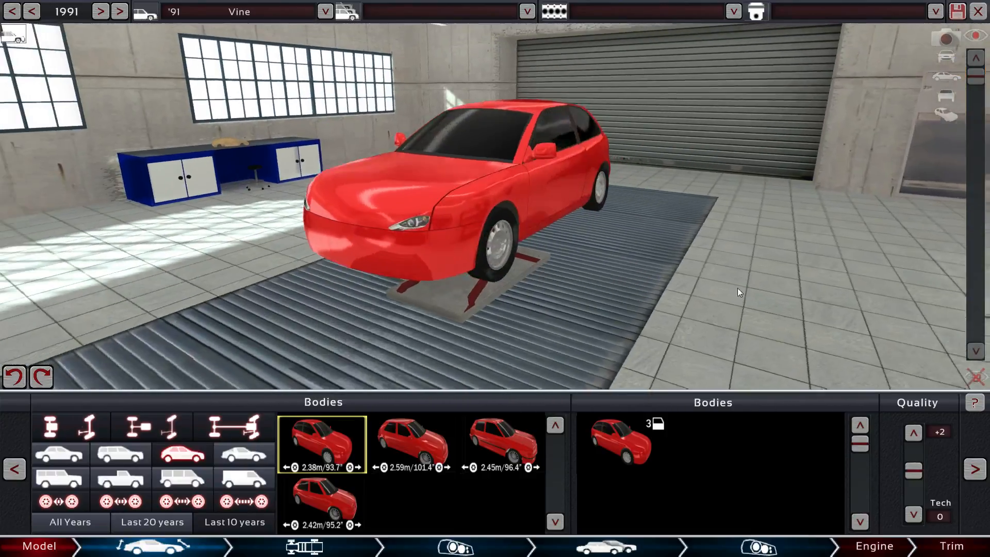
drag(738, 292, 488, 201)
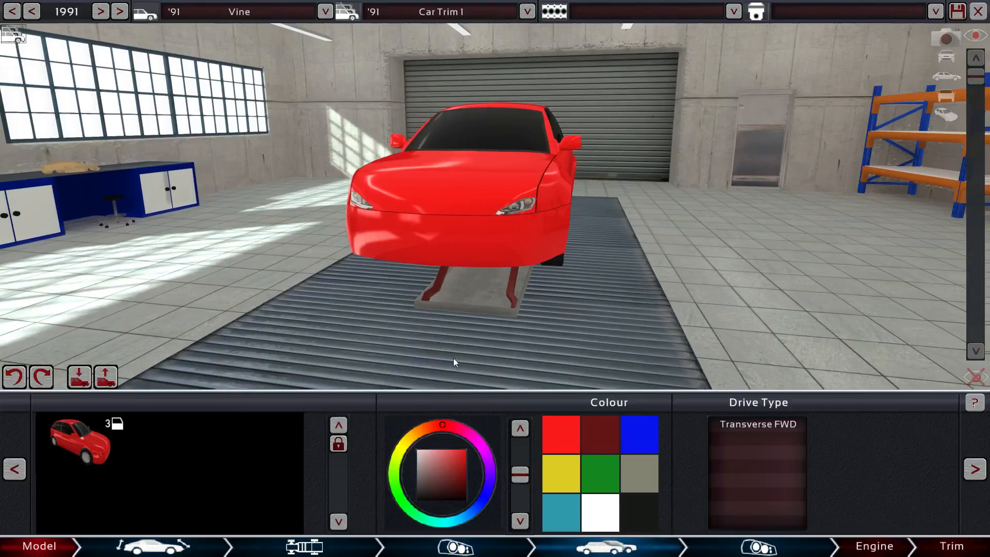
- Paint the Eco trim's body green from the colour palette
click(453, 485)
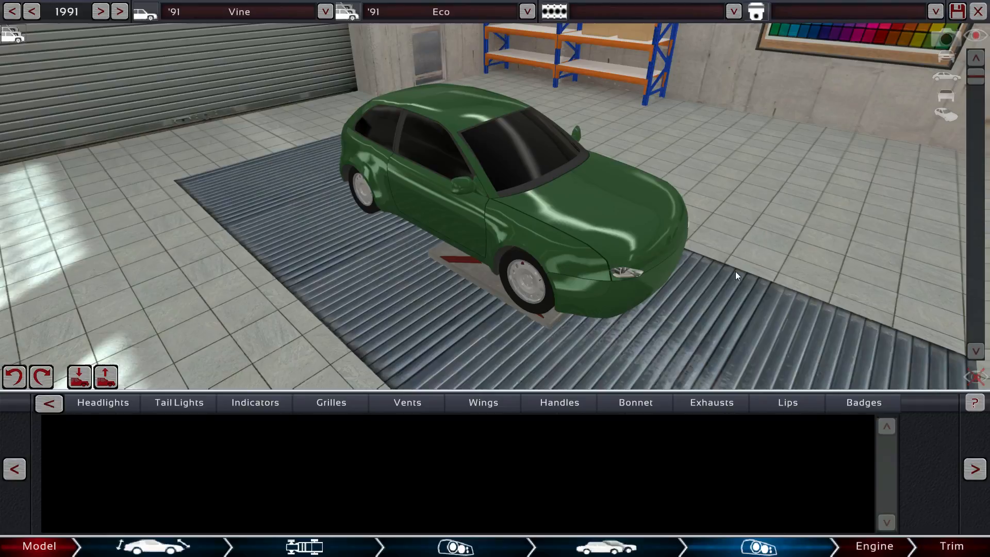
- Browse vent, grille and handle designs, then place and confirm a door handle on the door
click(331, 402)
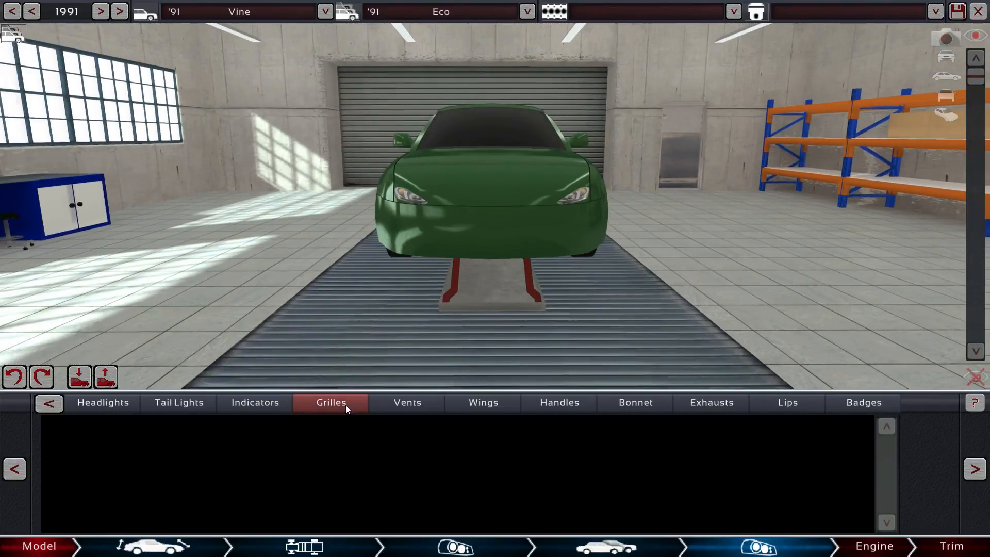
click(407, 403)
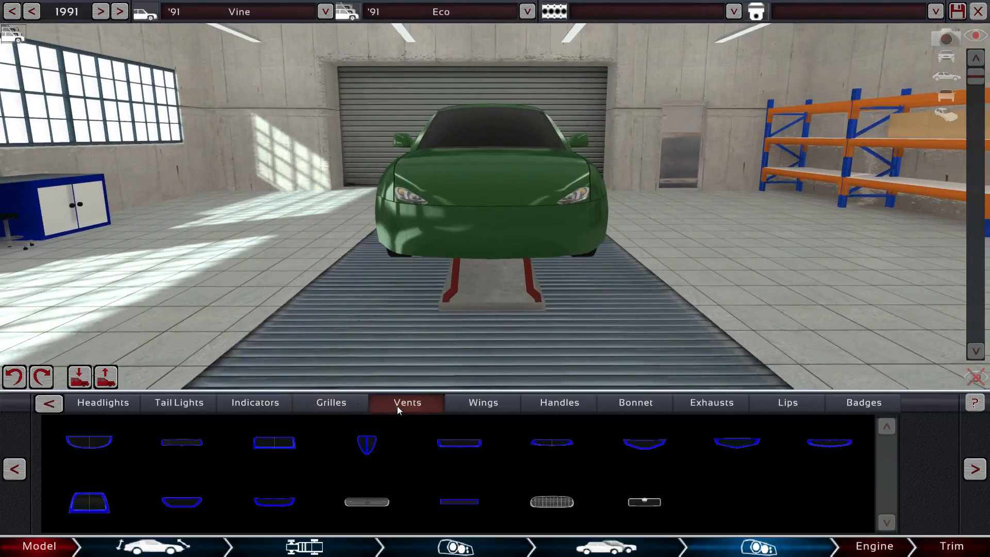
click(331, 402)
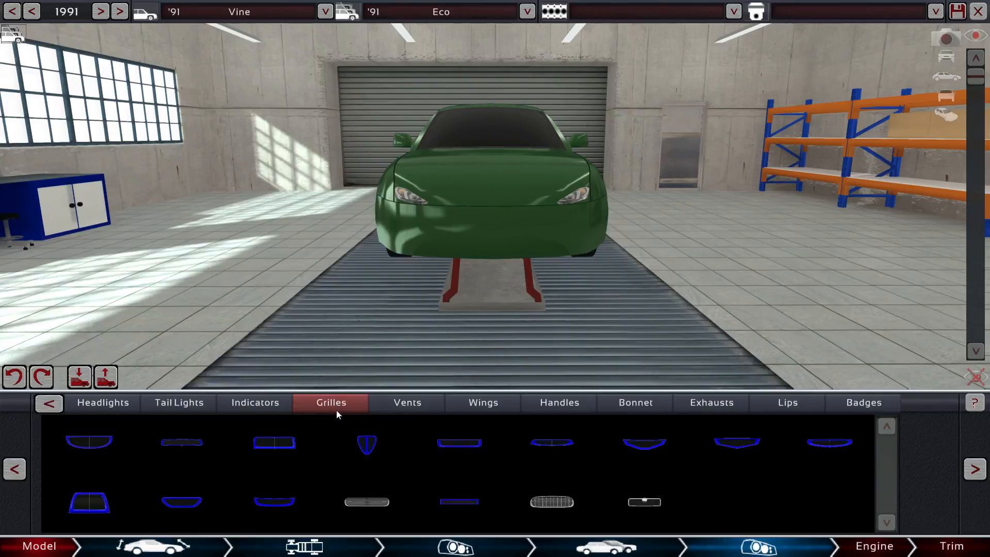
mouse_move(466, 482)
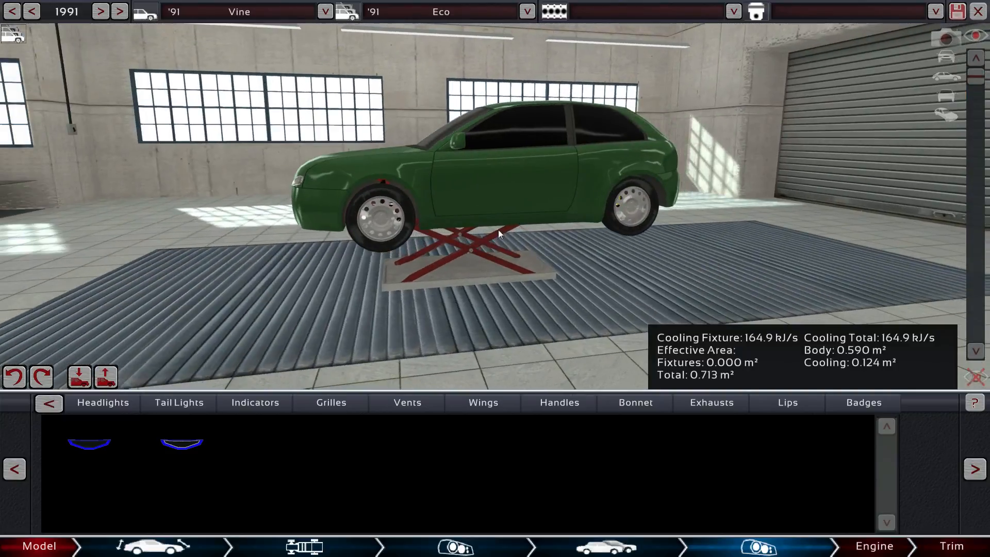
click(482, 404)
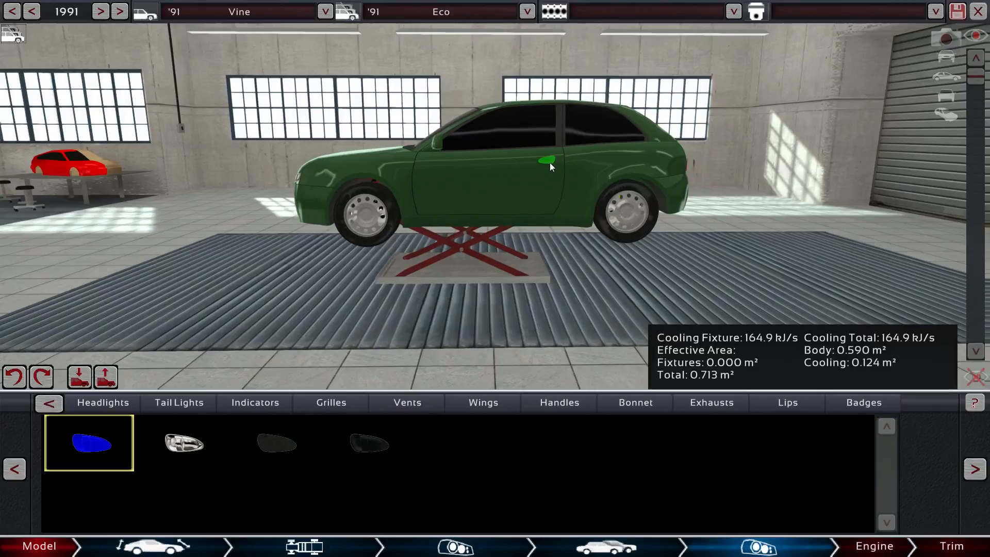
click(548, 163)
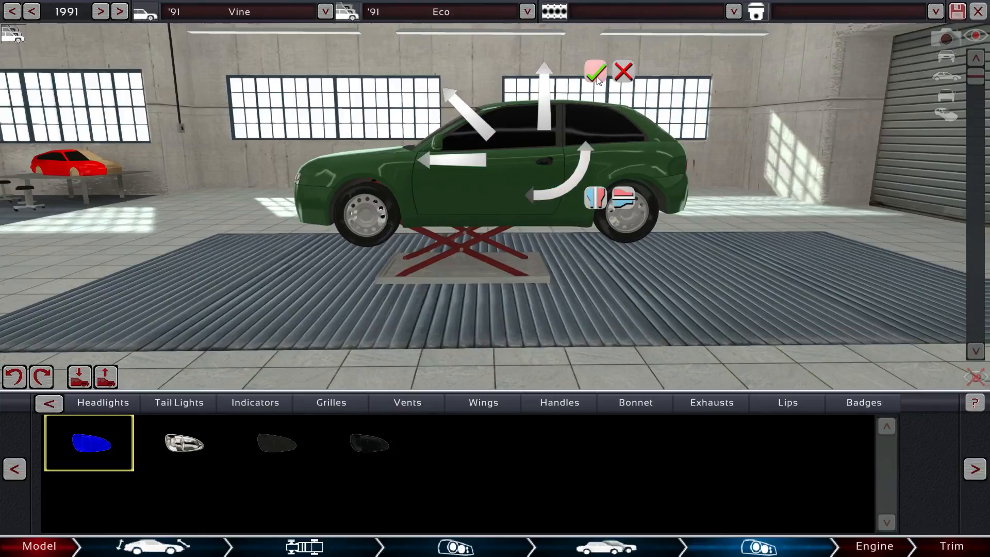
click(594, 71)
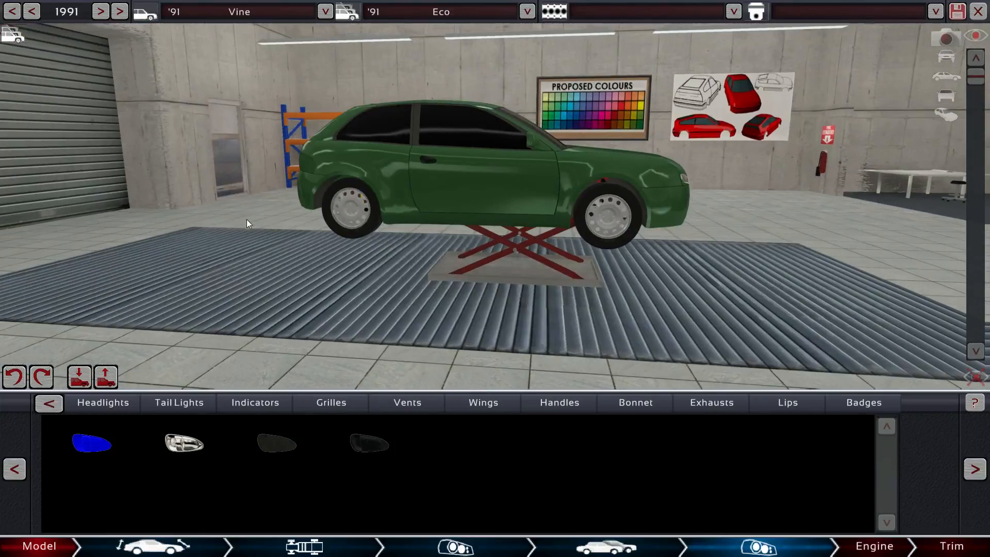
- Place winged badges on the nose and tailgate, confirm both, then pick an exhaust tip
drag(247, 222, 442, 341)
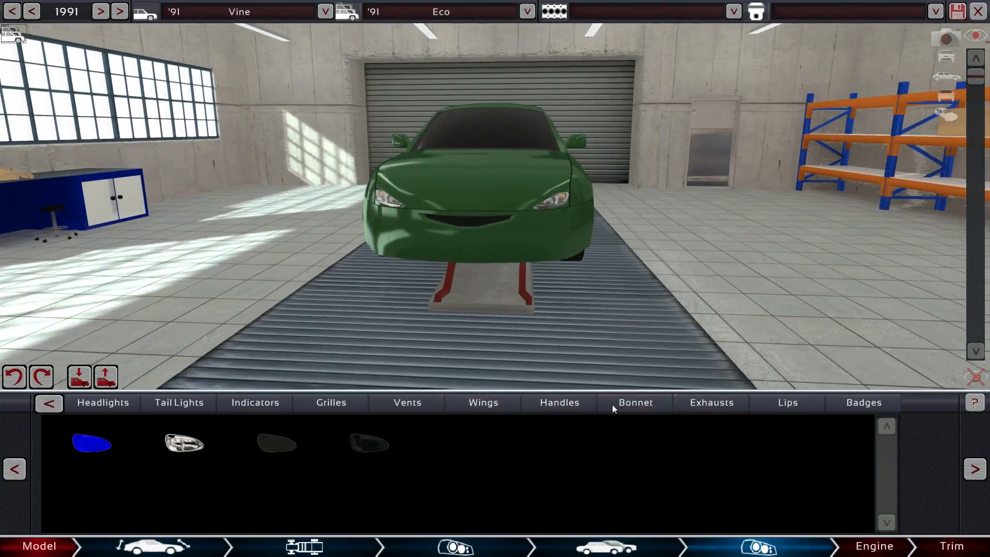
click(864, 402)
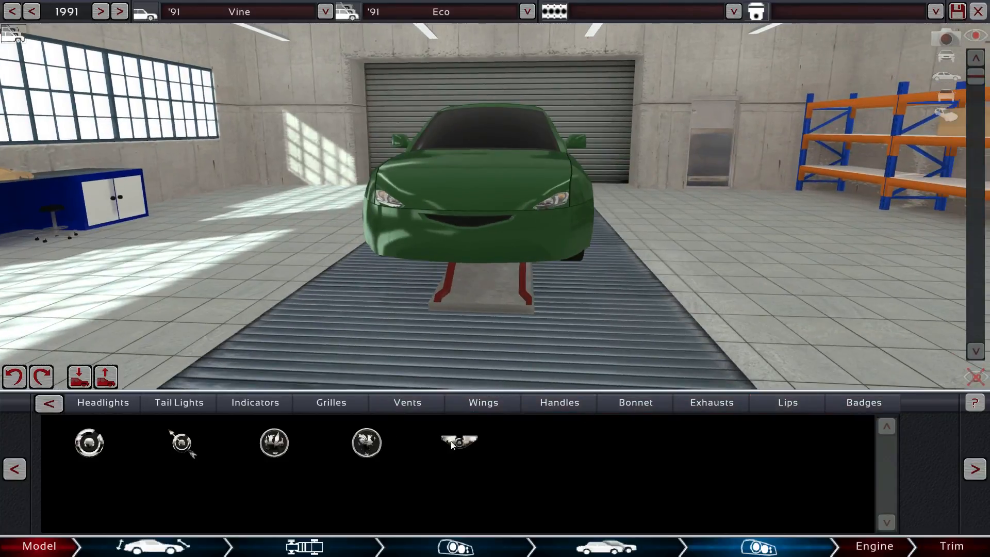
click(458, 442)
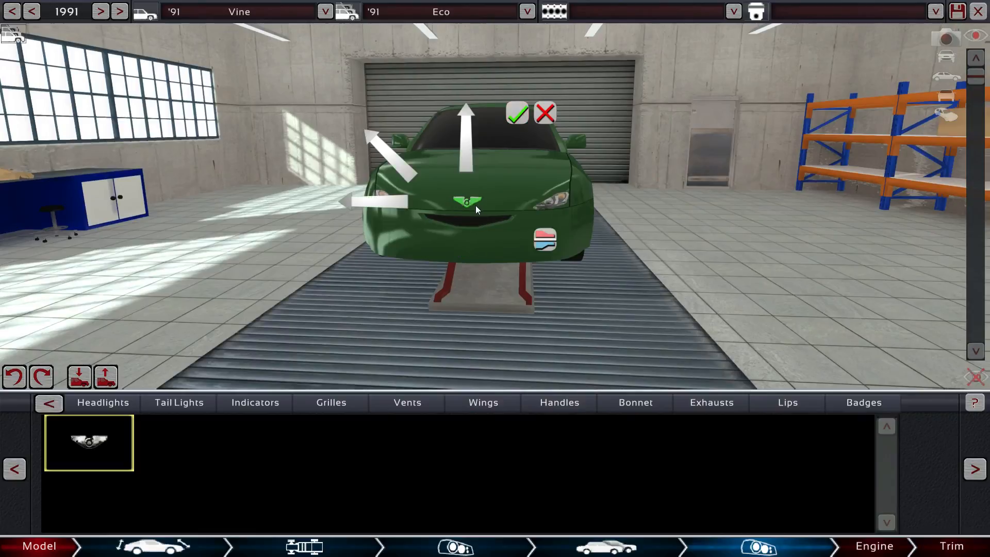
click(517, 113)
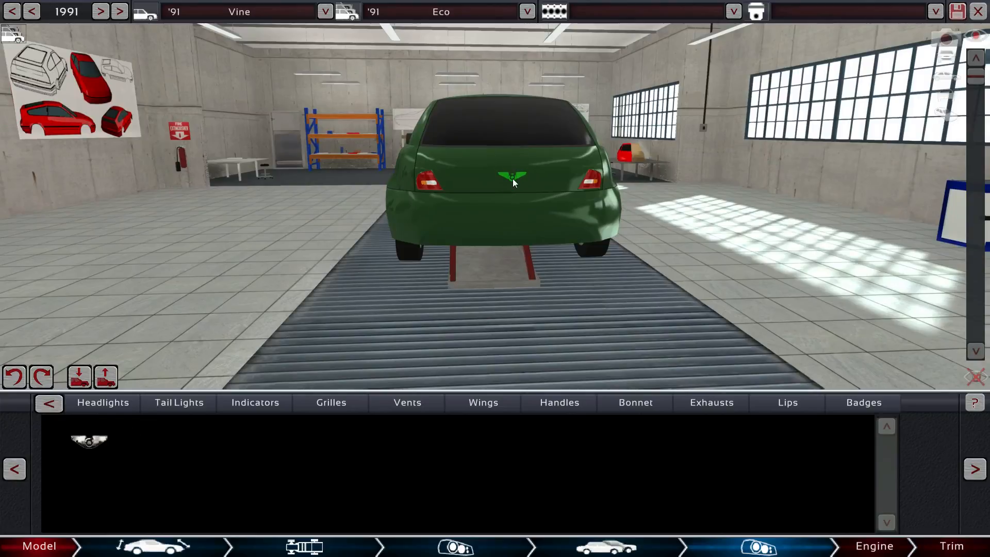
click(512, 176)
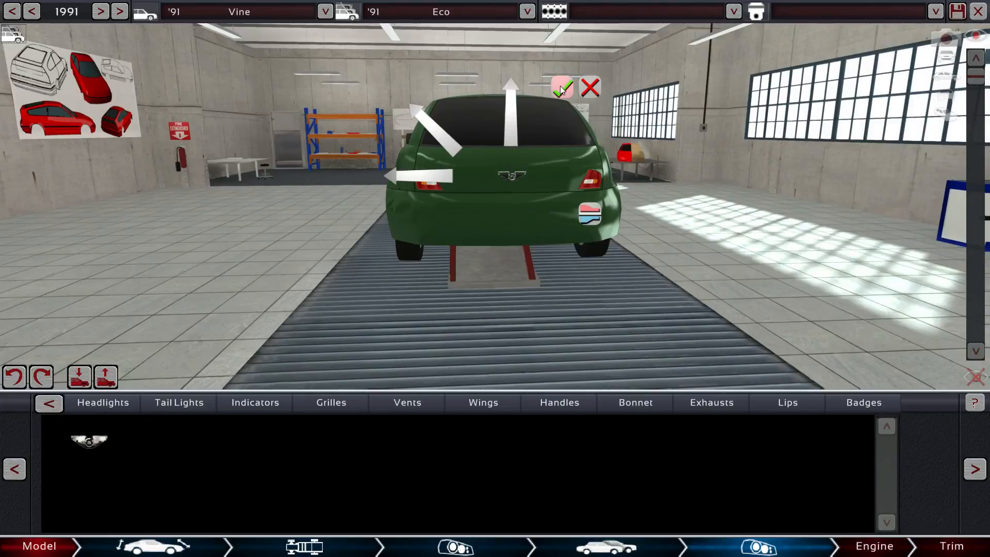
click(711, 402)
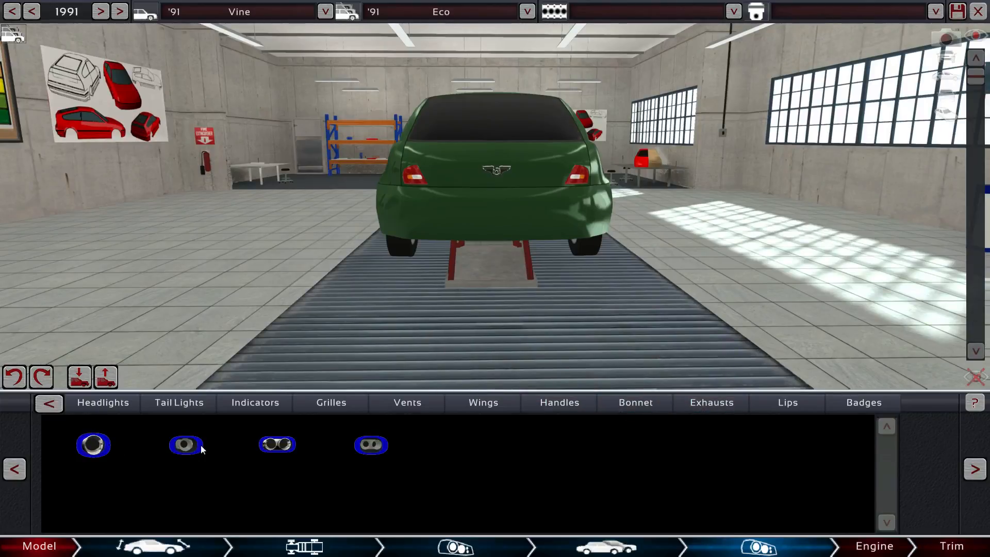
click(93, 445)
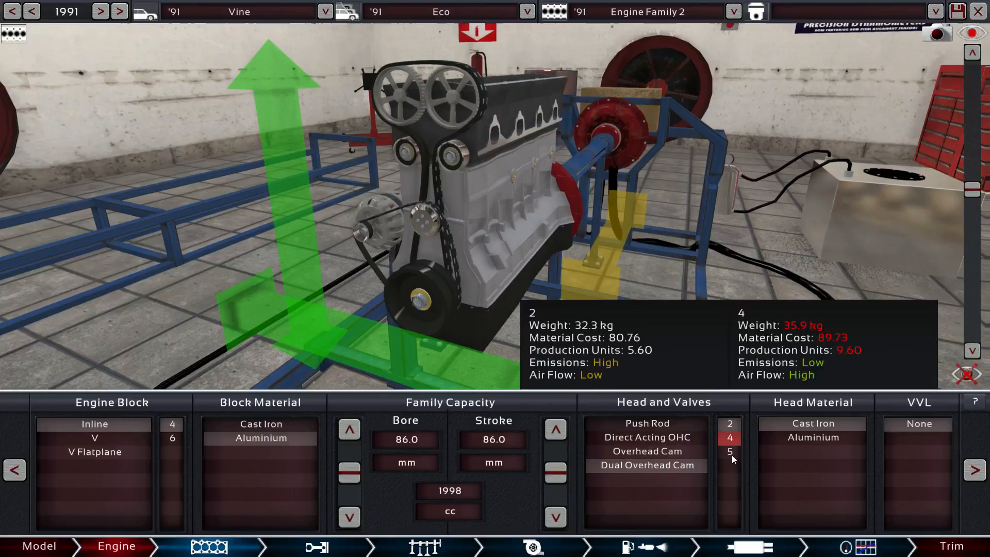
- Try valve counts and step the model year forward and back, settling on 1991
click(730, 451)
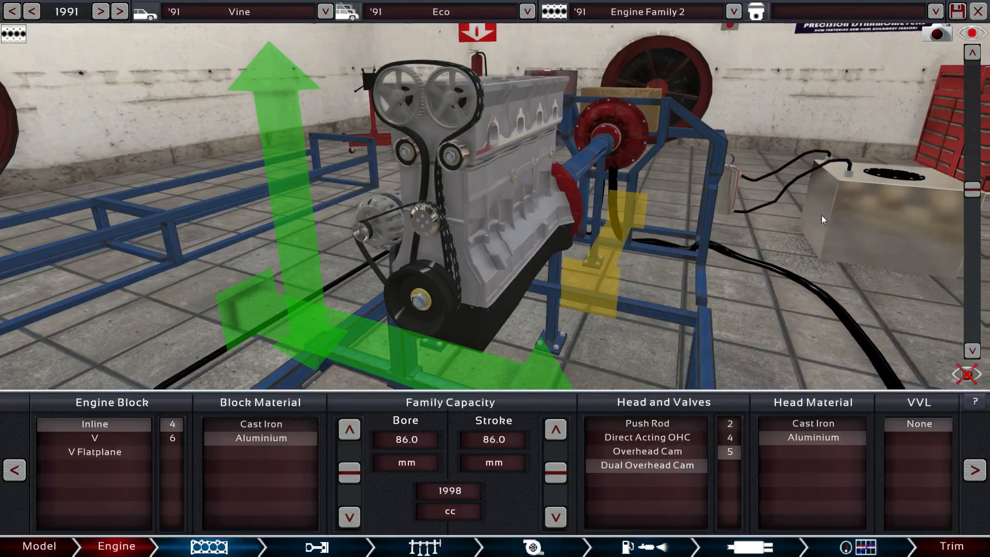
click(919, 424)
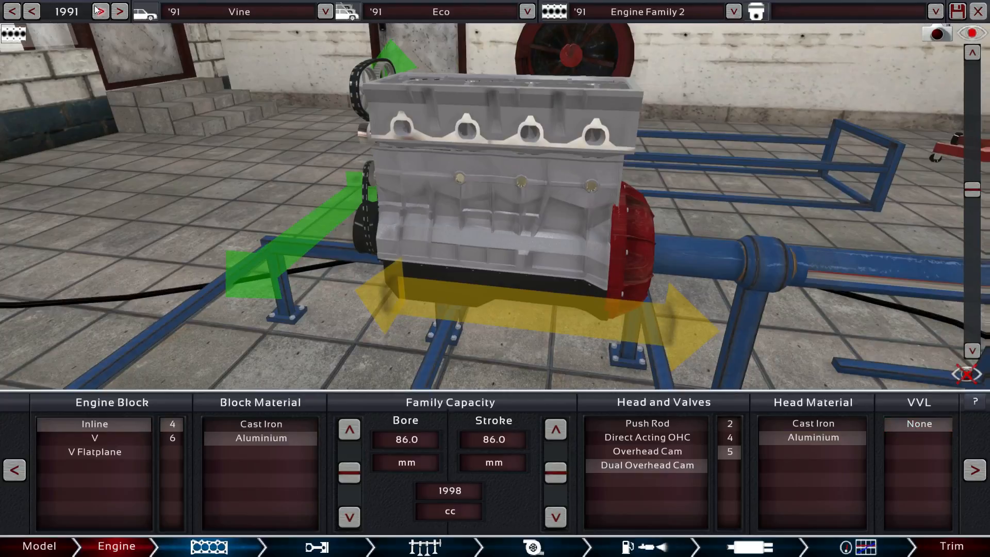
click(100, 11)
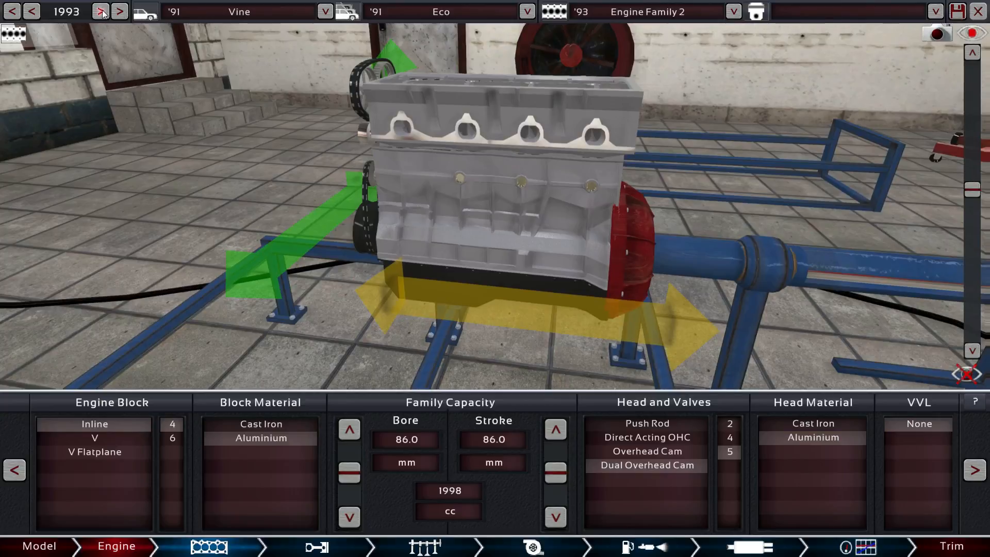
click(100, 11)
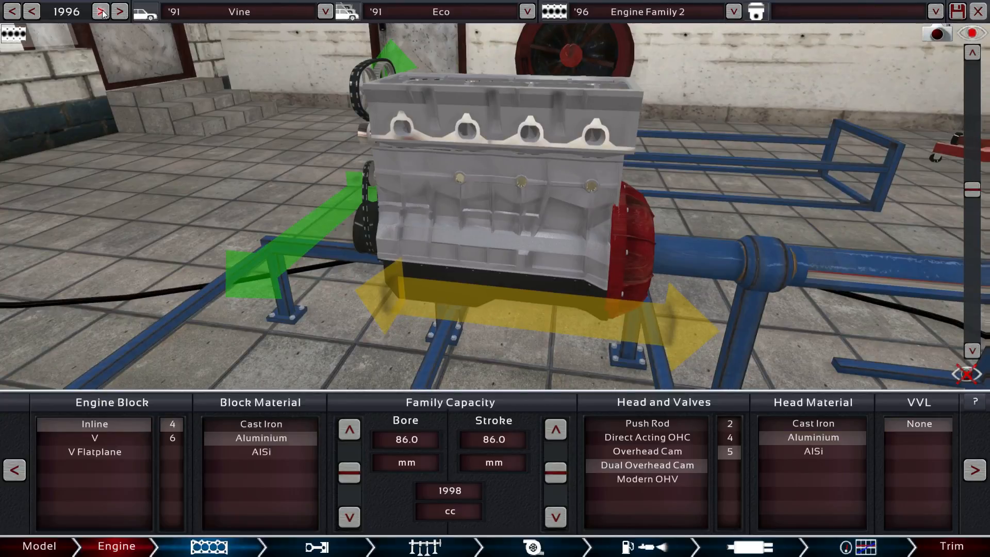
click(100, 11)
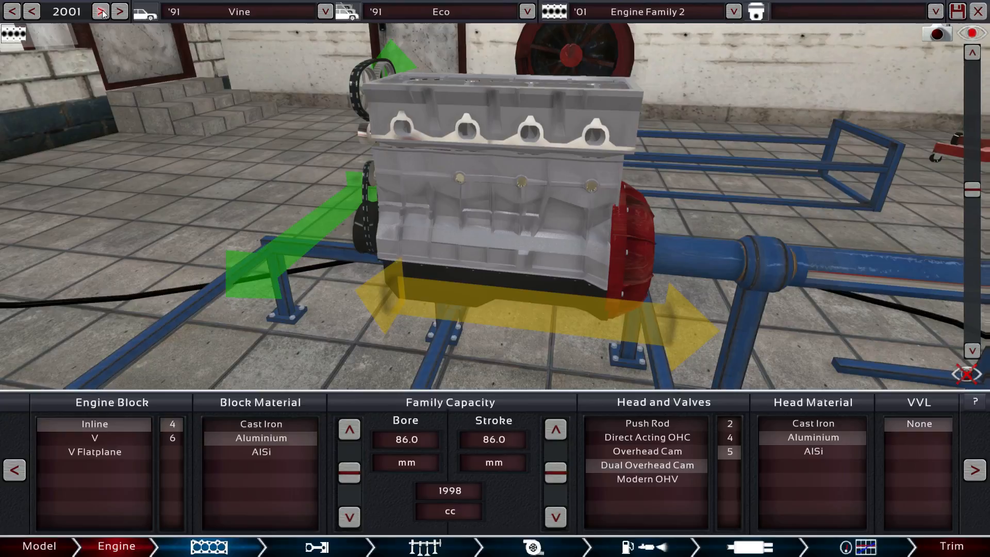
click(31, 11)
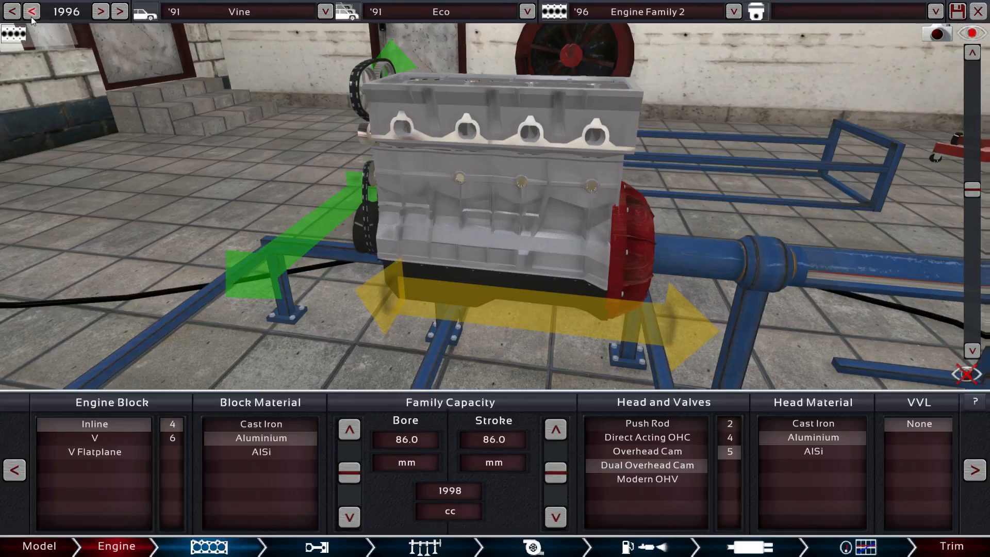
click(32, 11)
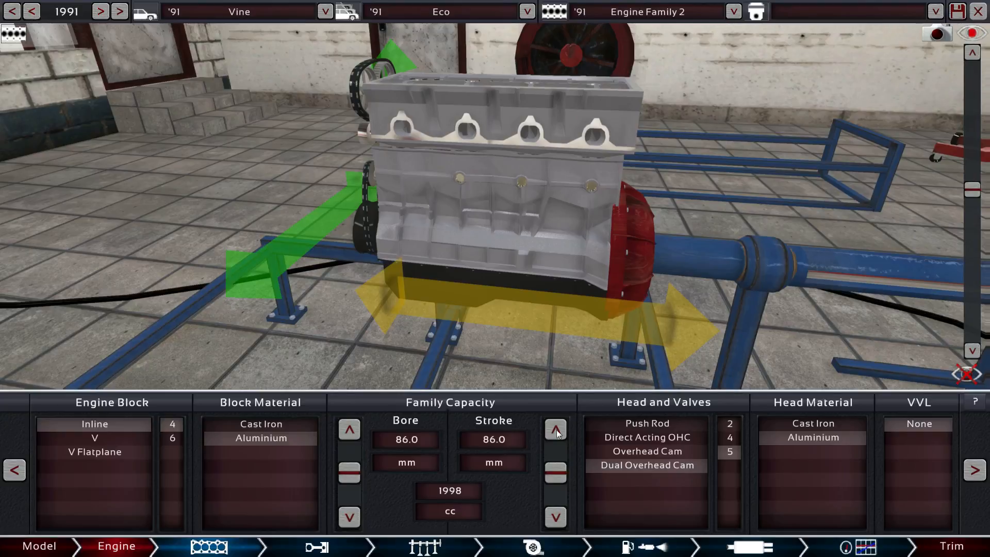
click(729, 438)
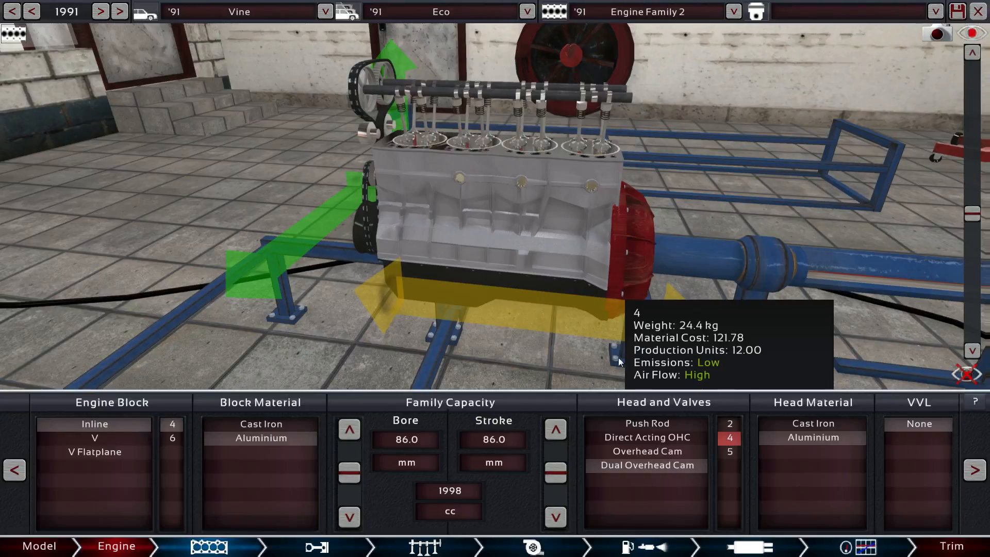
click(100, 12)
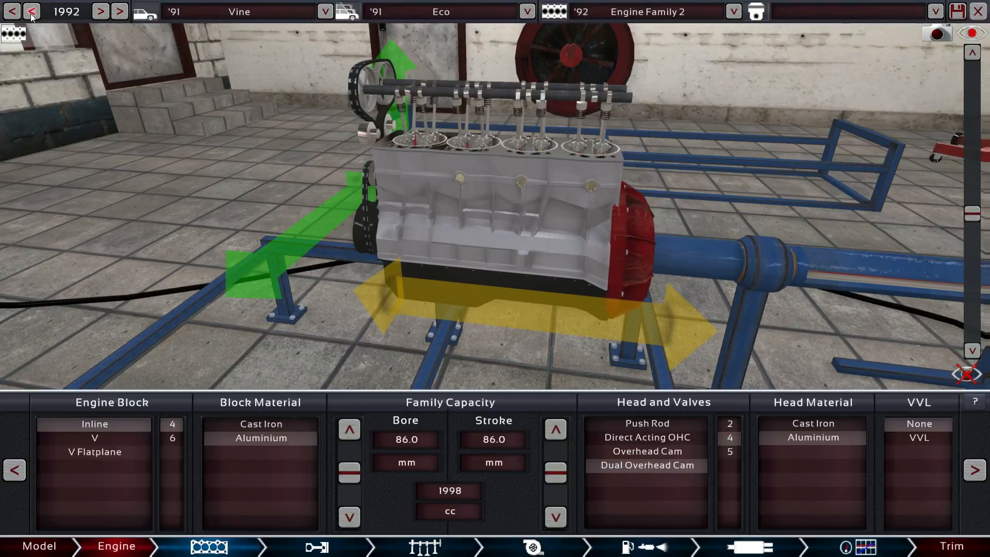
click(32, 11)
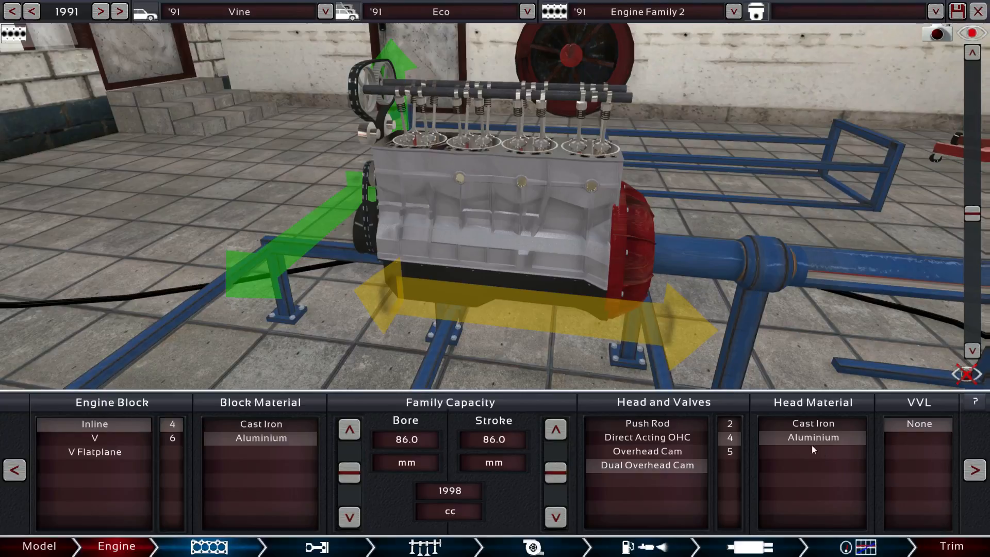
mouse_move(534, 455)
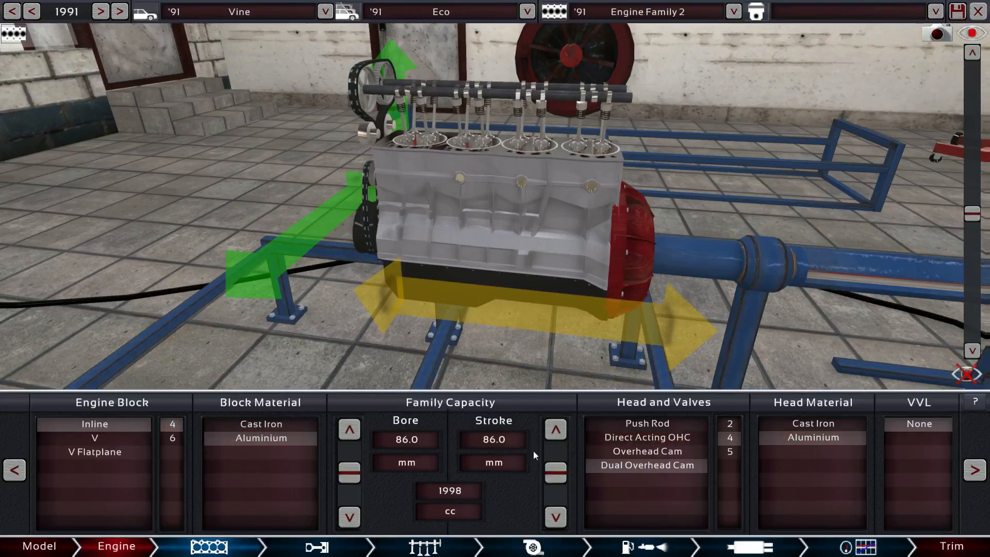
mouse_move(730, 439)
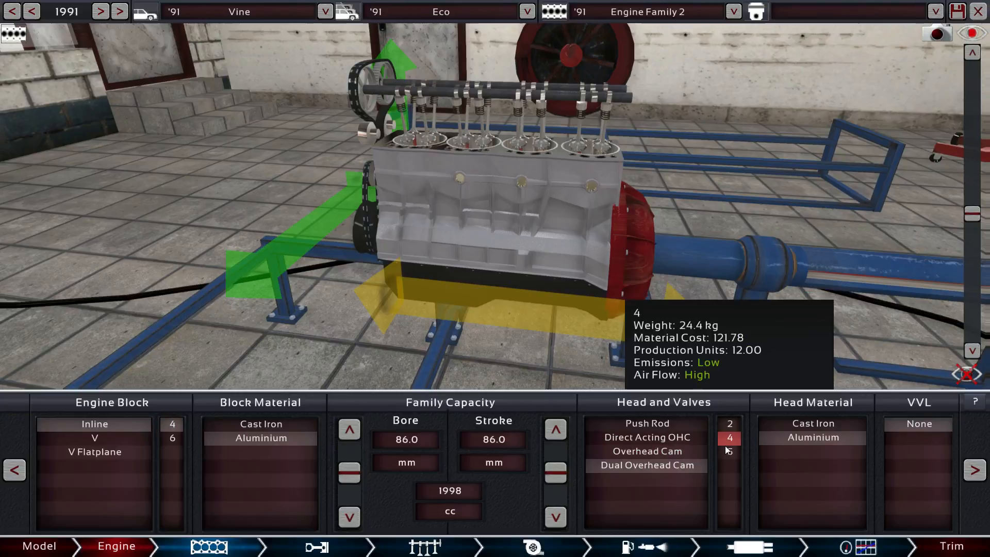
- Choose four valves per cylinder and set bore and stroke to 87.0 mm for 2069 cc
click(729, 438)
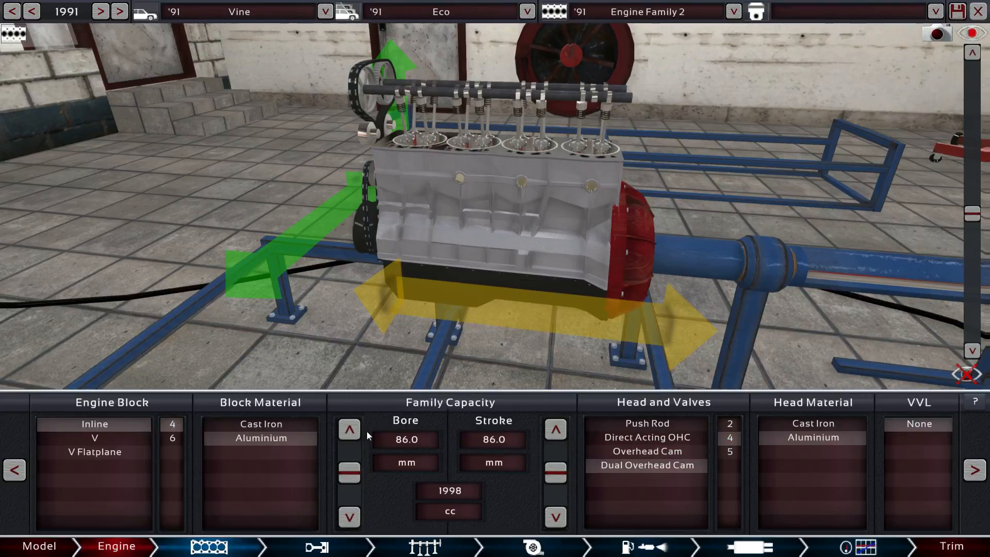
click(348, 429)
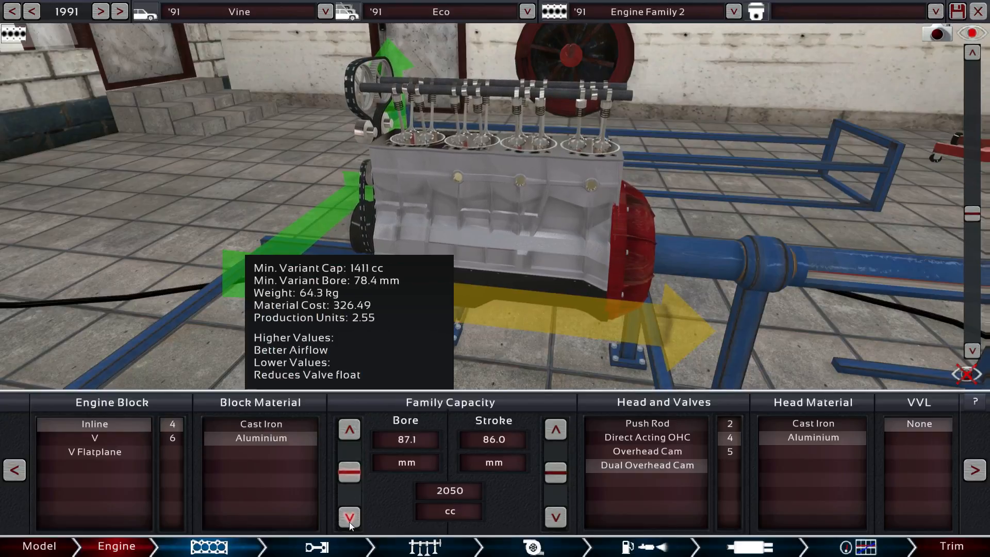
click(556, 429)
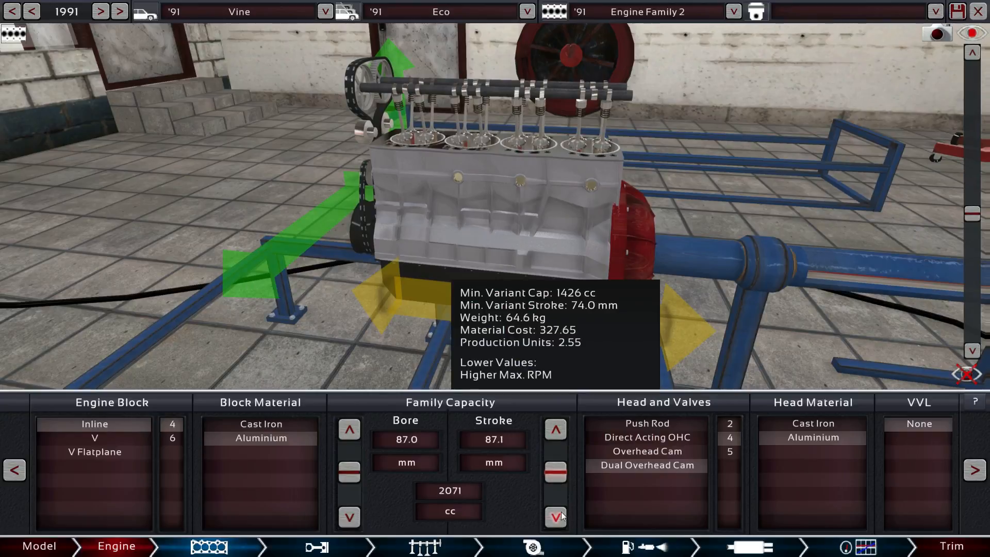
click(555, 517)
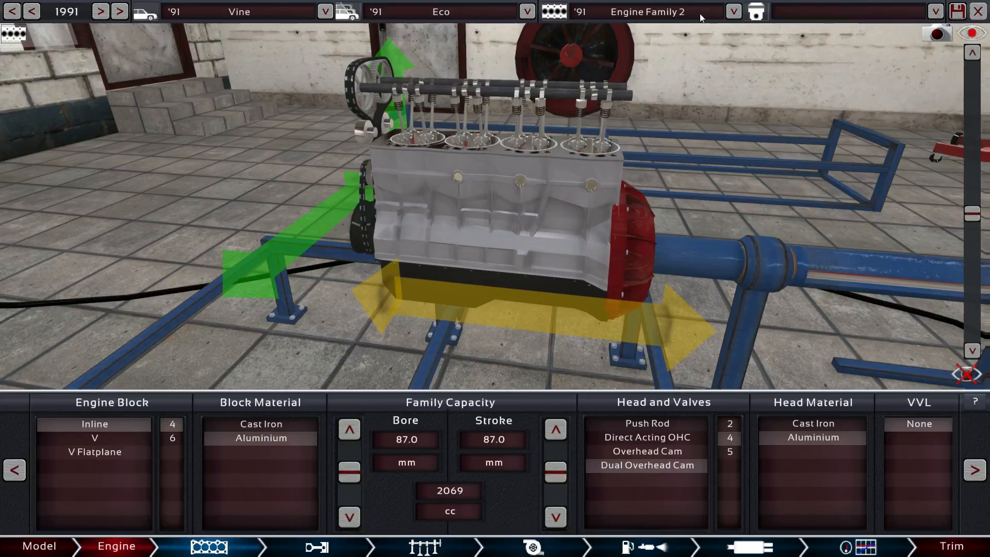
click(733, 12)
text(D4I1)
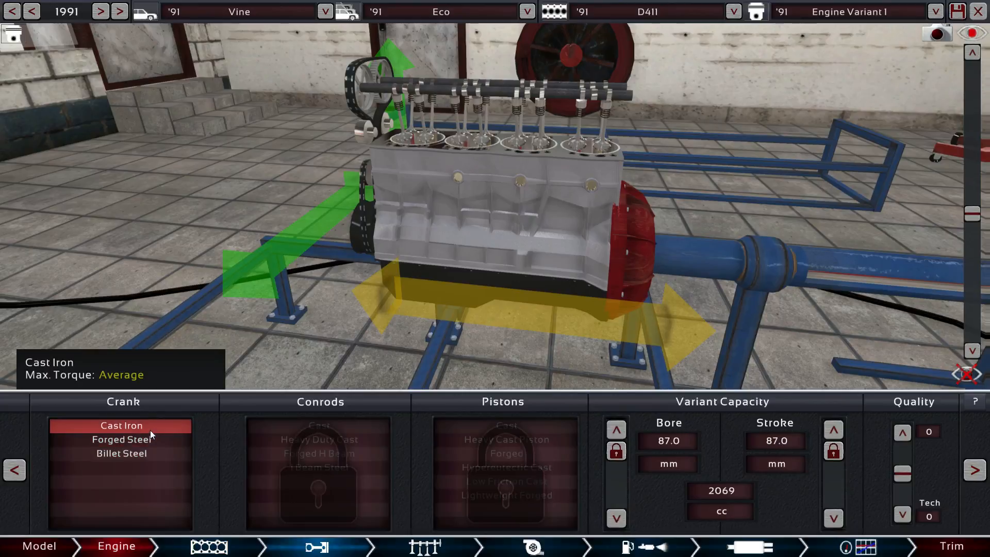
- Select a cast iron crank, I Beam Steel conrods, Low Friction Cast pistons and raise bottom-end quality
click(319, 425)
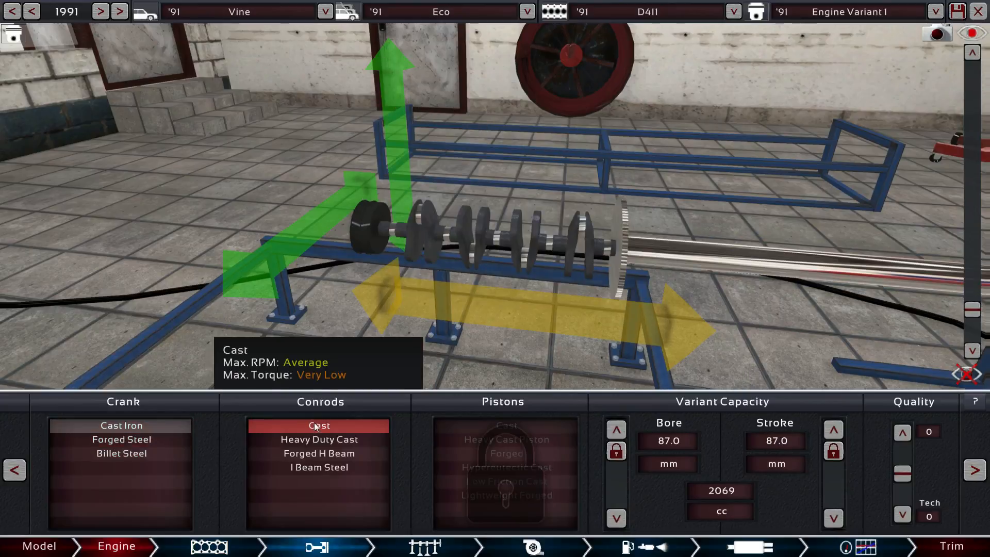
click(319, 467)
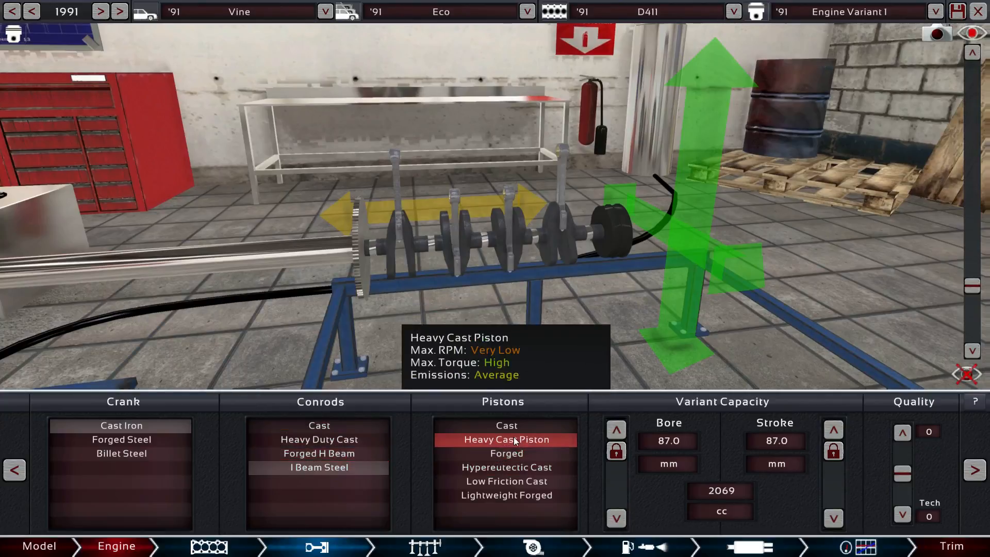
click(505, 481)
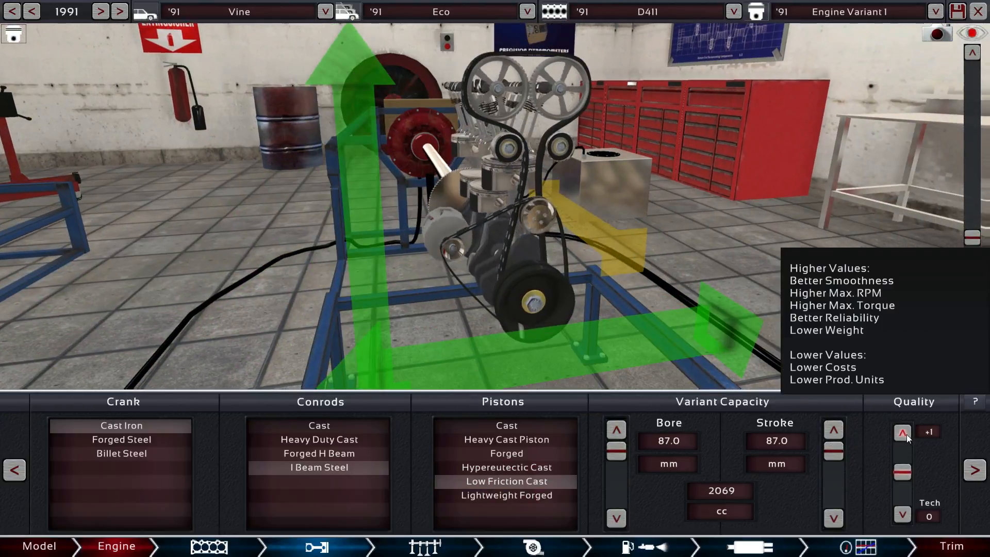
click(424, 547)
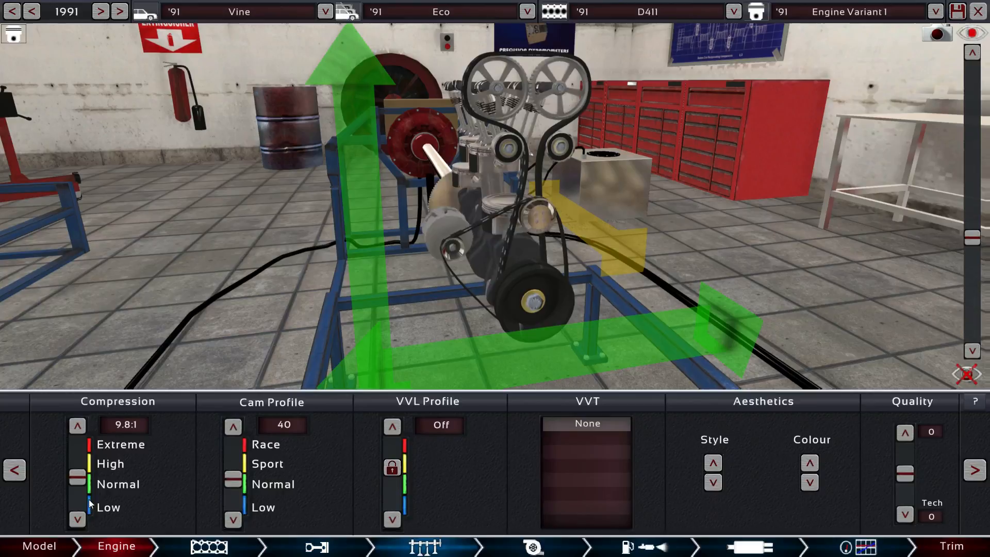
- Lower compression to 9.6:1, raise top-end quality, and choose Single Point EFI injection
click(77, 519)
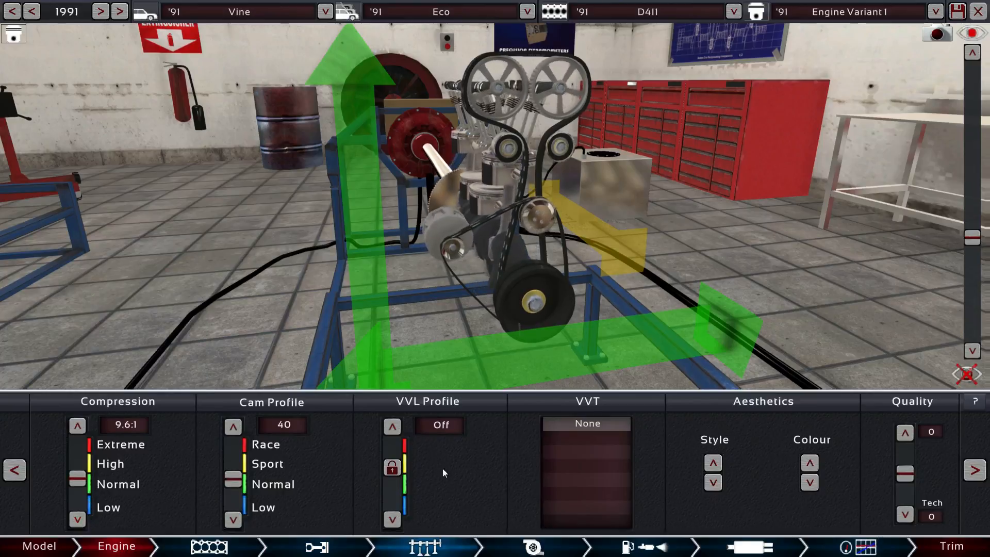
click(905, 432)
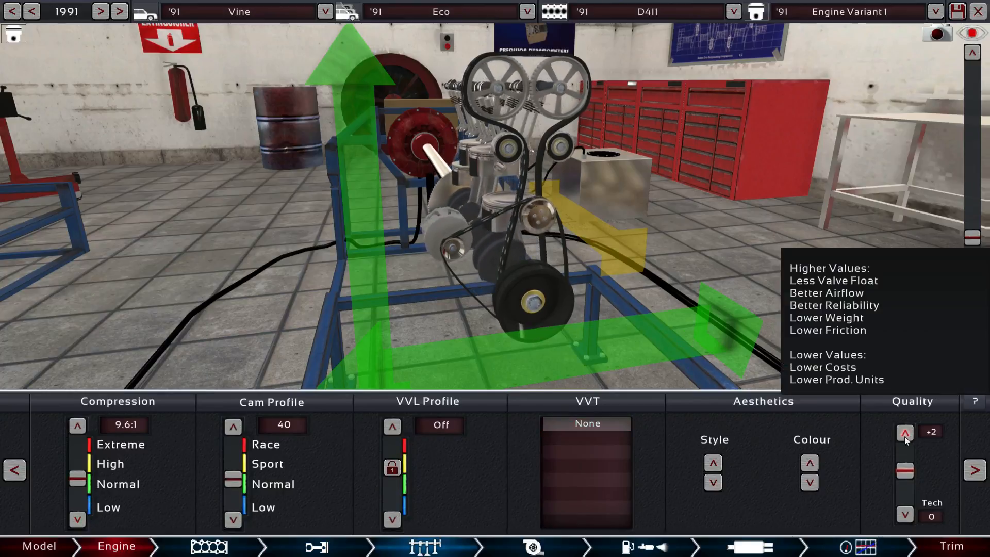
click(534, 547)
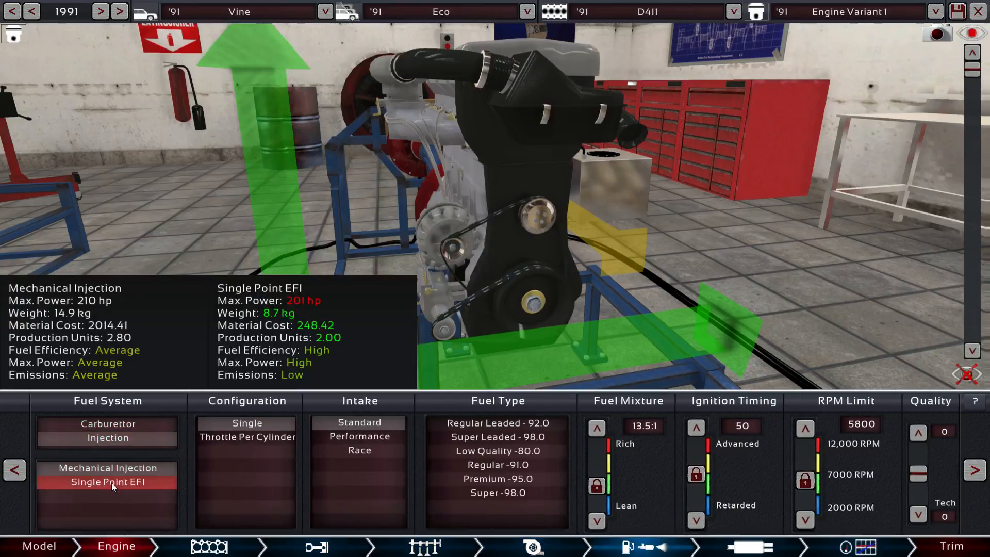
click(108, 481)
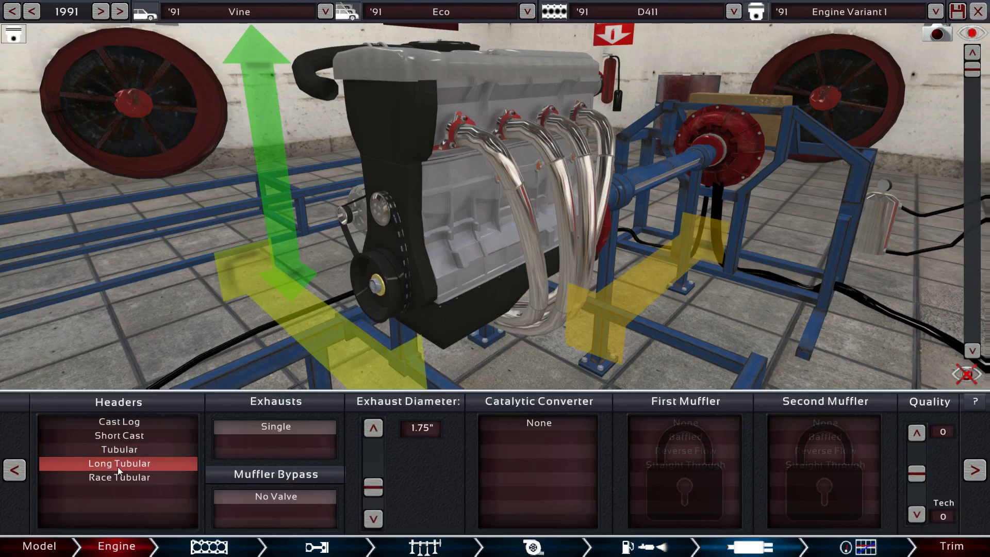
- Fit Short Cast headers, a Three-way converter, Reverse Flow first and Straight Through second mufflers
click(118, 435)
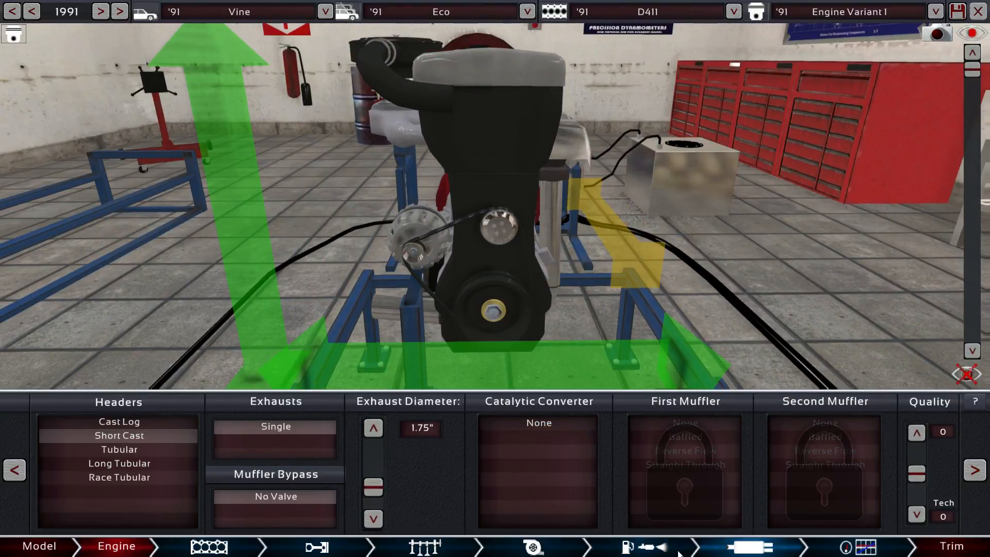
click(642, 547)
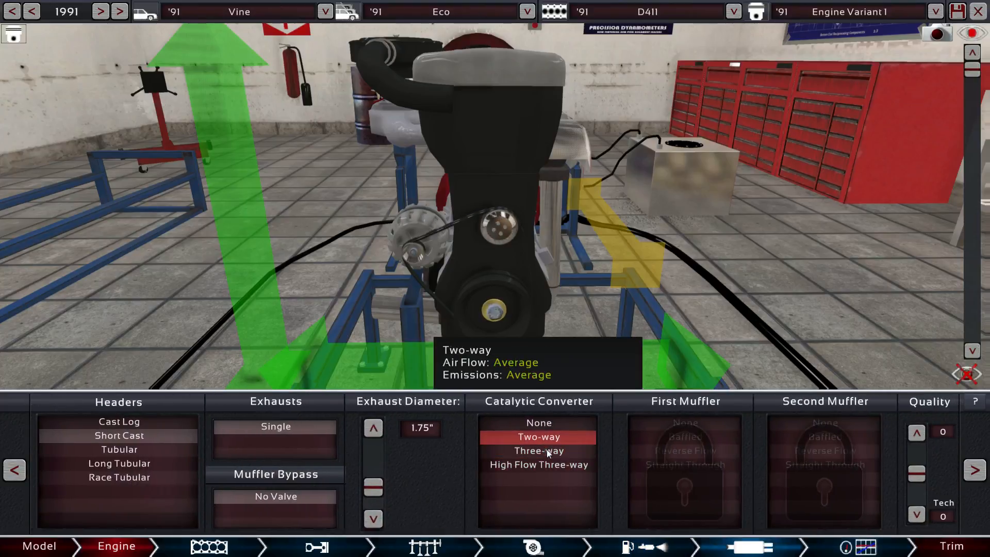
click(537, 451)
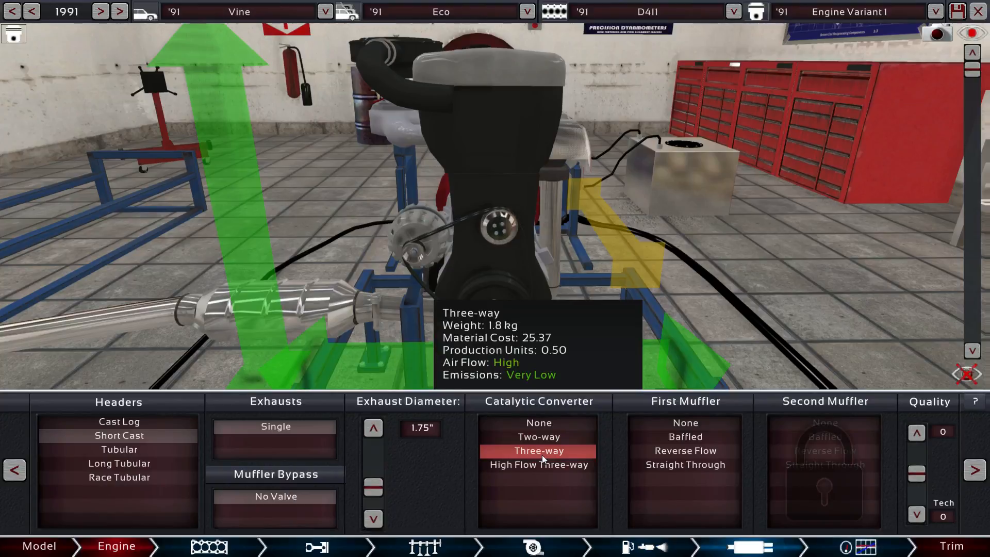
click(685, 466)
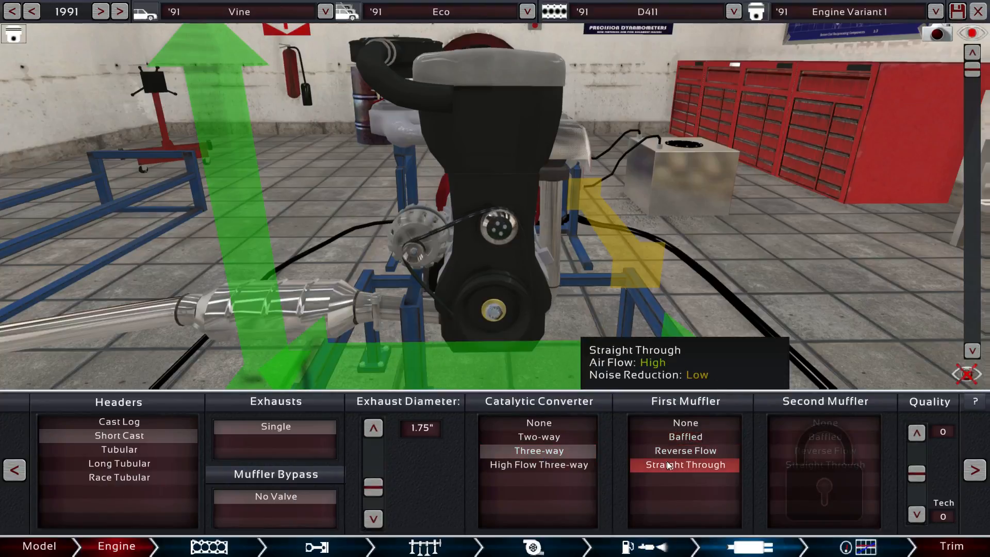
click(685, 451)
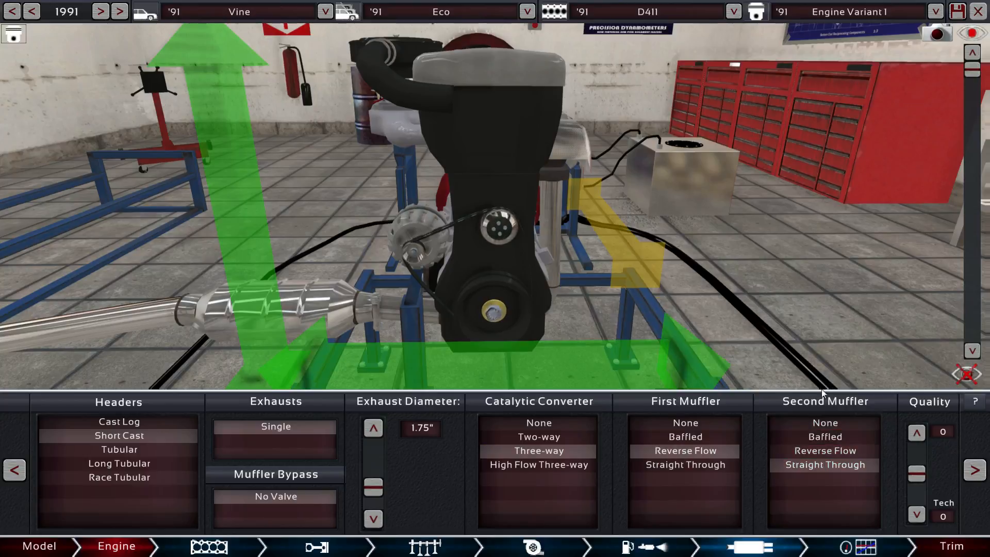
mouse_move(685, 451)
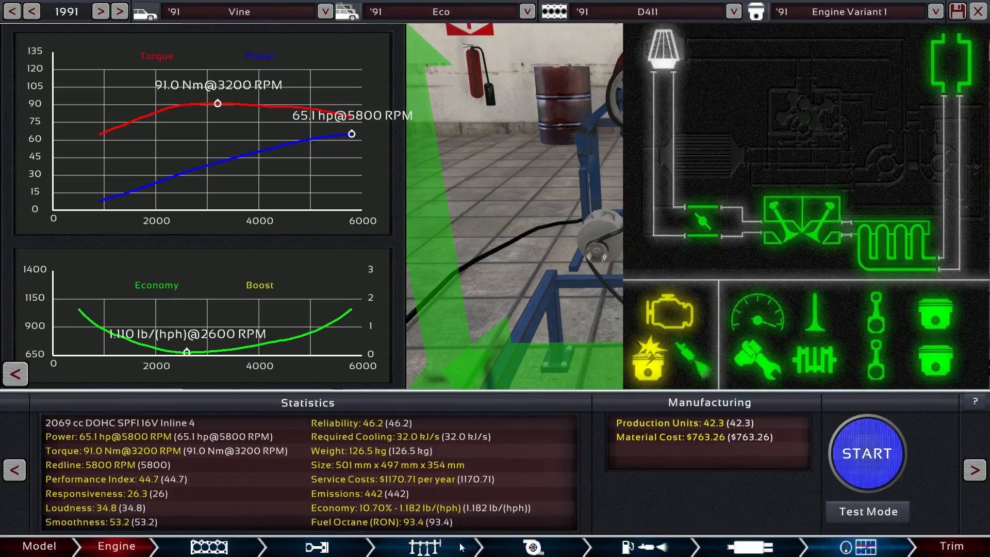
- Raise the rev limit, then raise the cam profile five notches on the top end
click(643, 547)
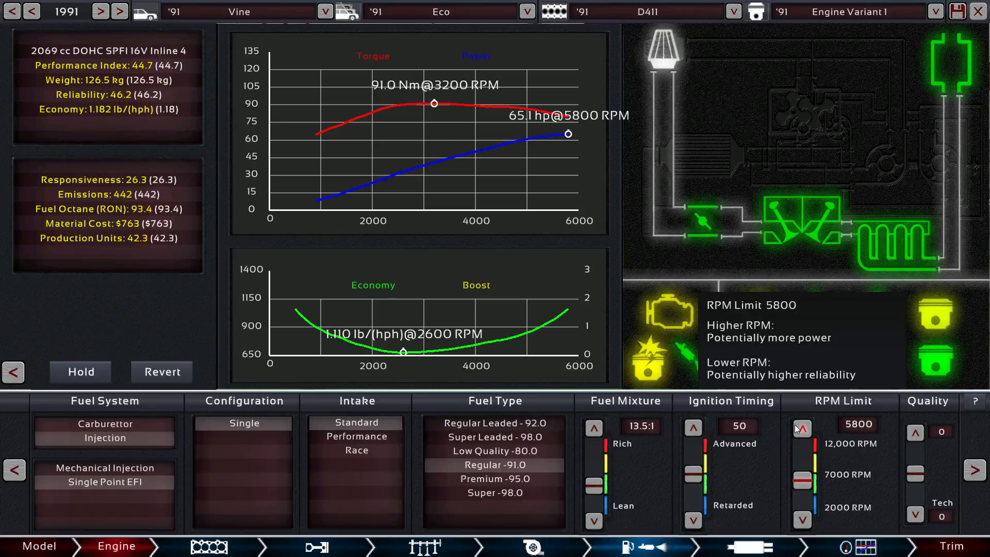
click(801, 427)
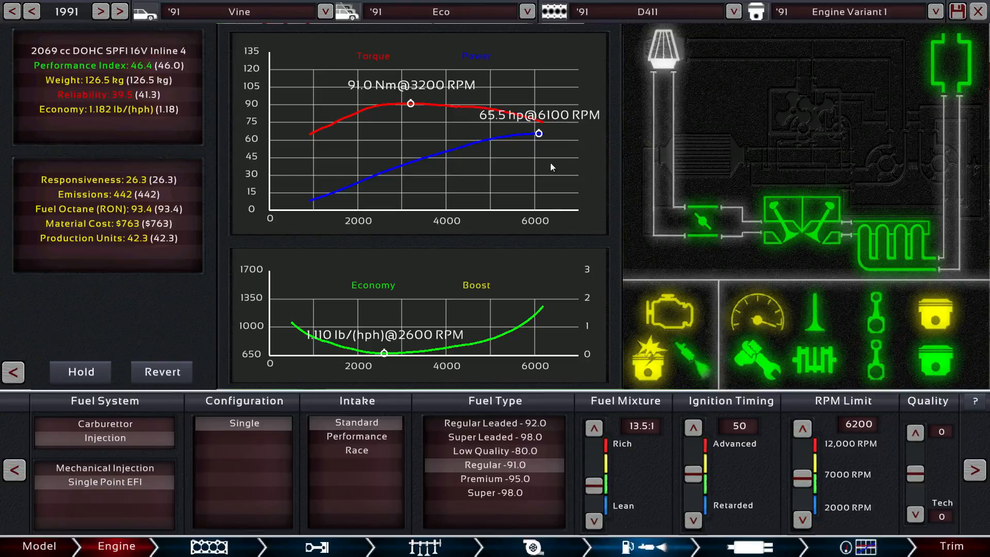
click(533, 547)
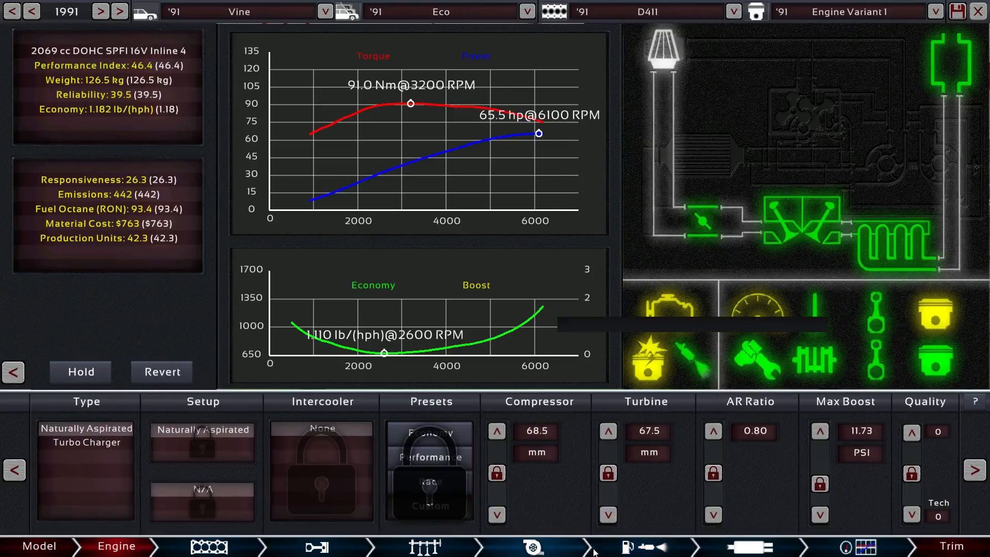
click(424, 546)
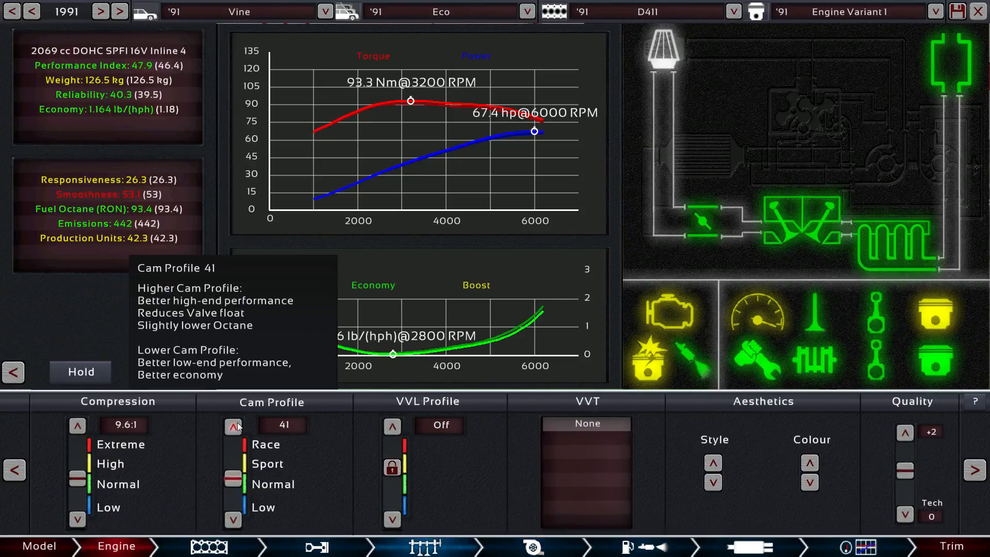
click(232, 425)
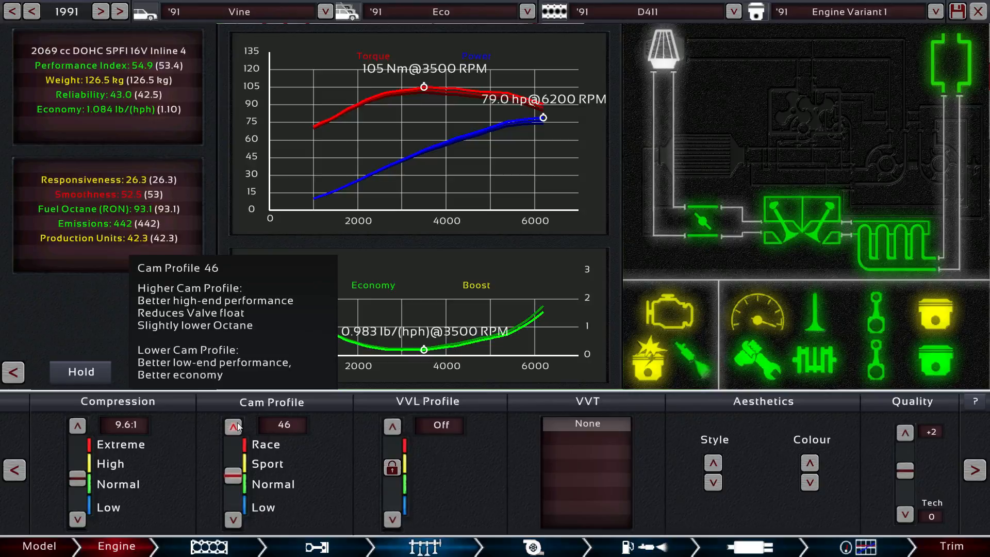
click(233, 425)
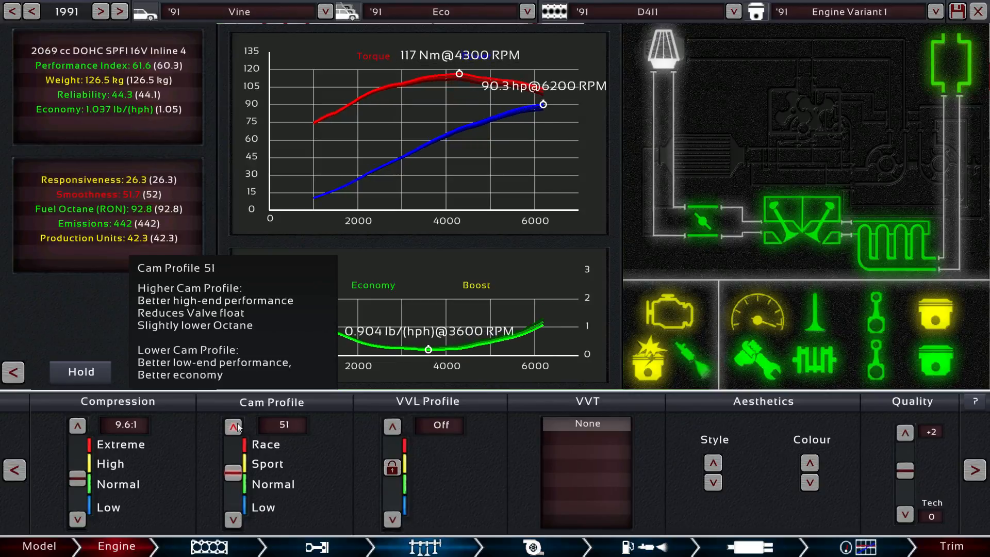
click(233, 424)
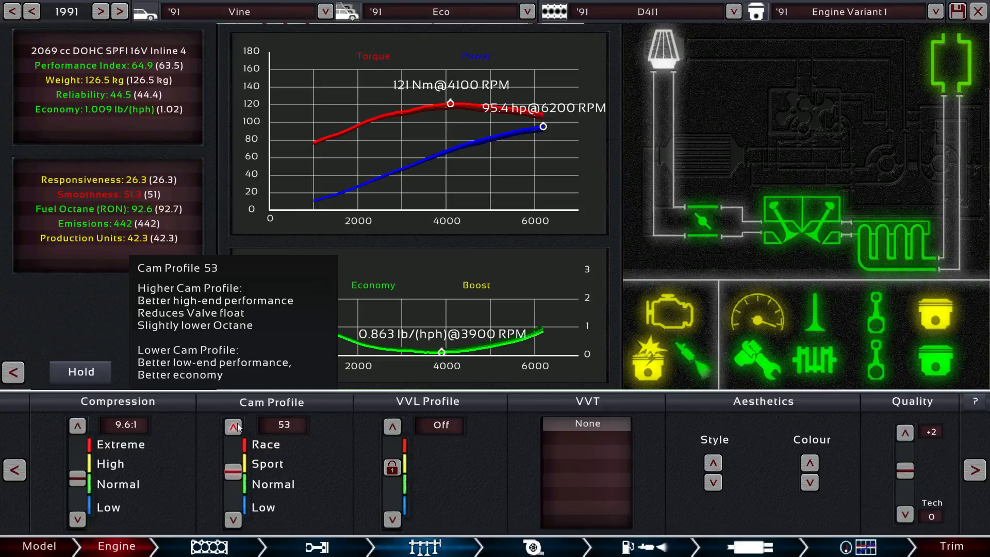
click(232, 425)
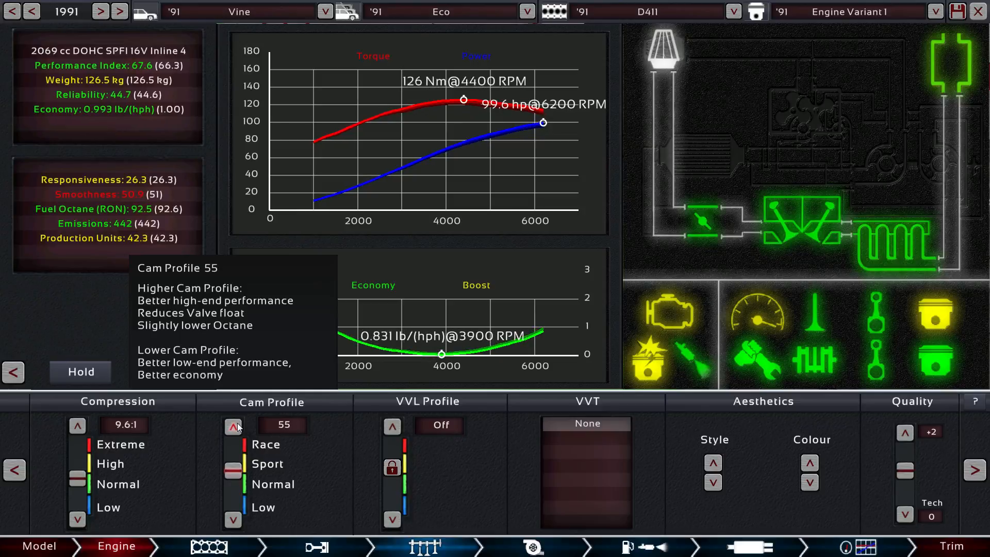
click(233, 426)
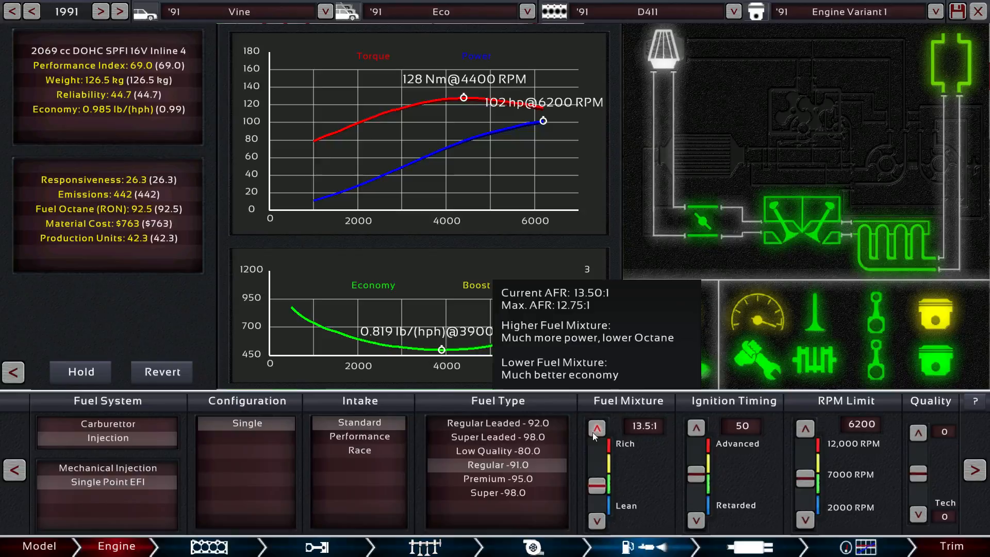
mouse_move(637, 481)
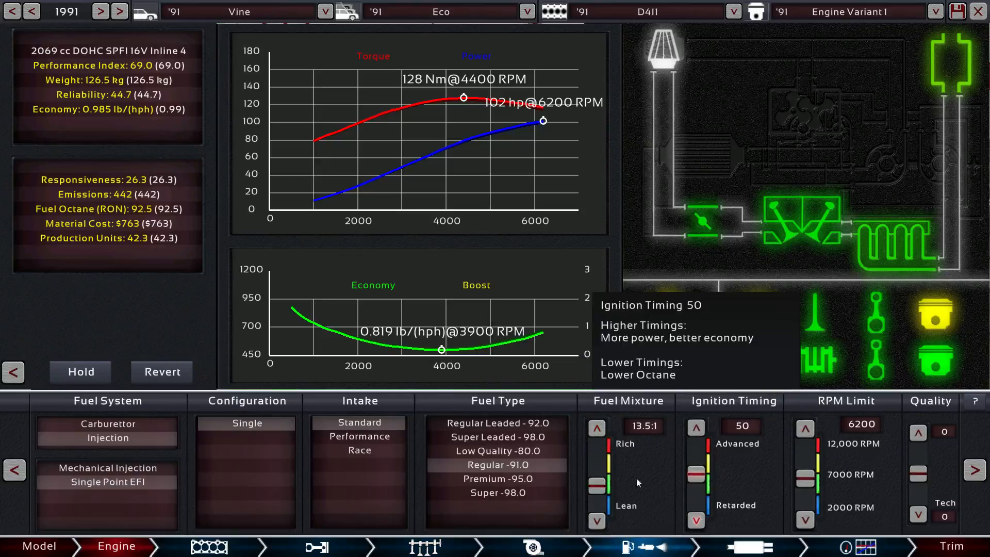
- Richen the fuel mixture step by step to 13.2:1
click(597, 427)
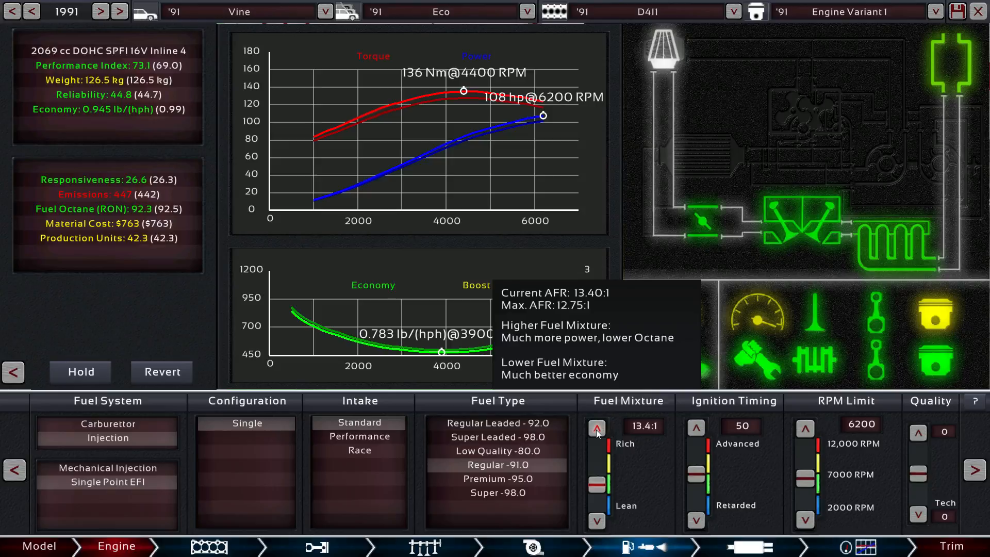
click(598, 427)
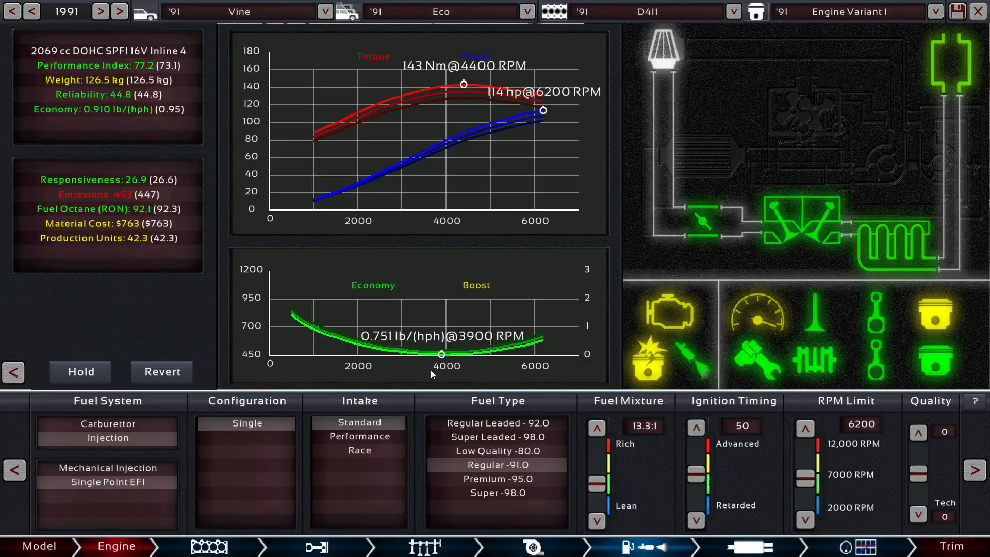
mouse_move(442, 350)
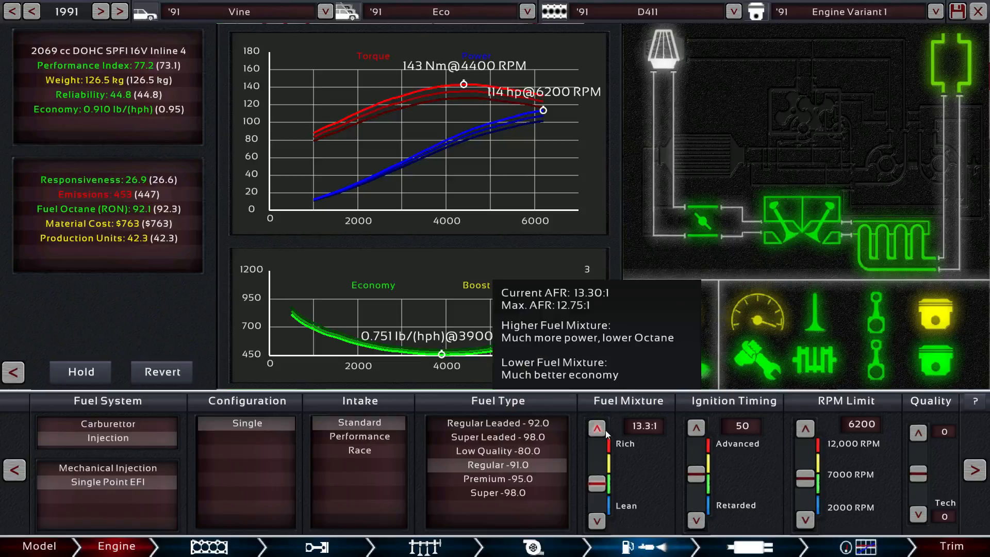
click(596, 427)
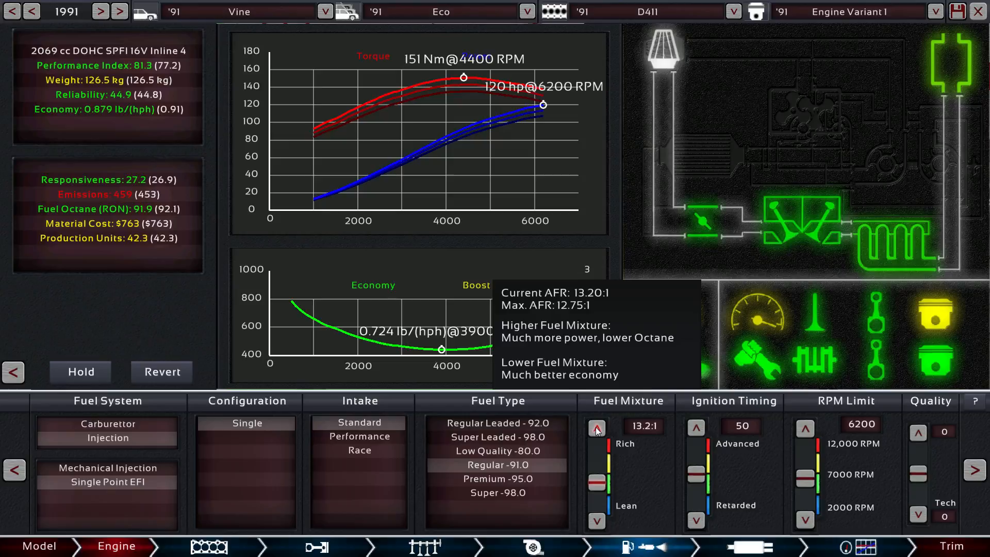
mouse_move(595, 430)
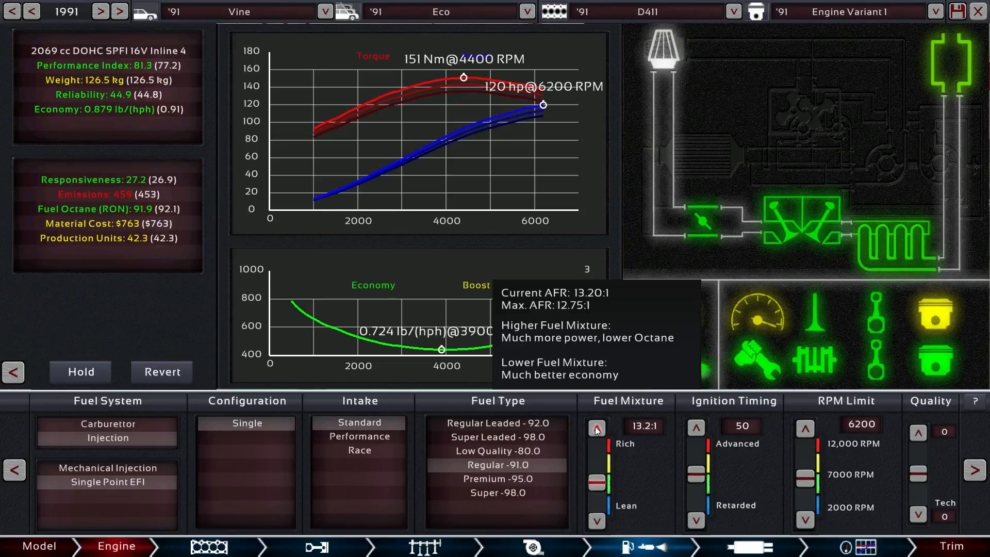
click(597, 427)
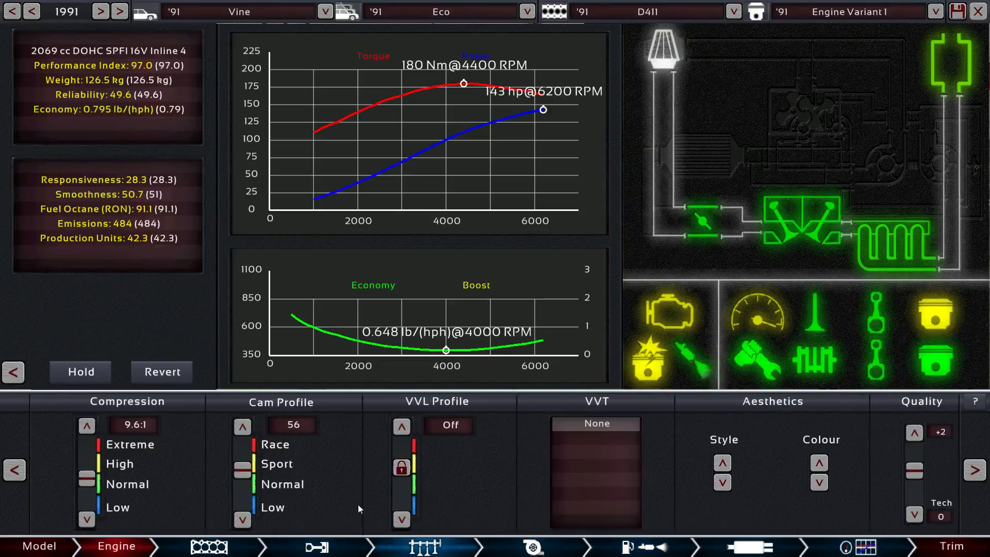
- Raise the cam profile to 58 and bring up the bottom-end component choices
click(241, 426)
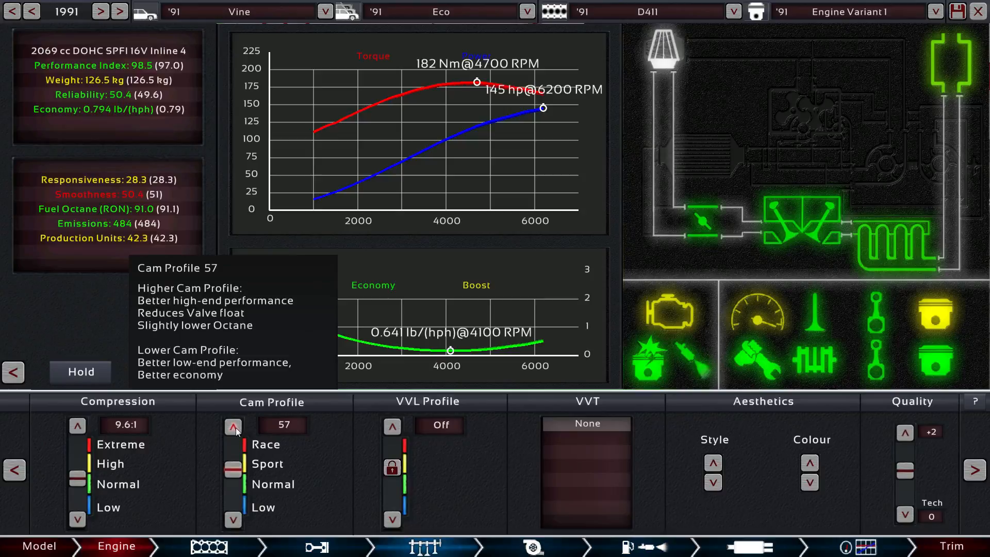
click(233, 426)
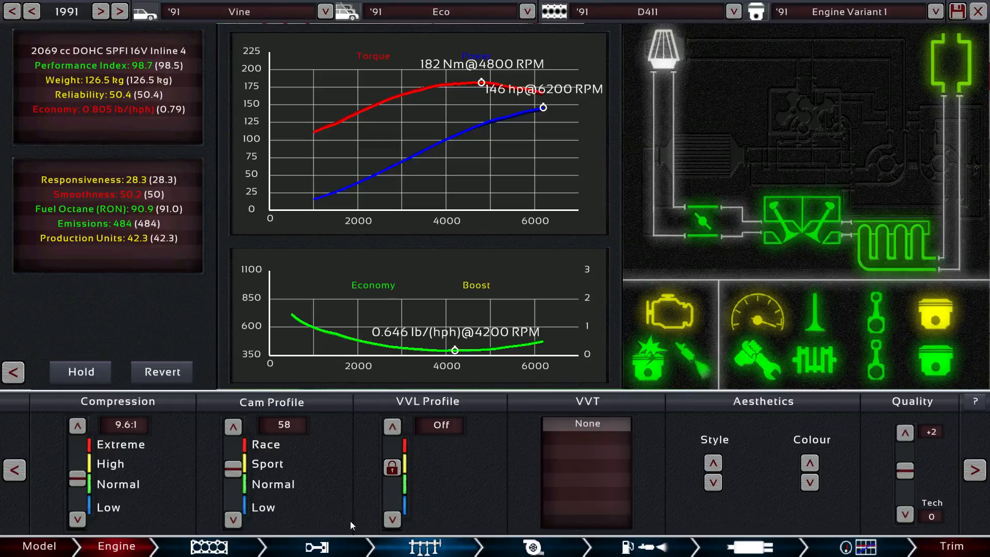
click(315, 547)
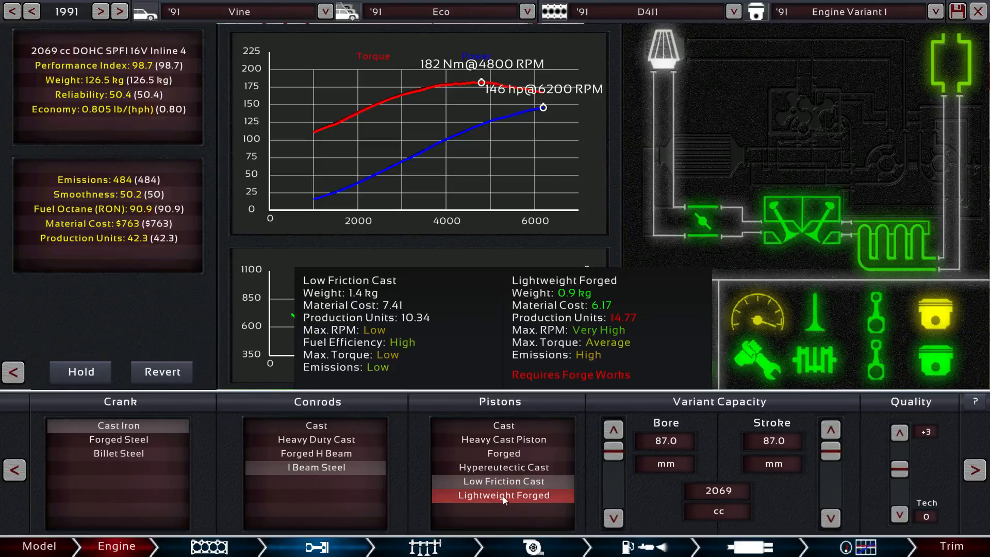
- Fit Lightweight Forged pistons and return to the fuel and ignition settings
click(503, 481)
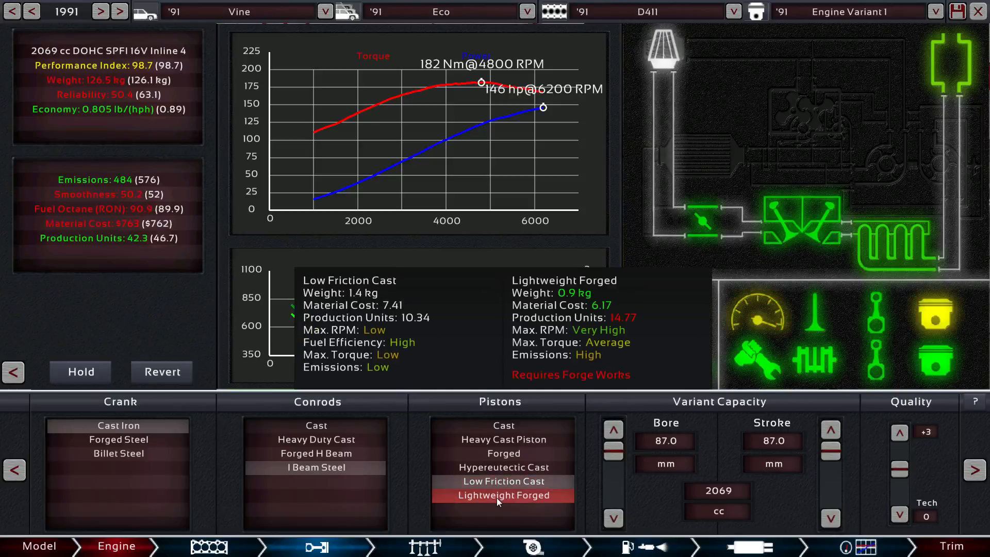
click(503, 480)
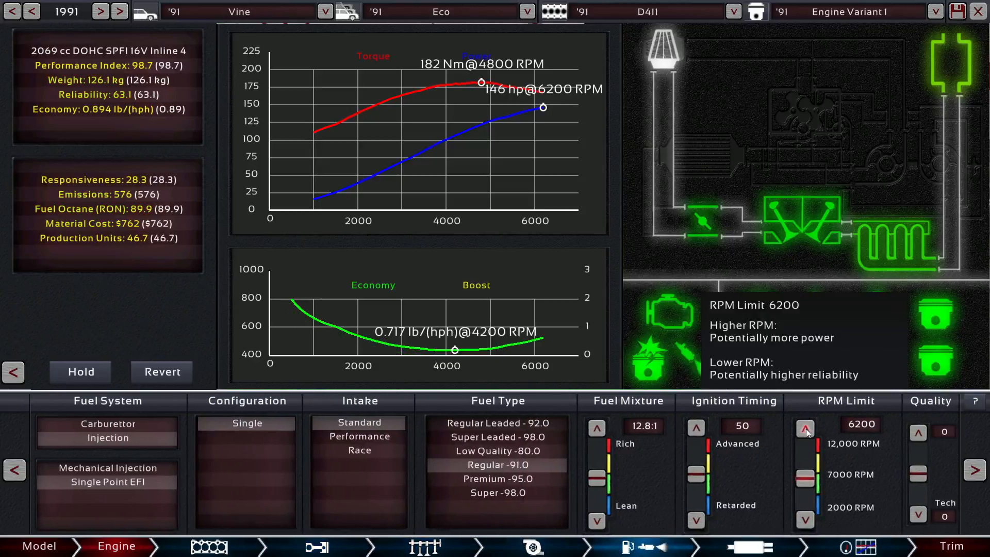
- Raise the rev limit to 6900 RPM and lean the fuel mixture to 13.3:1
click(806, 427)
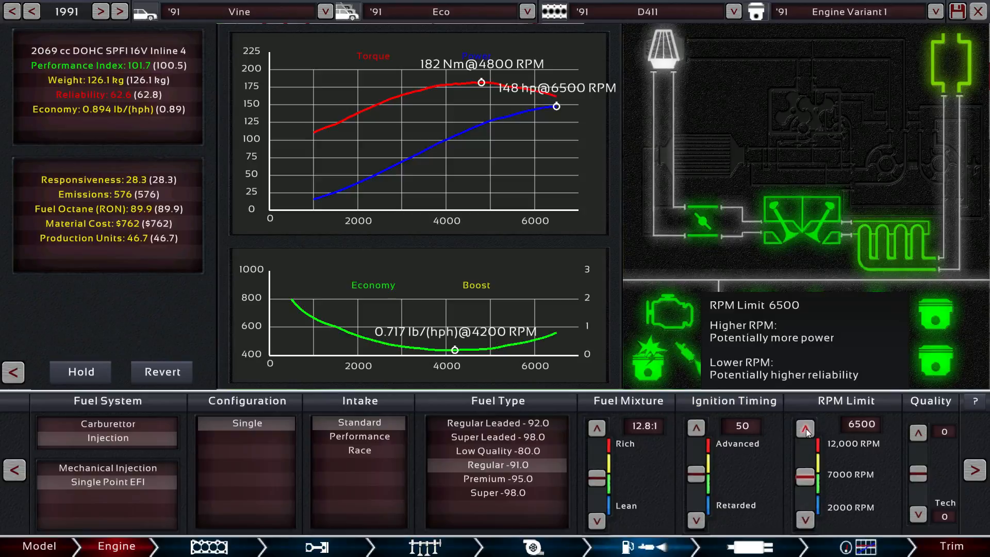
click(805, 427)
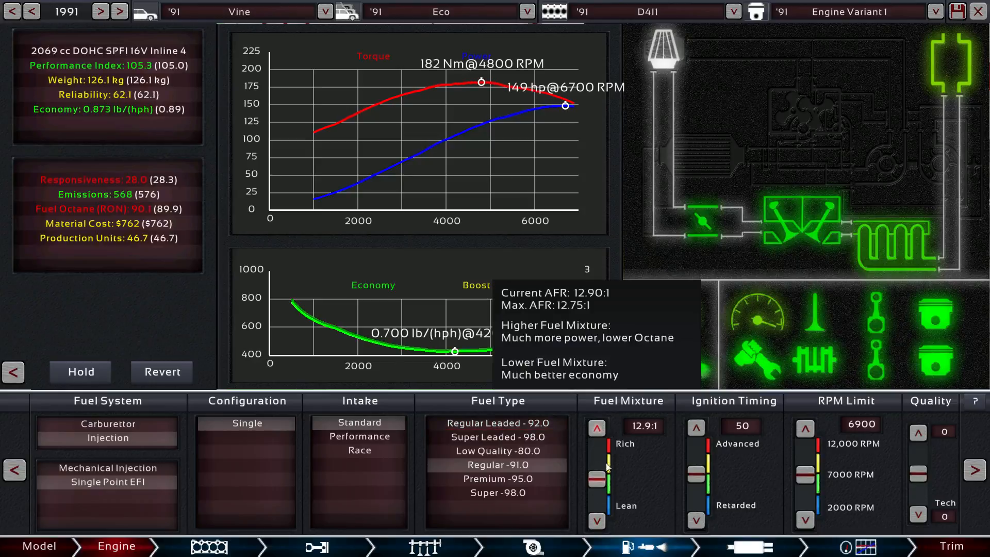
click(597, 521)
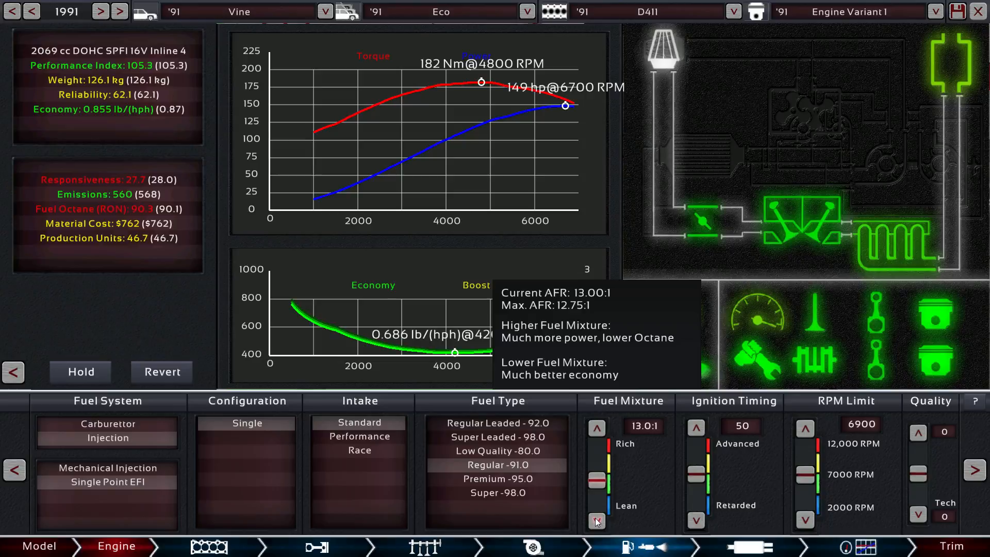
click(595, 520)
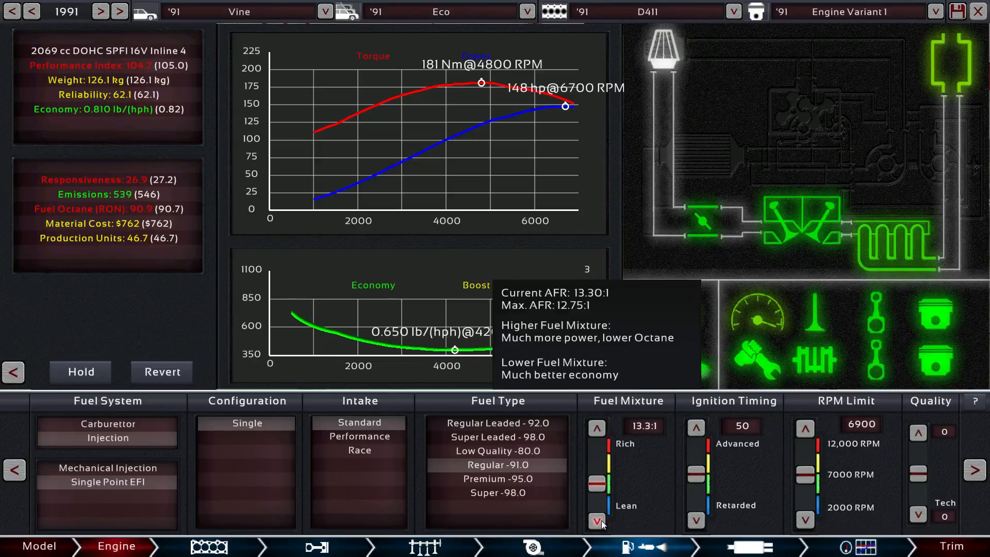
click(596, 427)
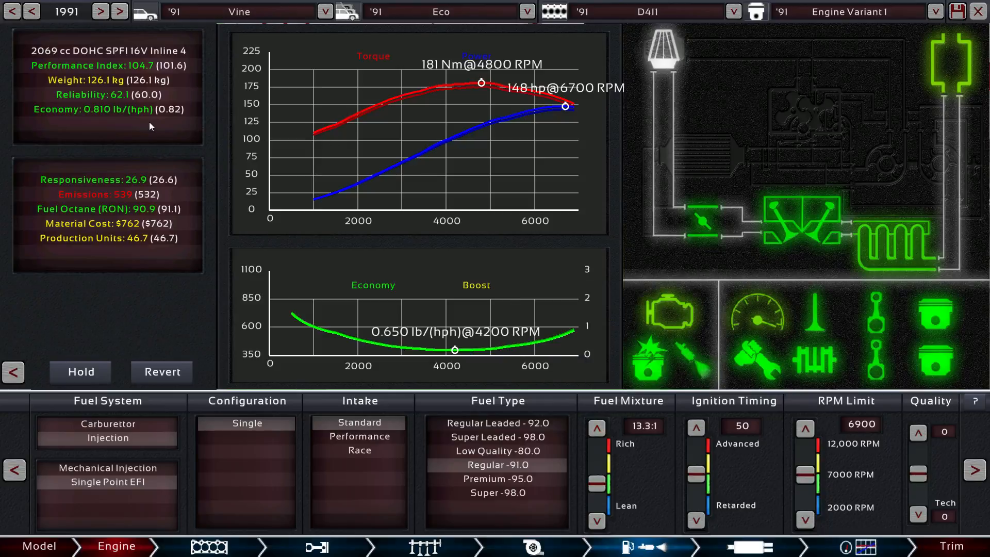
mouse_move(246, 72)
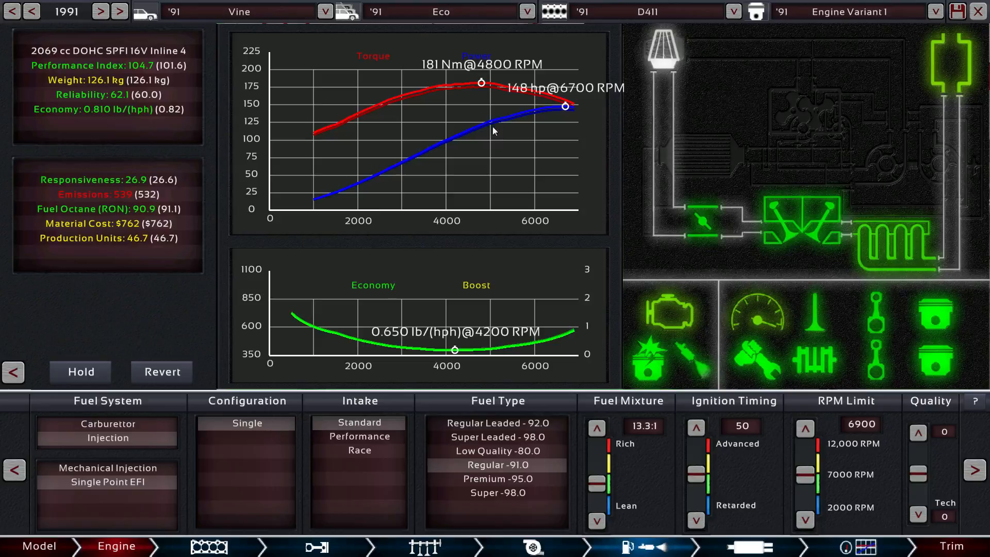
mouse_move(814, 450)
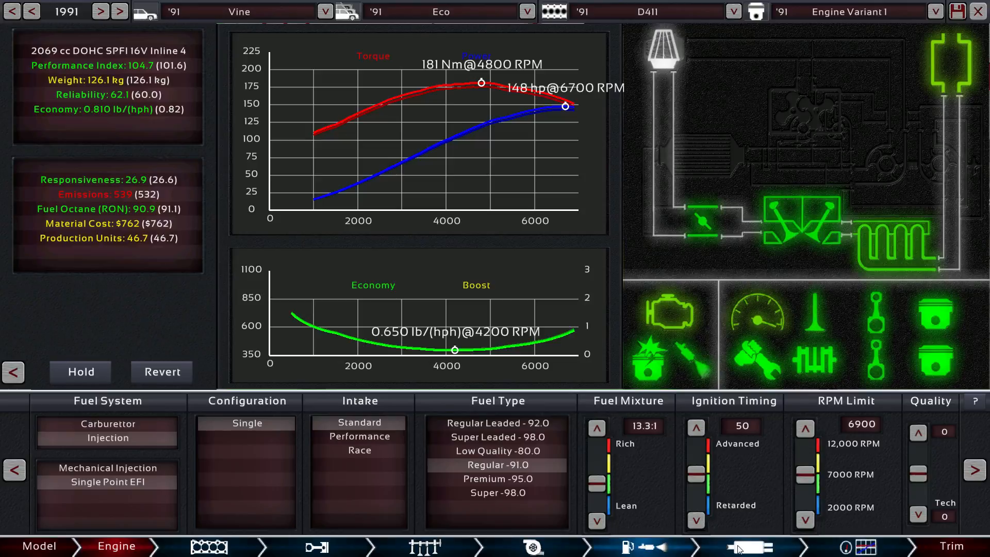
- Revise the exhaust parts to lift peak power to 152 hp and 180 Nm
click(742, 547)
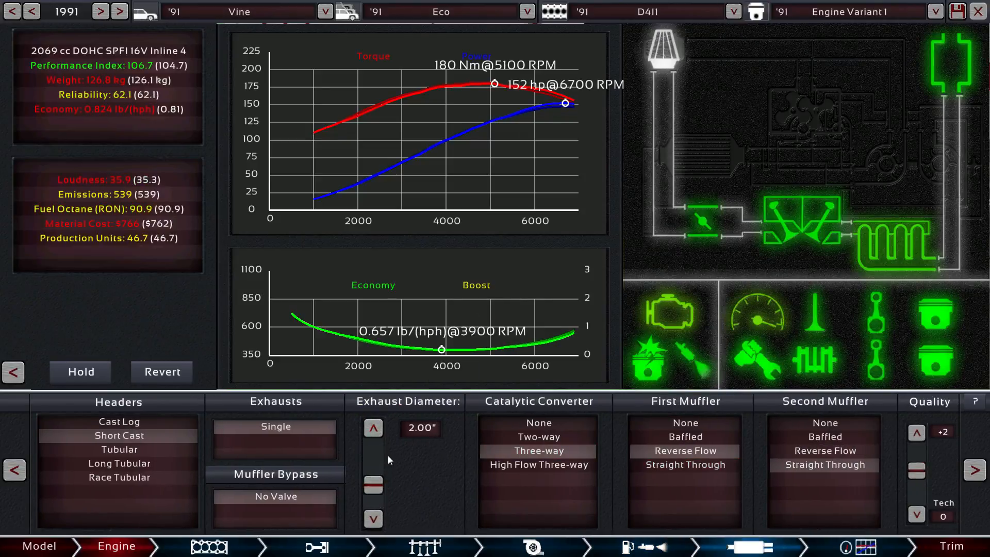
click(374, 427)
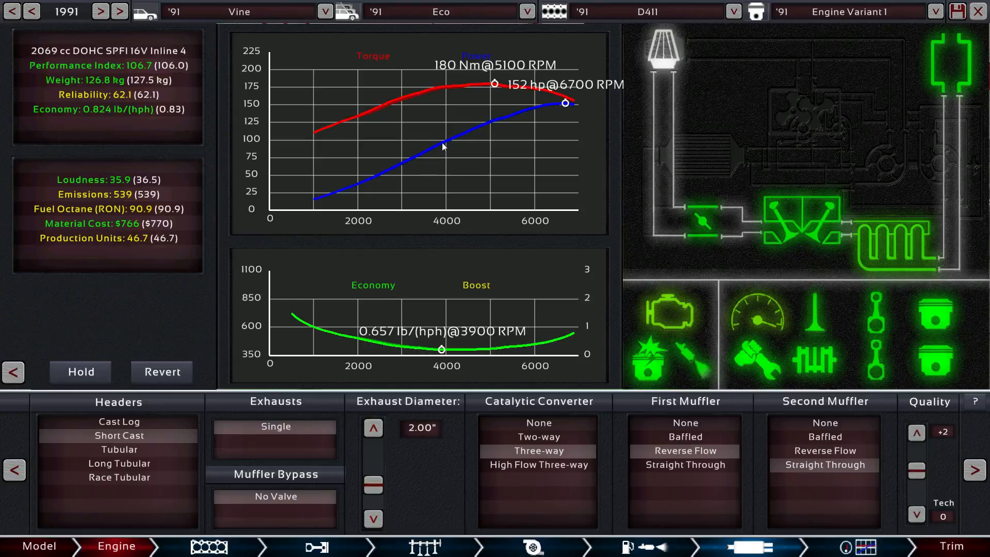
mouse_move(723, 138)
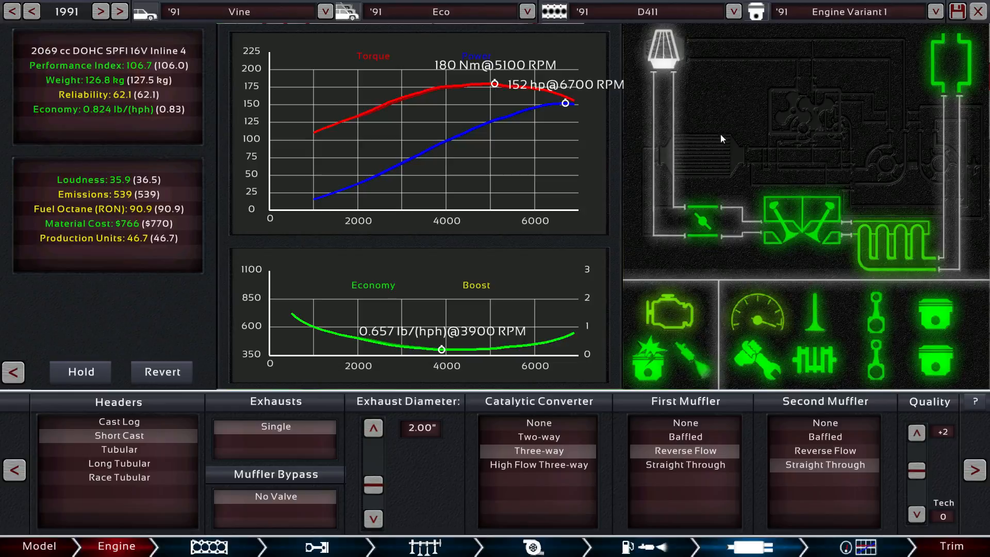
mouse_move(370, 129)
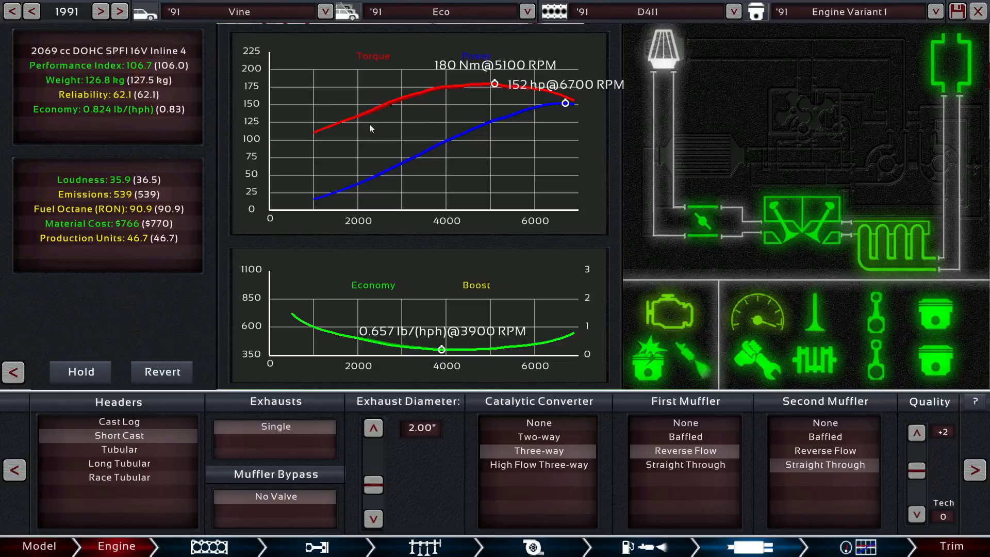
mouse_move(727, 107)
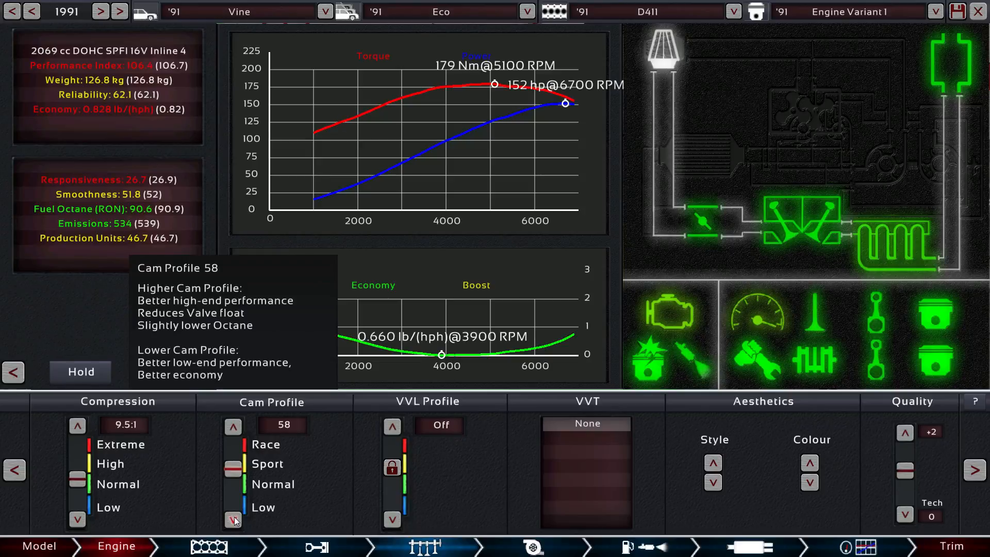
- Drop the cam profile to 51 then bring it back to 57, and raise compression to 9.6:1
click(233, 519)
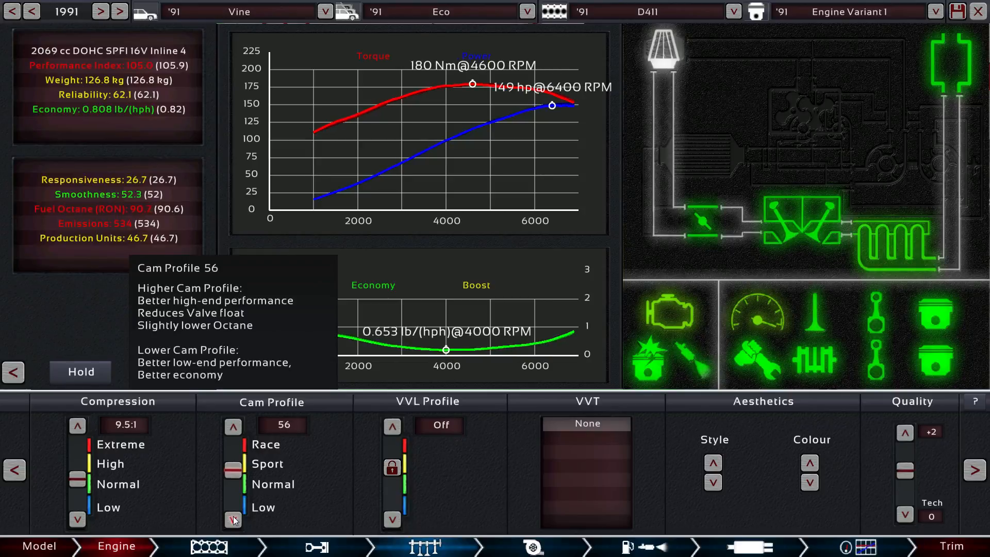
click(232, 519)
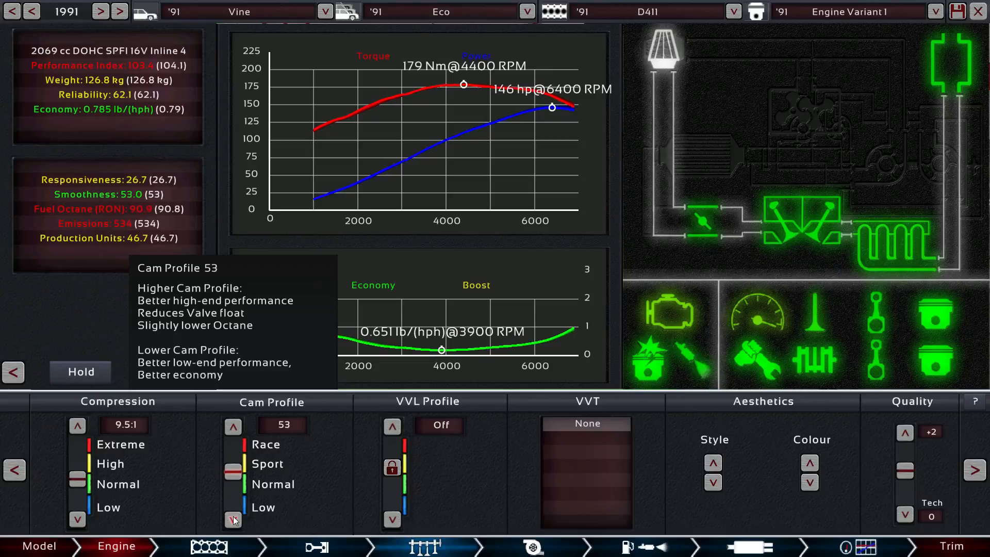
click(233, 519)
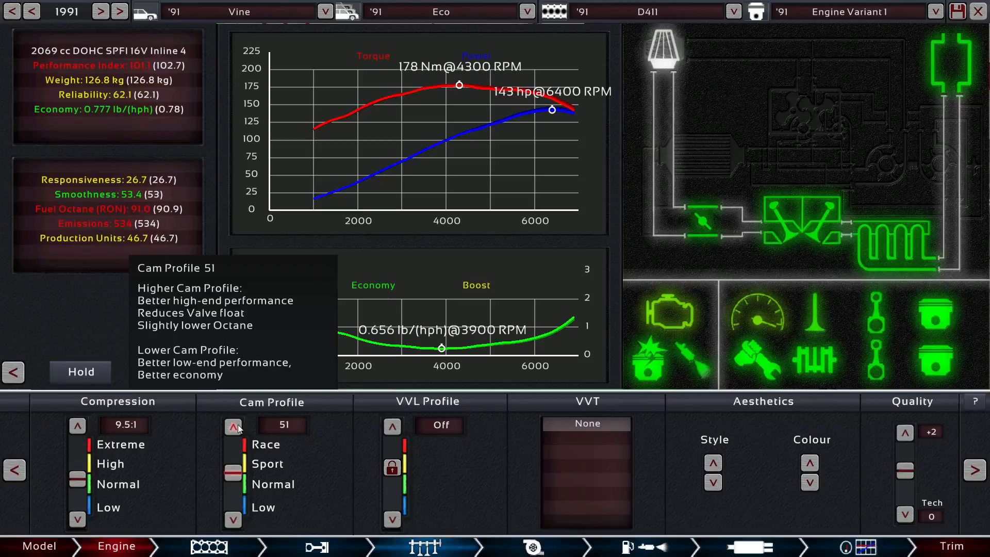
click(233, 426)
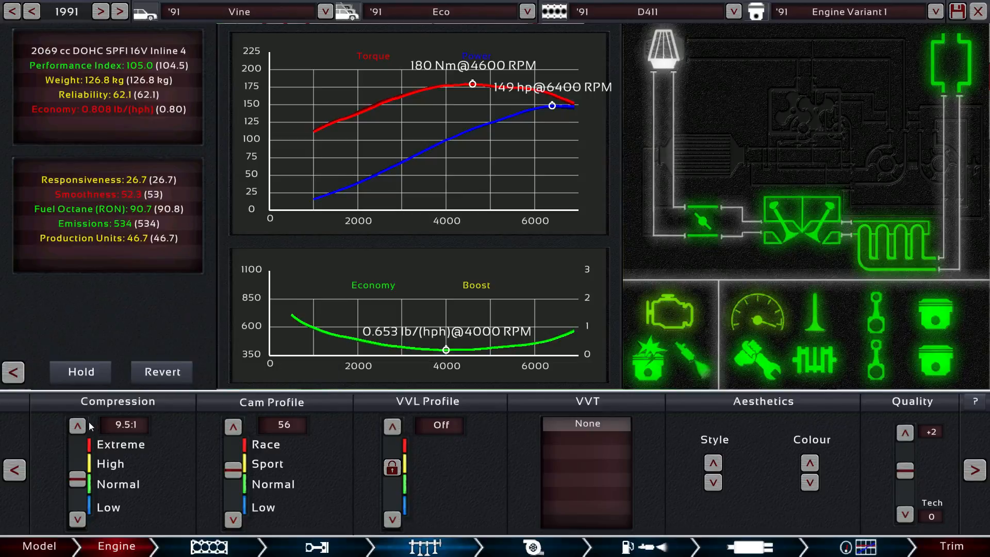
click(232, 425)
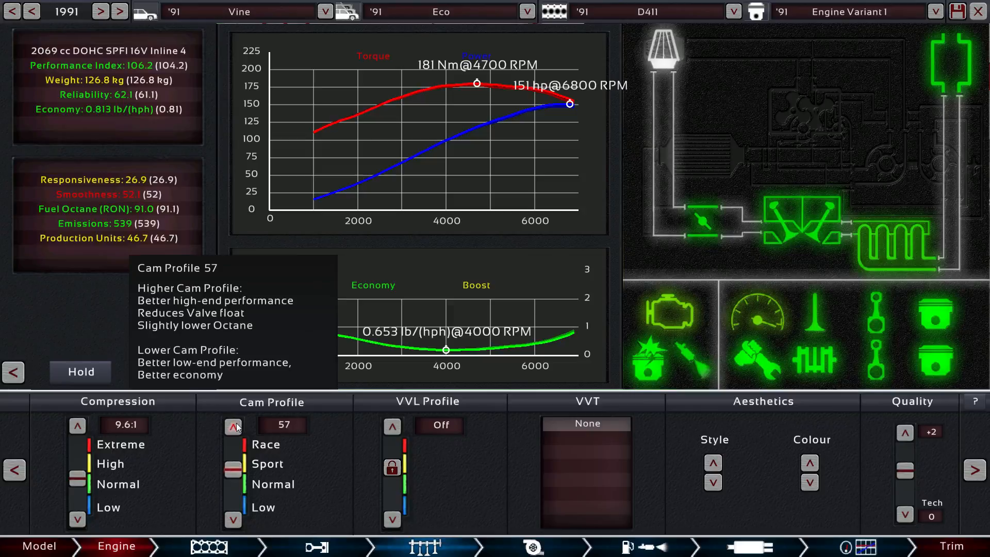
mouse_move(76, 520)
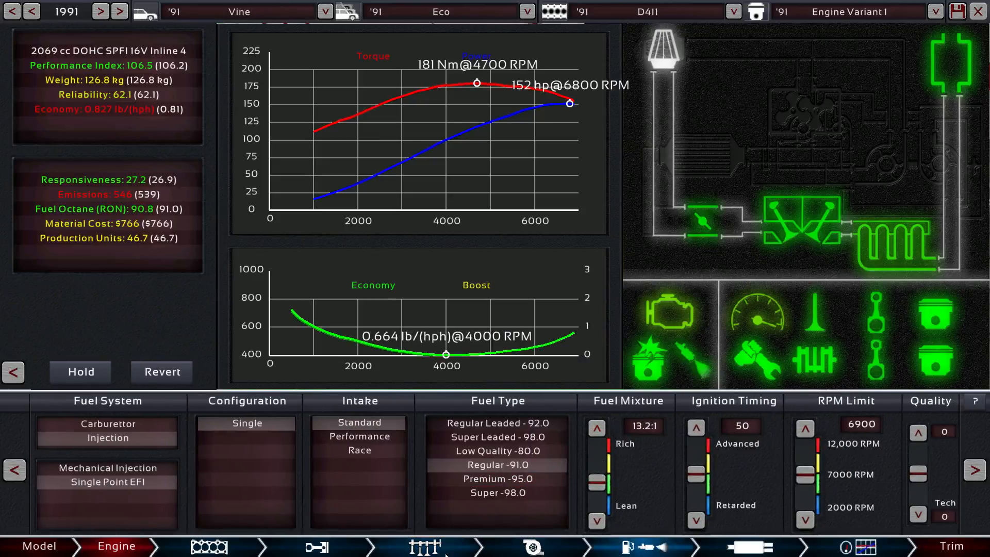
- Lower the cam profile a couple of notches and lean the fuel mixture to 13.3:1
click(316, 547)
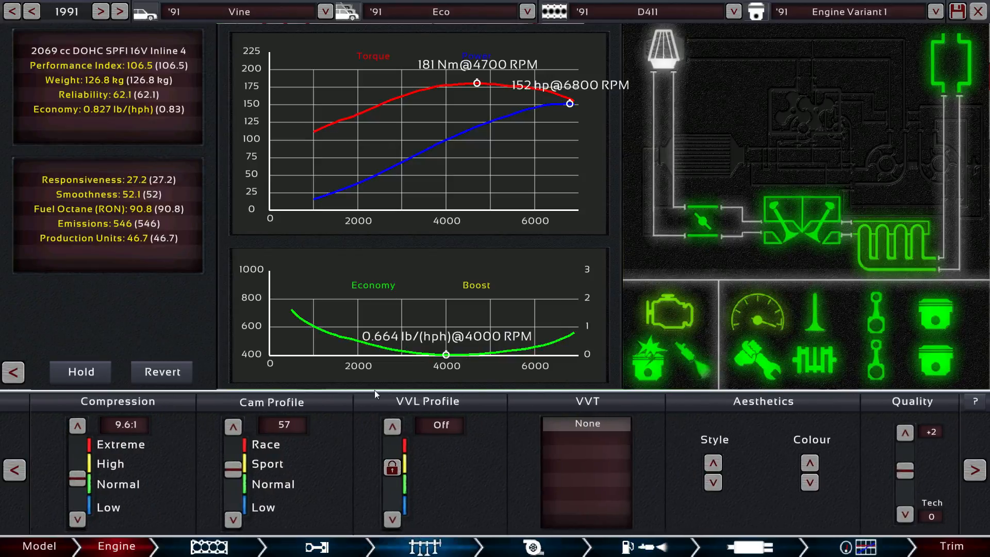
click(233, 519)
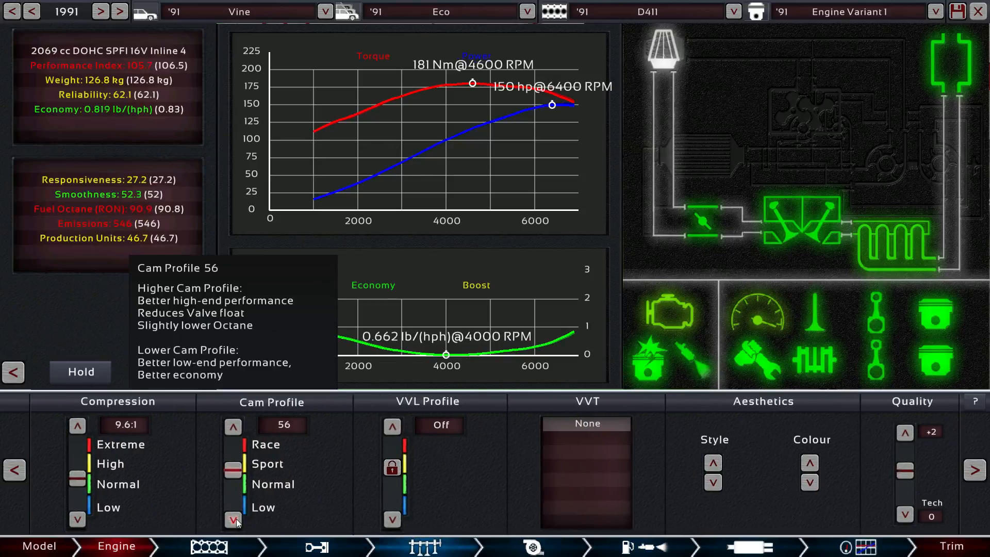
click(234, 519)
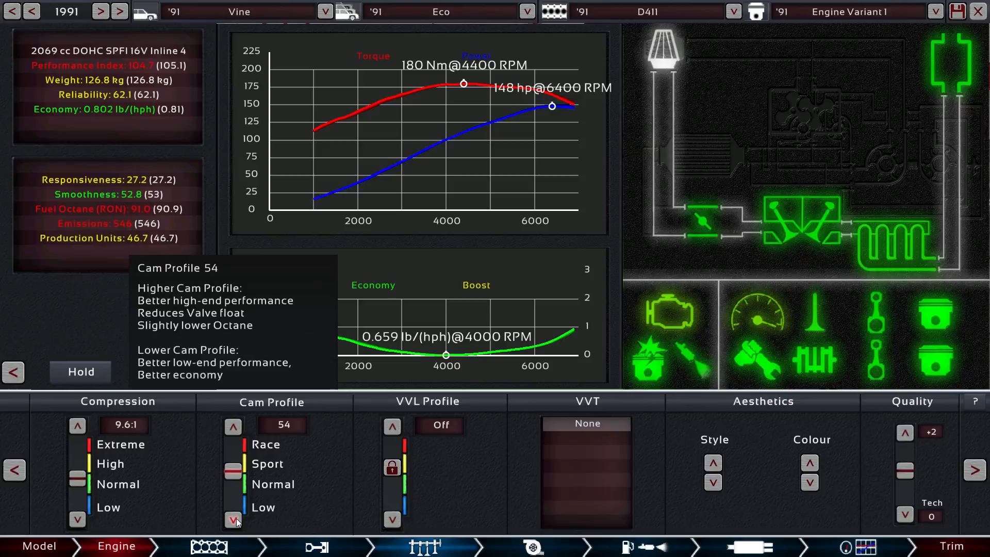
click(233, 427)
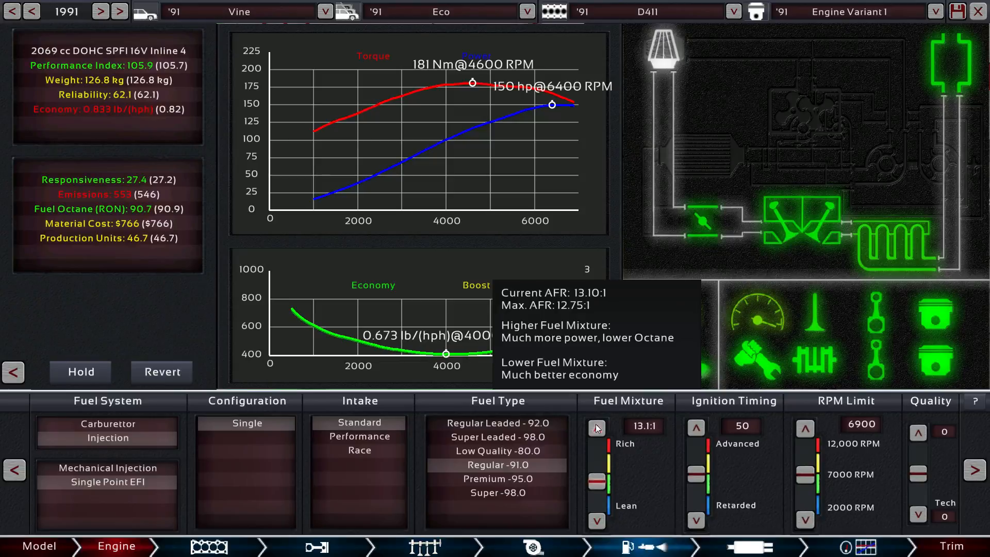
click(597, 521)
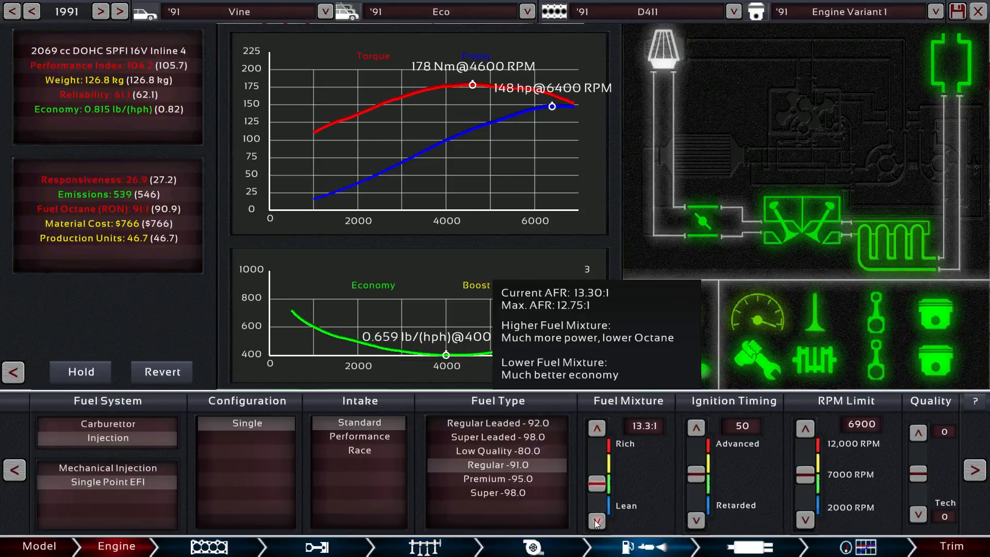
- Raise the cam profile back to 57 for 151 hp at 6800 RPM and 181 Nm
click(315, 547)
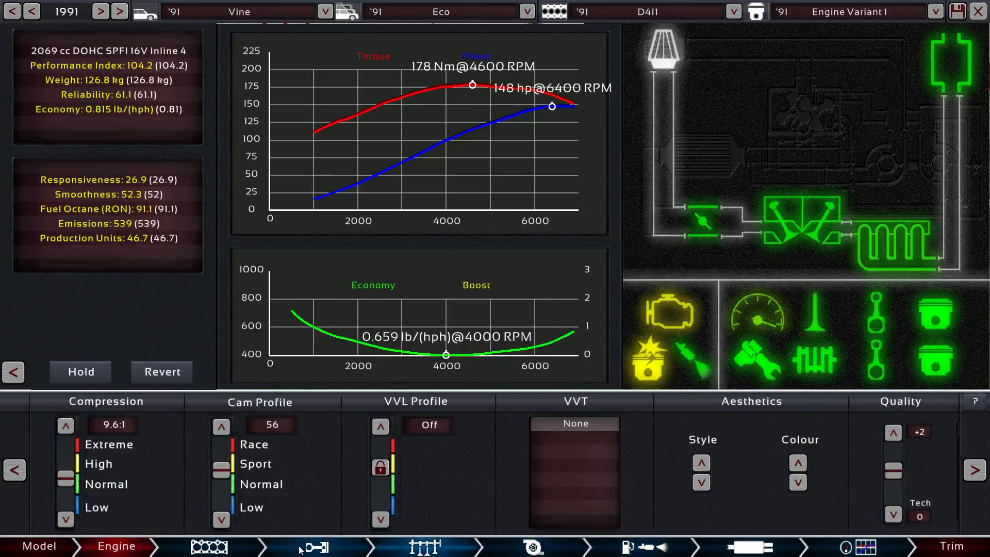
click(221, 426)
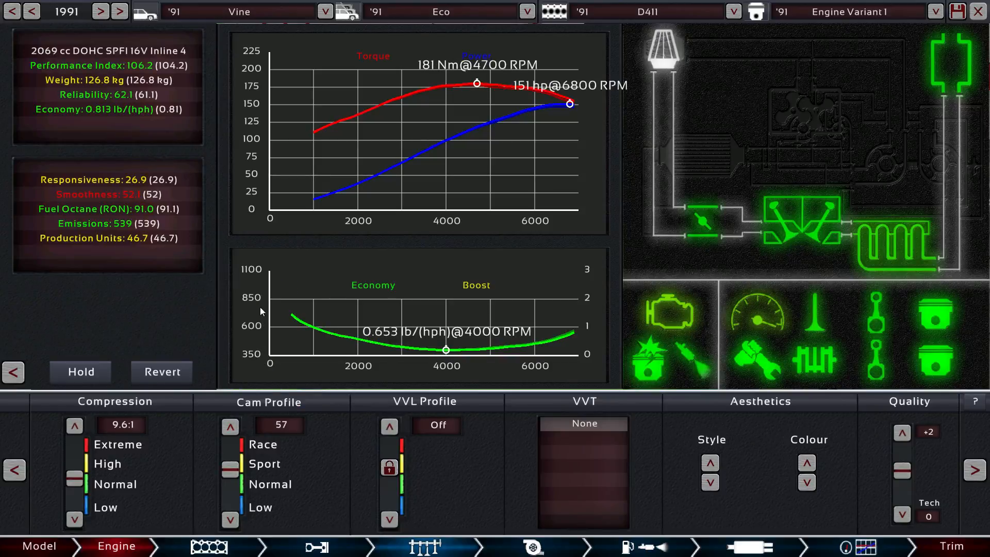
click(849, 11)
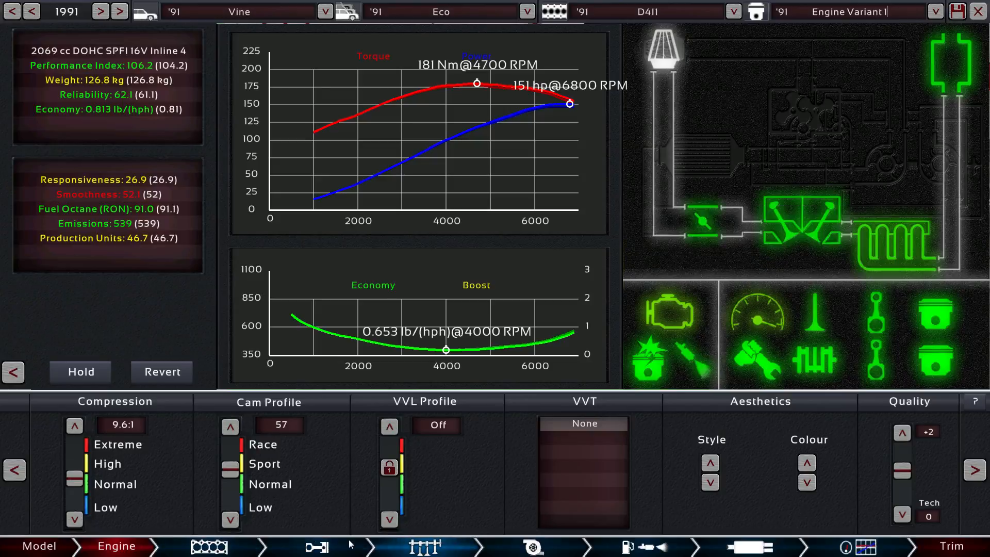
click(317, 547)
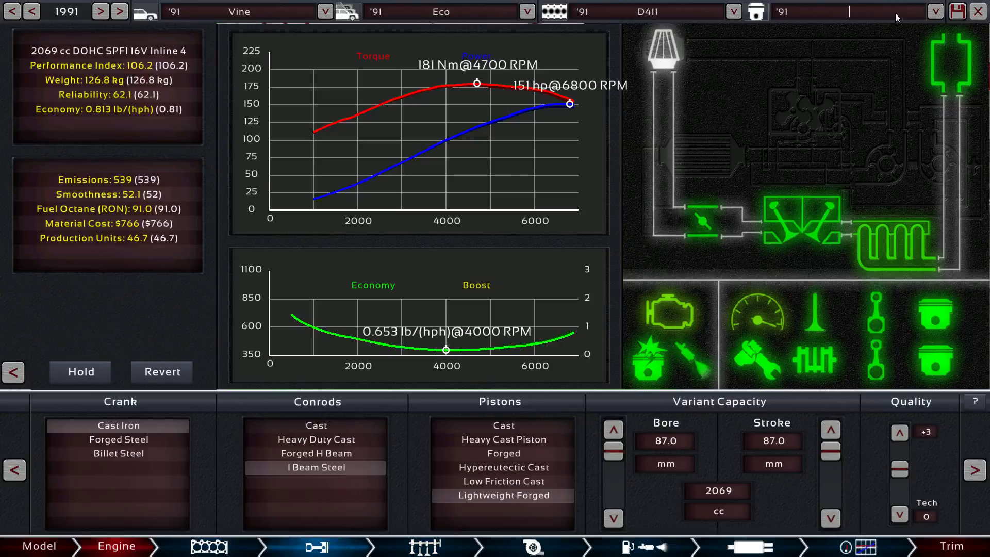
- Name the engine variant '2L0', confirm it in the variant list, and move to trim setup
text(2L)
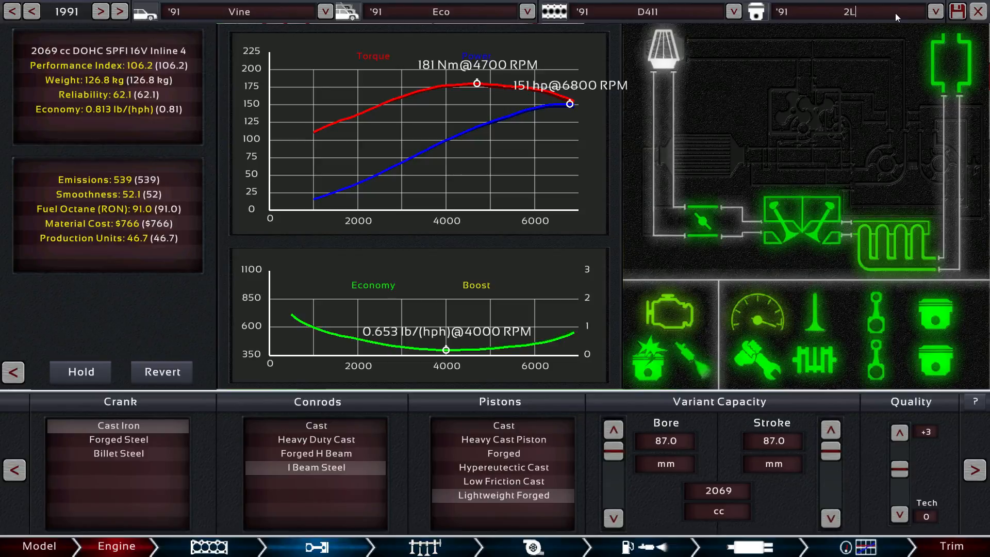
text(0)
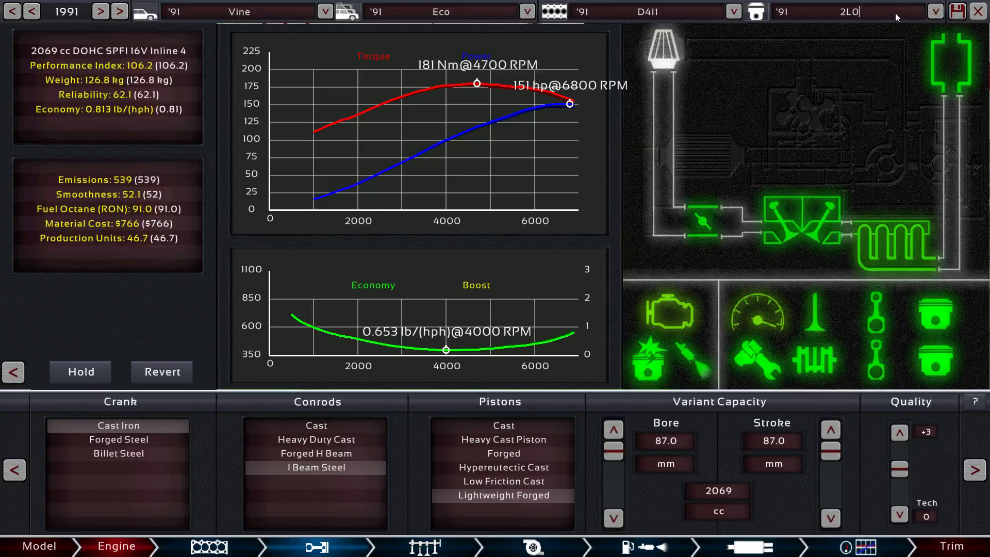
click(934, 11)
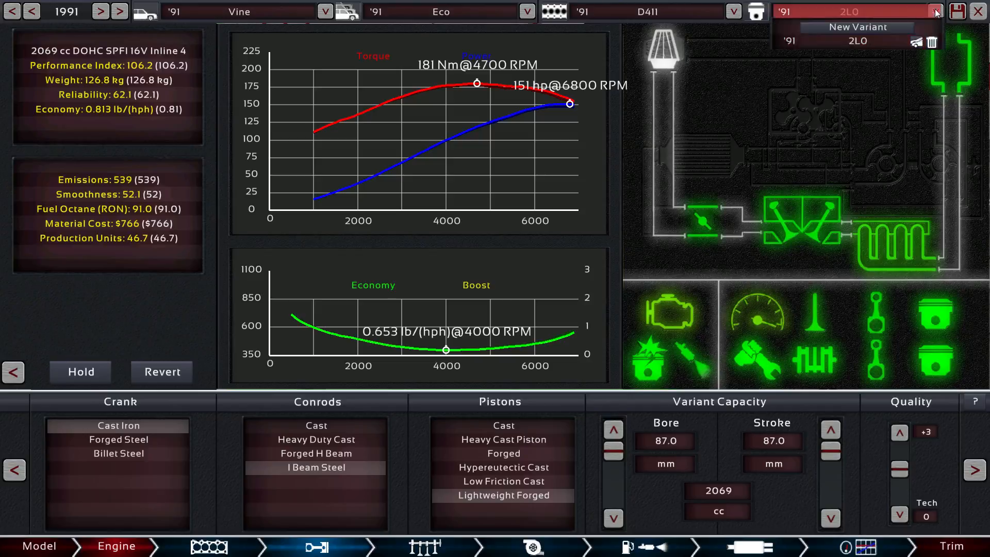
click(935, 11)
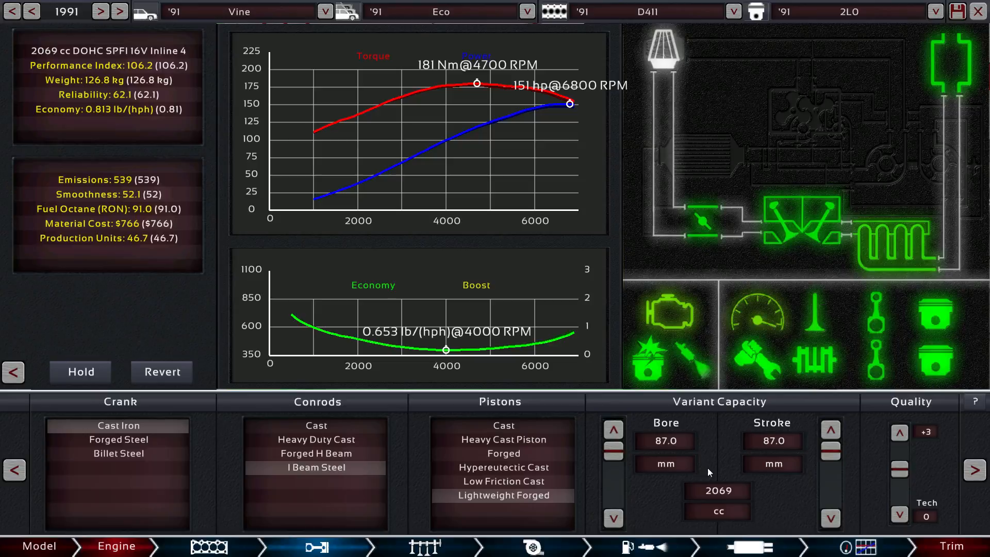
click(193, 546)
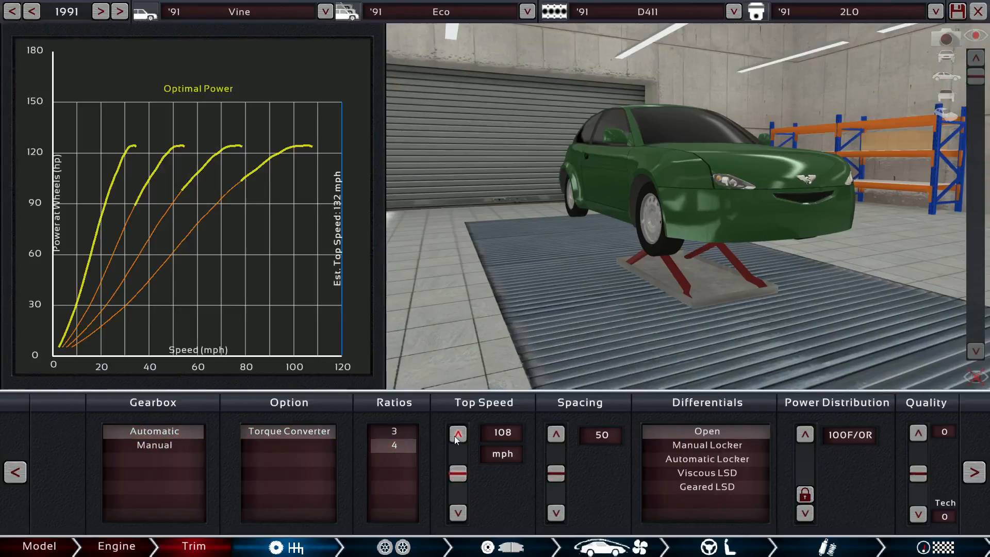
- Raise the gearbox top speed to 132 mph and tighten gear spacing to 29
click(457, 434)
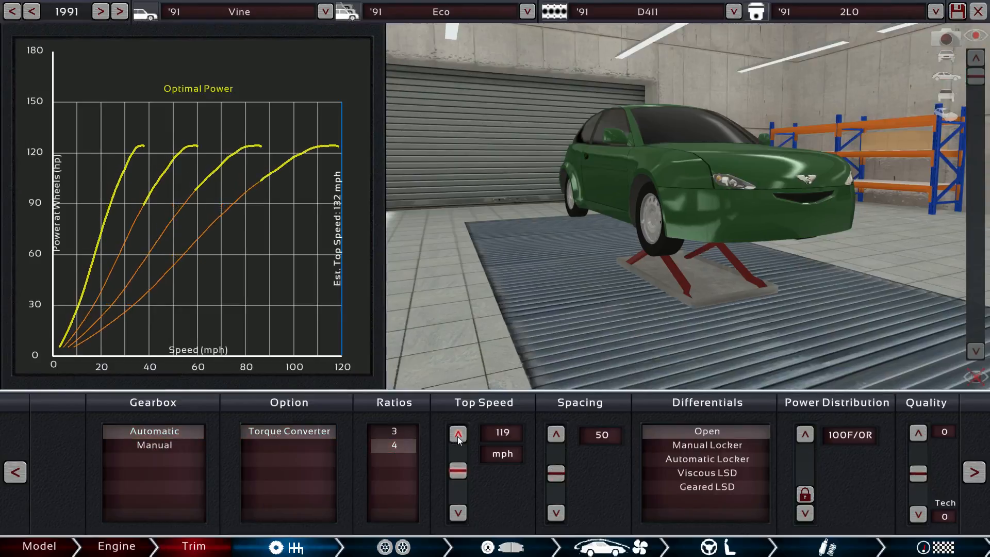
click(458, 434)
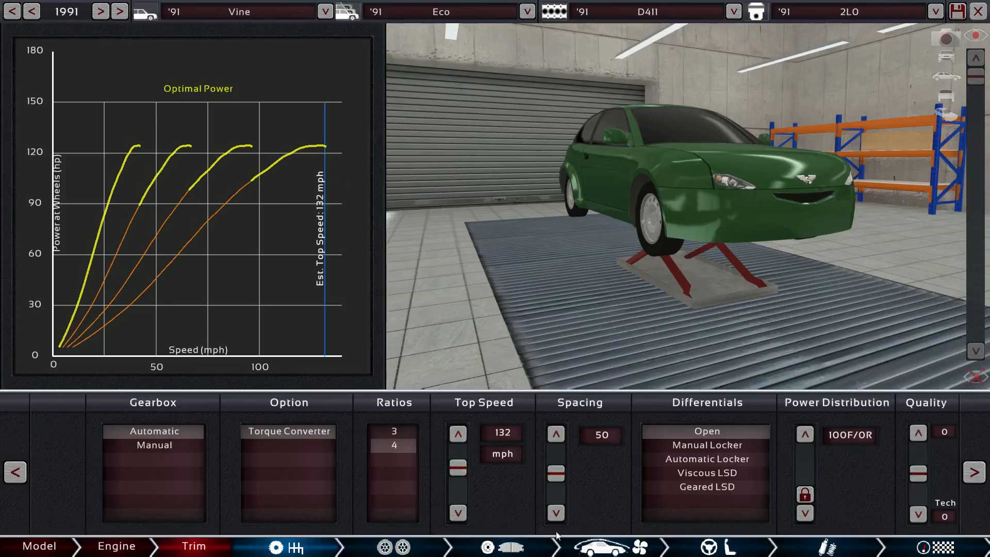
click(555, 514)
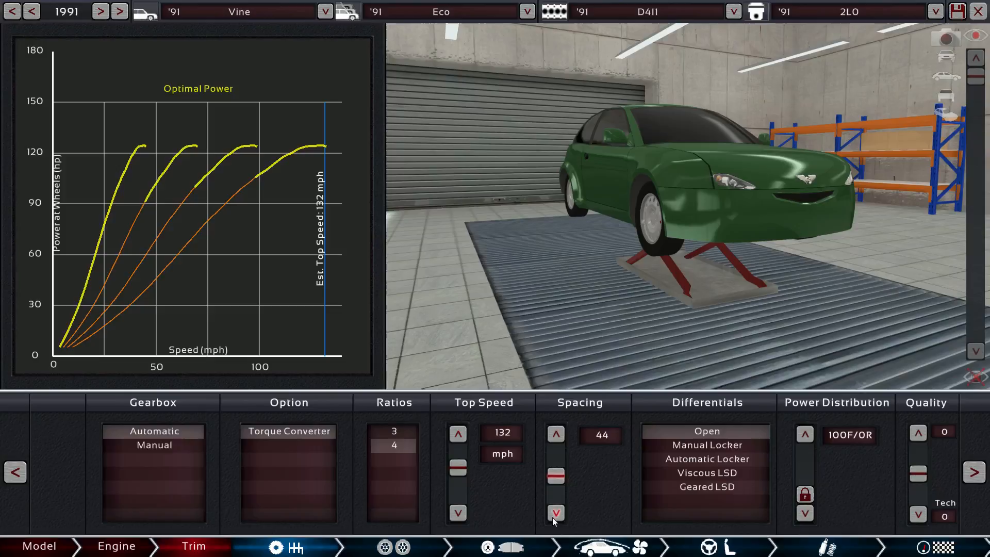
click(555, 513)
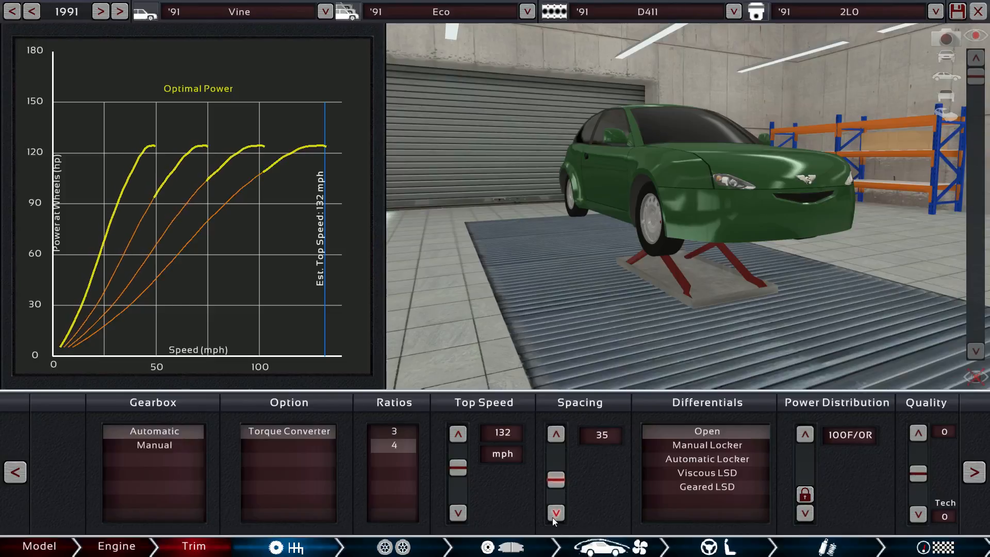
click(556, 513)
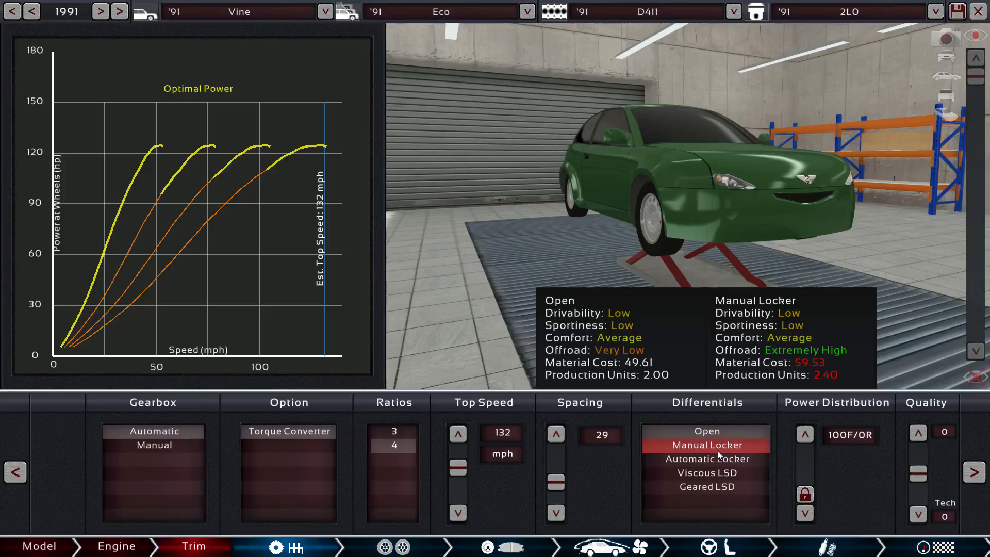
- Fit a geared limited-slip differential and move on to tyres
click(707, 486)
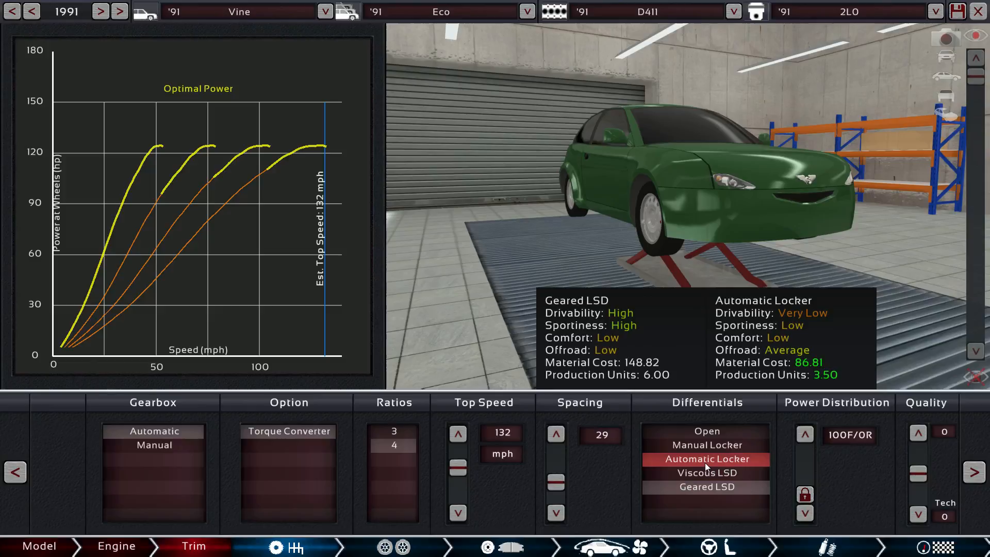
mouse_move(704, 461)
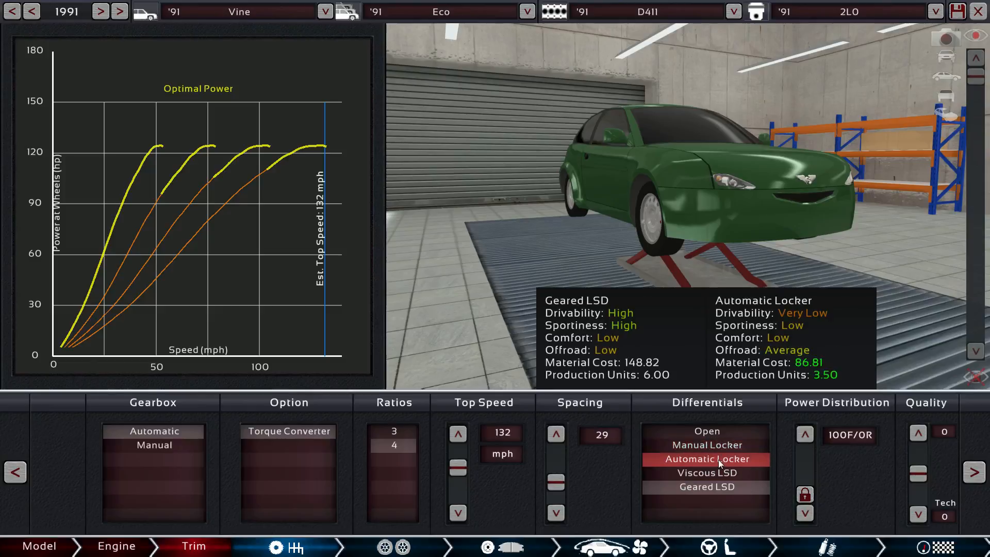
click(706, 487)
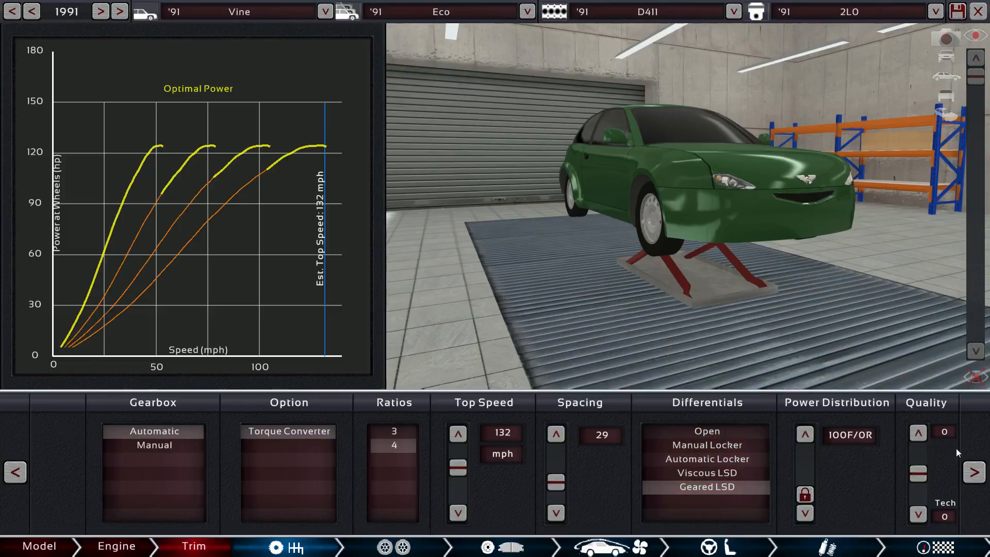
click(393, 547)
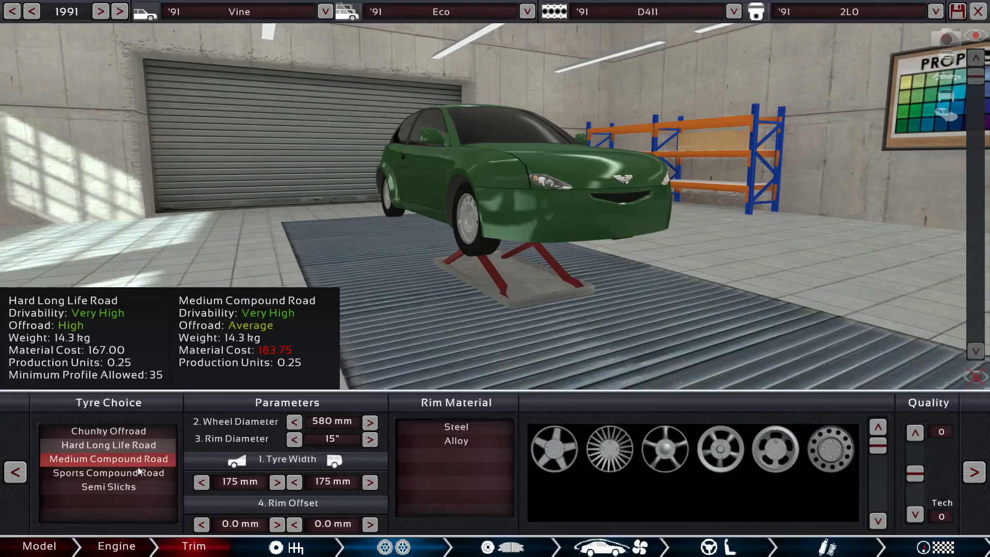
- Fit medium compound road tyres widened to 215 mm front and rear on 15-inch rims
click(108, 472)
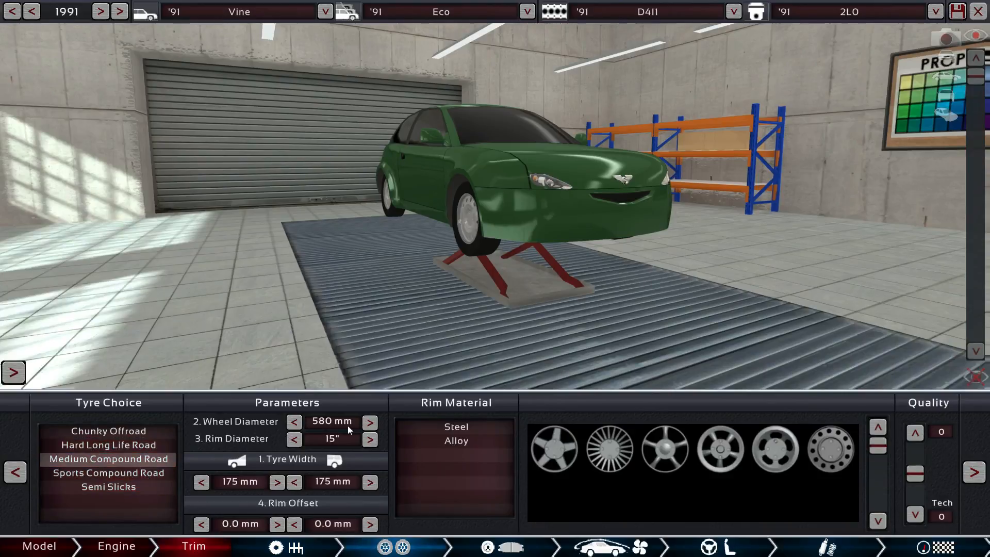
click(277, 481)
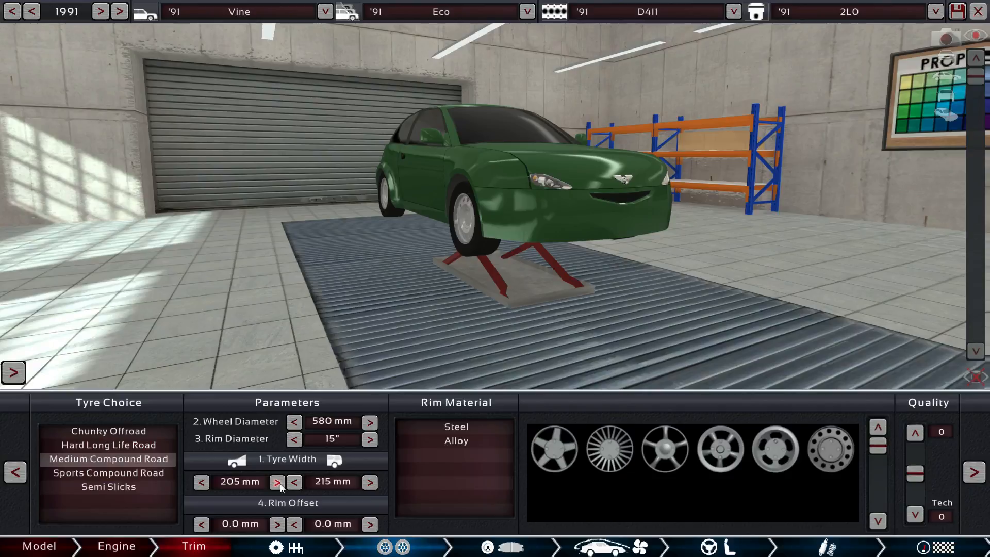
click(276, 482)
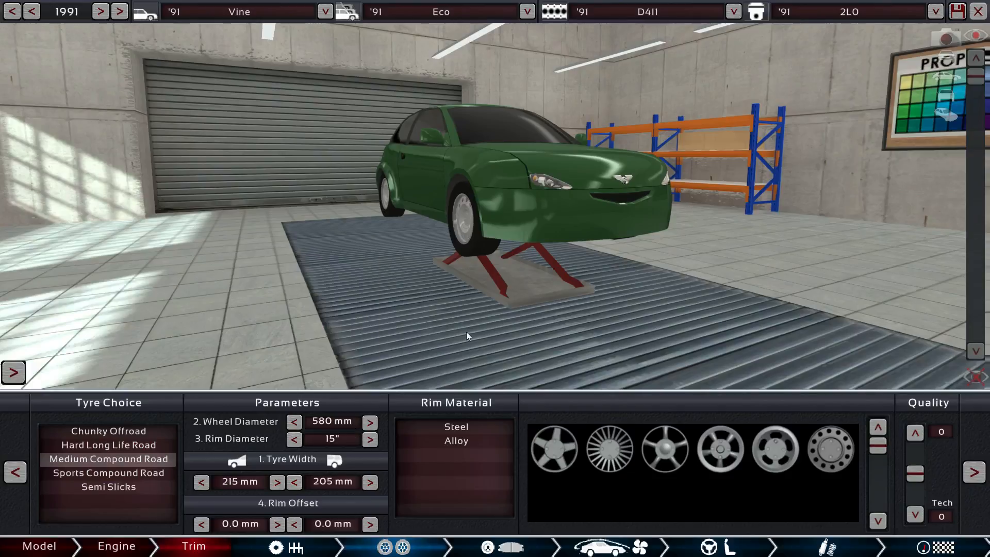
click(370, 482)
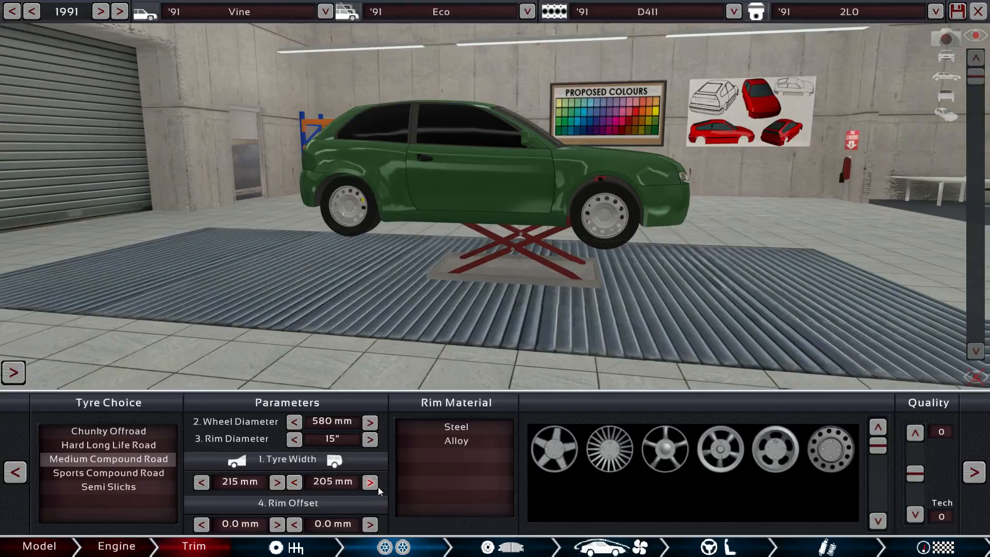
click(369, 482)
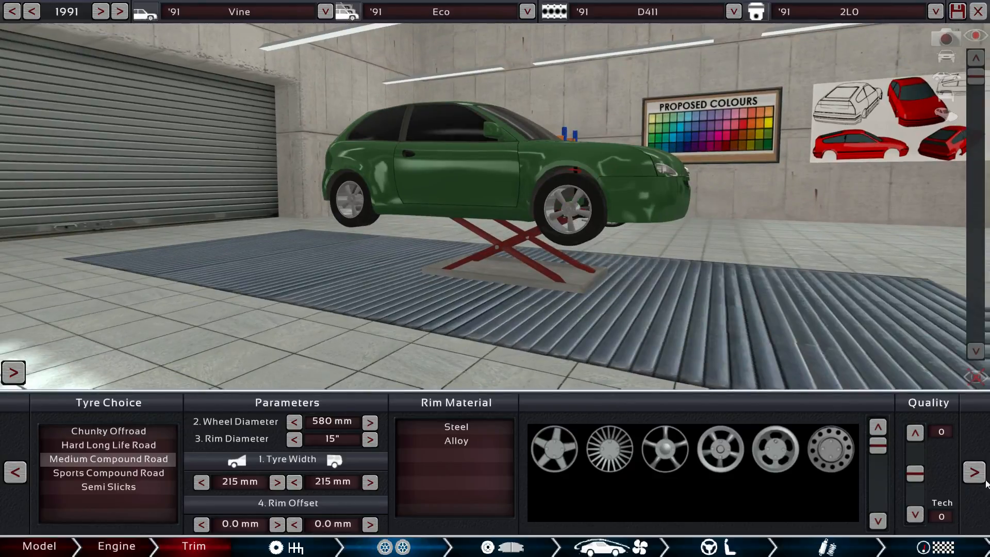
- Go back to the wheels and switch the rims to alloy
click(486, 547)
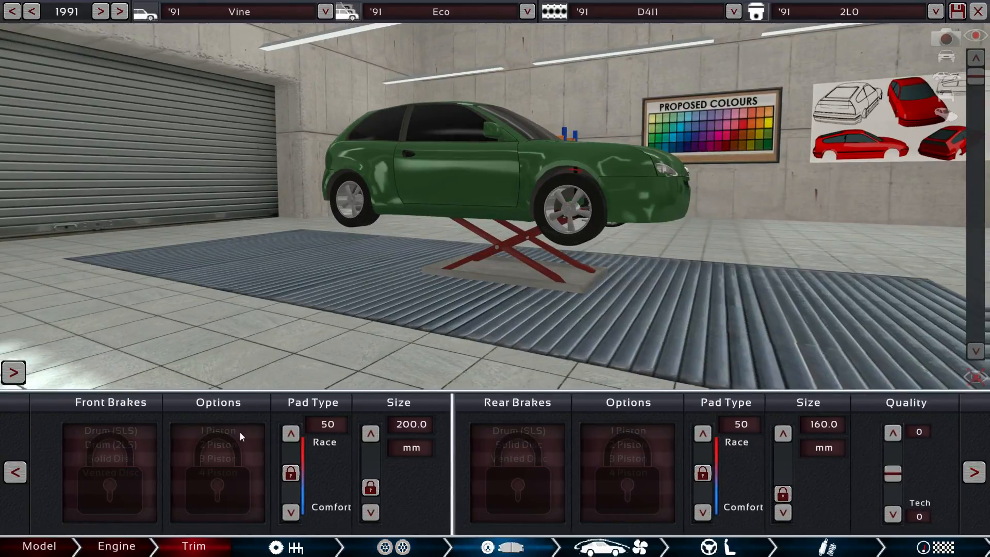
click(385, 547)
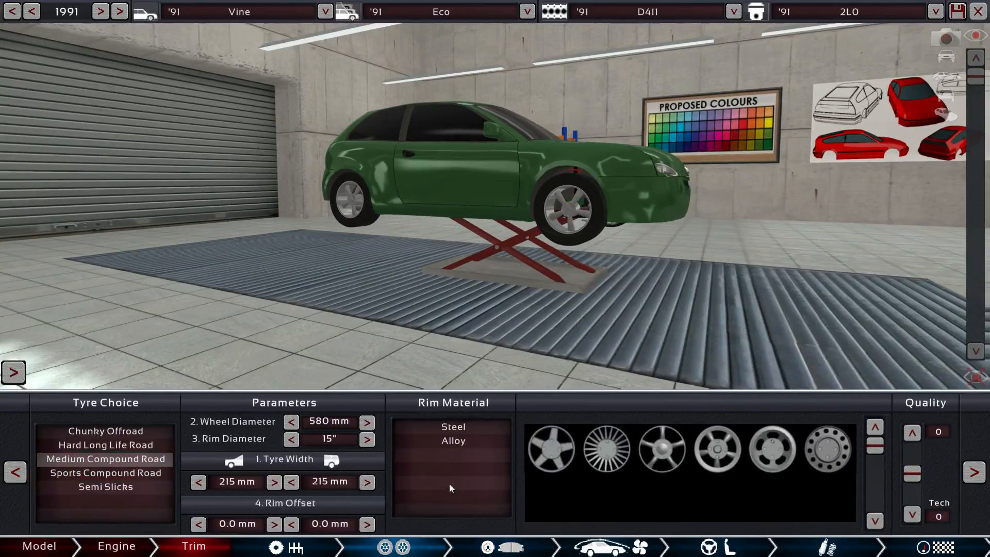
click(452, 440)
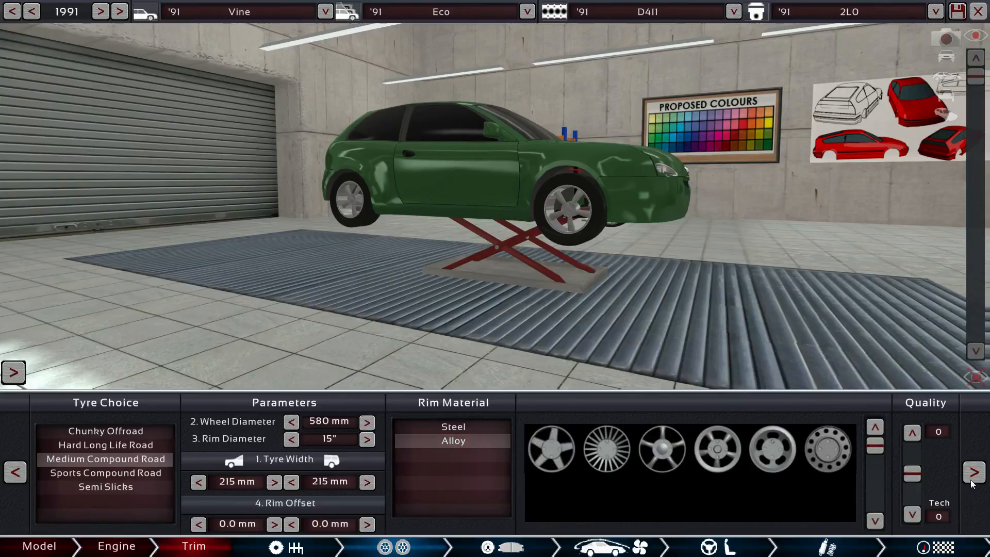
click(486, 546)
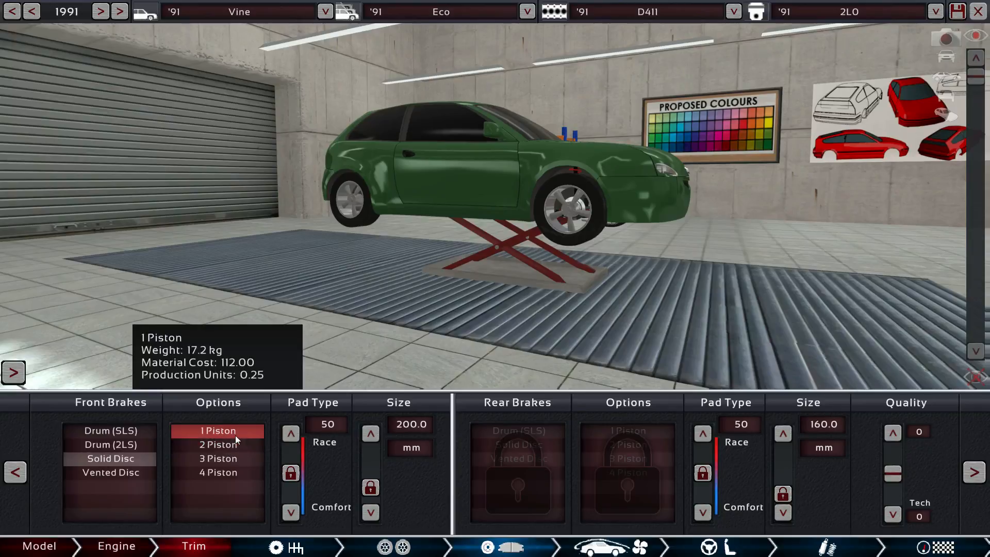
- Fit two-piston front calipers and enlarge the front solid discs to 240 mm
click(217, 444)
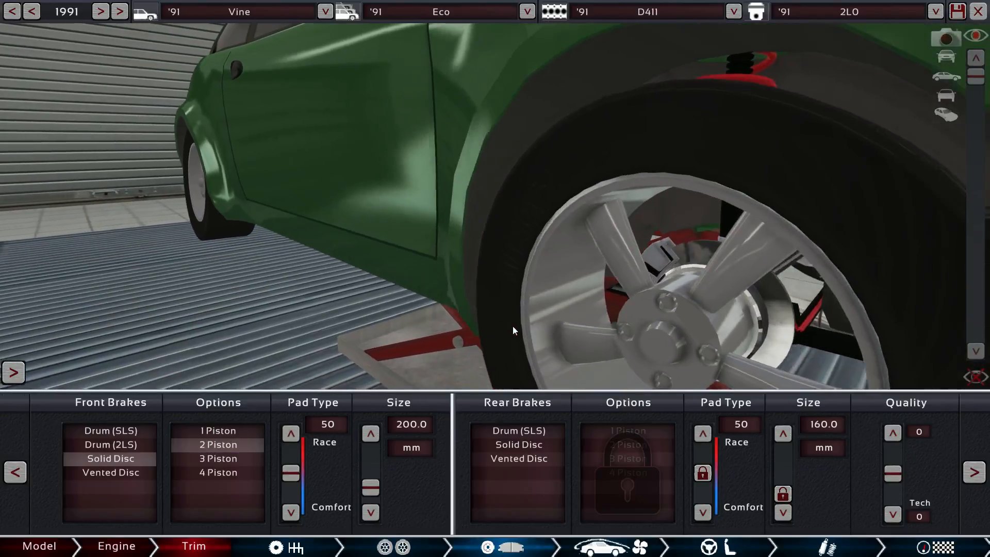
click(218, 472)
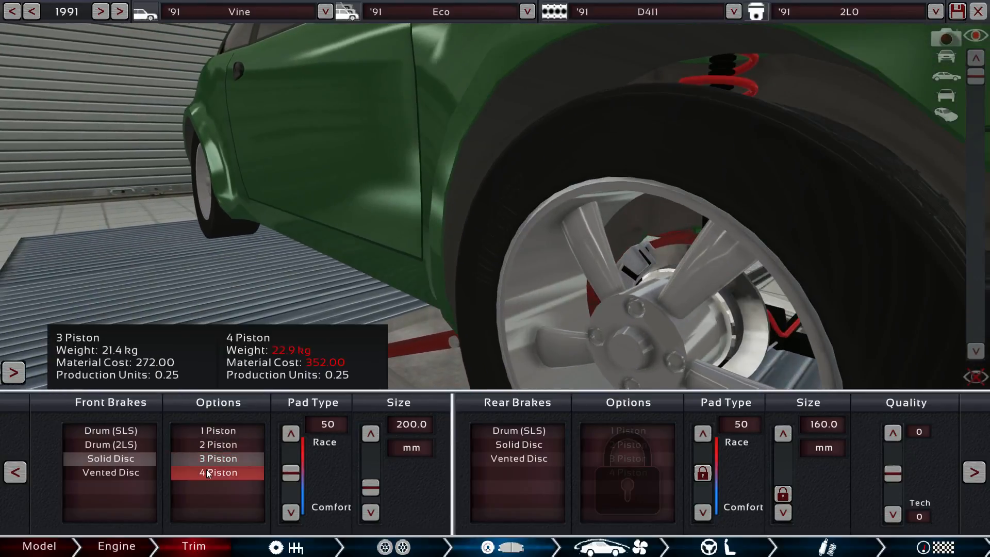
click(217, 458)
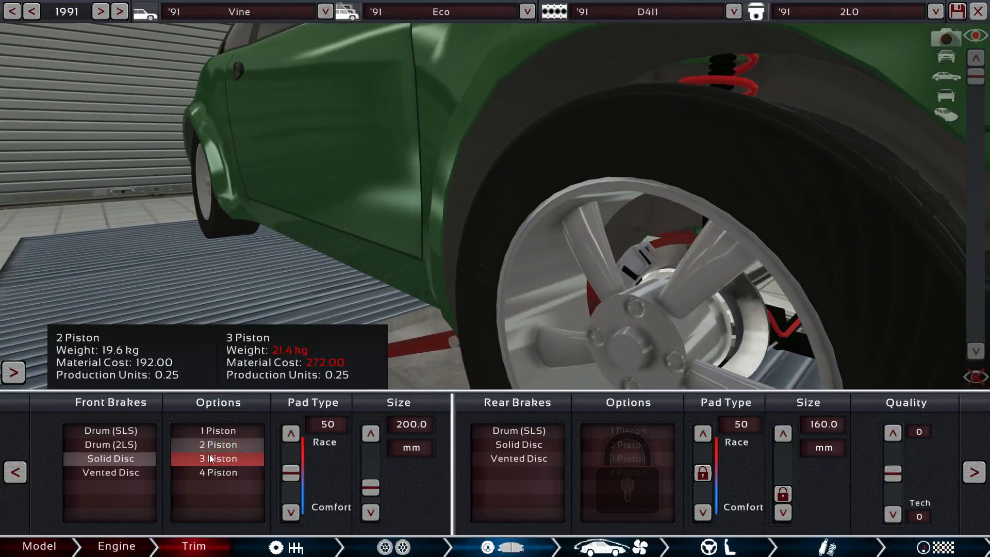
click(218, 445)
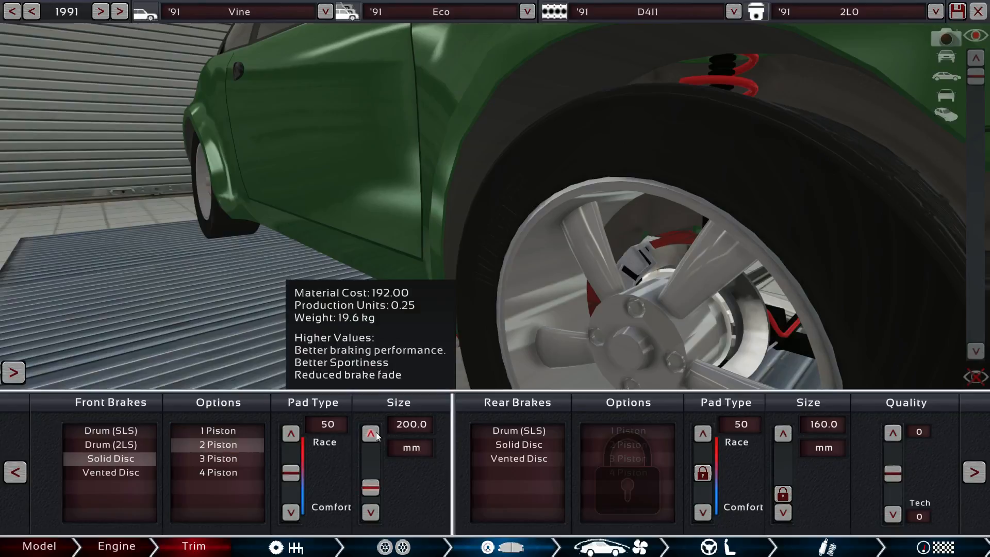
click(370, 434)
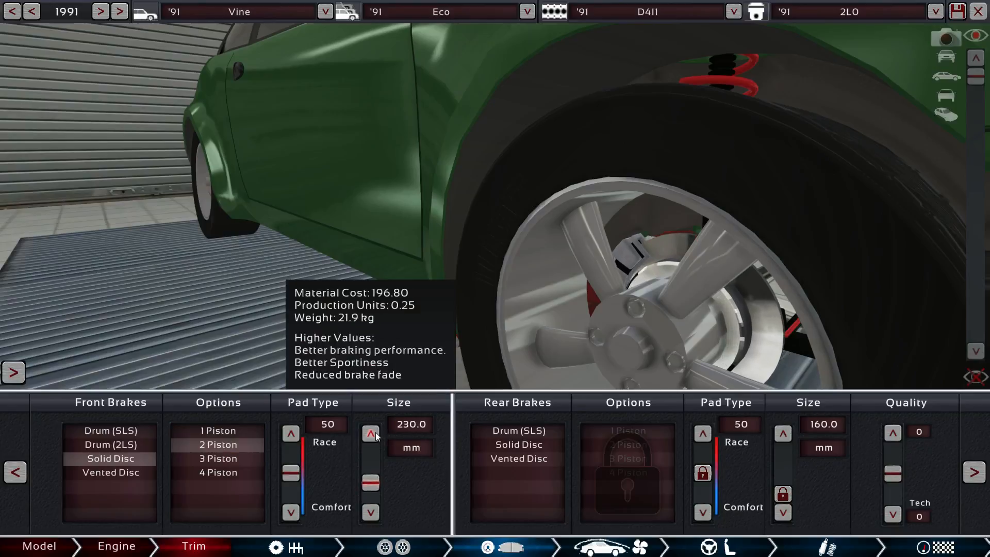
click(370, 435)
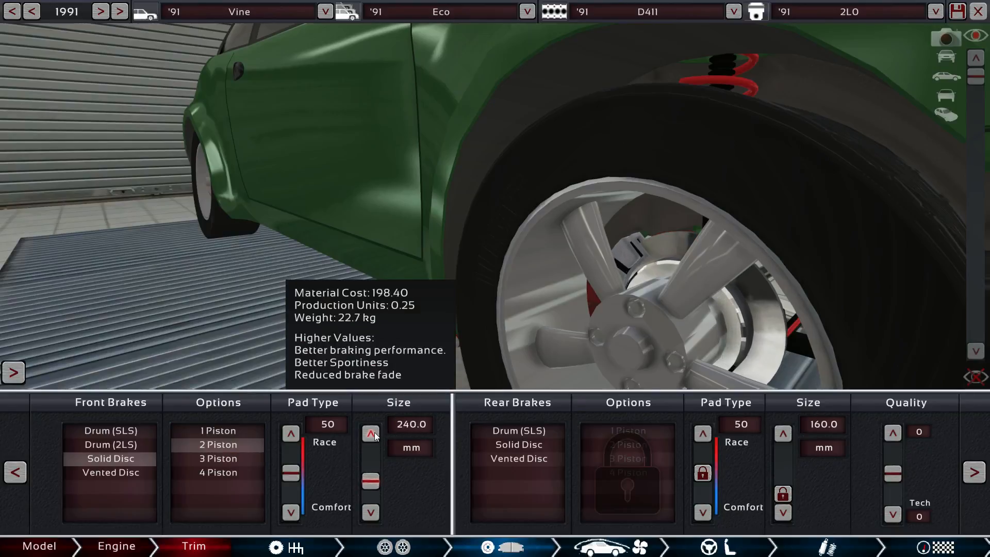
- Give the rear brakes solid discs with single-piston calipers
click(629, 445)
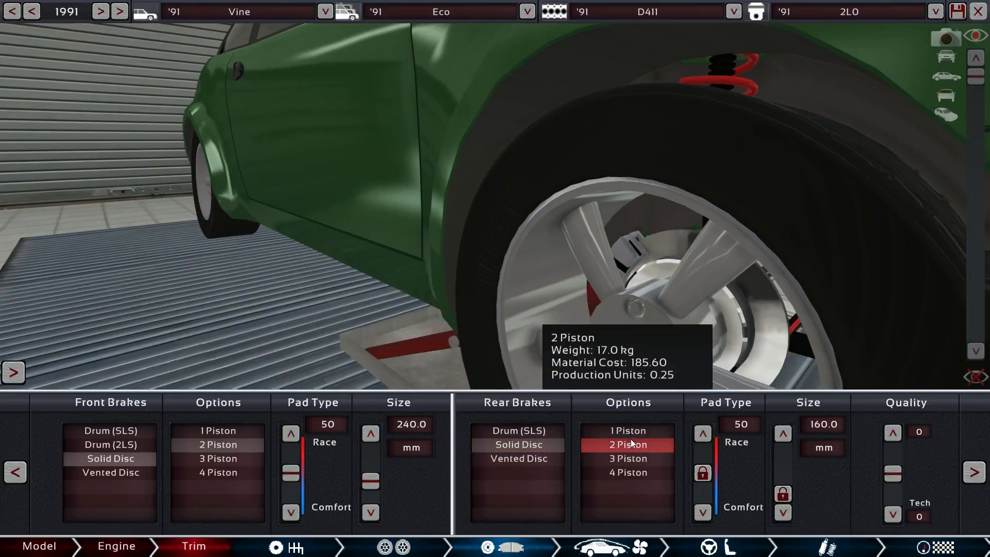
click(628, 432)
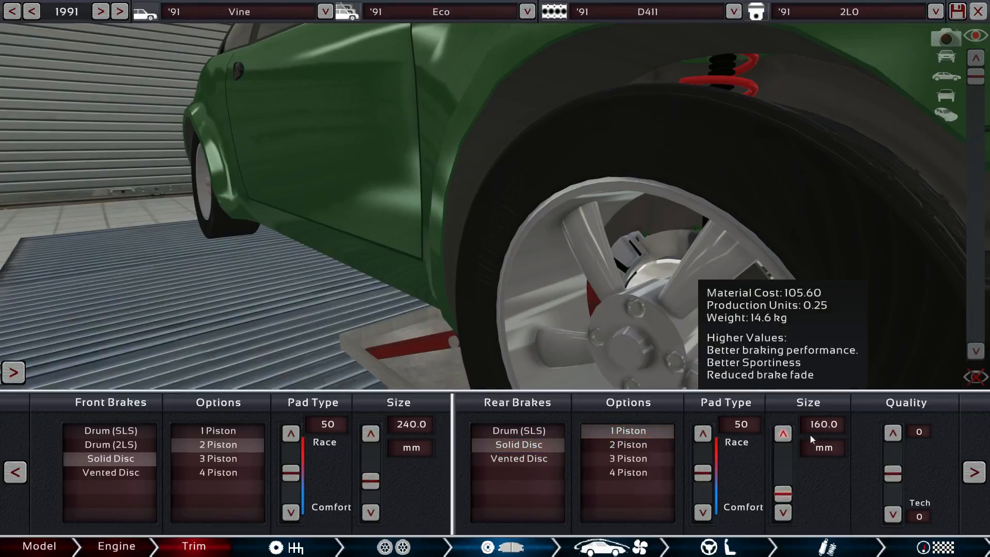
click(603, 547)
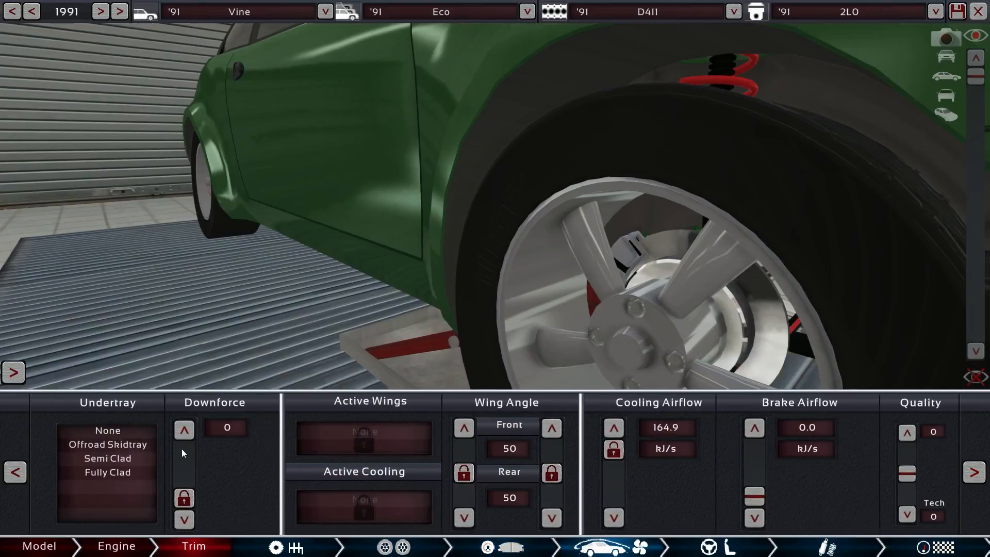
- Remove the undertray and cut cooling airflow from 164.9 to 73.6 kJ/s, near the 74 requirement
click(107, 459)
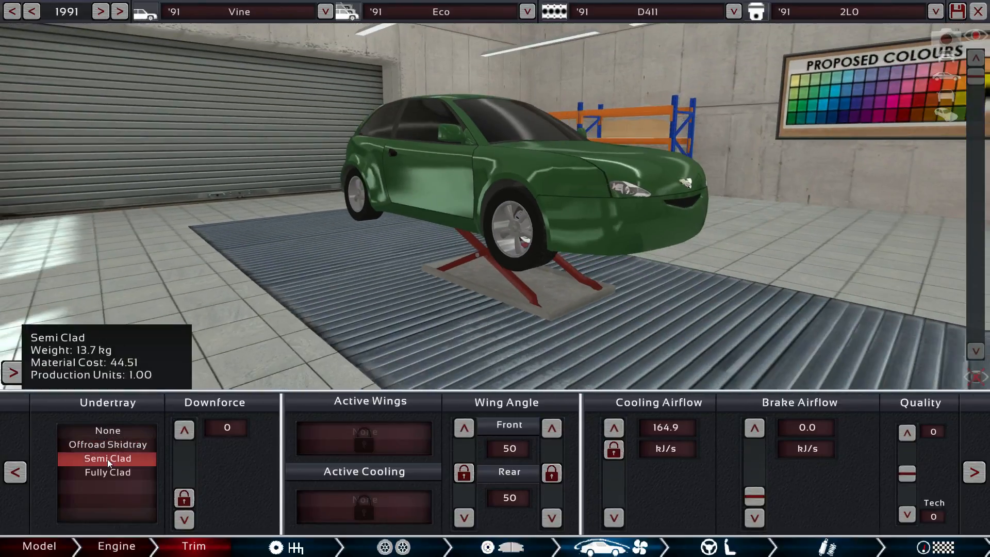
click(107, 430)
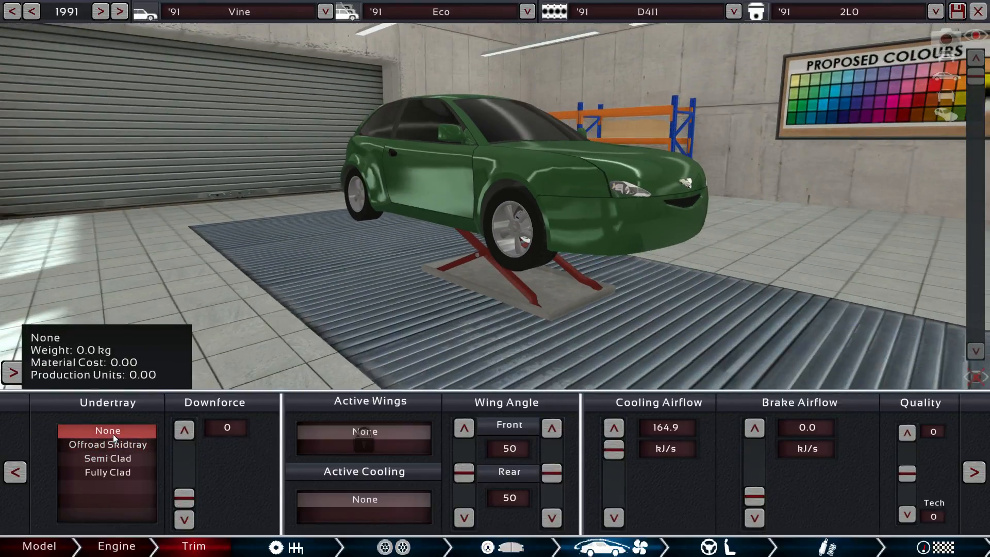
mouse_move(614, 427)
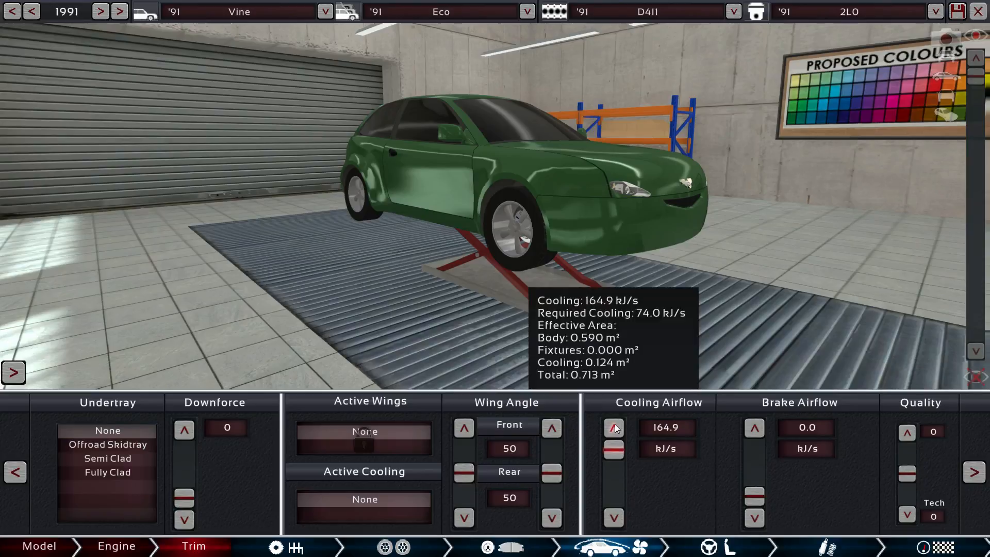
mouse_move(635, 454)
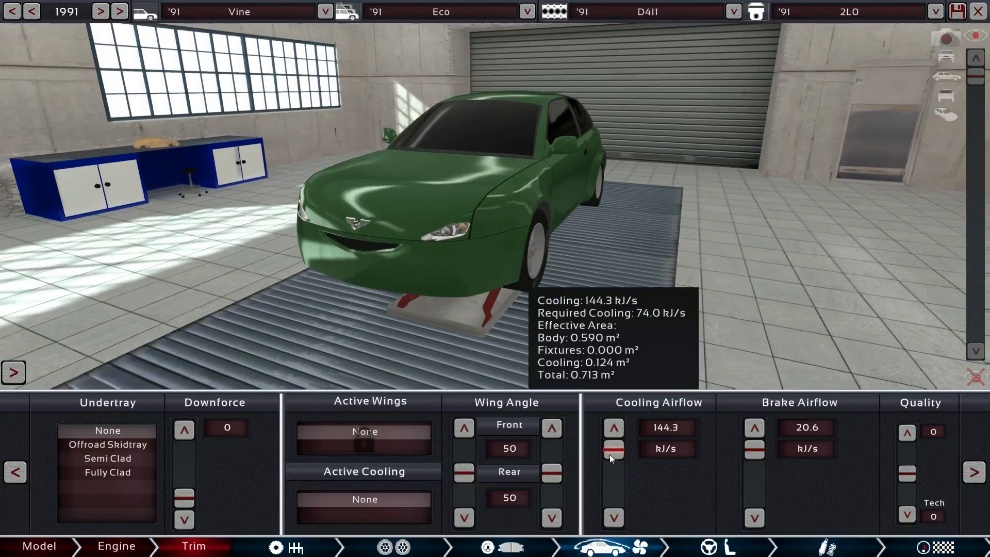
drag(613, 451, 612, 464)
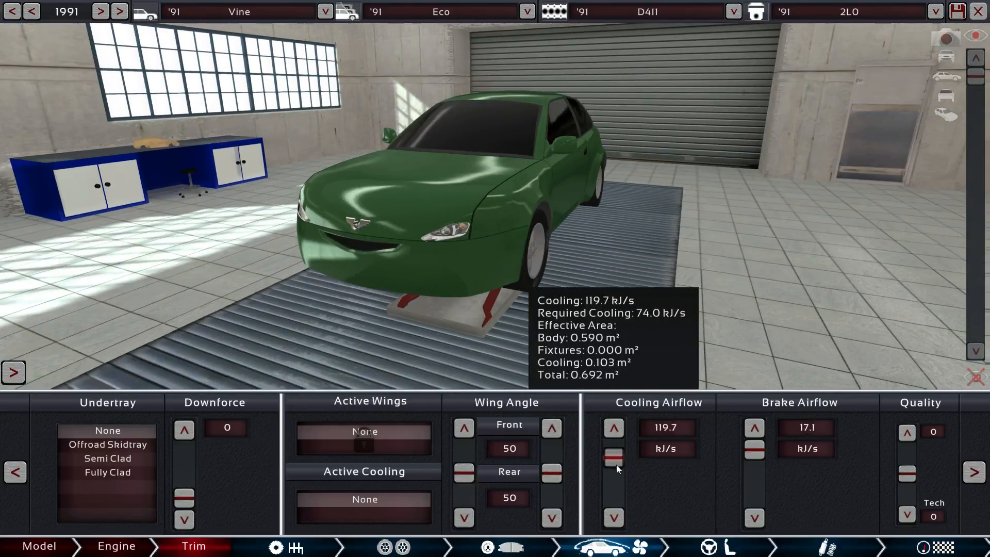
drag(613, 458, 613, 471)
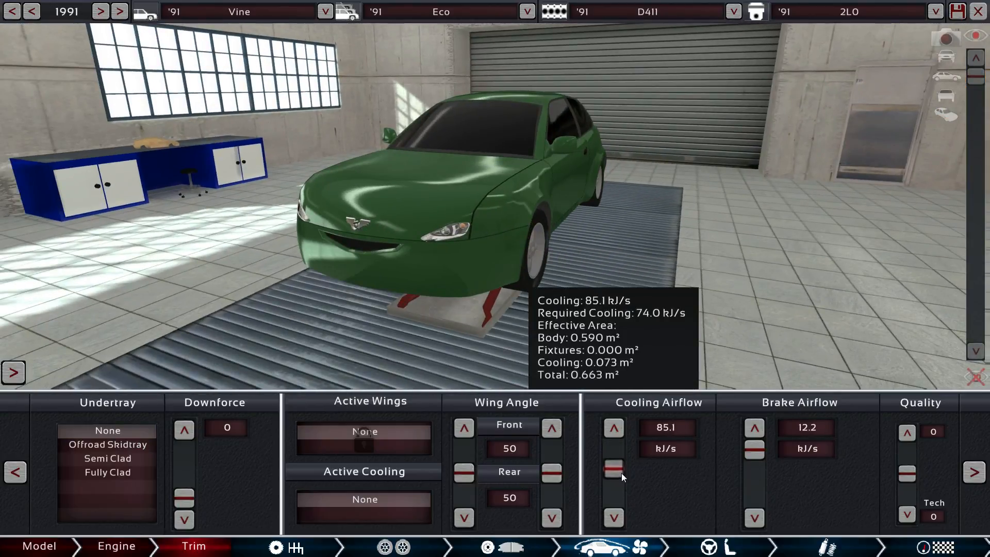
drag(614, 448, 614, 473)
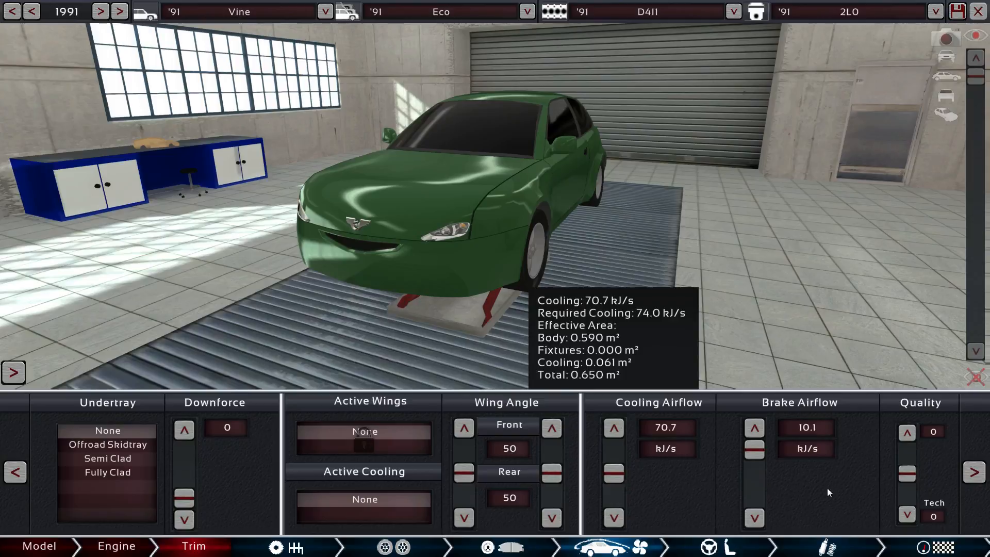
click(613, 428)
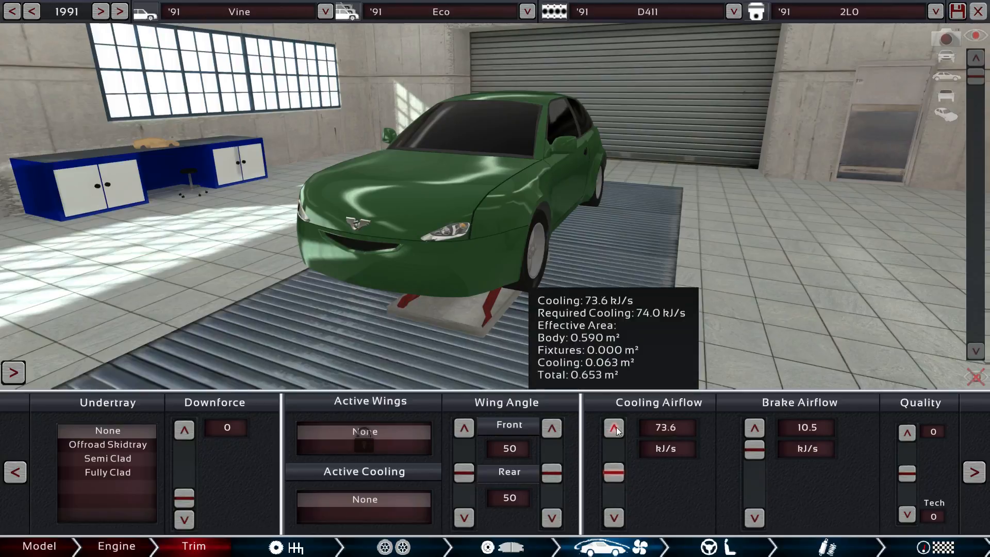
click(613, 427)
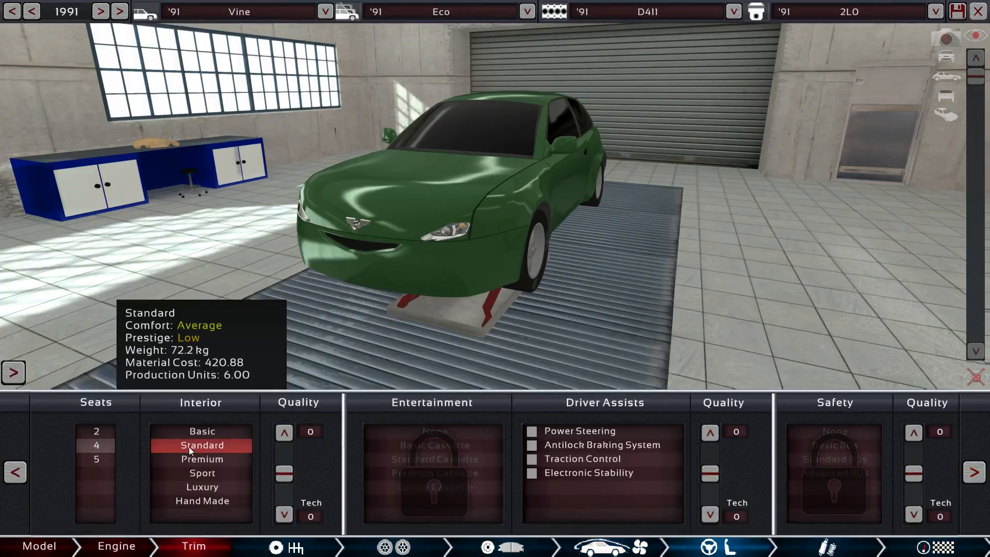
- Fit a standard interior, standard cassette player and power steering
click(434, 459)
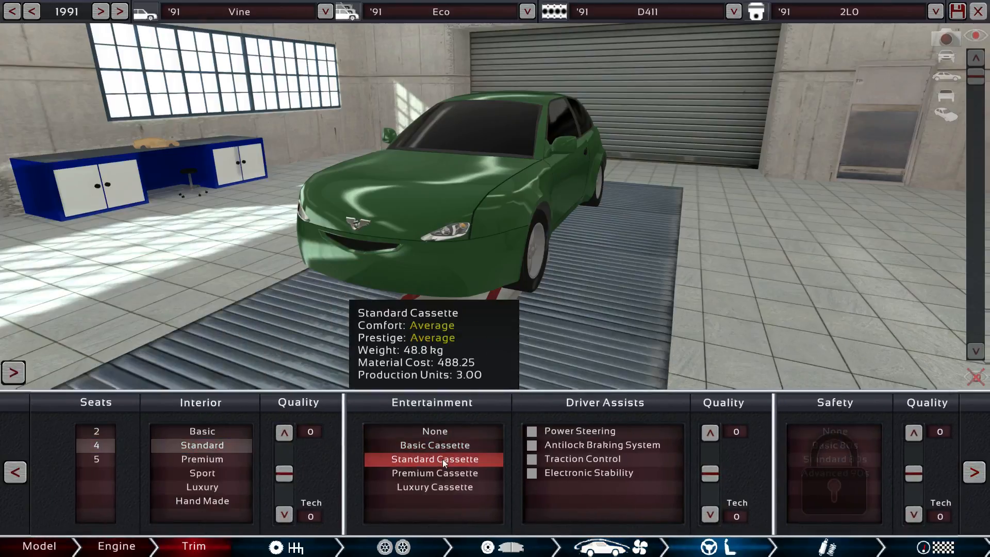
click(532, 431)
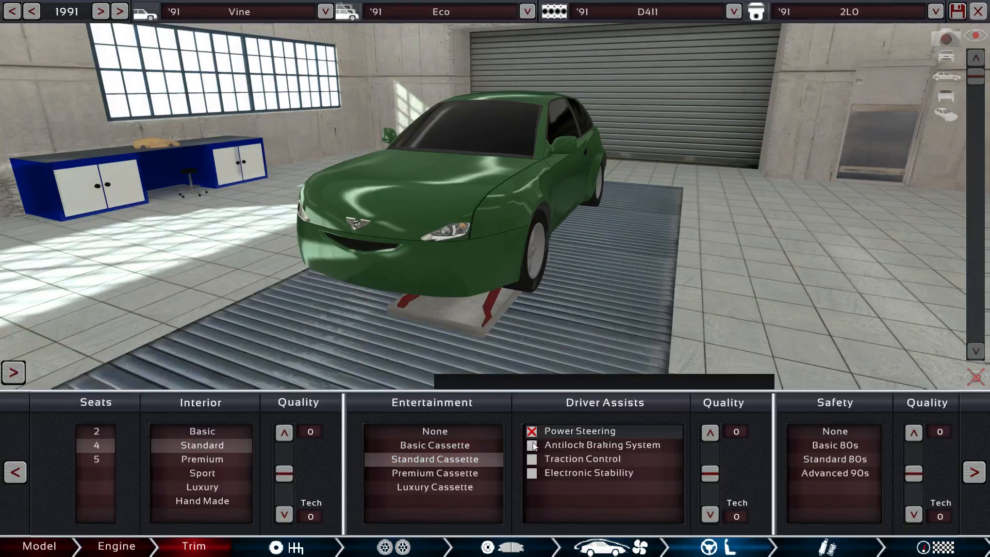
click(531, 444)
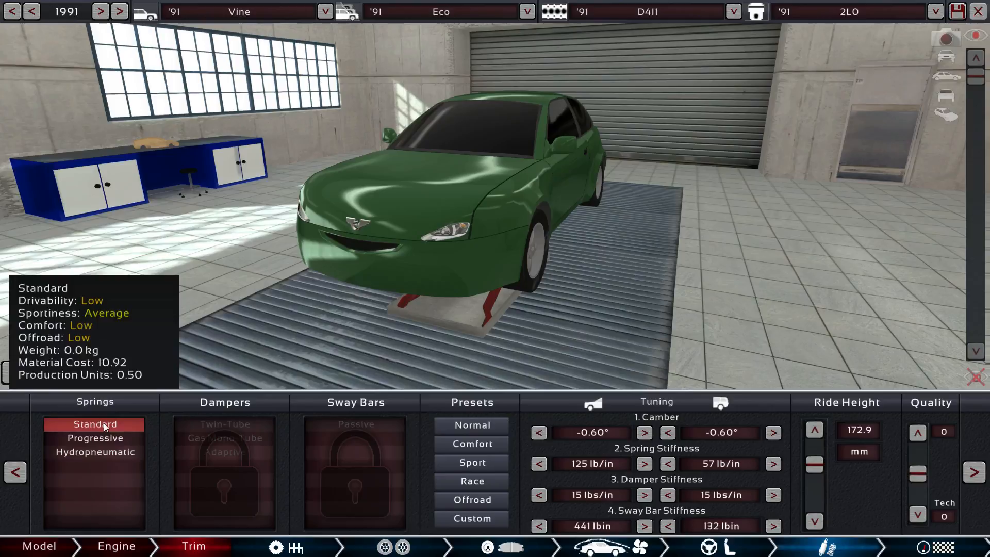
- Fit progressive springs and gas mono-tube dampers with a tuning preset, then view detail stats (drivability 43.9)
click(95, 437)
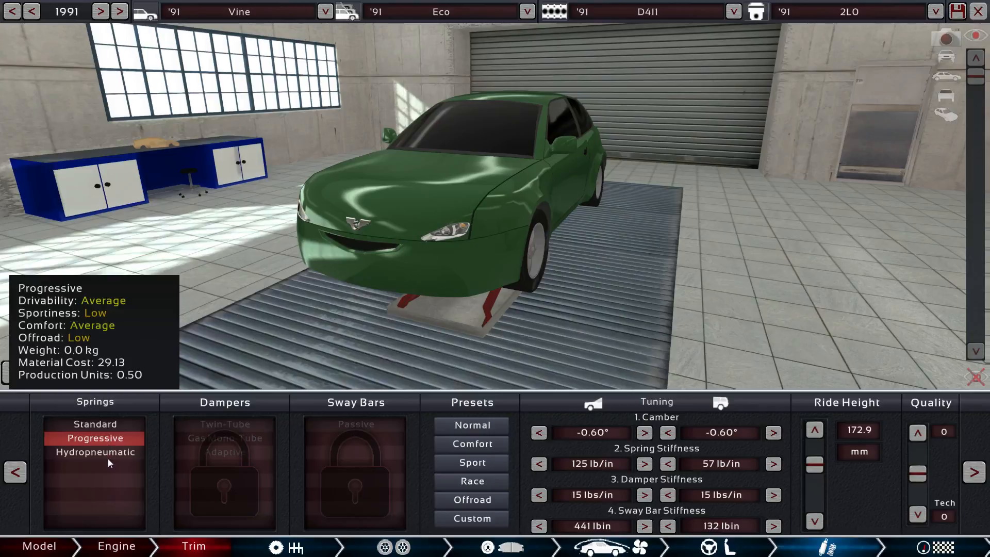
click(95, 451)
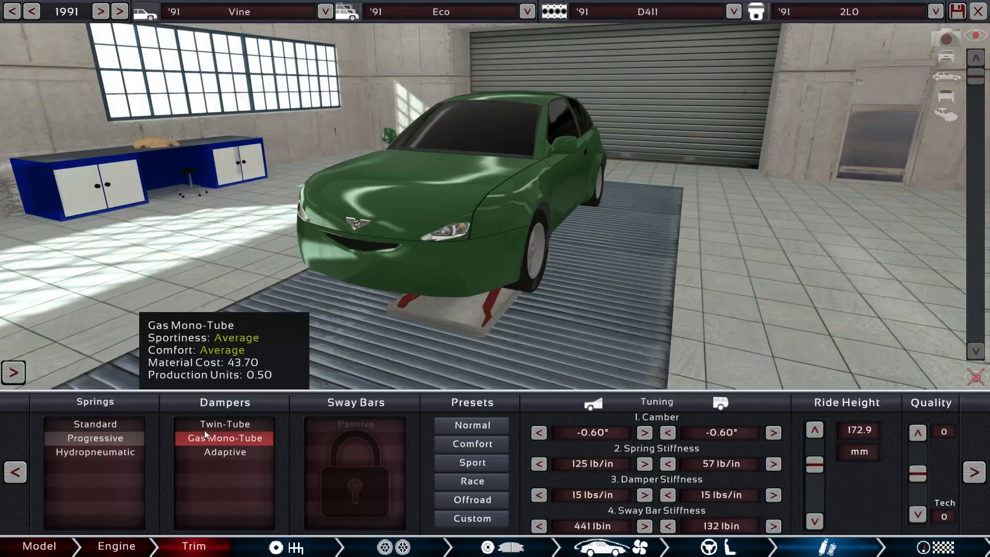
click(224, 452)
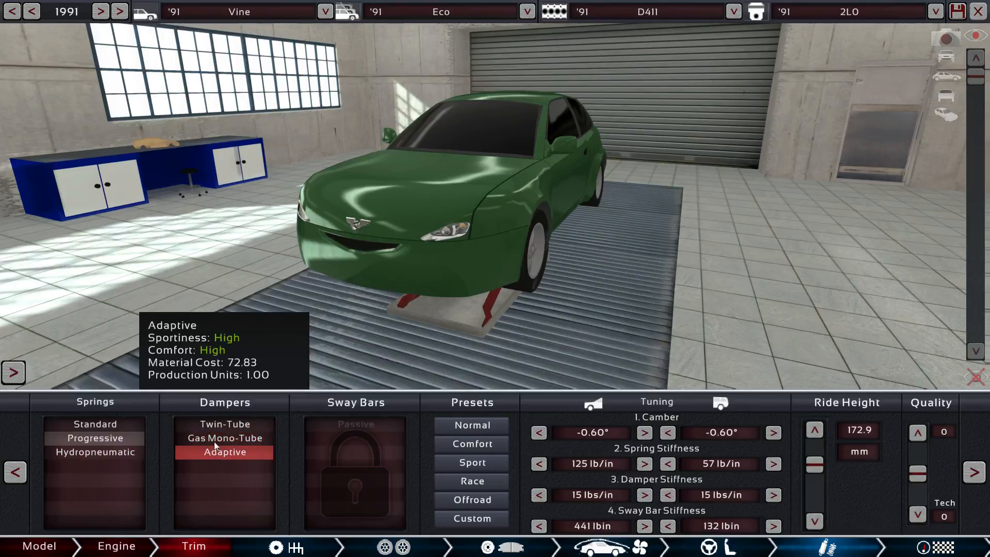
click(225, 437)
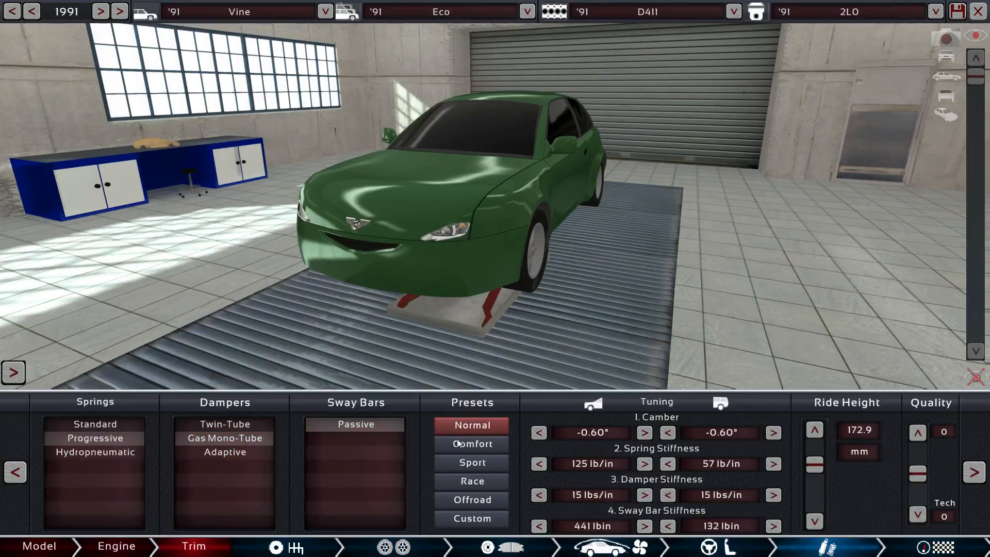
click(471, 443)
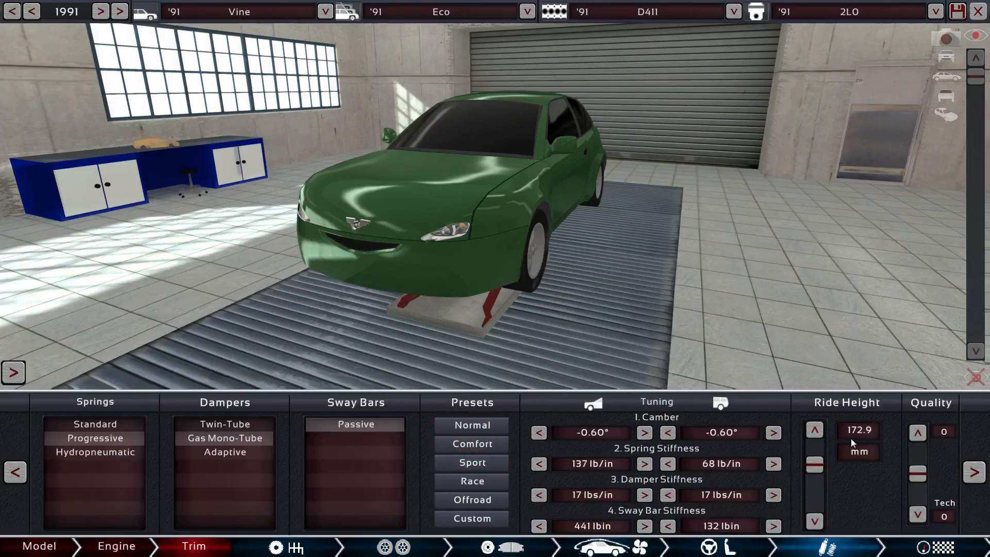
click(597, 401)
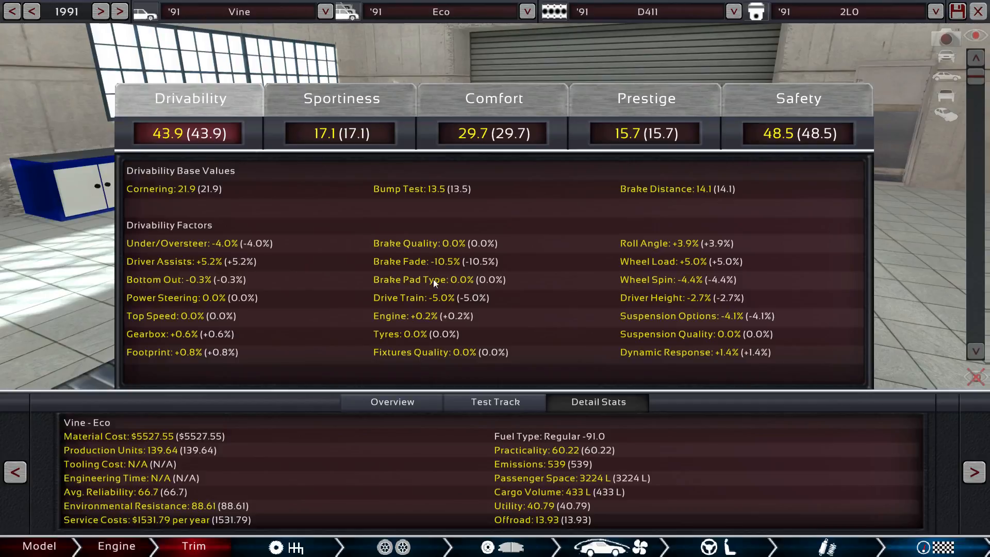
mouse_move(692, 317)
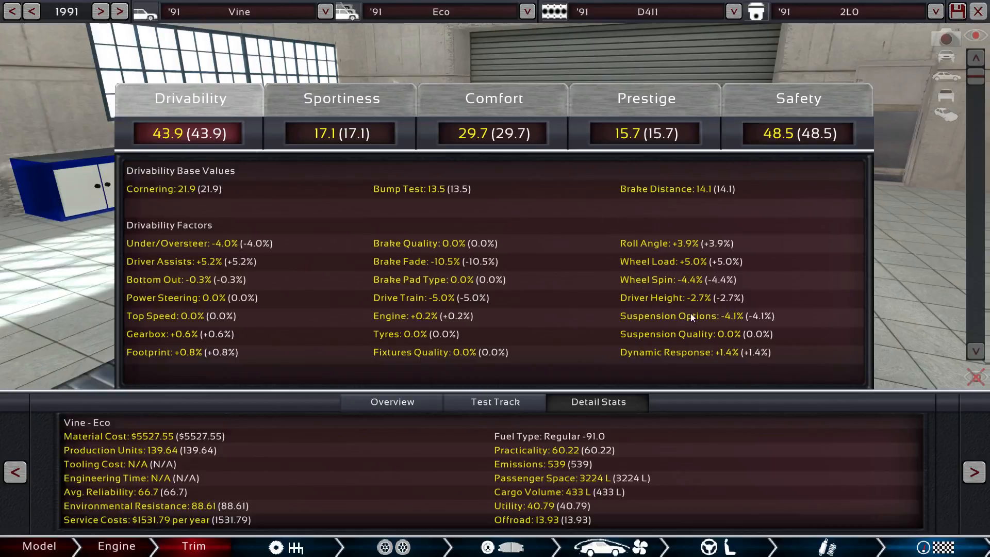
mouse_move(505, 286)
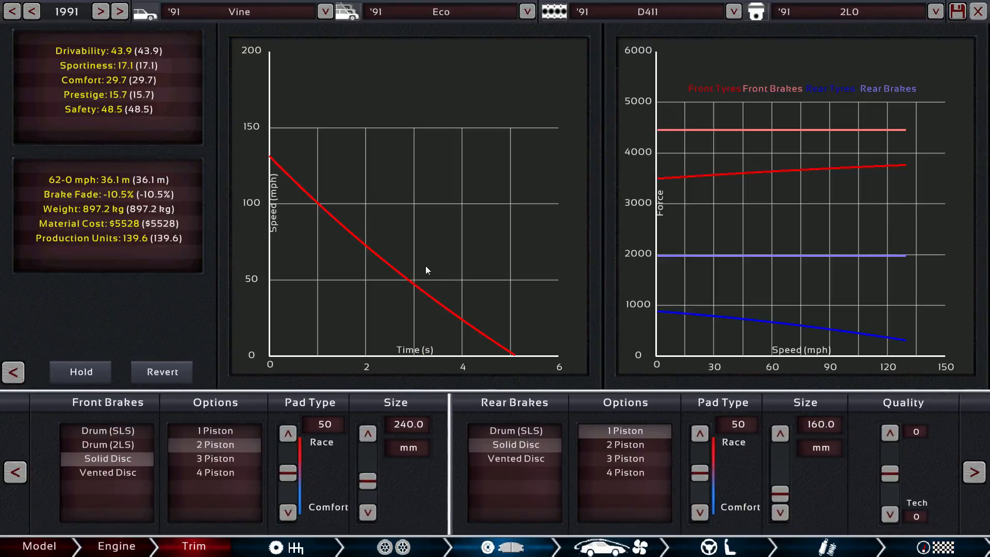
mouse_move(729, 170)
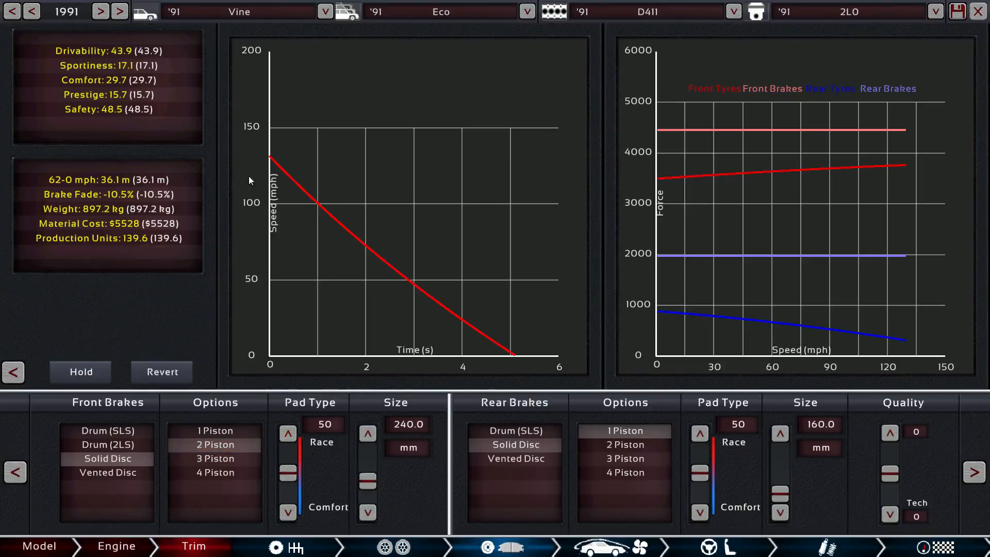
mouse_move(896, 320)
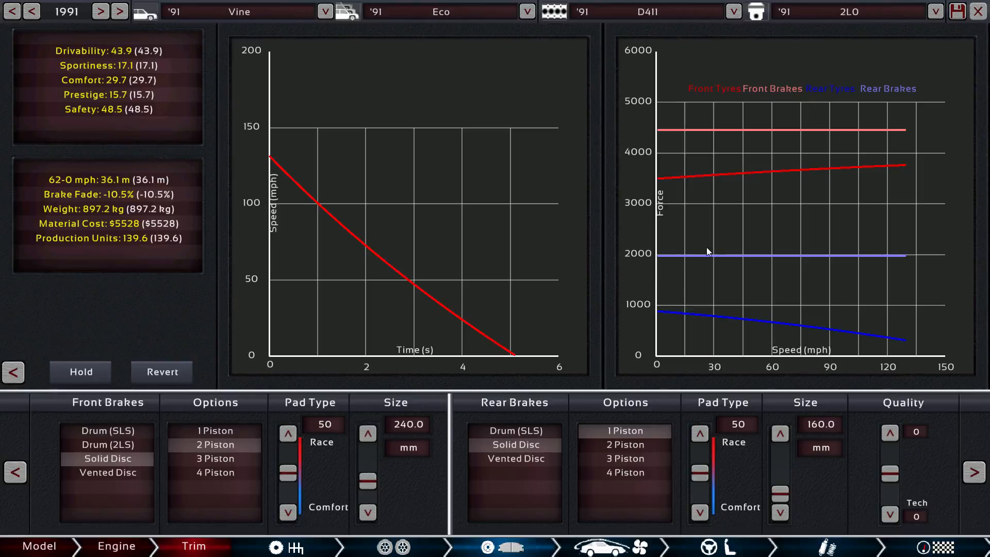
mouse_move(865, 265)
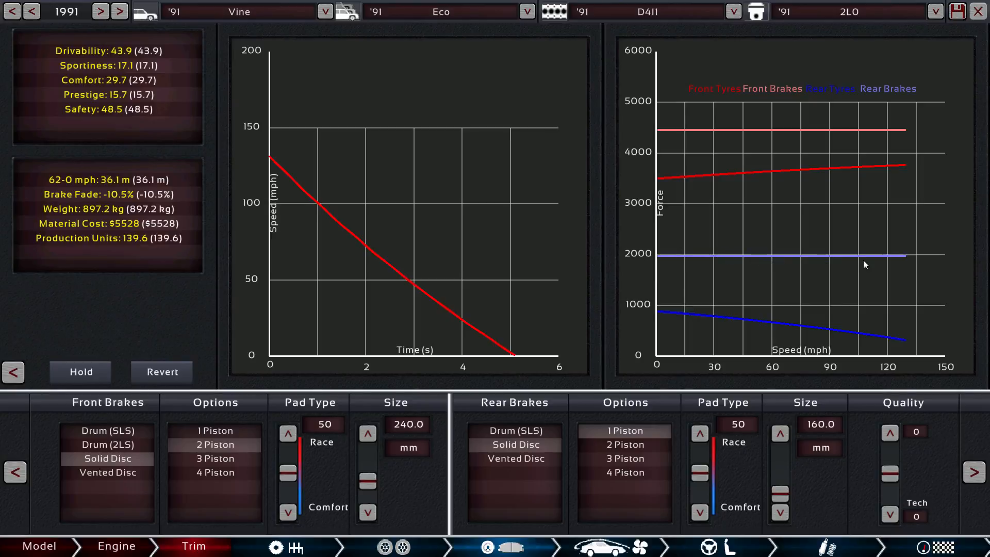
mouse_move(752, 393)
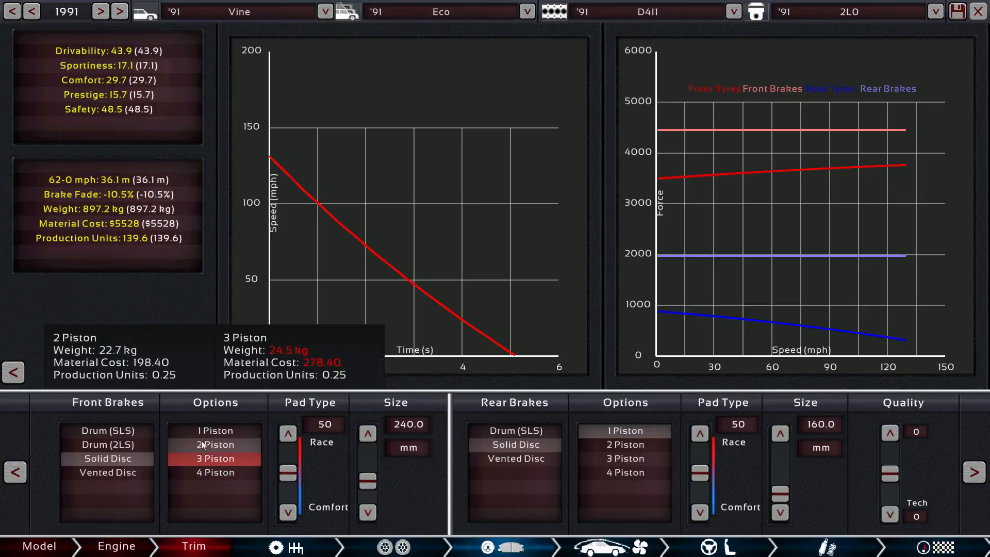
- Fit single-piston front calipers and enlarge the front solid discs to 300 mm
click(214, 430)
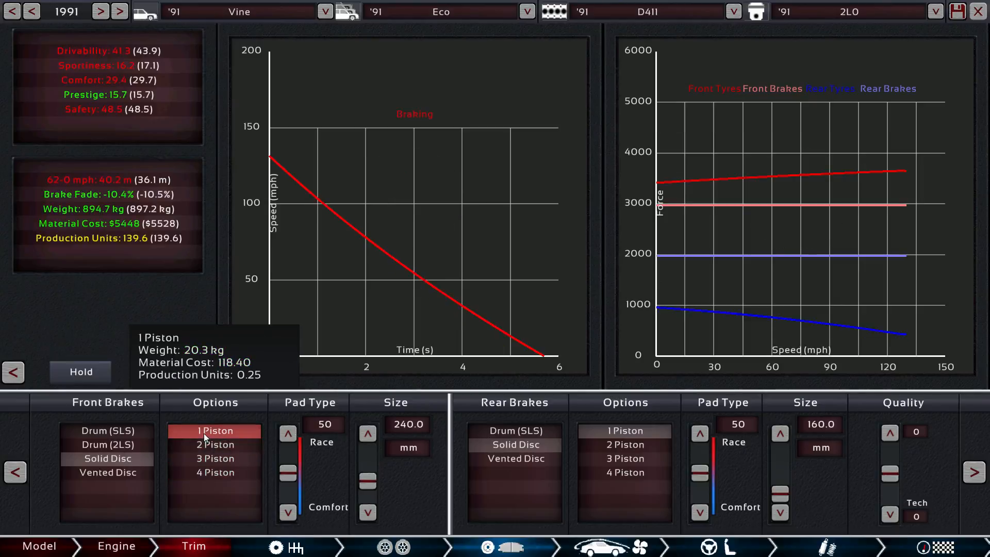
mouse_move(254, 436)
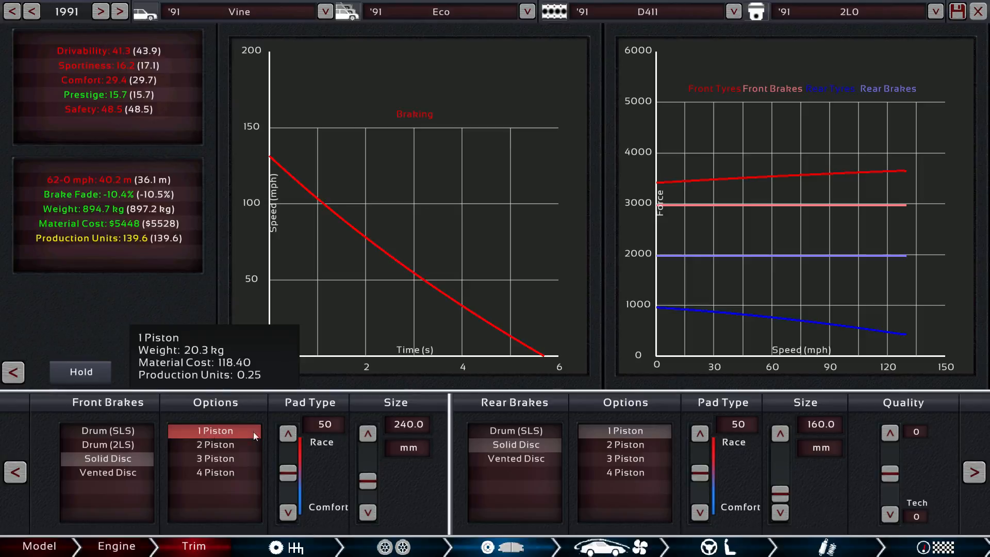
click(368, 434)
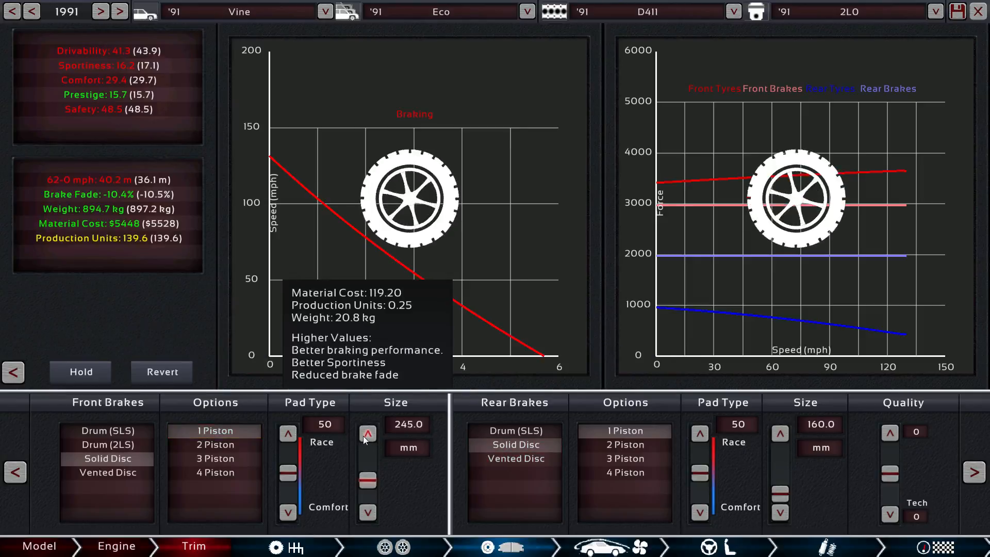
click(368, 433)
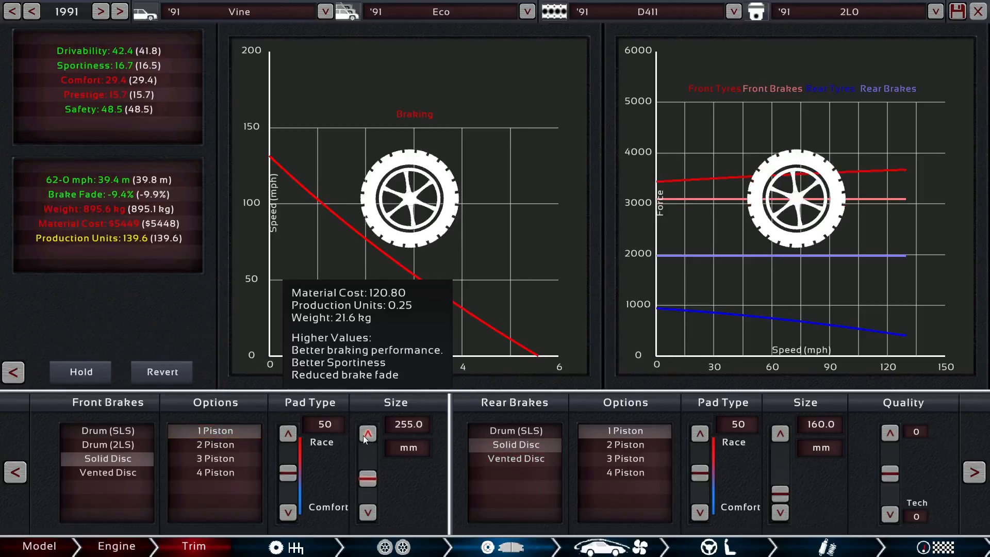
click(368, 434)
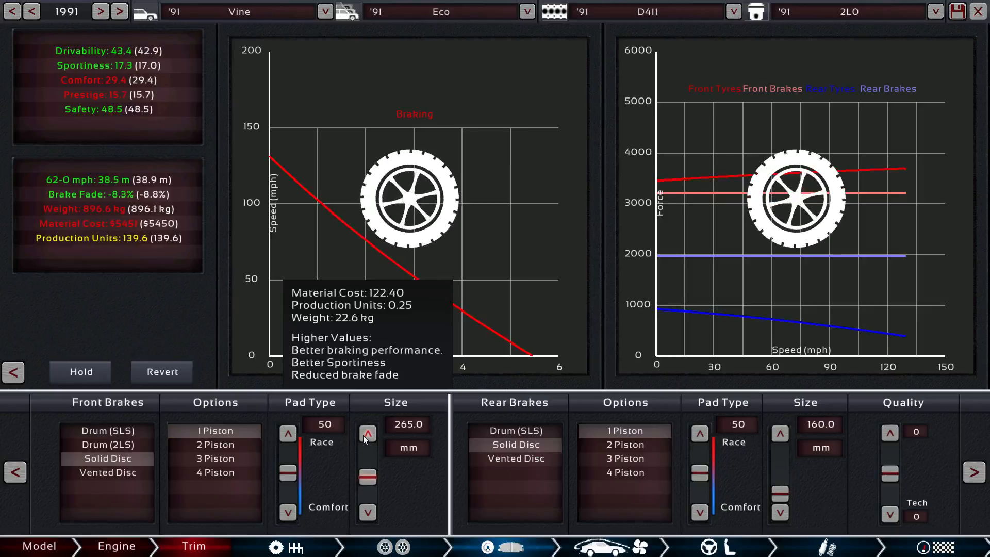
click(368, 434)
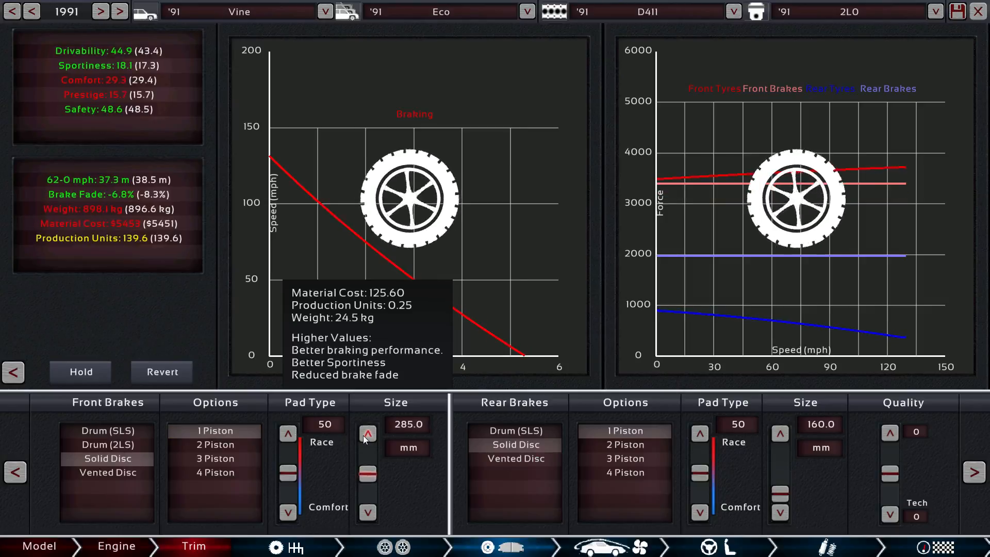
click(367, 436)
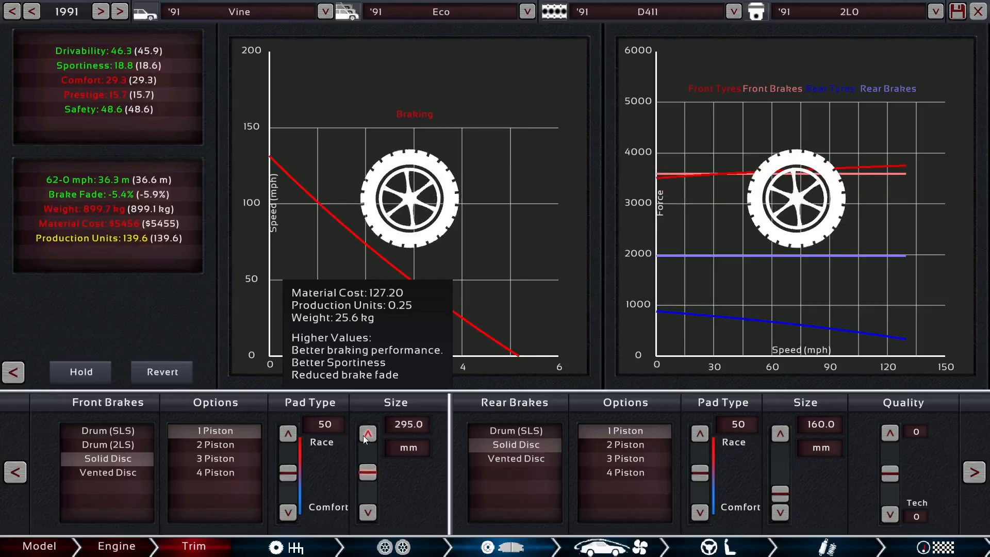
click(368, 433)
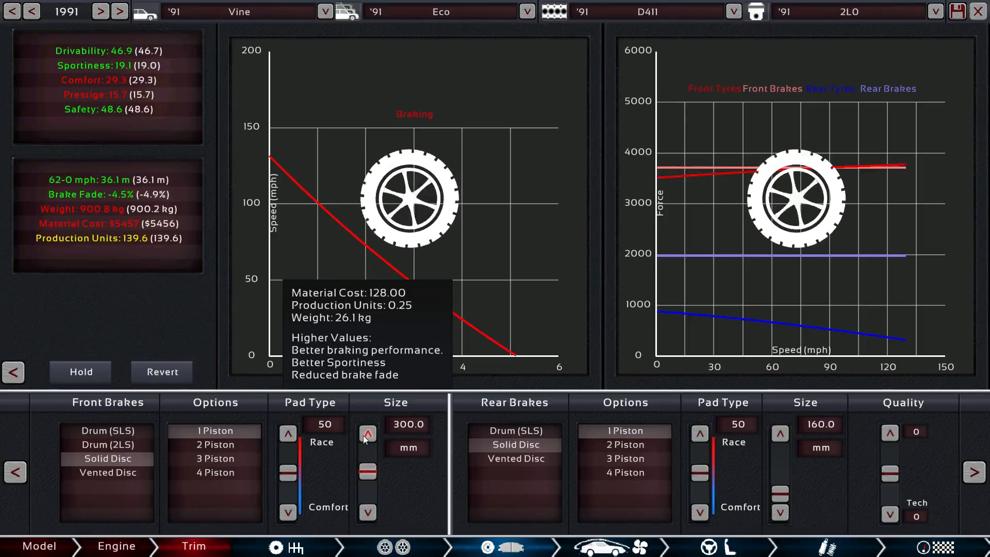
click(368, 512)
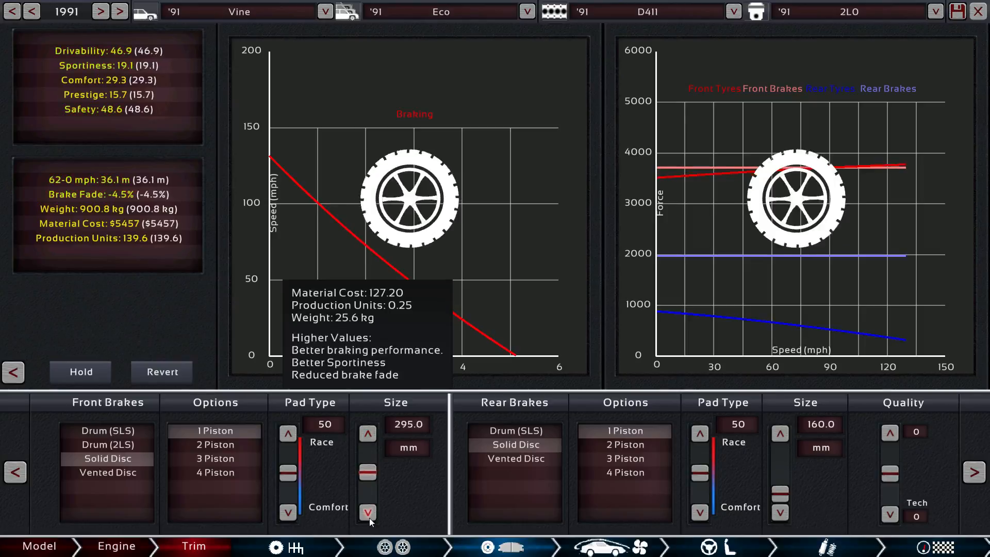
click(368, 434)
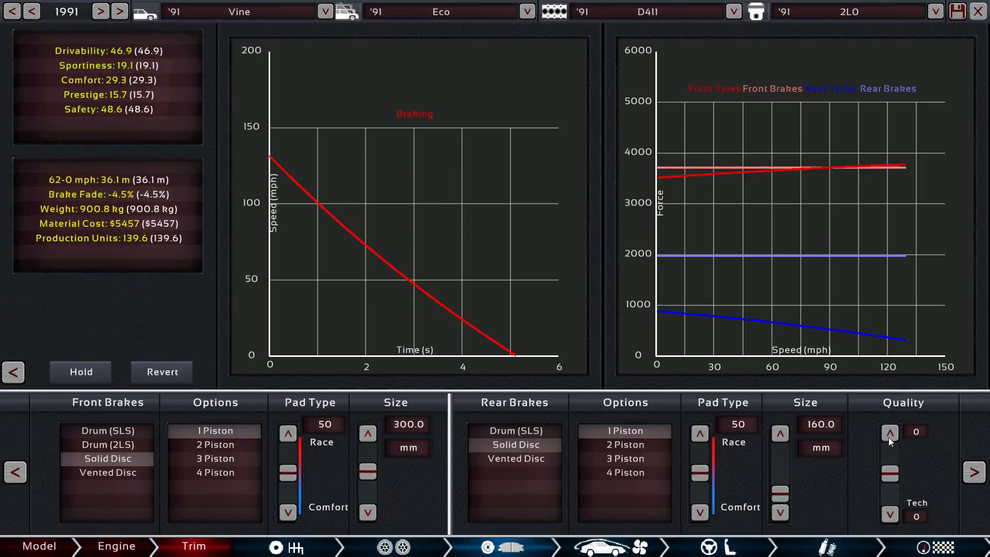
- Grow the rear brake discs to 215 mm, then settle them at 210 mm
click(780, 434)
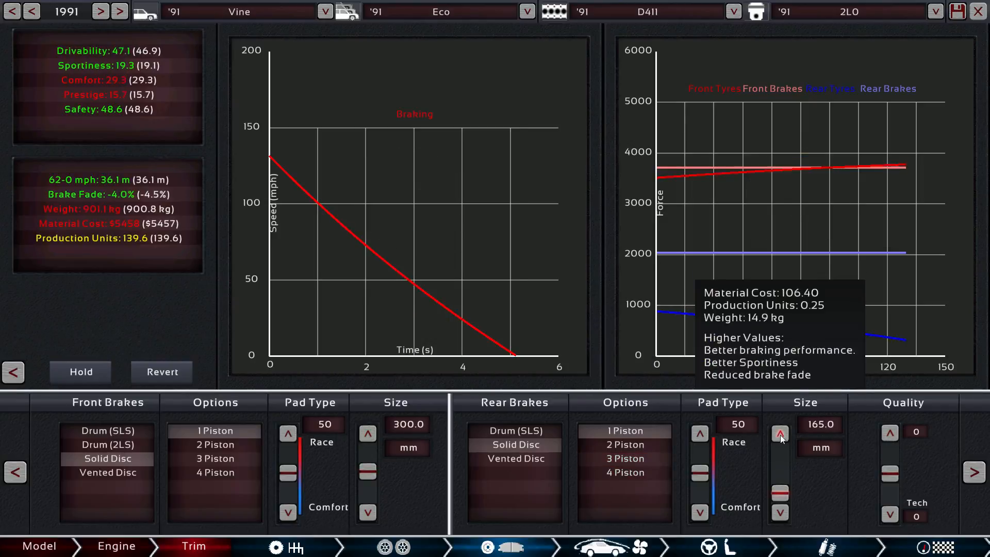
click(780, 434)
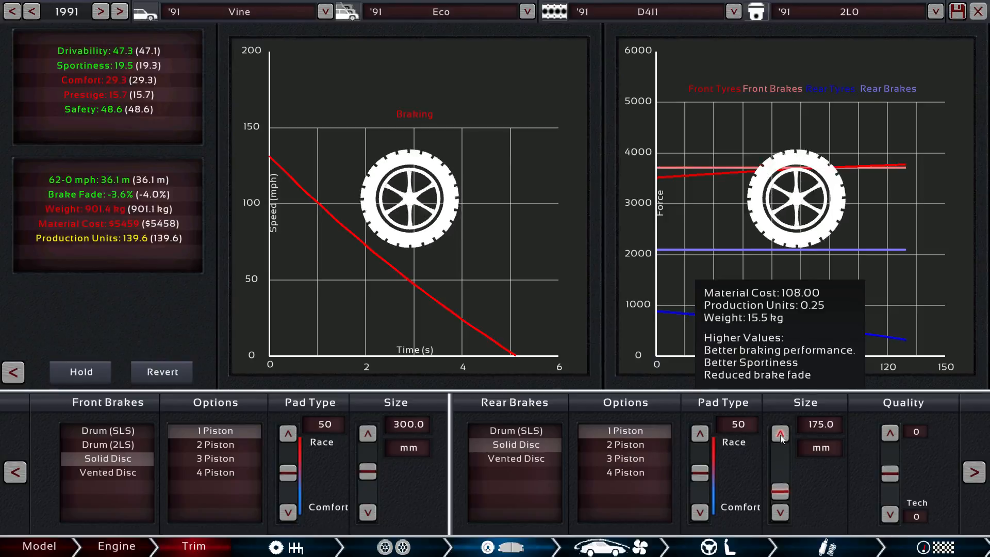
click(780, 432)
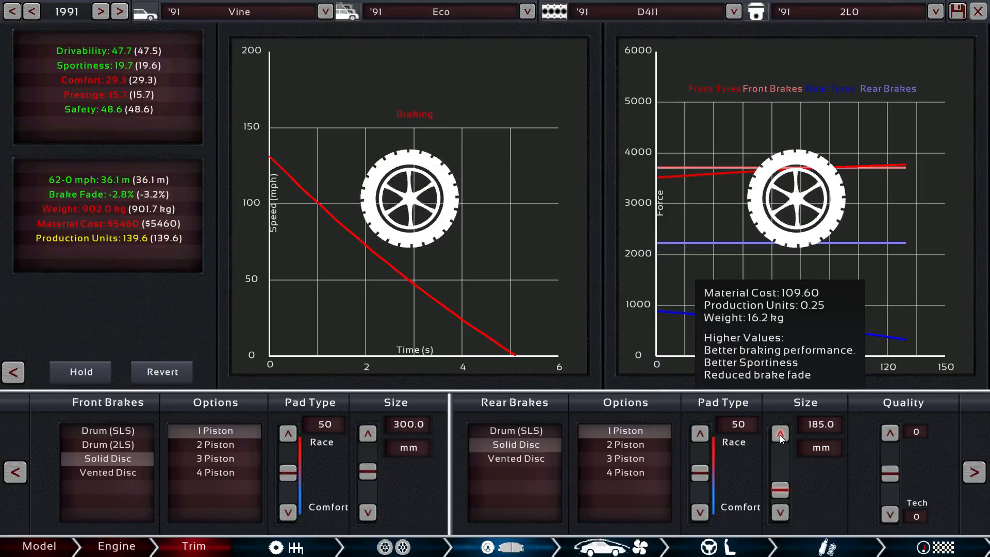
click(780, 433)
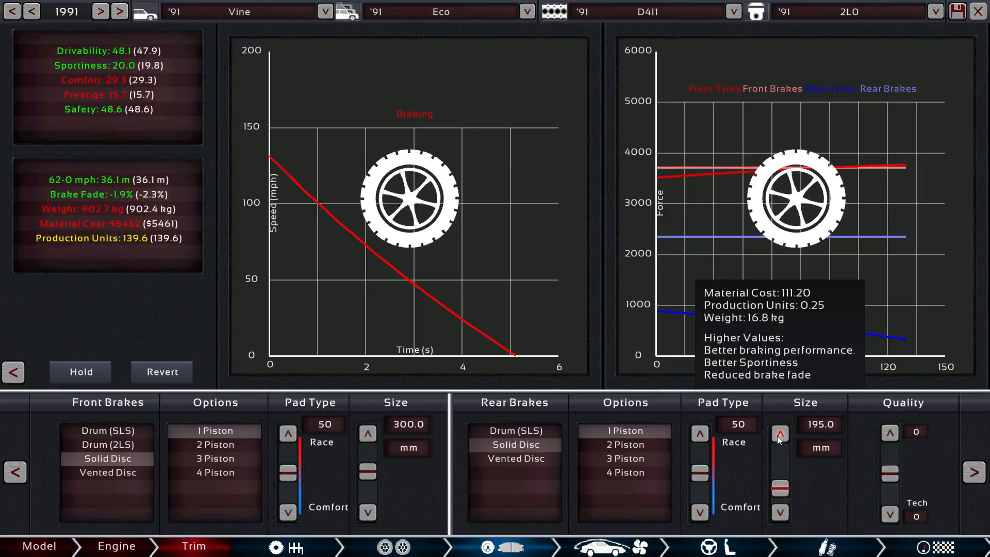
click(780, 433)
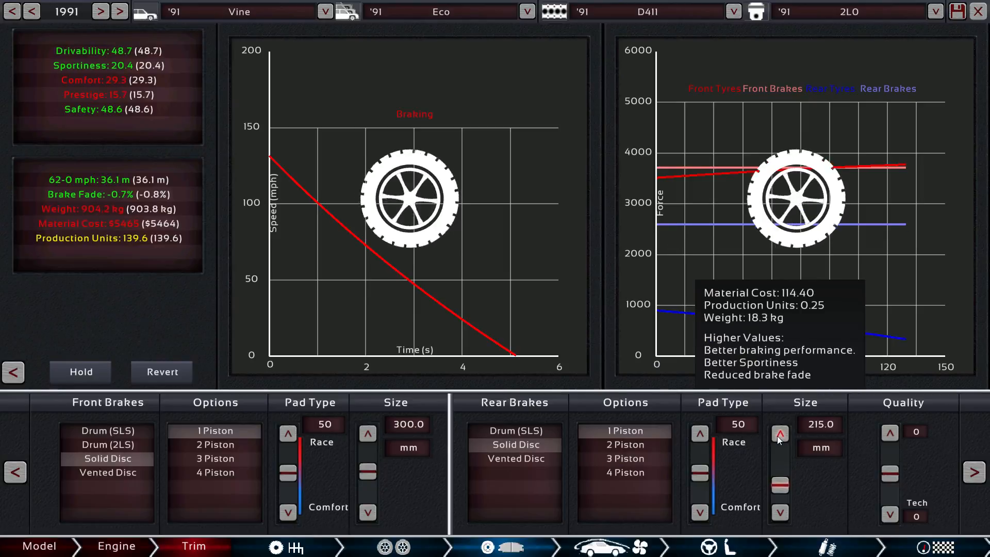
click(779, 513)
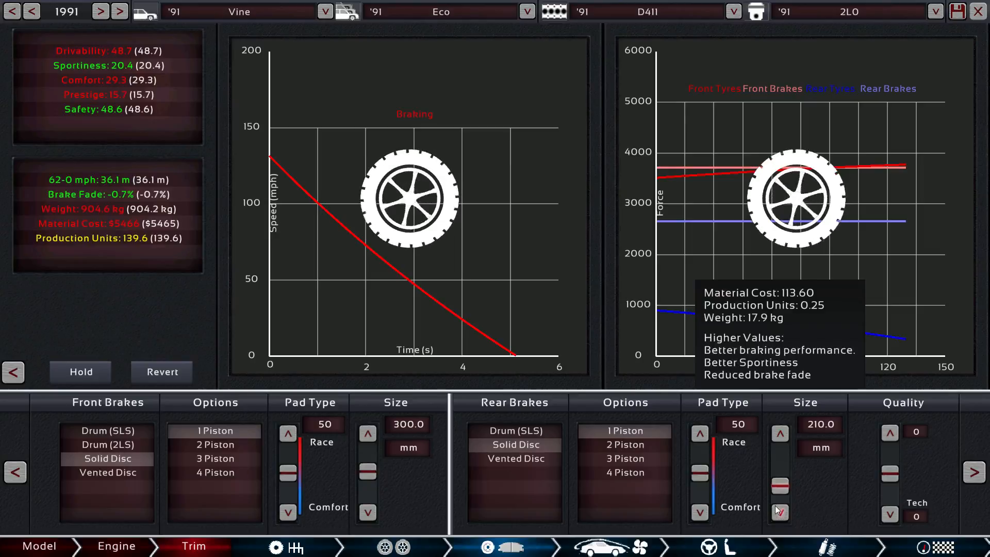
- Shift the front brake pad type toward race until it reads 61
click(288, 435)
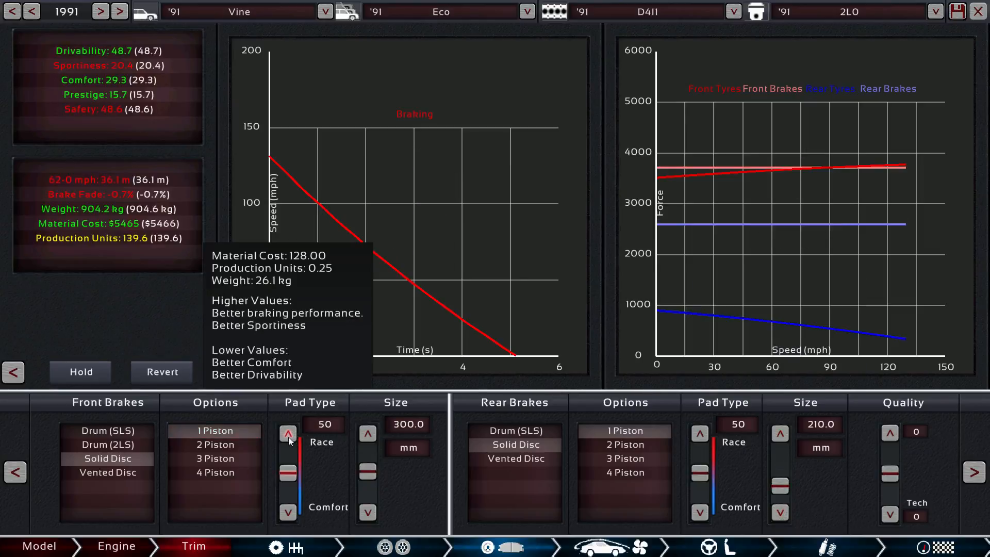
click(287, 434)
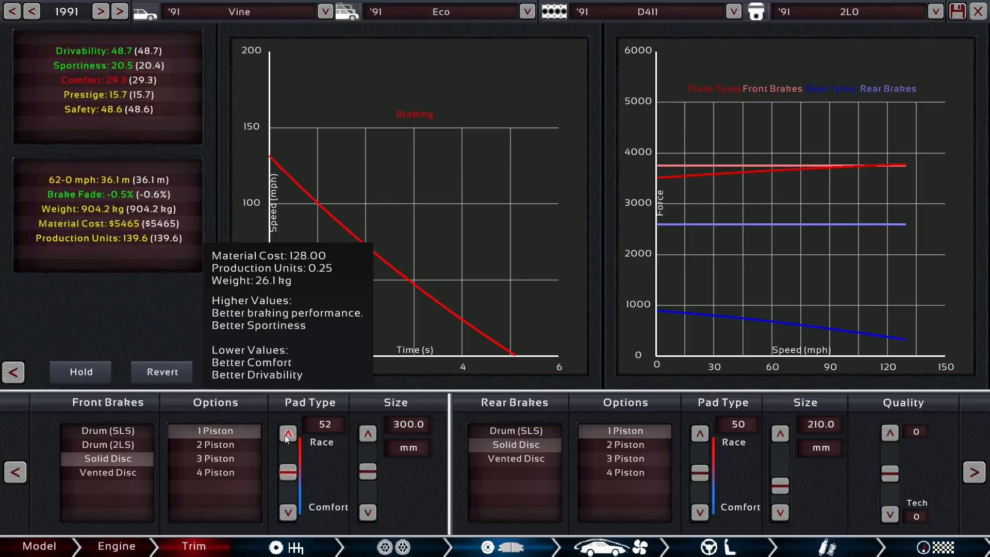
click(288, 435)
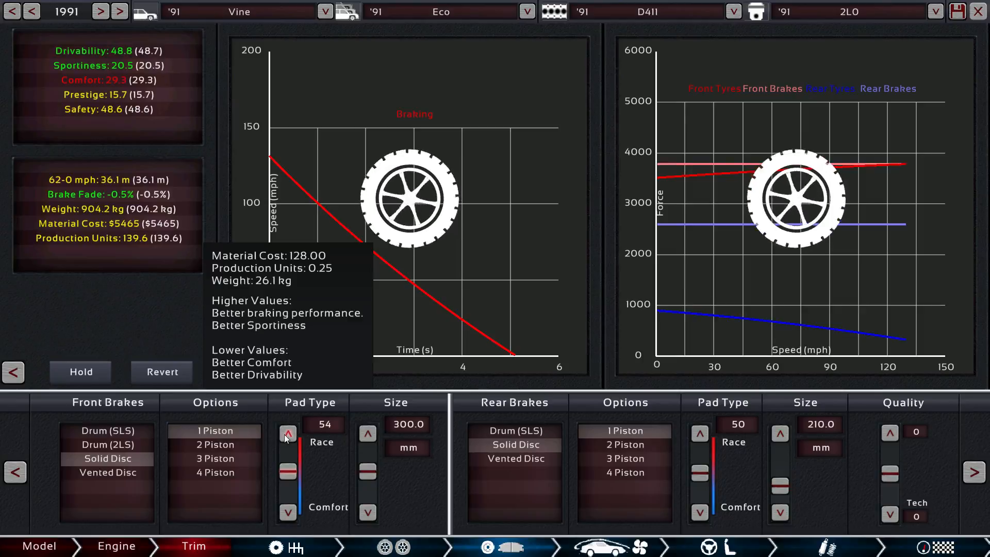
click(288, 435)
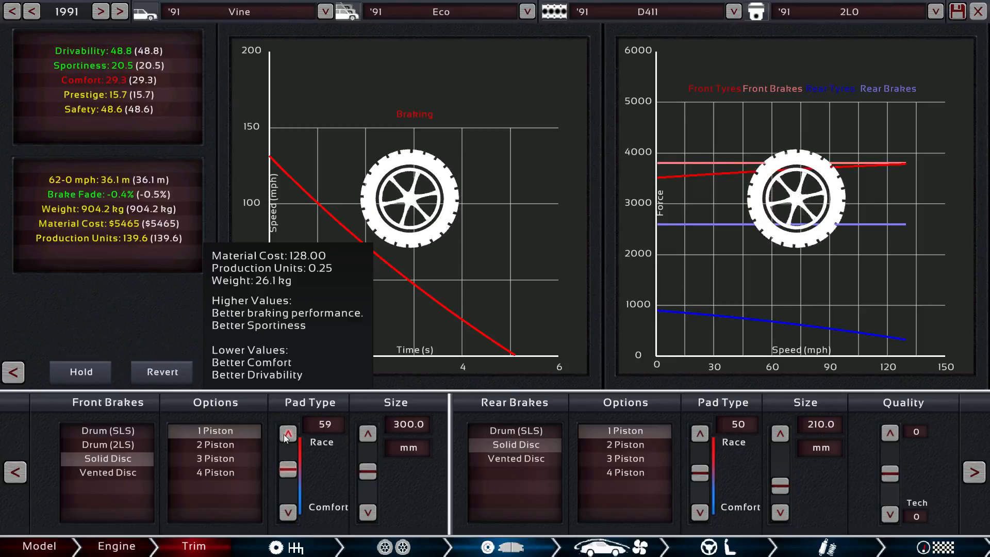
click(288, 434)
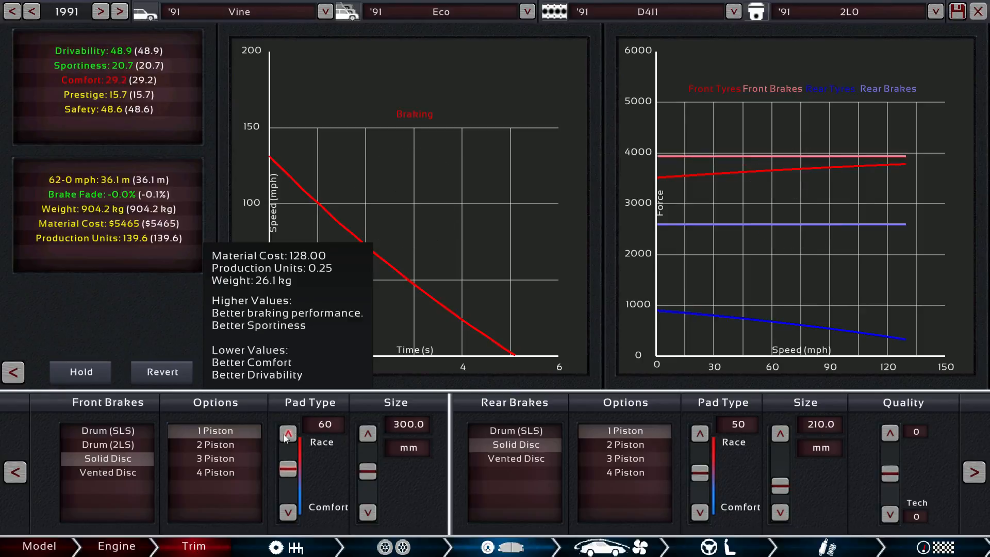
click(288, 435)
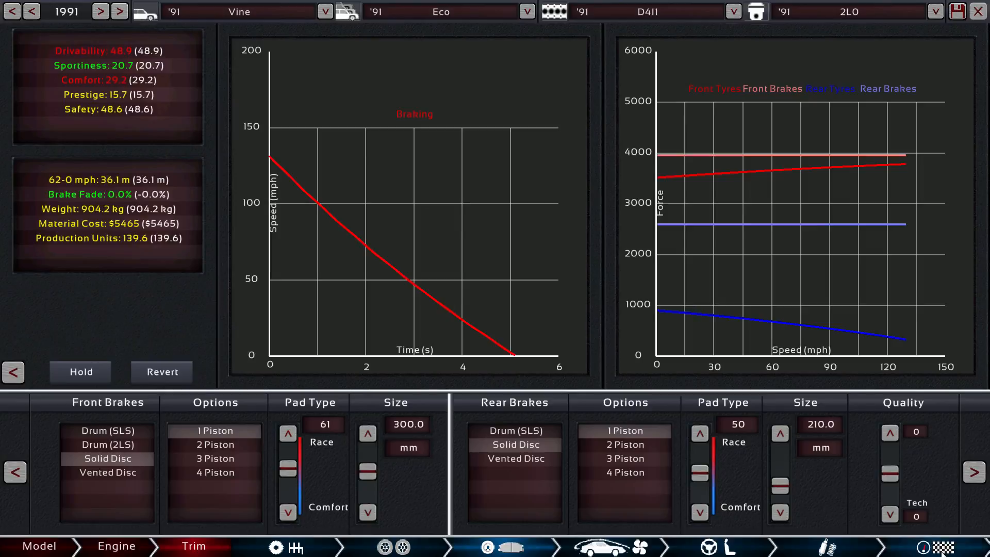
- Bring up the detailed drivability breakdown showing 48.9 drivability, 29.2 comfort, 48.6 safety
click(597, 401)
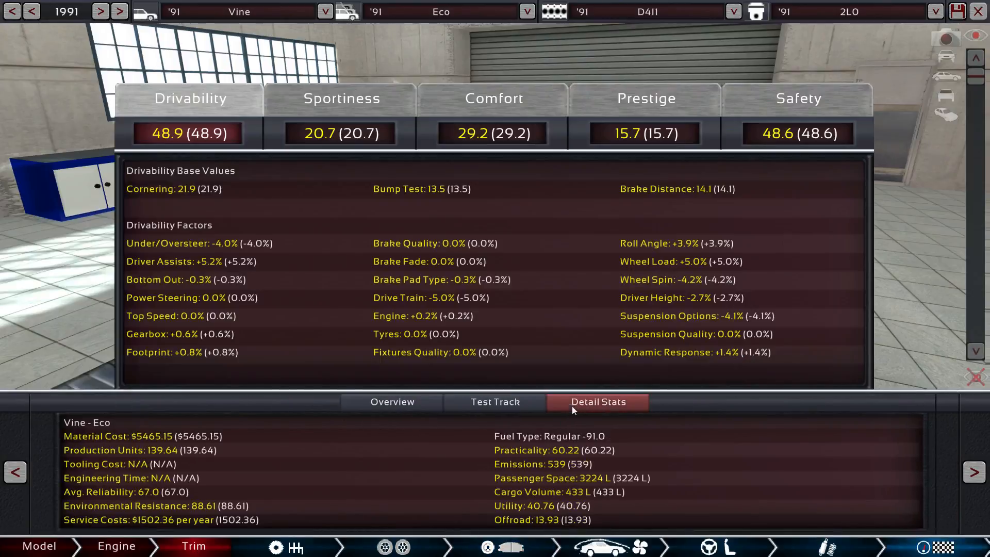
mouse_move(473, 376)
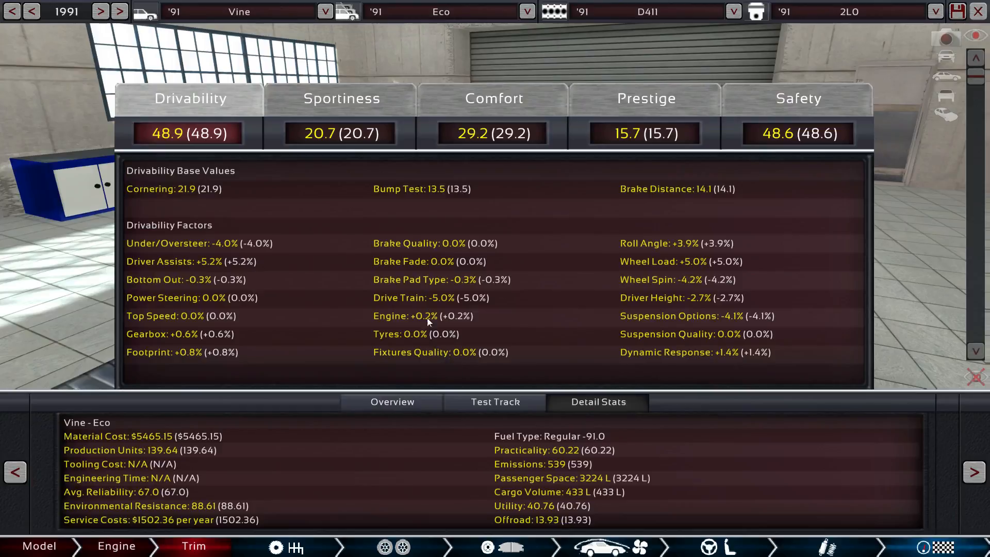
mouse_move(467, 277)
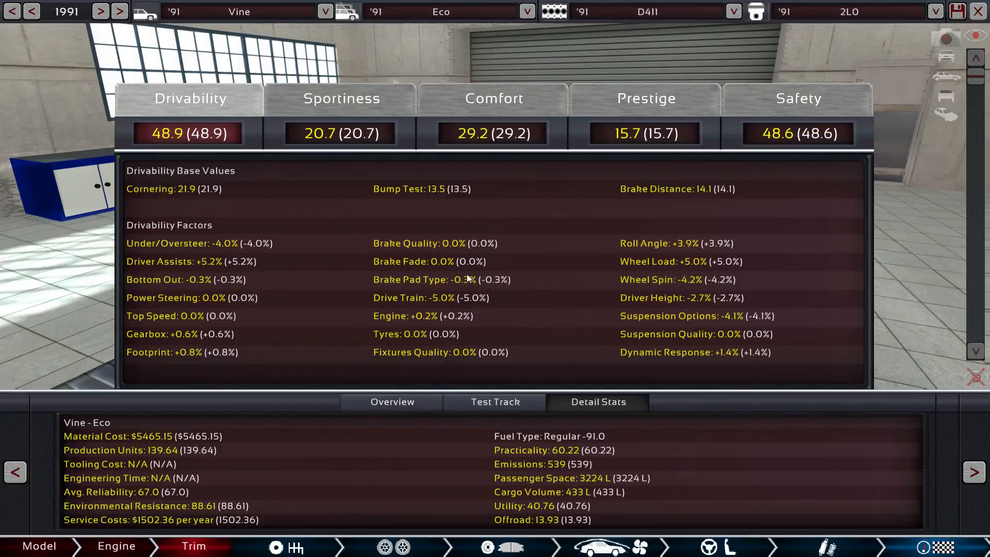
mouse_move(243, 292)
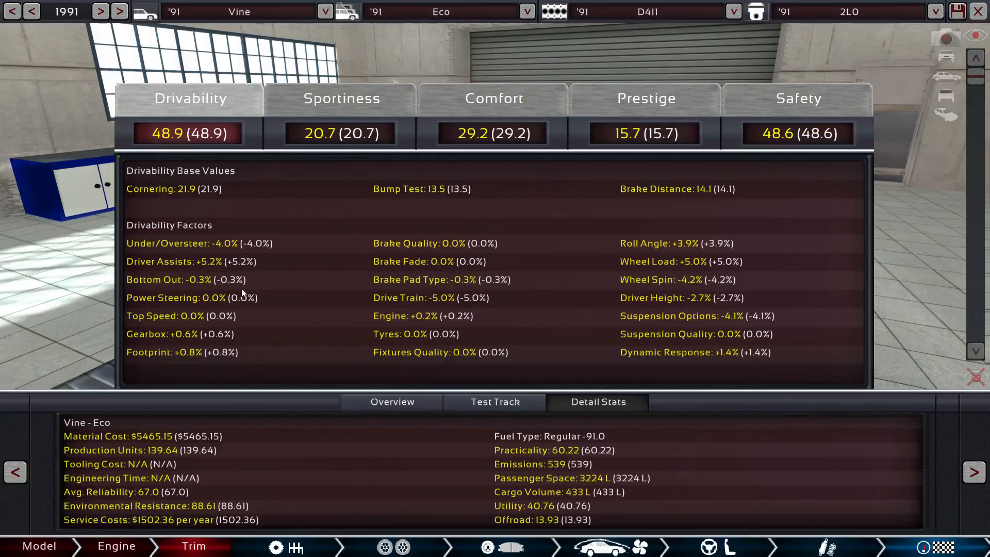
mouse_move(194, 288)
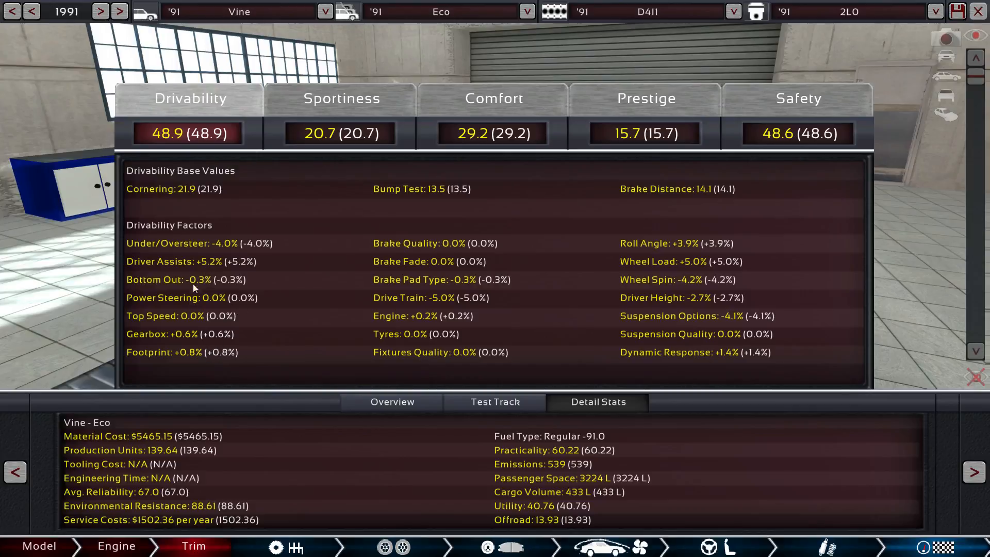
mouse_move(687, 538)
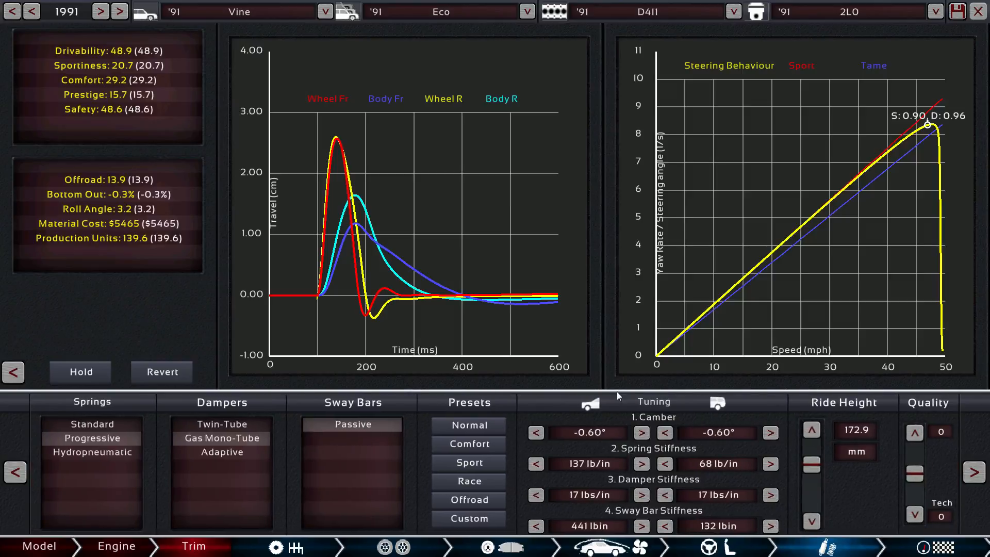
- Raise the front camber from negative through zero up to 0.50°
click(641, 432)
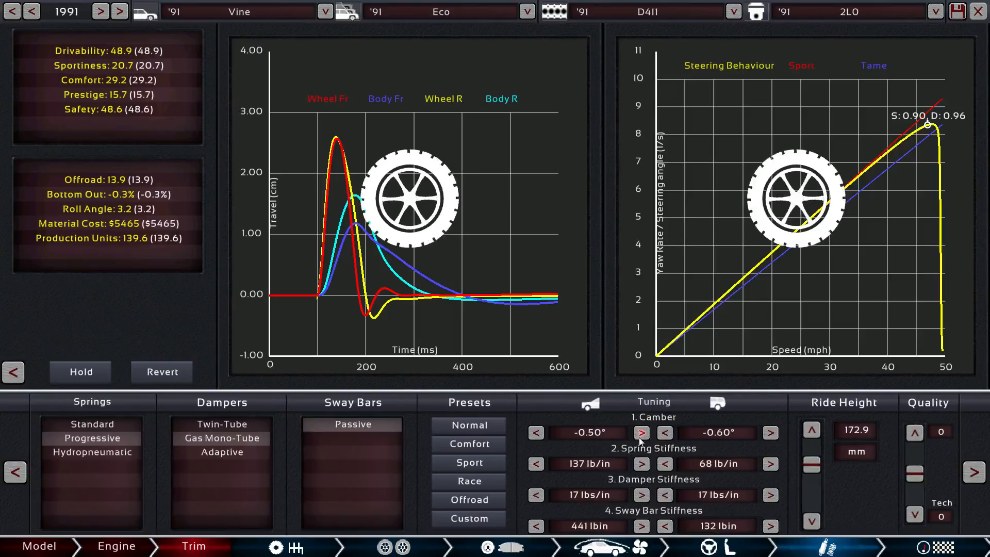
click(640, 432)
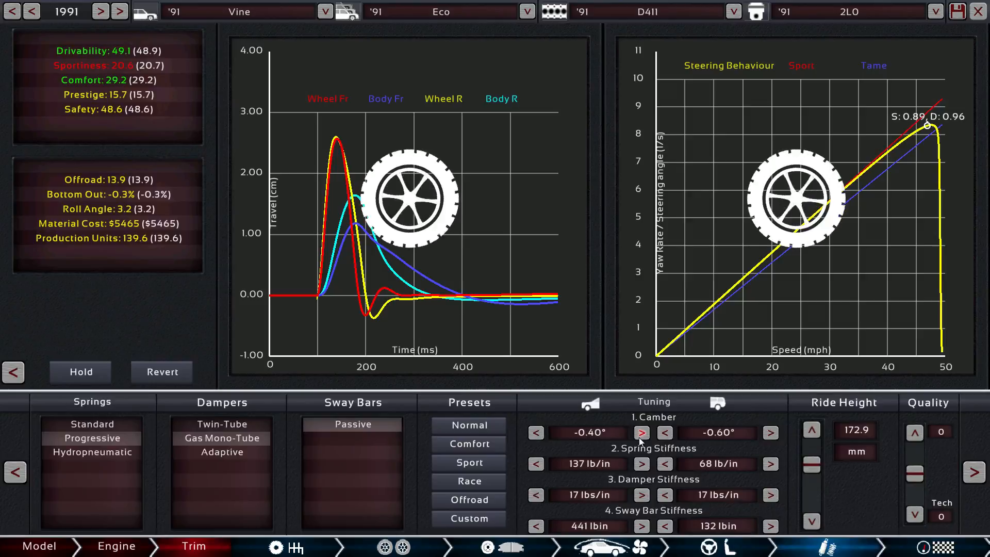
click(643, 432)
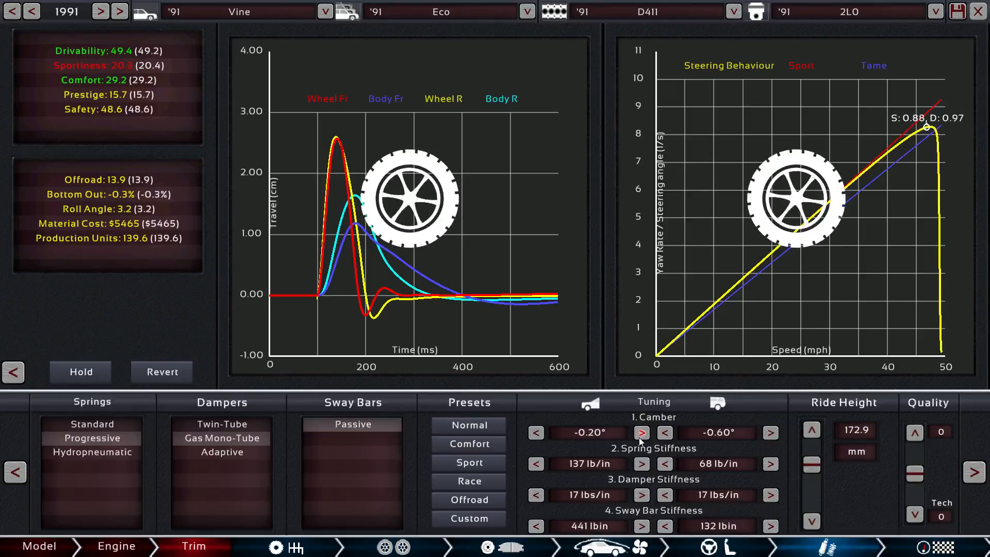
click(642, 432)
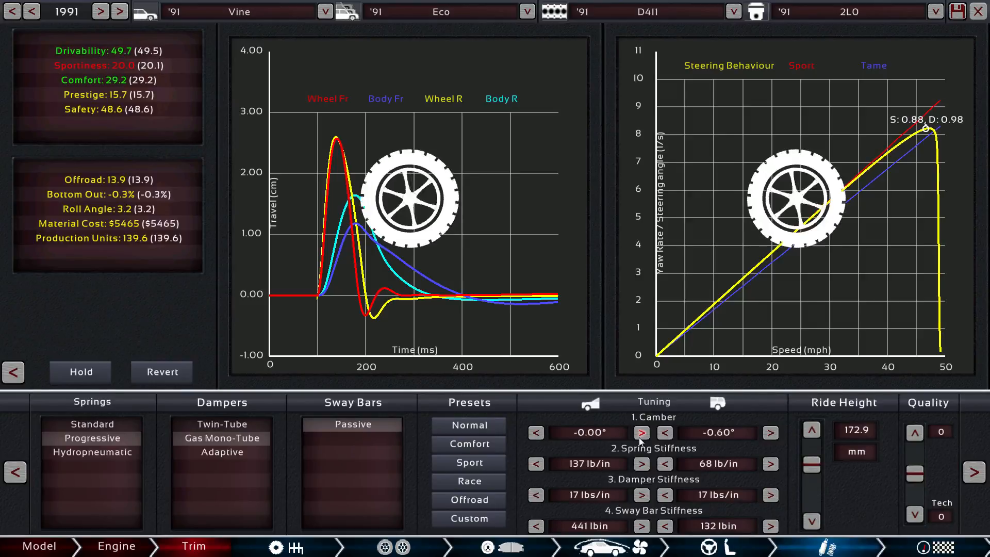
click(641, 434)
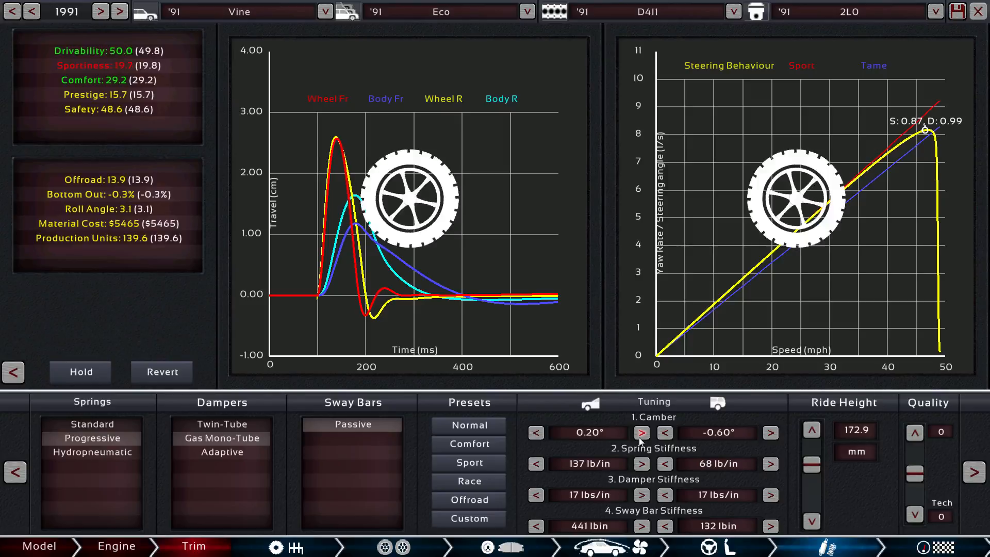
click(642, 433)
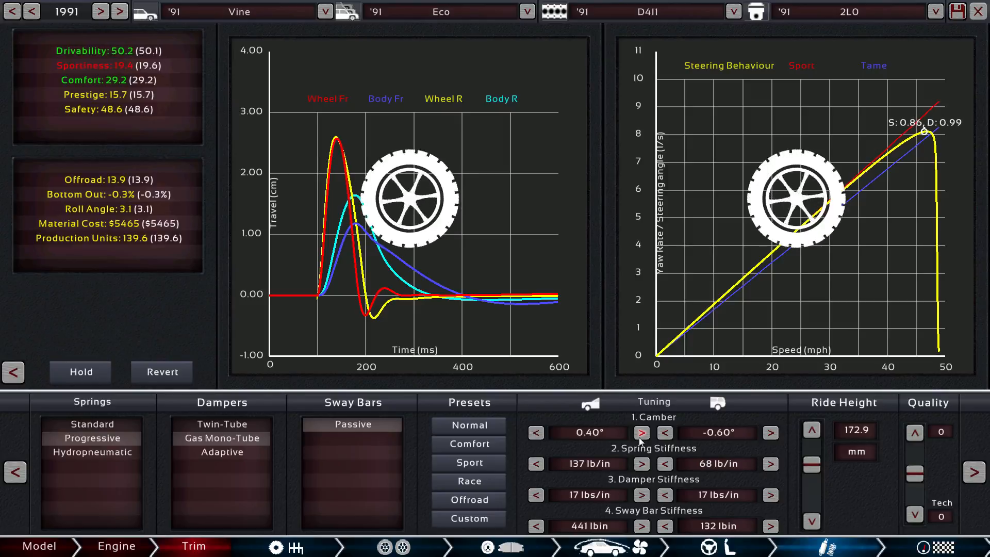
click(641, 432)
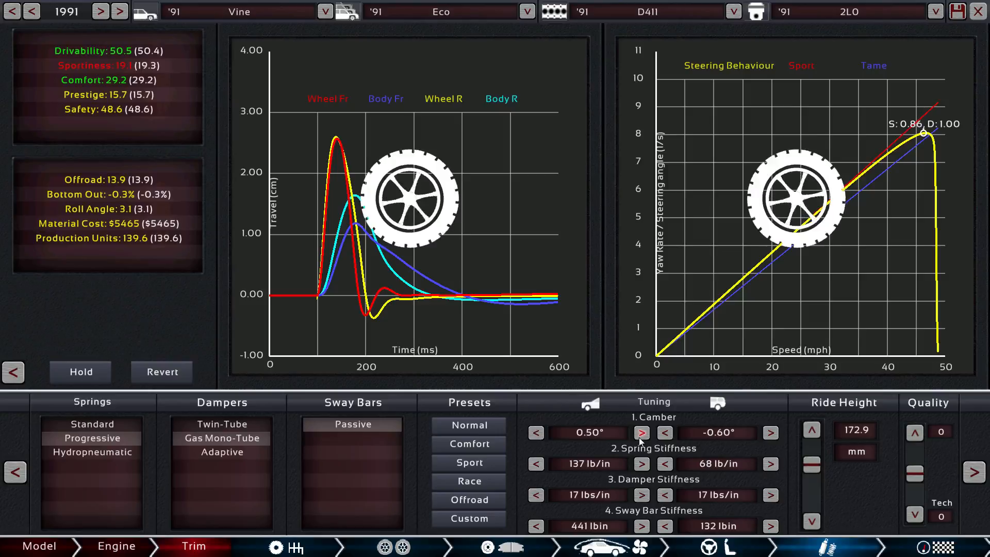
click(536, 432)
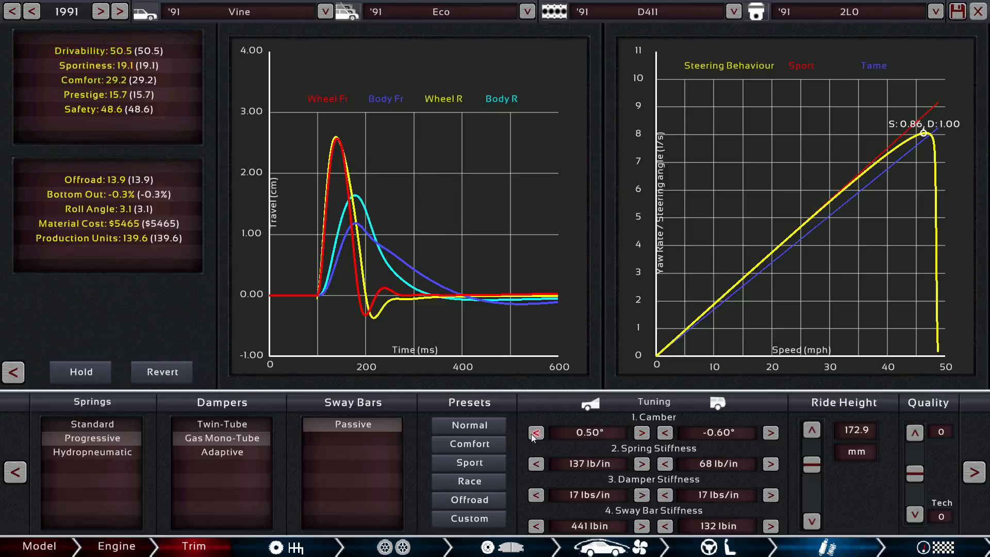
click(642, 432)
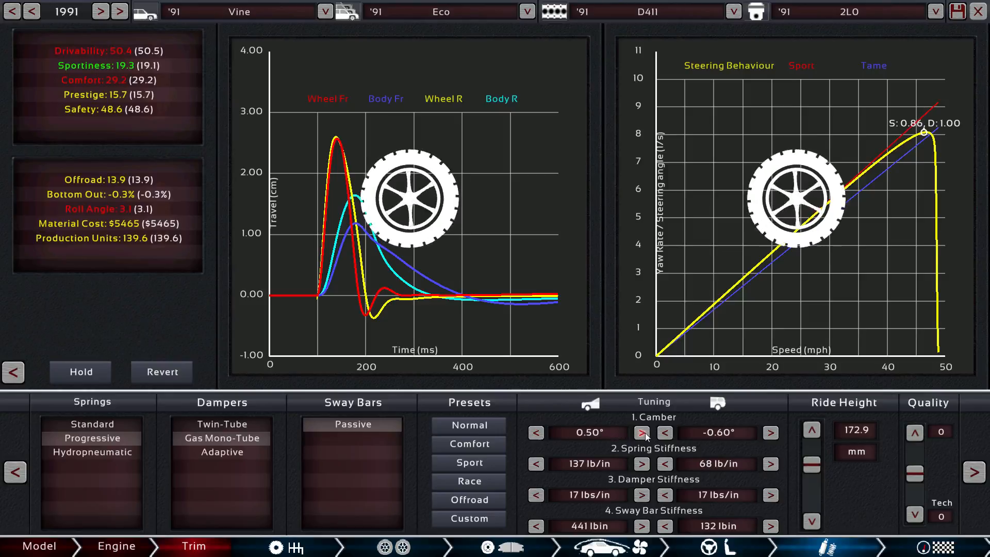
- Lower the rear camber to -1.20° and check the drivability stats, now 51.3
click(665, 432)
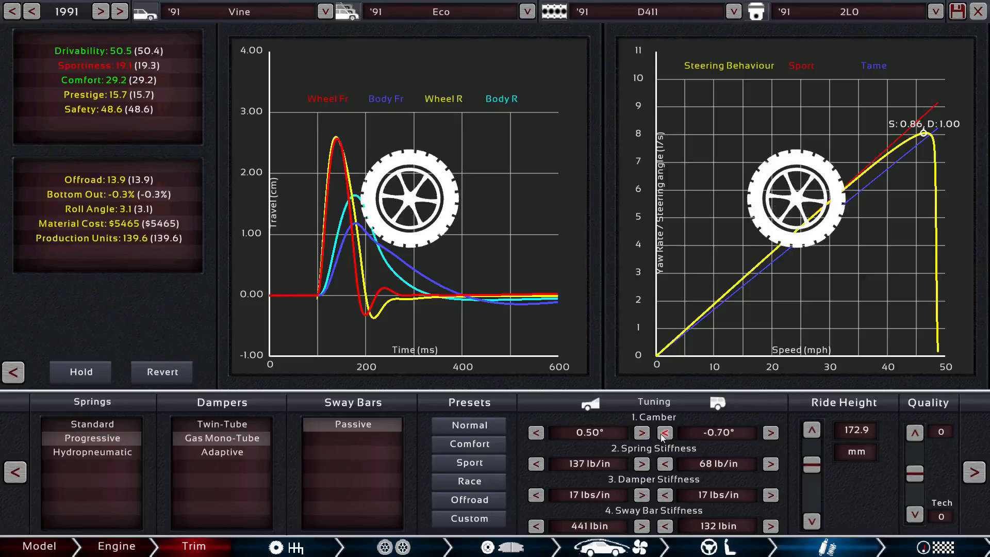
click(663, 432)
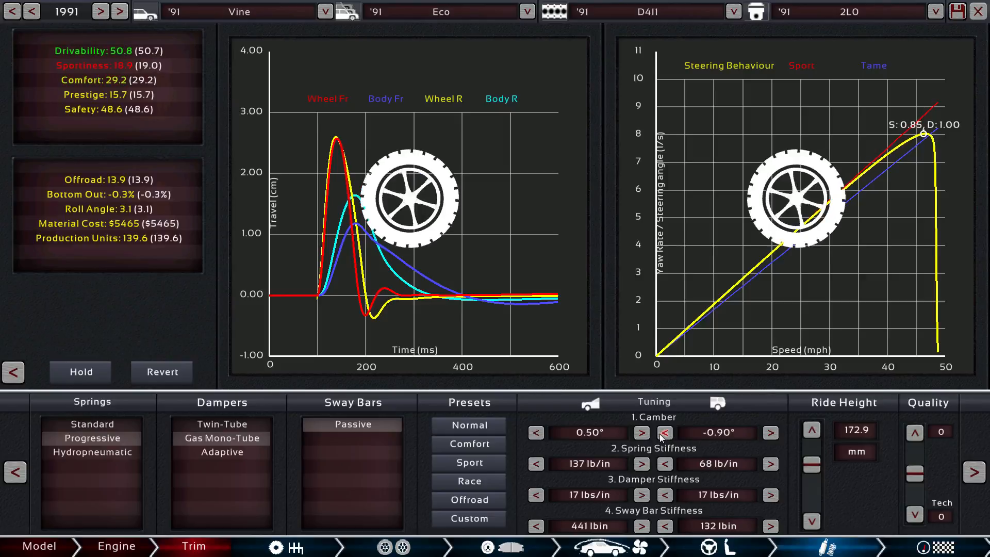
click(664, 432)
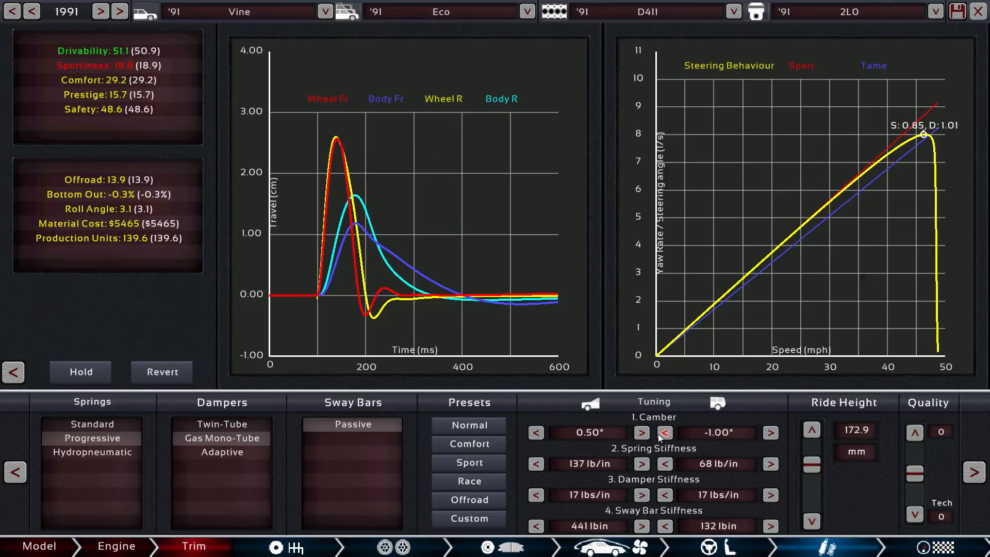
click(664, 433)
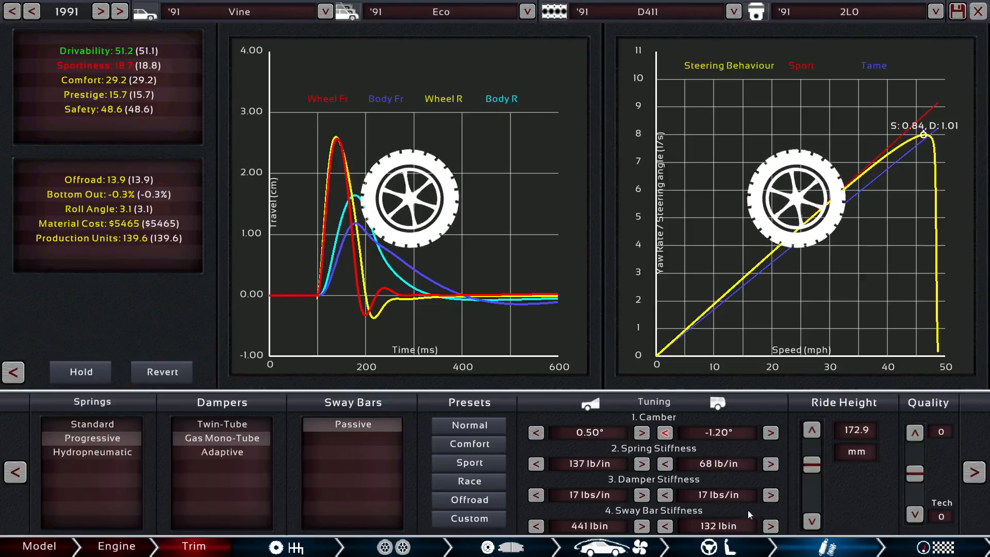
click(598, 401)
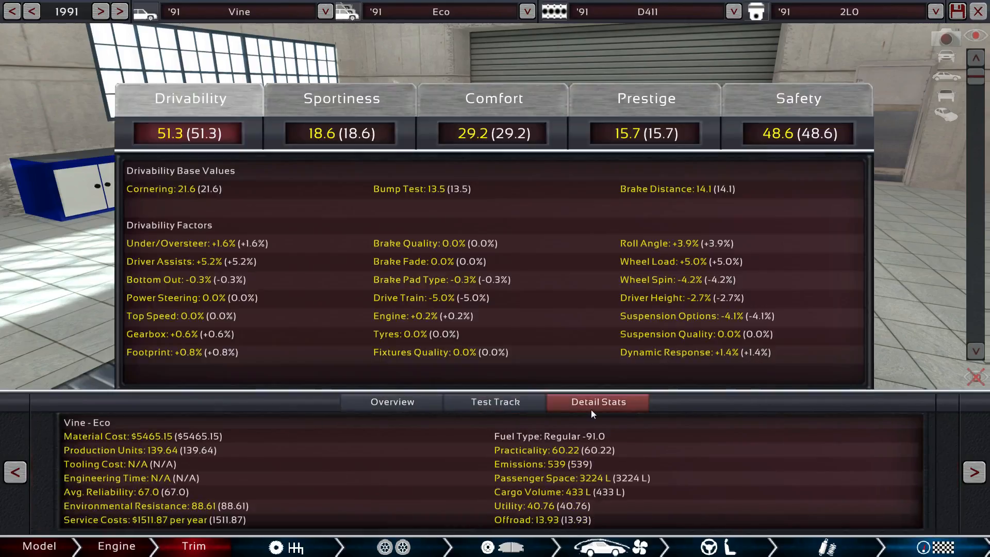
mouse_move(223, 259)
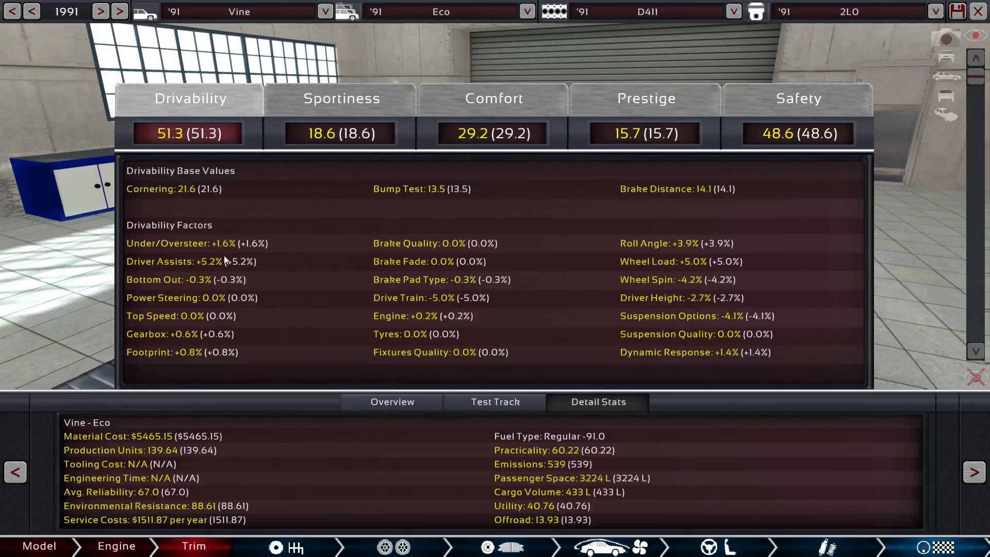
mouse_move(234, 251)
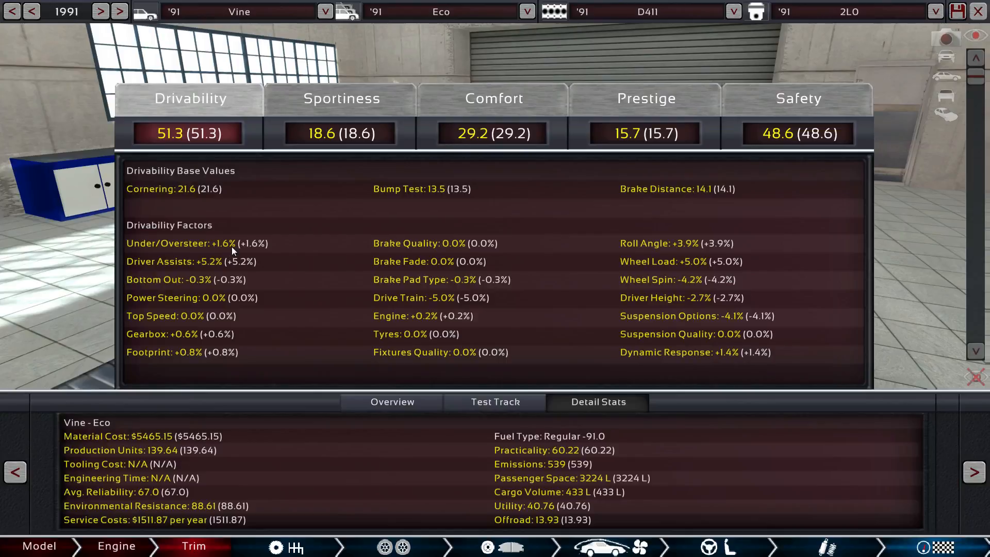
mouse_move(633, 540)
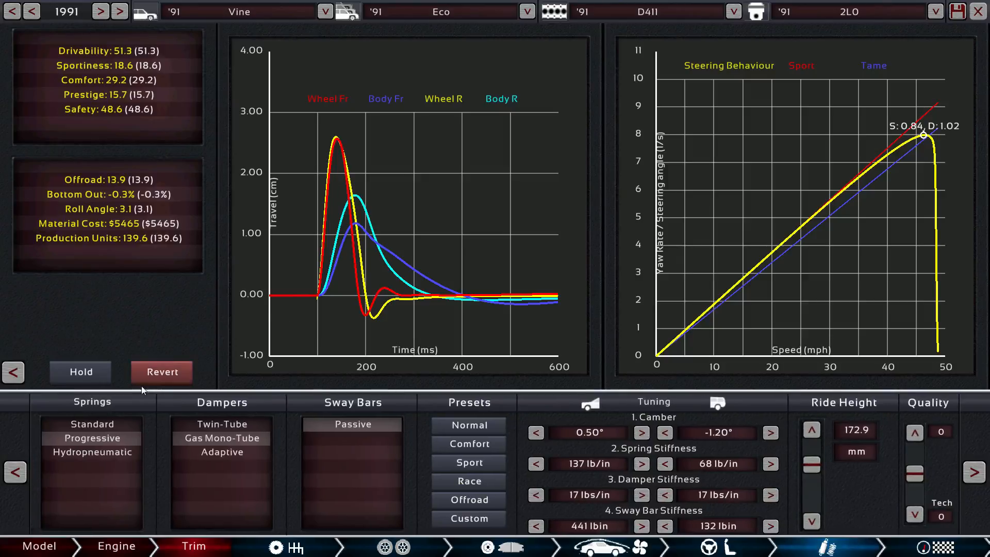
- Raise ride height to 175.0 mm and return to the showroom overview at drivability 51.5
click(812, 430)
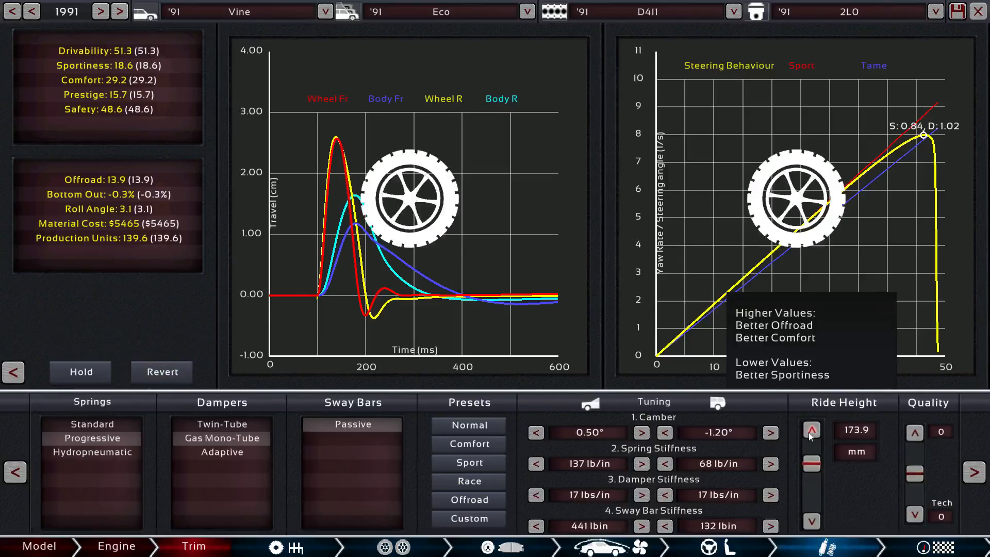
click(811, 431)
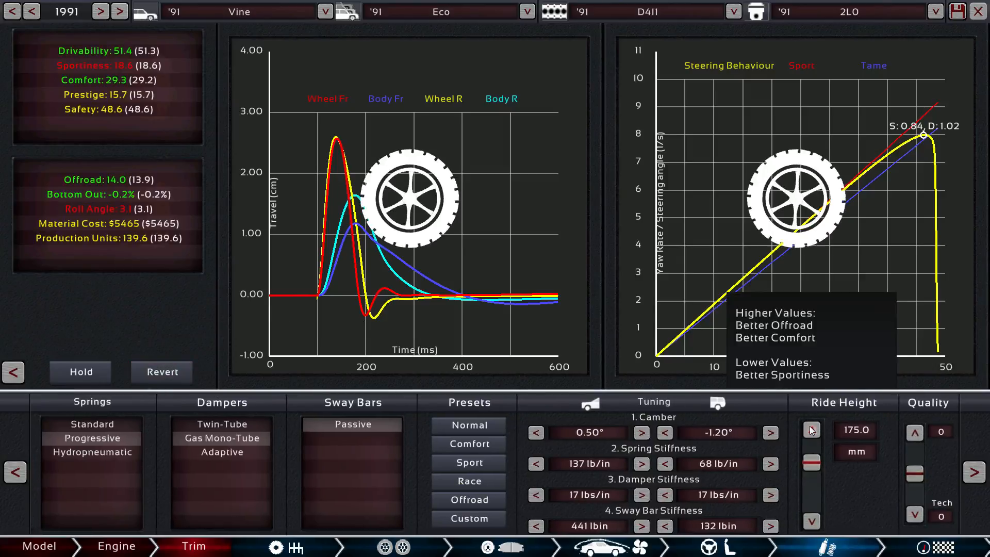
click(812, 431)
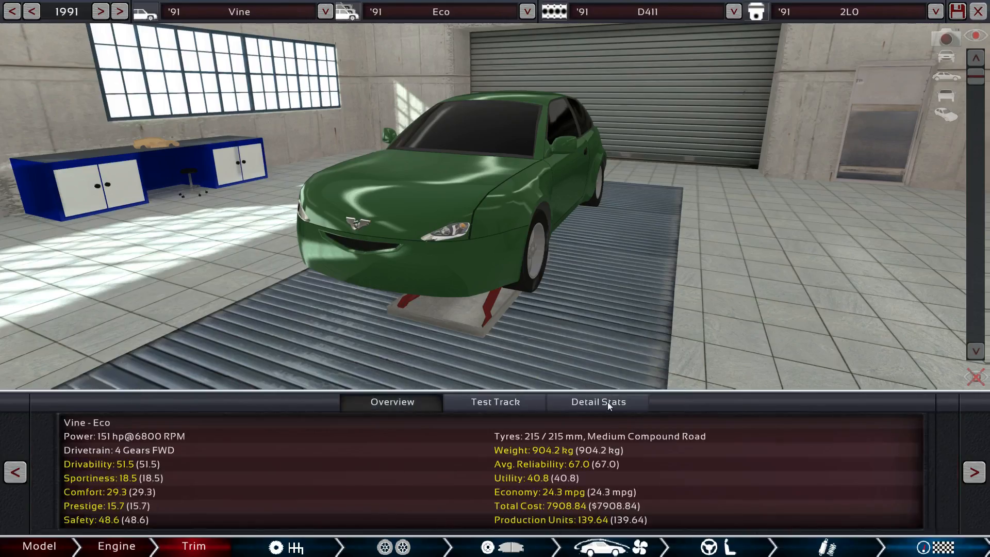
- Review drivability factors again, with bottom-out at 0.0% and driver height -2.5%
click(598, 401)
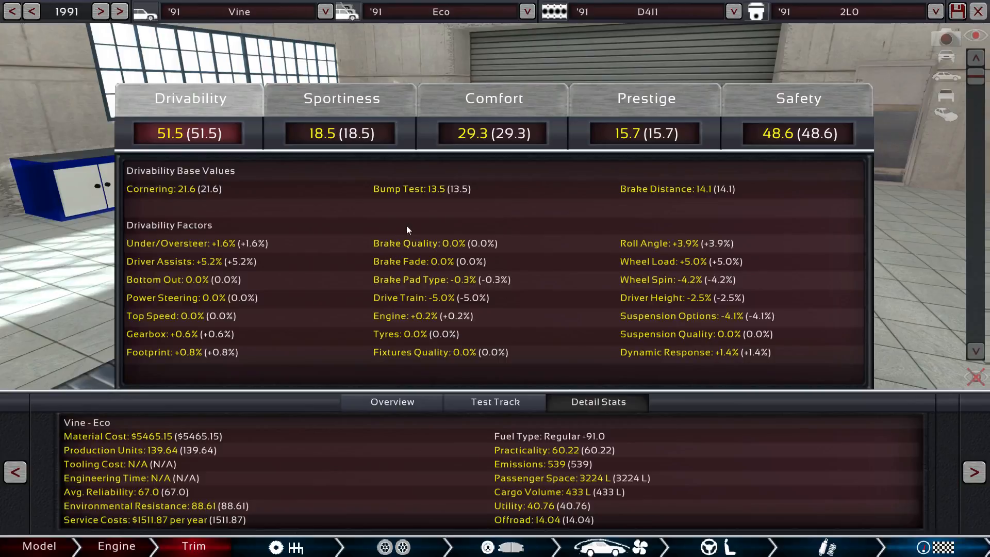
mouse_move(425, 327)
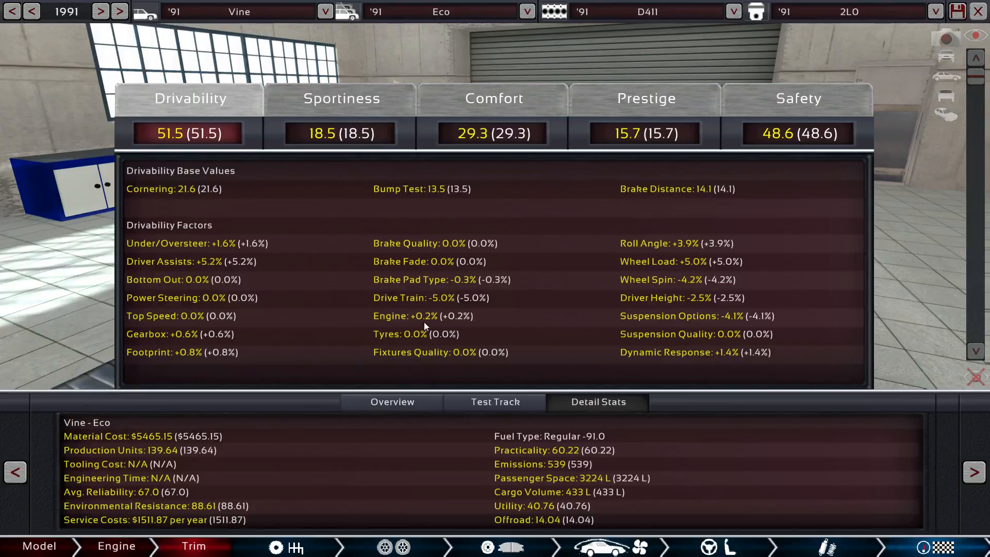
mouse_move(636, 302)
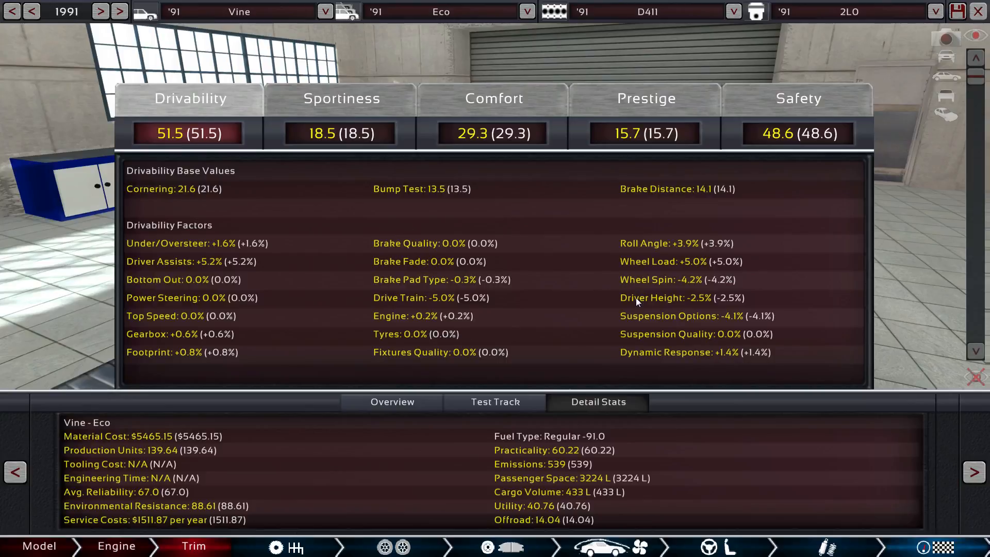
mouse_move(662, 486)
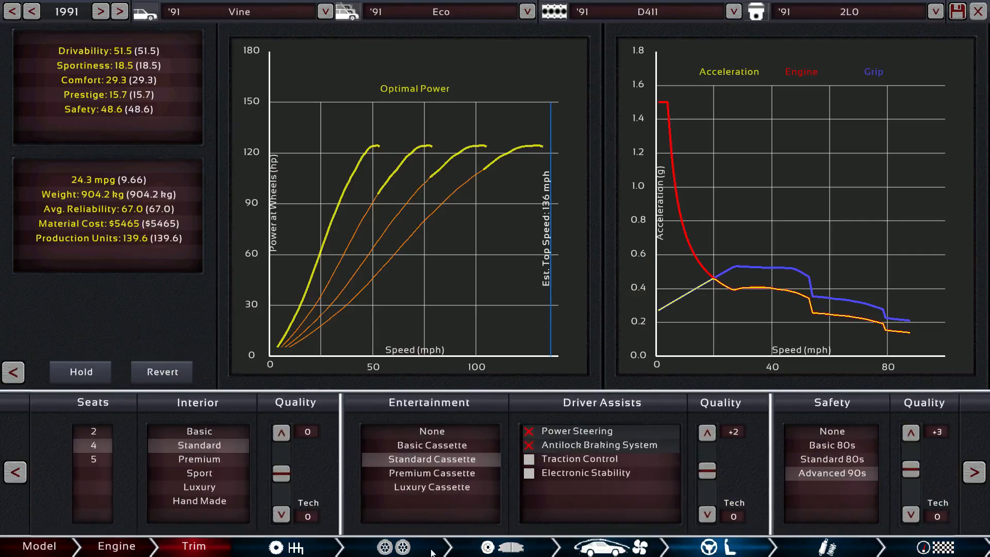
- In the gearbox settings, reduce gear spacing from 29 to 25, cutting wheel spin to 0.0%
click(292, 547)
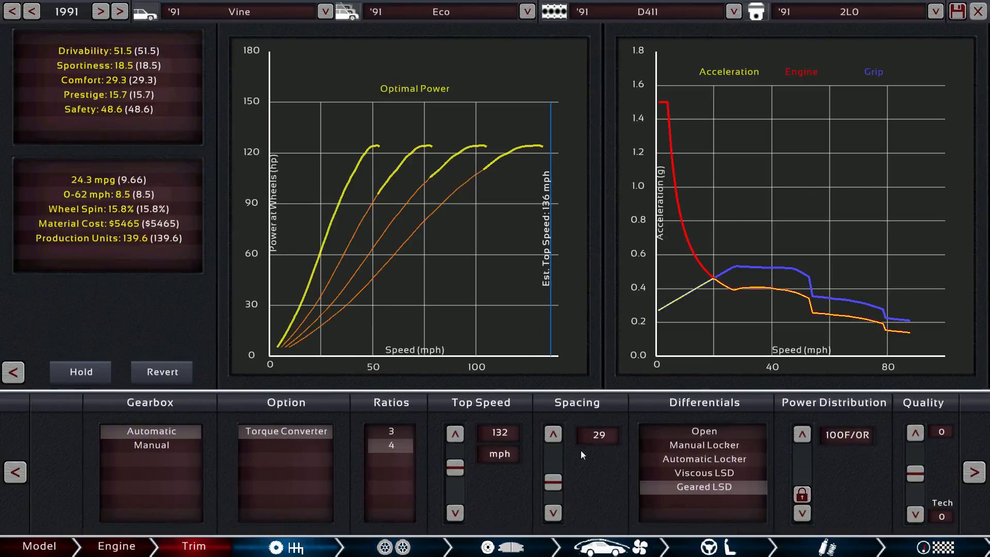
click(553, 513)
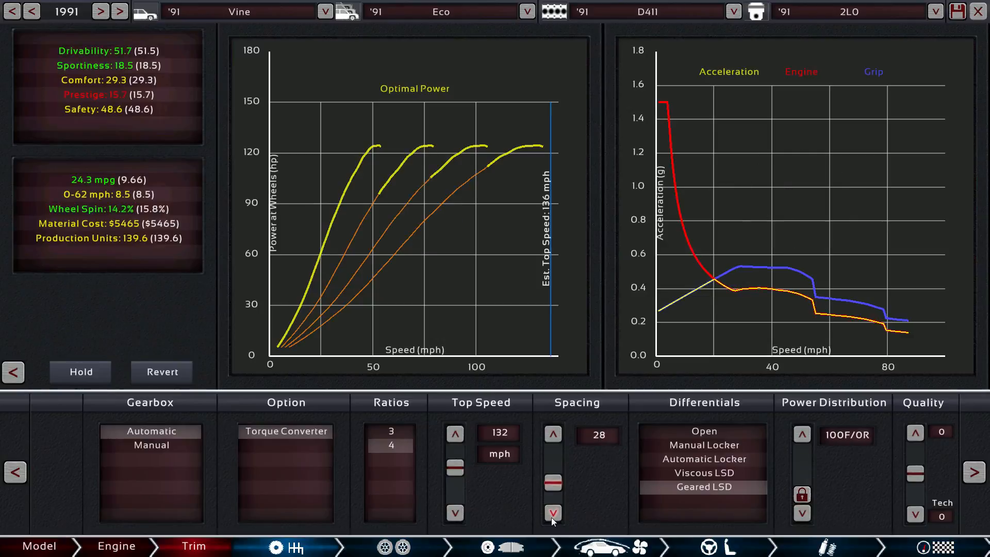
click(552, 512)
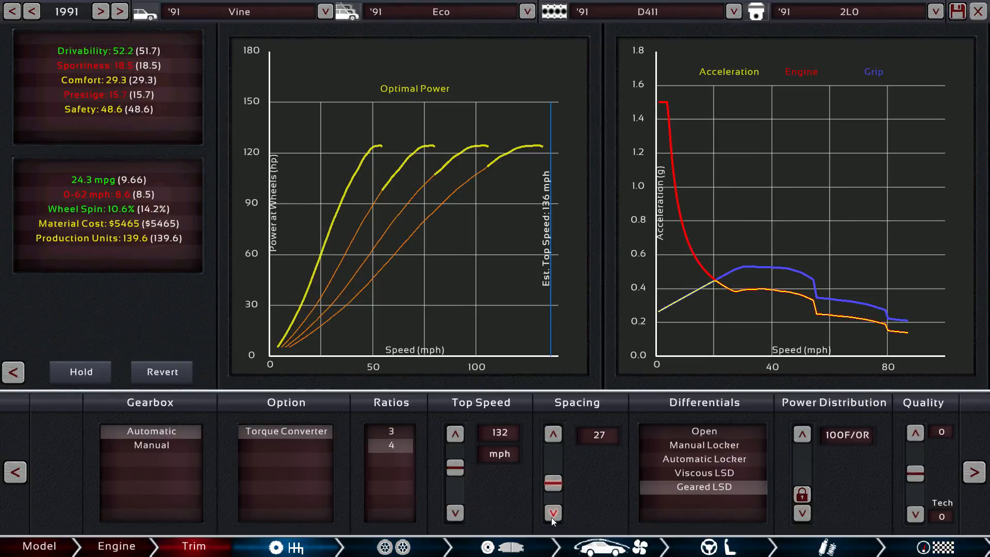
click(552, 512)
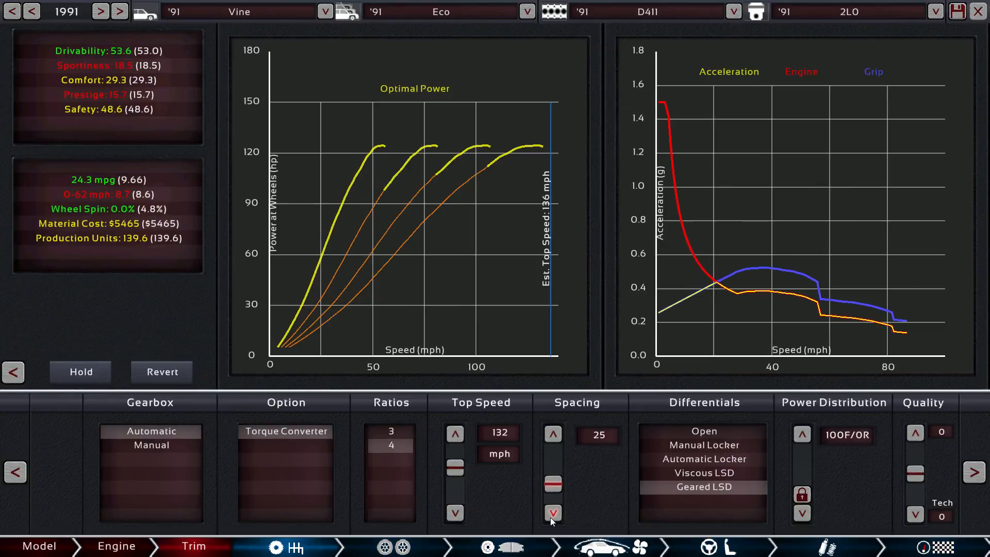
click(553, 513)
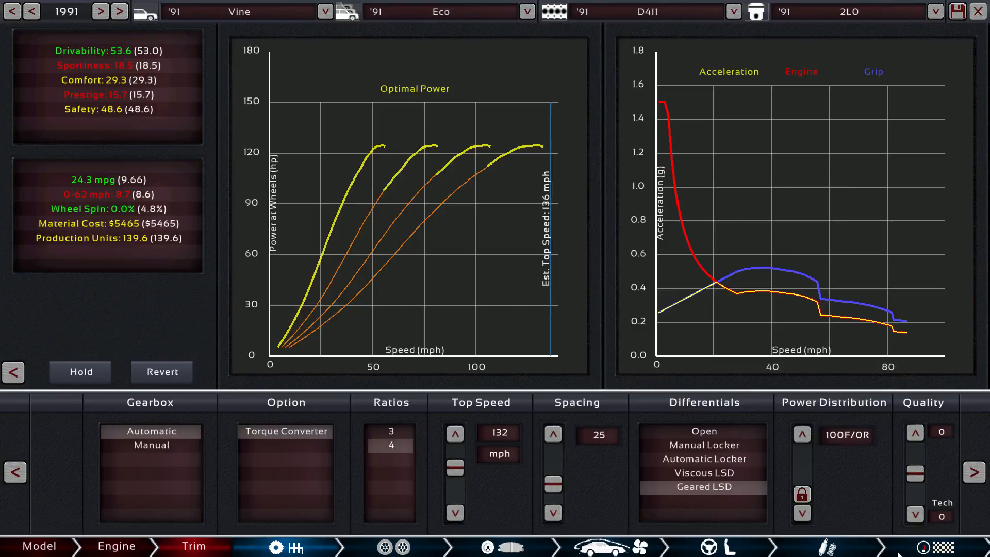
- Read the Prestige, Comfort (29.3), Sportiness (18.5) and Drivability (53.6) factor breakdowns
click(597, 402)
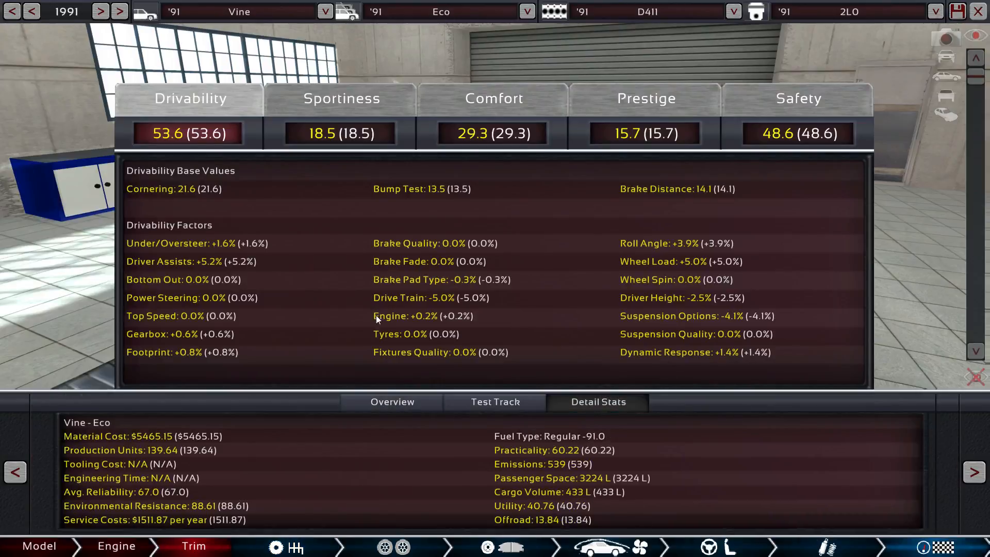
mouse_move(639, 255)
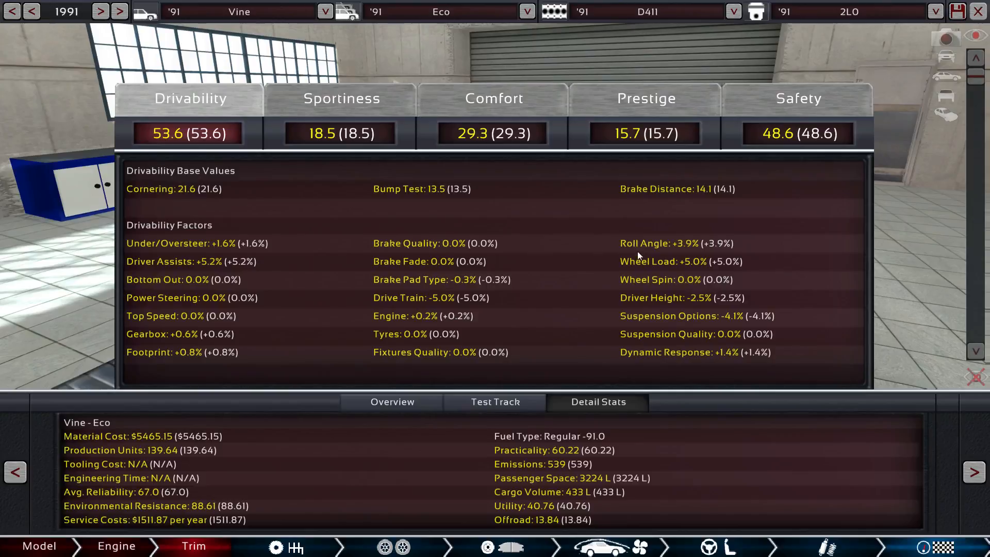
mouse_move(644, 270)
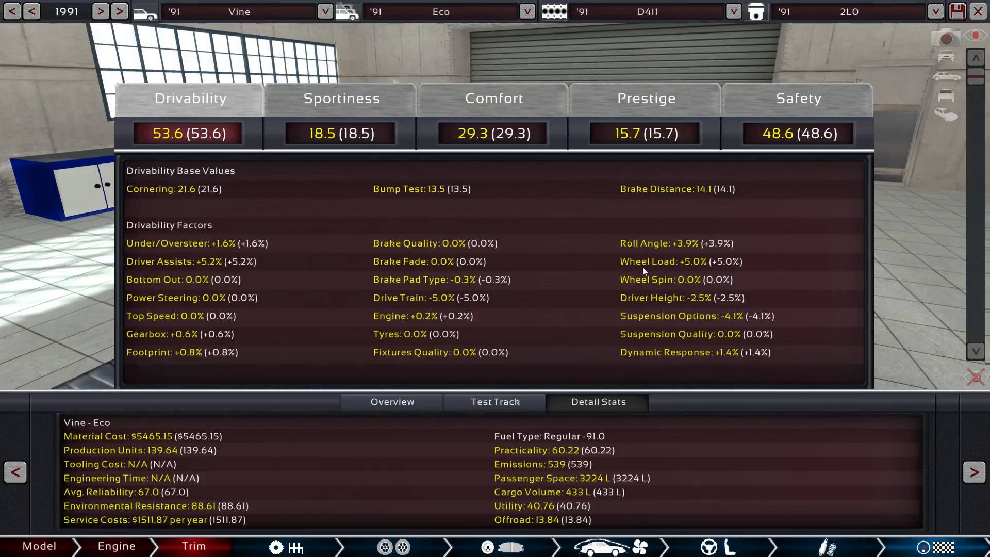
mouse_move(657, 325)
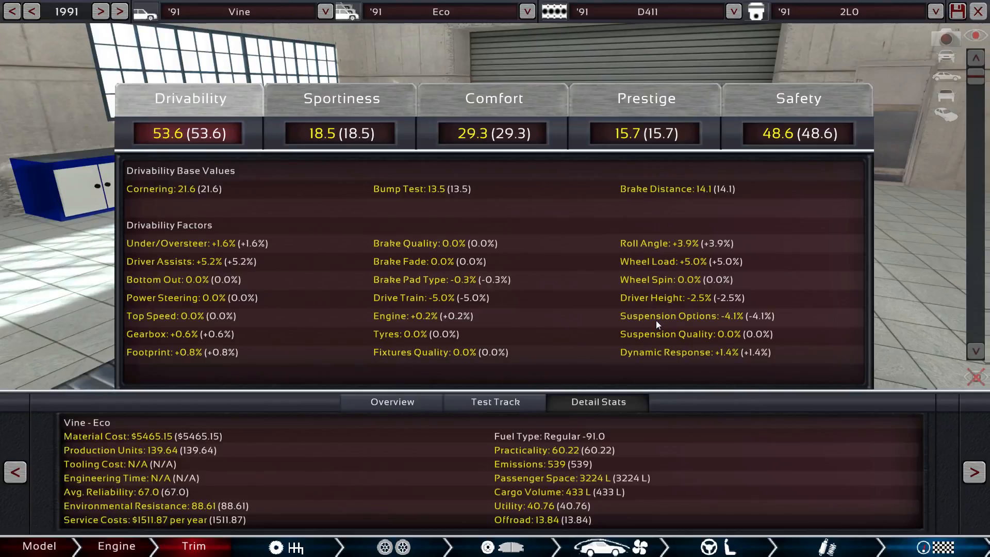
mouse_move(705, 322)
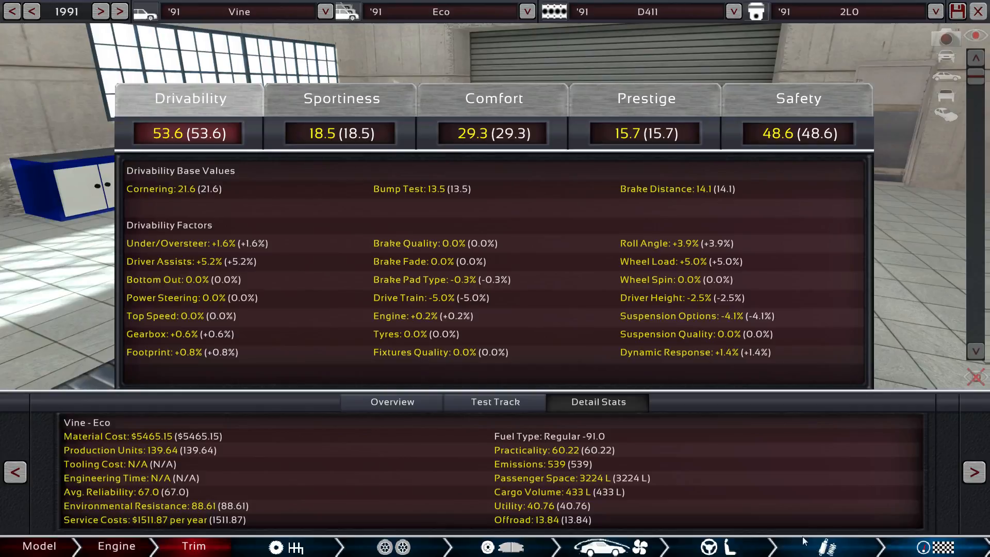
mouse_move(799, 99)
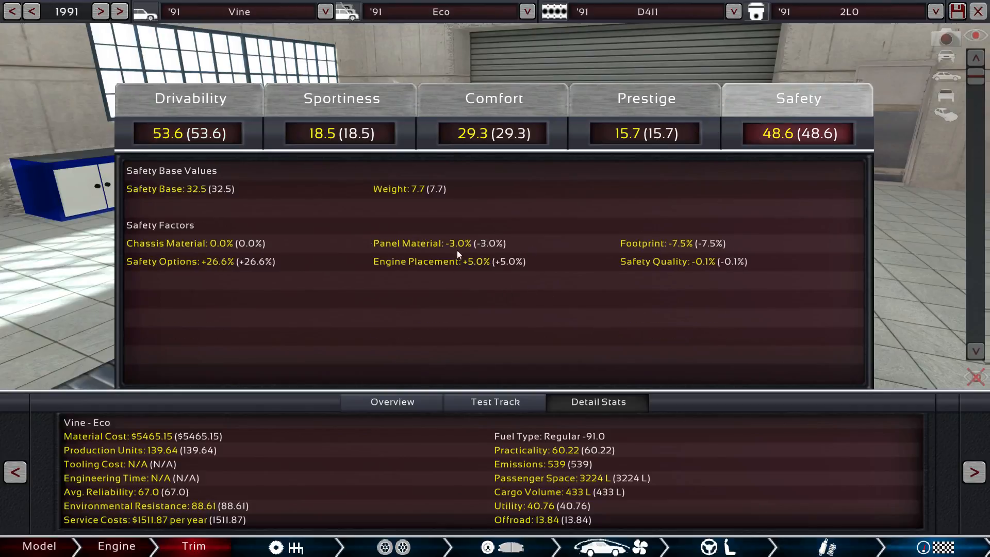
mouse_move(251, 271)
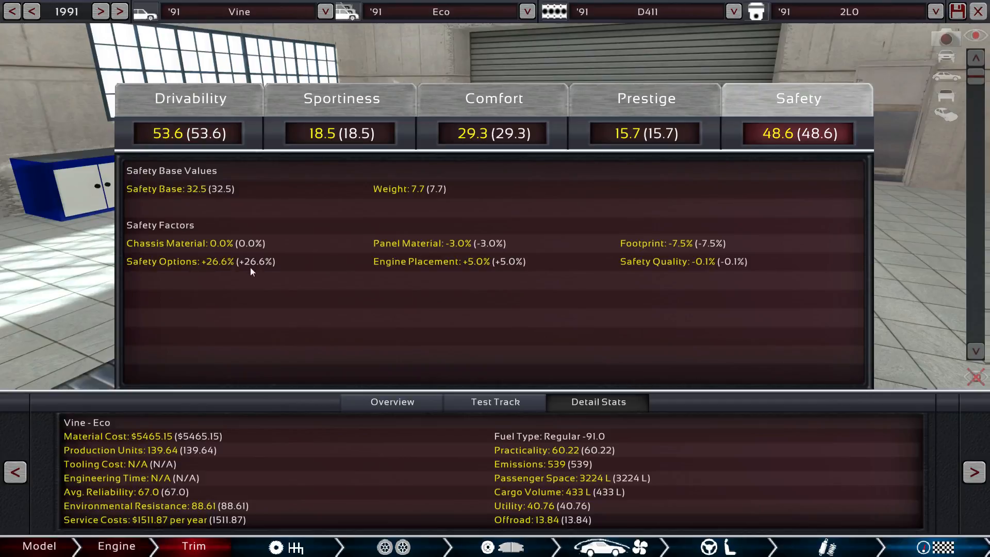
mouse_move(601, 271)
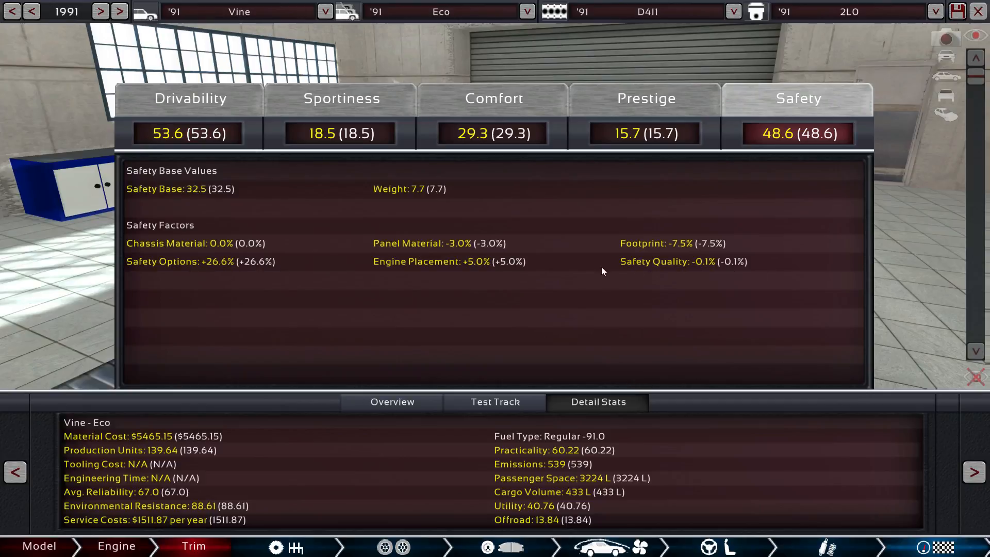
click(646, 98)
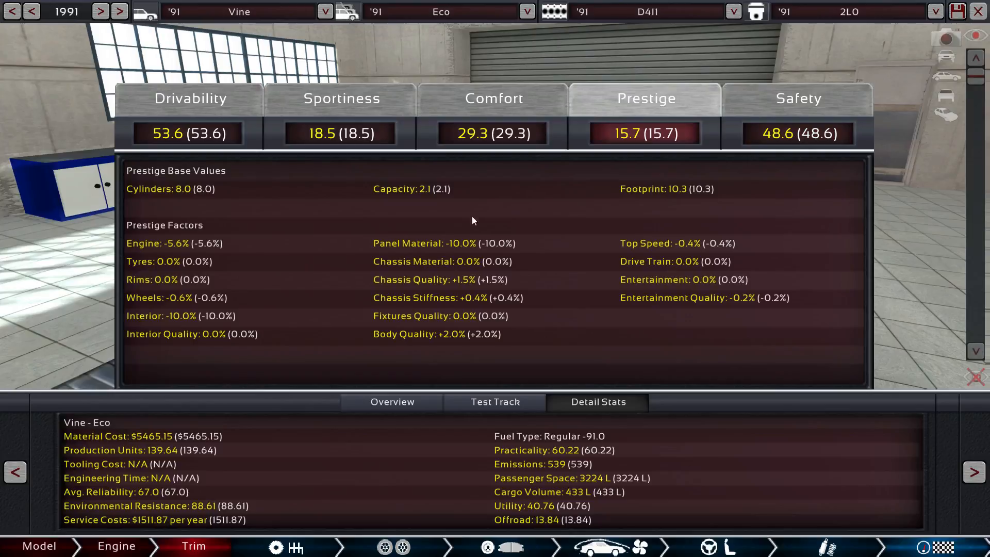
mouse_move(465, 255)
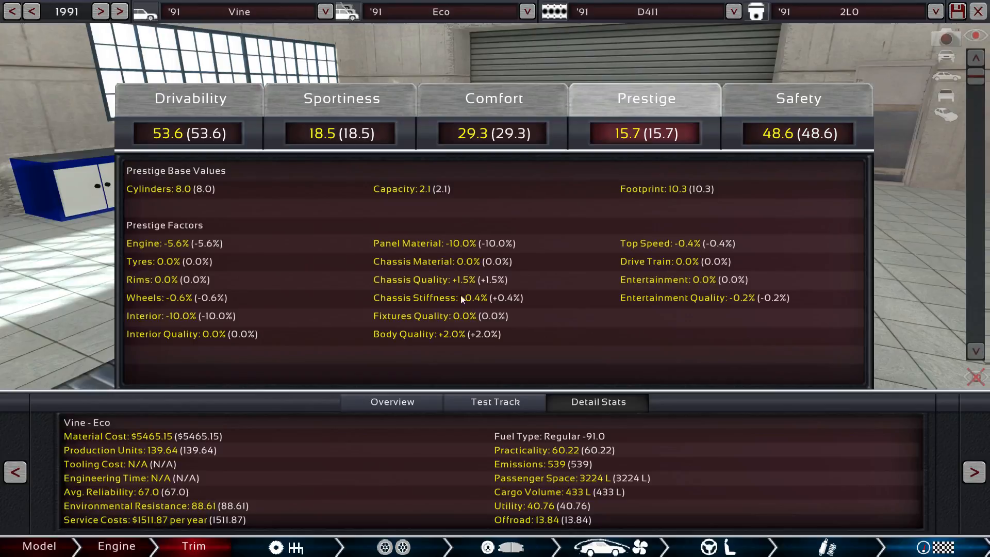
mouse_move(187, 312)
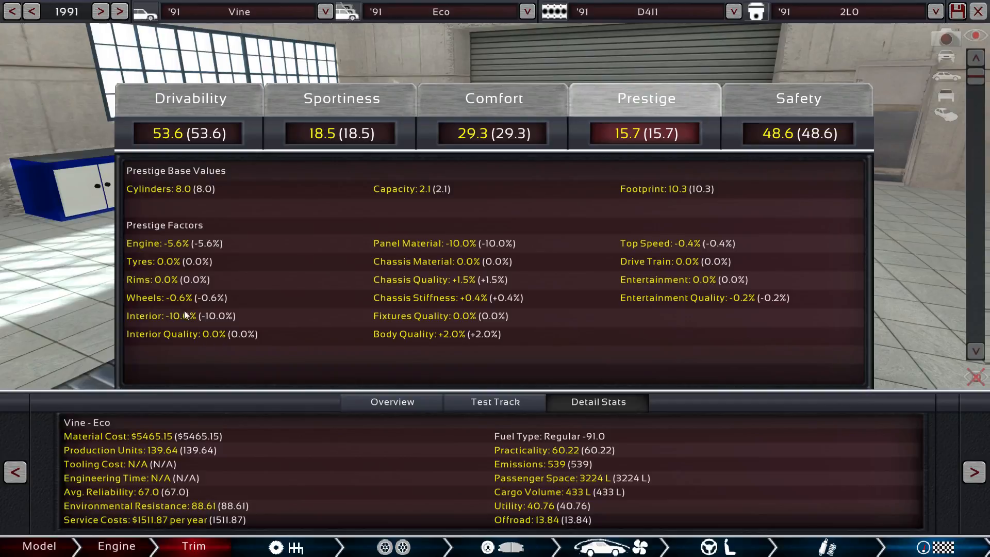
mouse_move(599, 284)
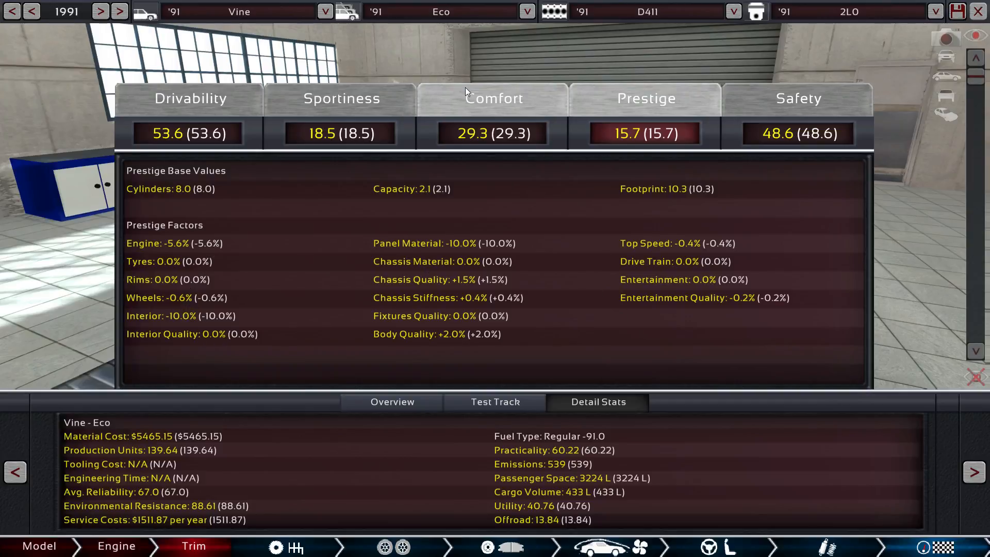
click(493, 98)
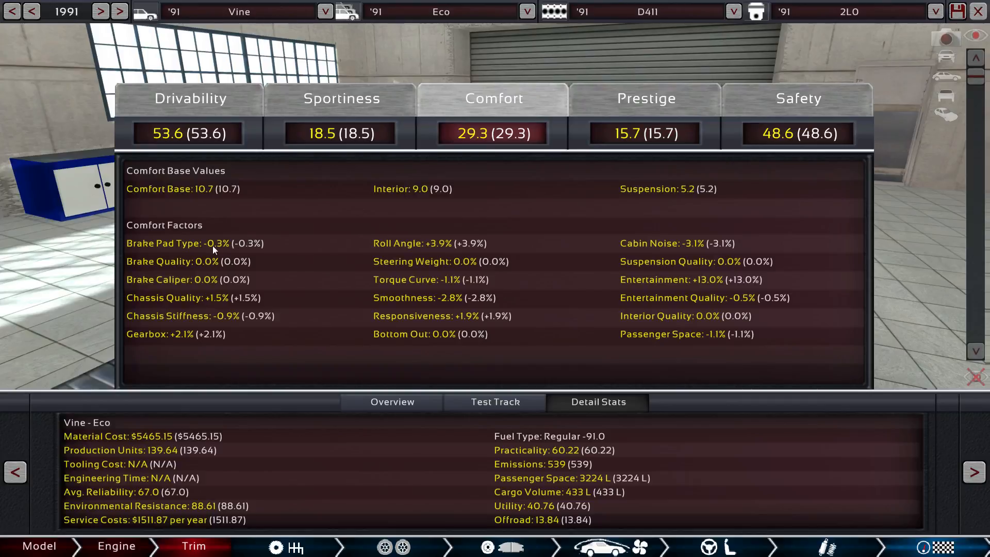
mouse_move(420, 262)
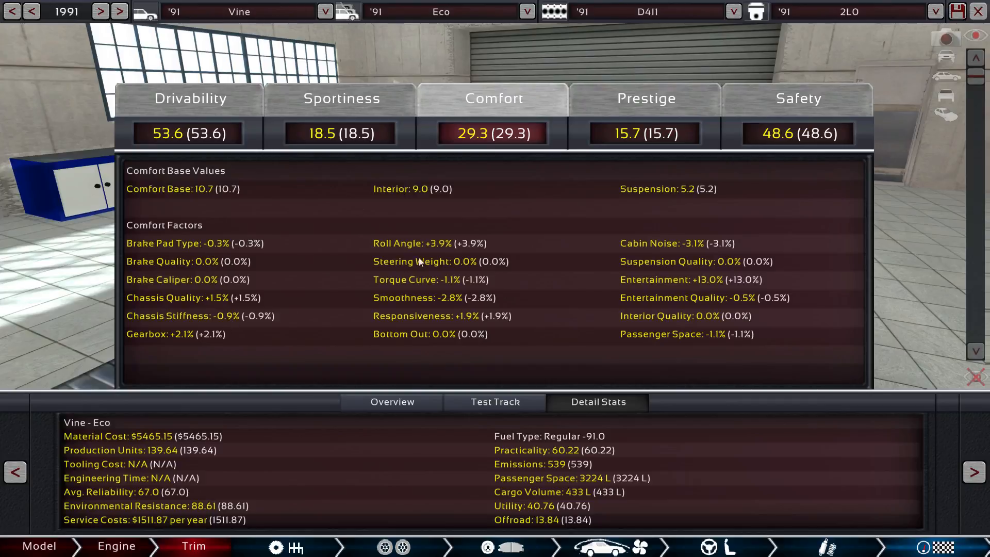
mouse_move(442, 308)
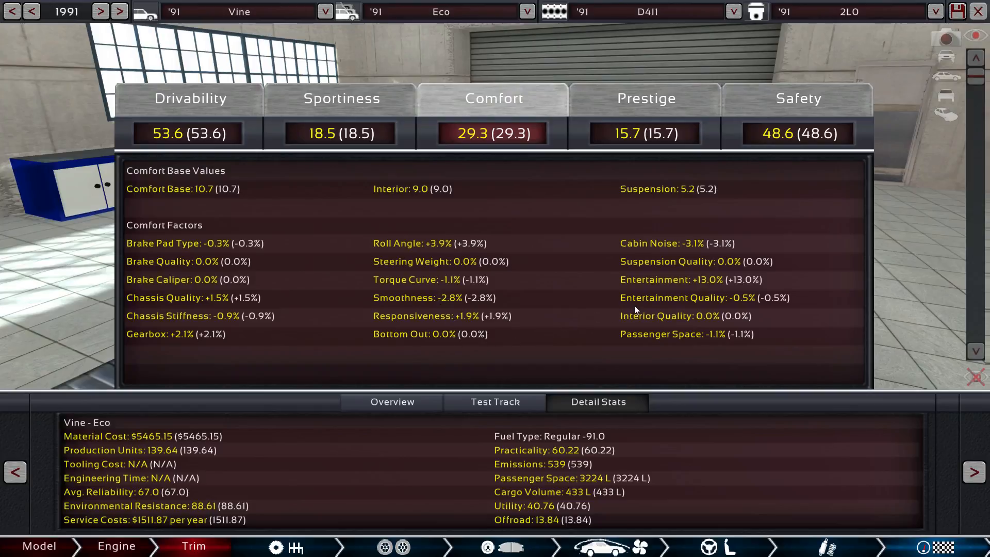
mouse_move(661, 346)
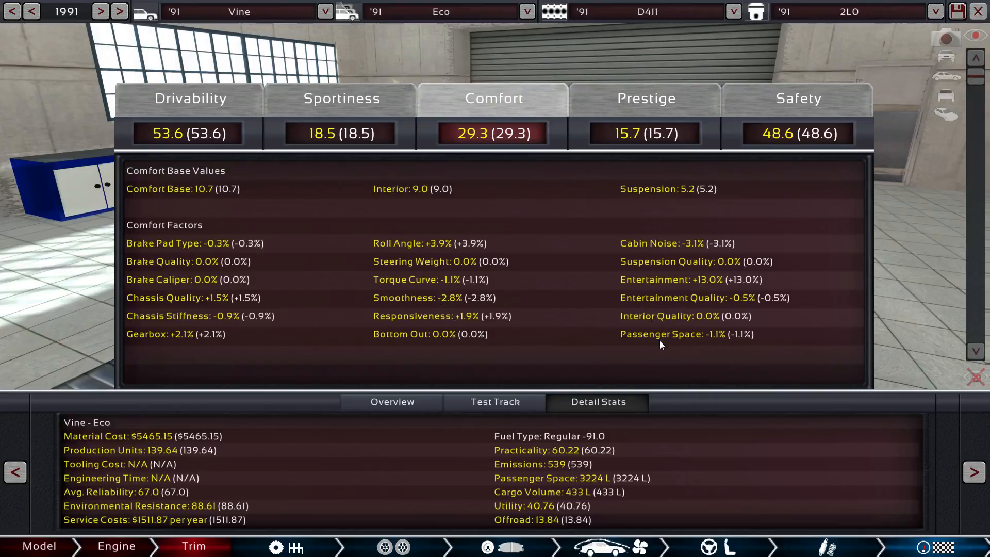
click(341, 98)
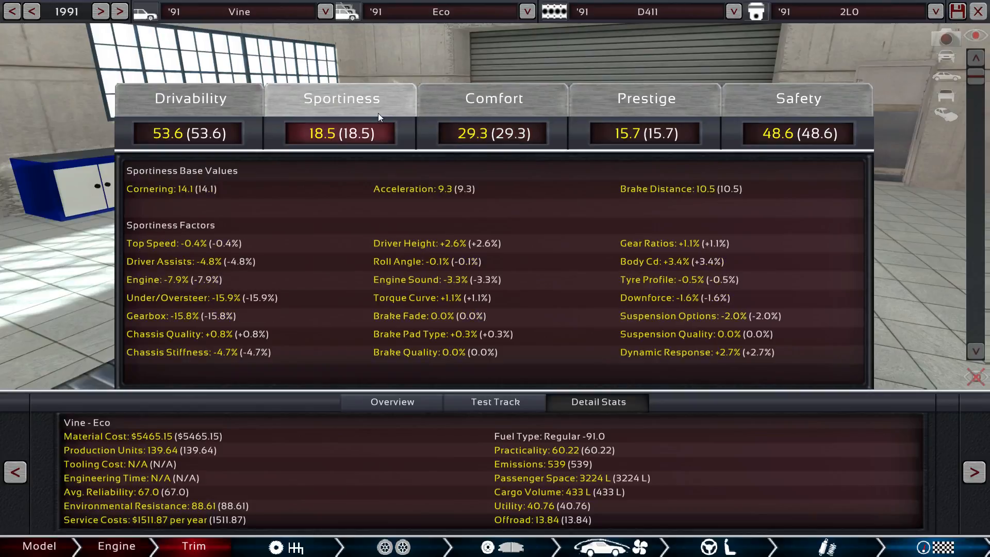
mouse_move(426, 261)
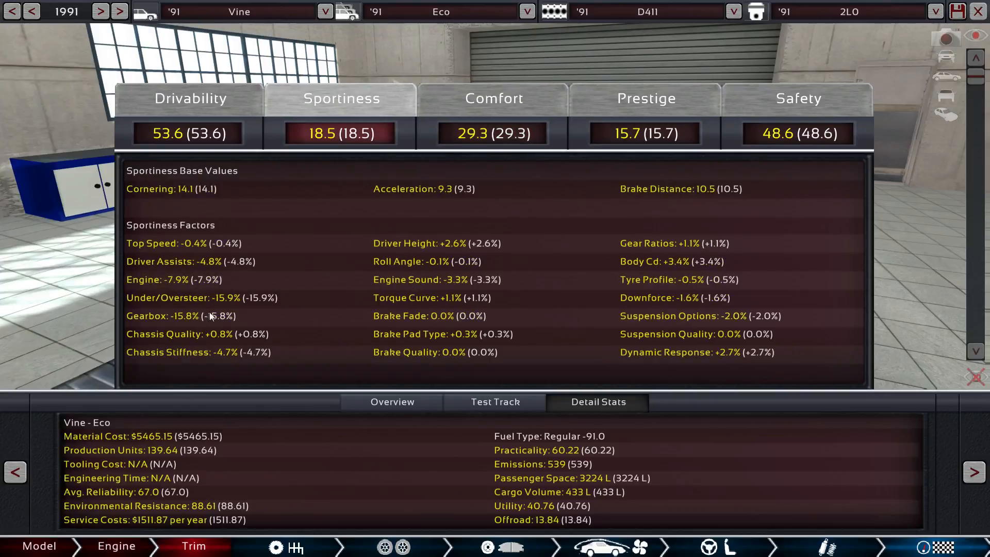
mouse_move(198, 355)
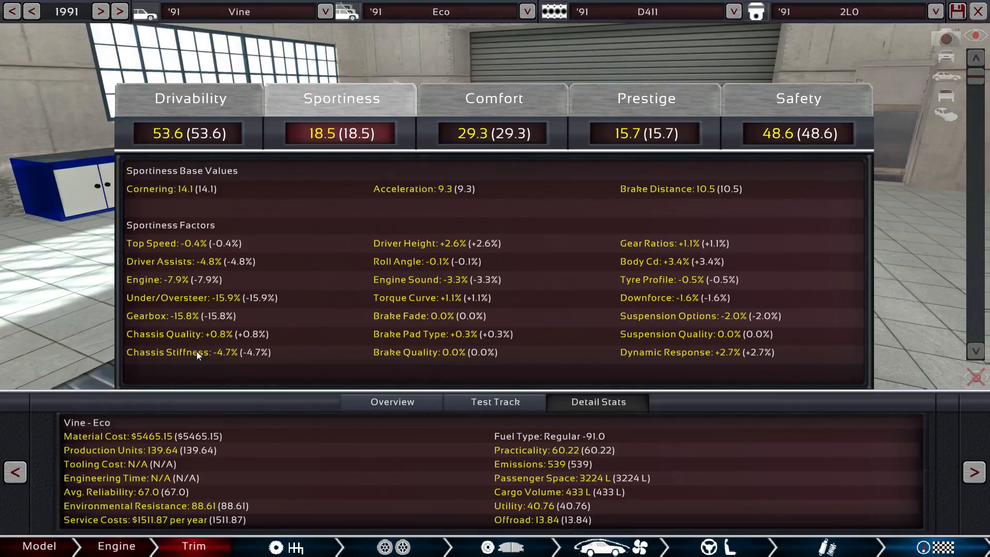
mouse_move(241, 314)
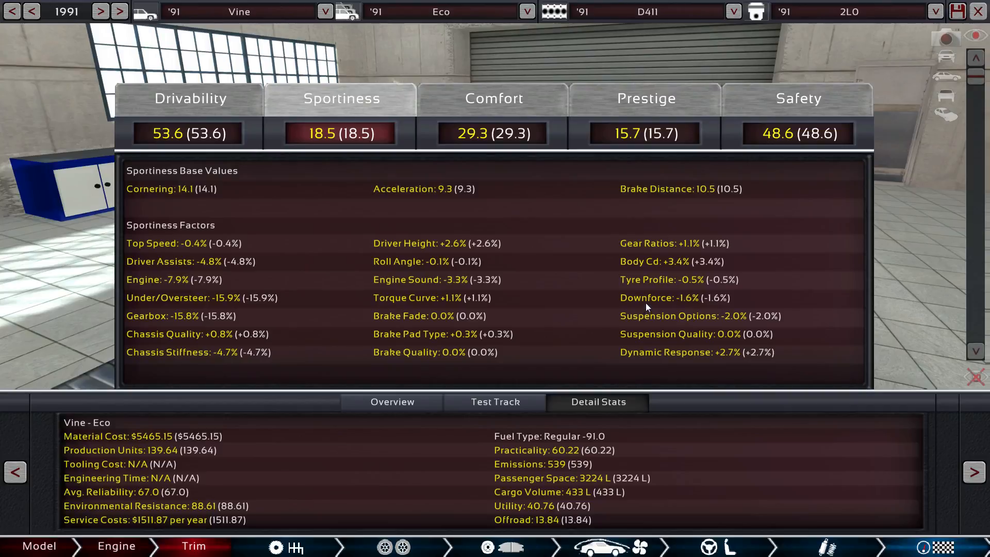
mouse_move(693, 379)
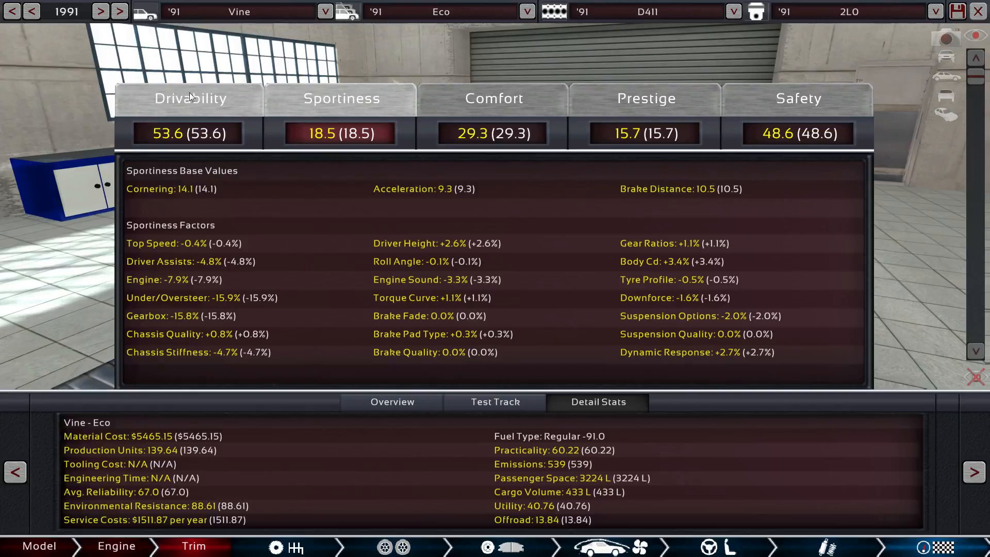
click(190, 98)
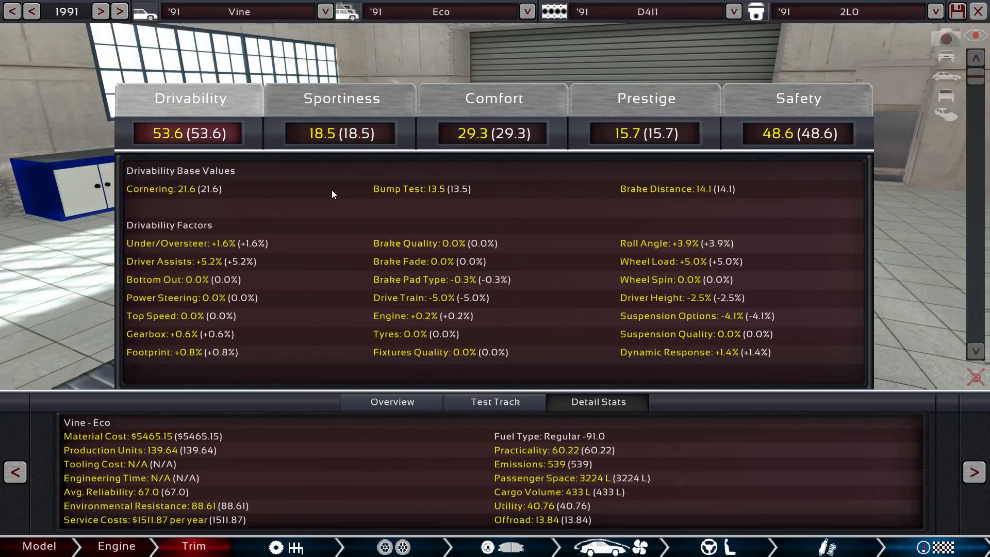
mouse_move(334, 199)
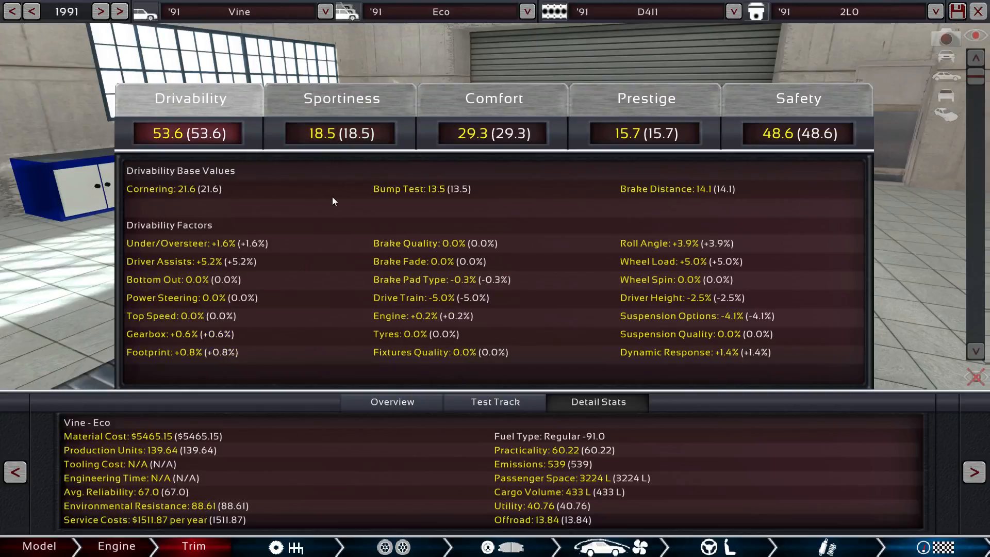
mouse_move(363, 229)
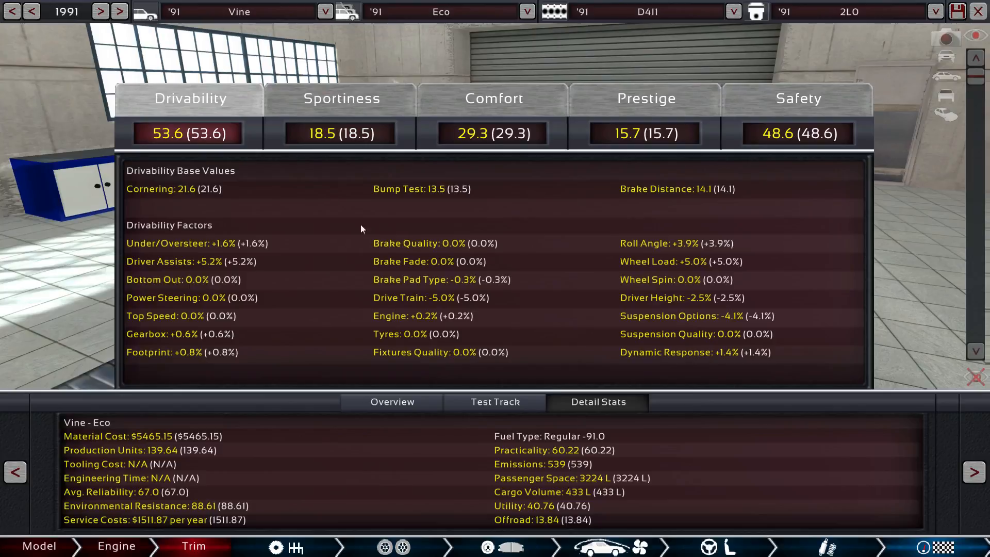
mouse_move(608, 459)
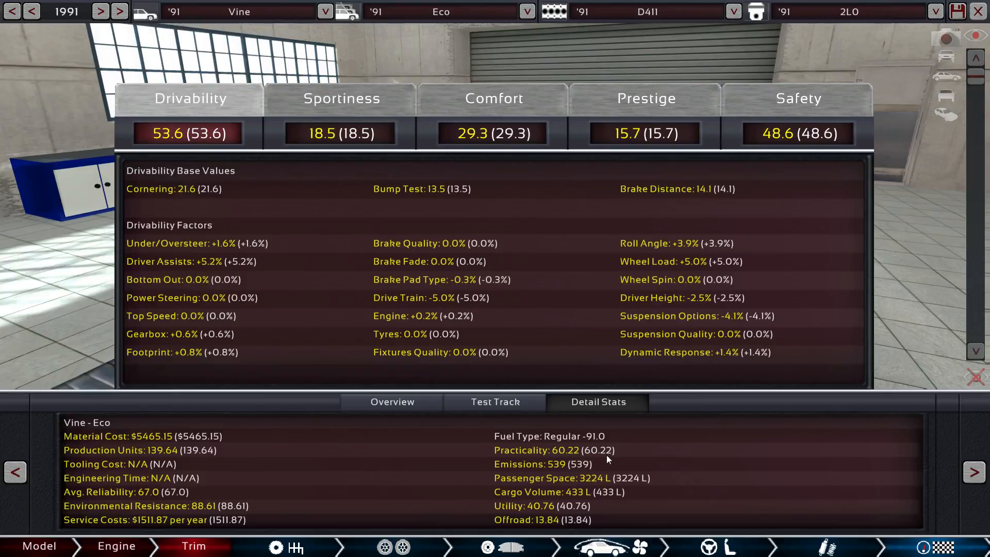
mouse_move(280, 516)
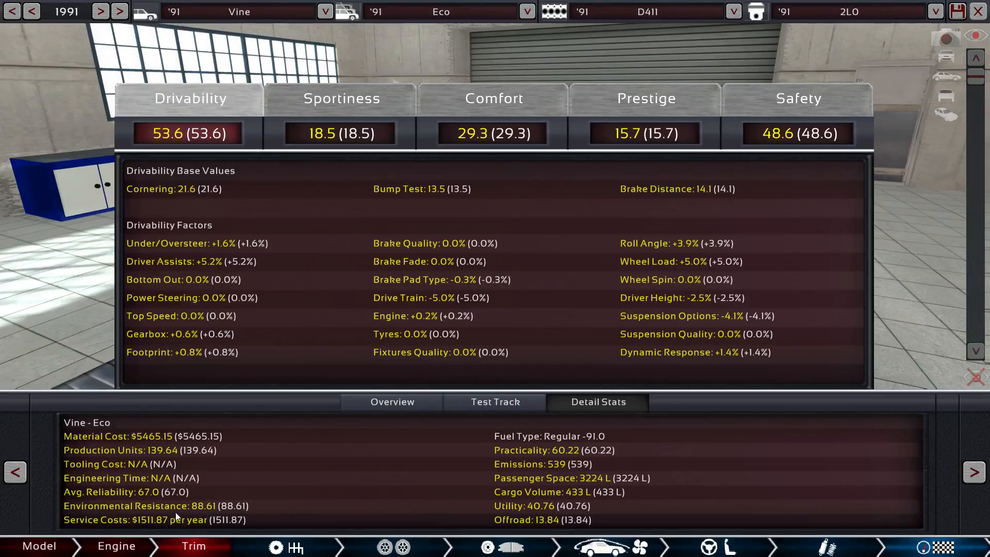
mouse_move(162, 441)
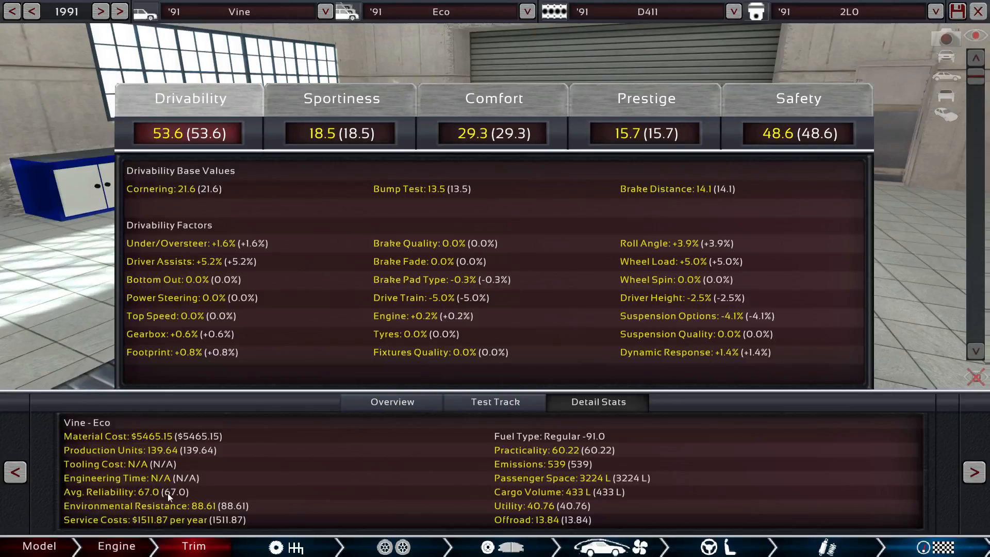
mouse_move(205, 512)
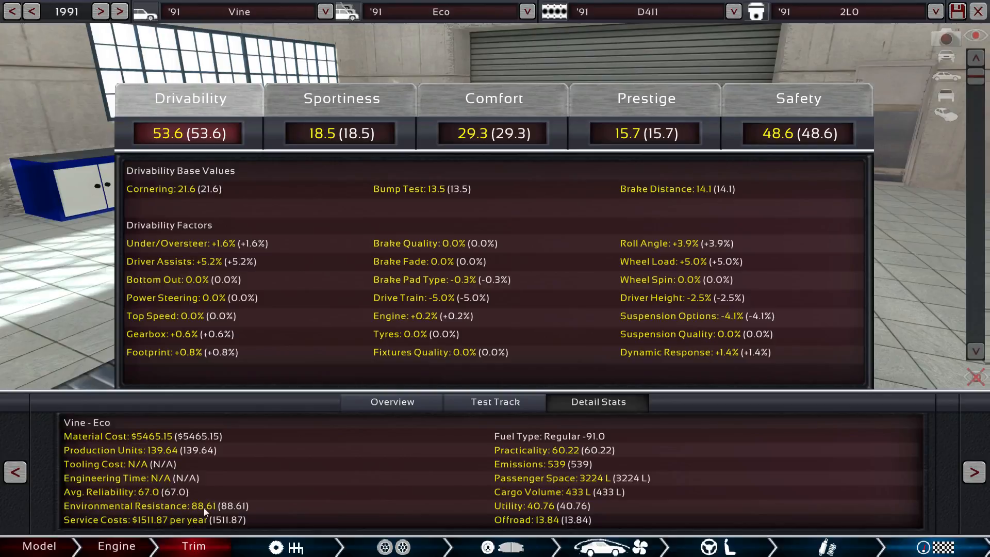
mouse_move(259, 496)
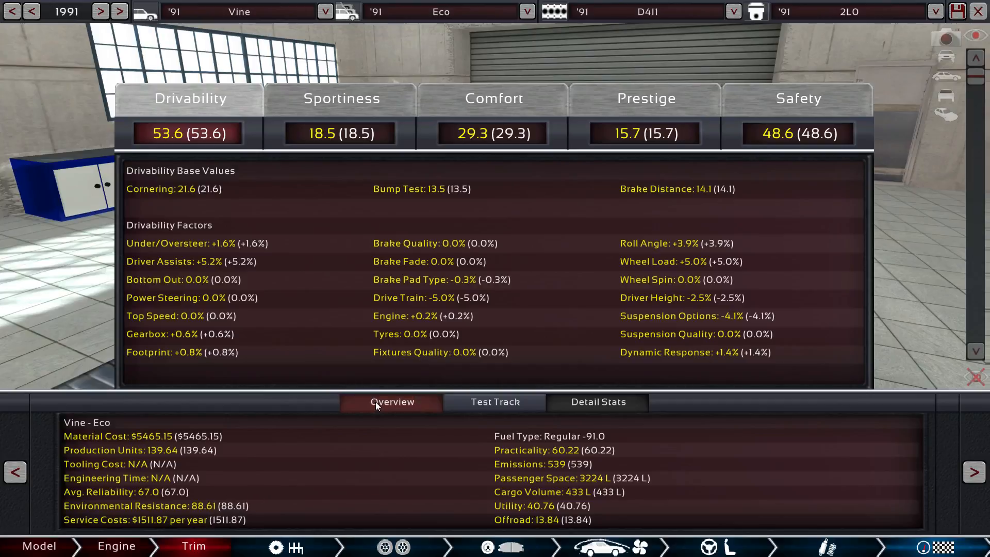
- Return to the overview and orbit the green hatchback to view its front, nose and rear
click(392, 401)
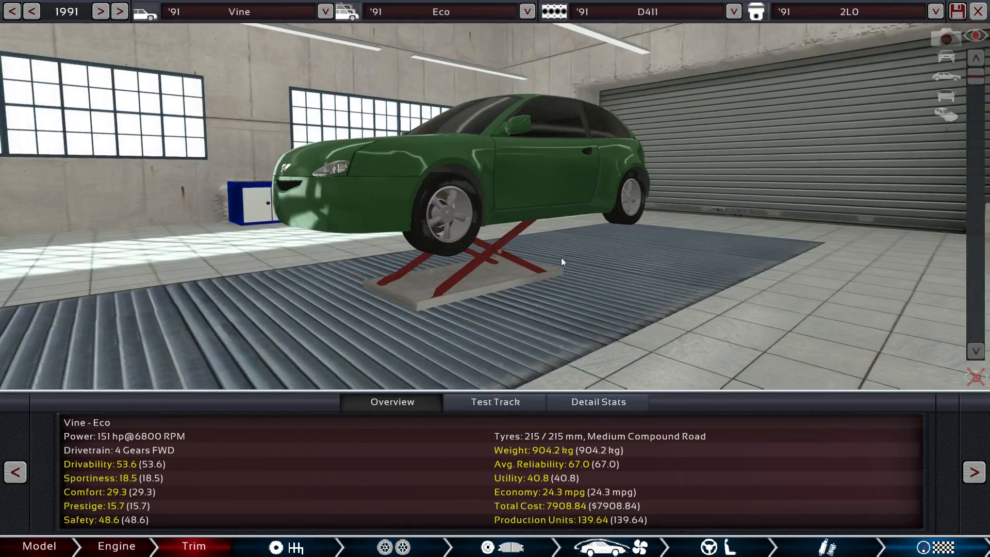
drag(562, 262, 221, 267)
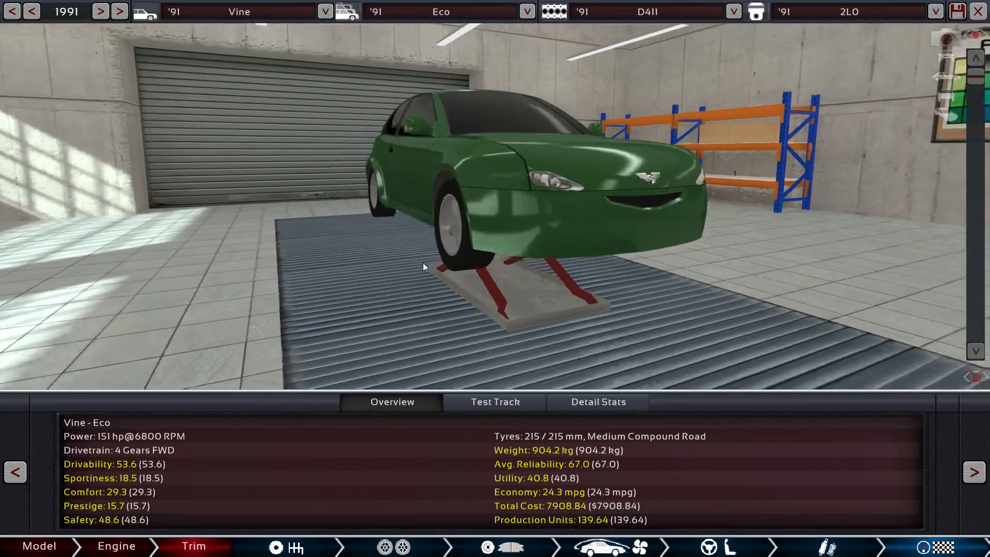
drag(423, 266, 568, 271)
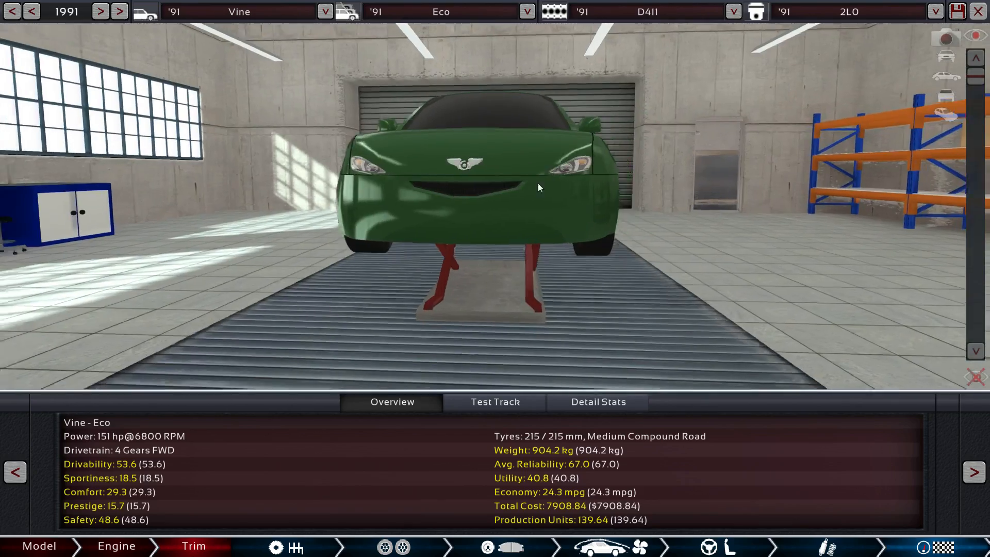
drag(540, 187, 717, 252)
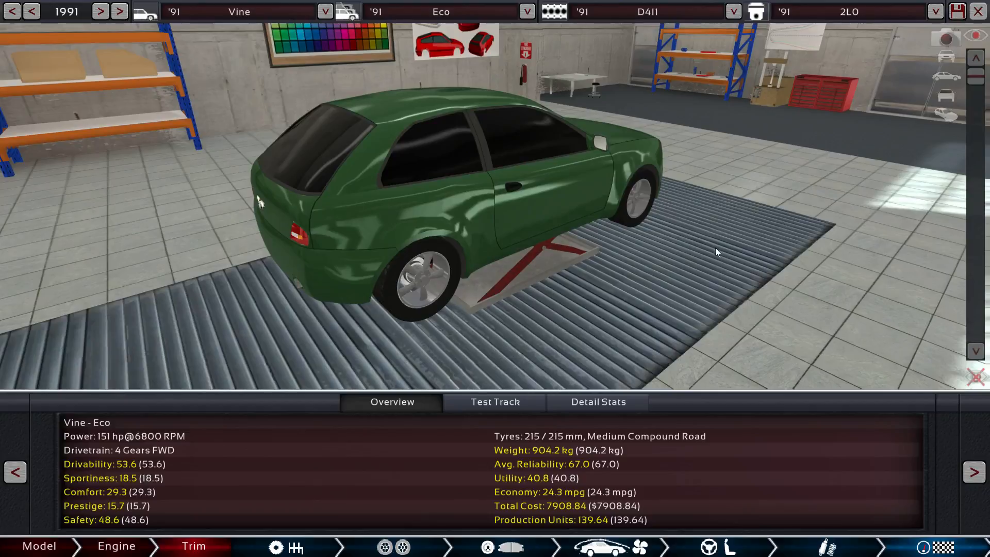